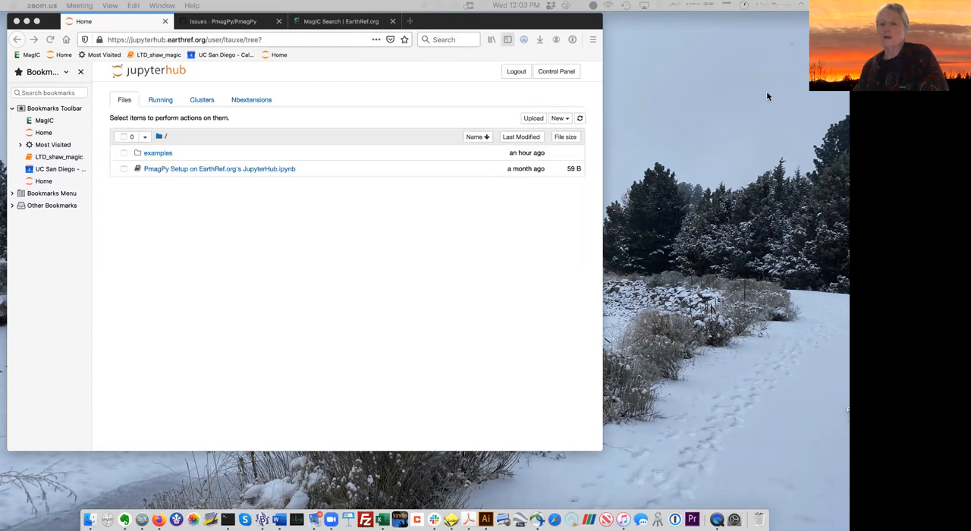
pyautogui.moveTo(770, 134)
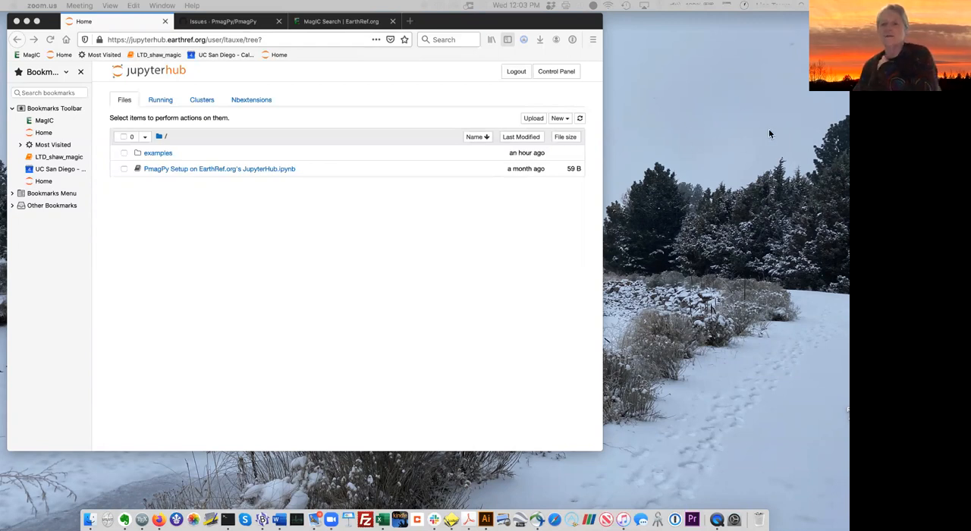
pyautogui.moveTo(743, 153)
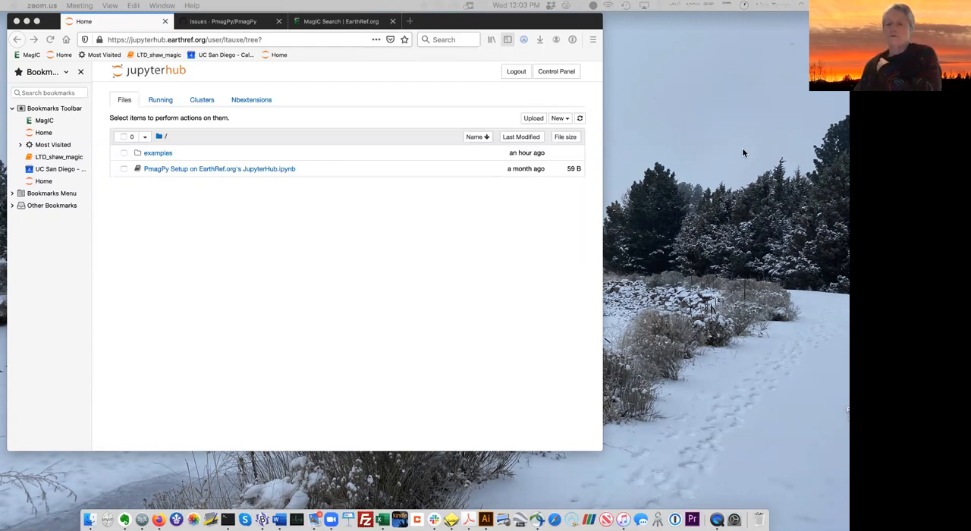
pyautogui.moveTo(762, 145)
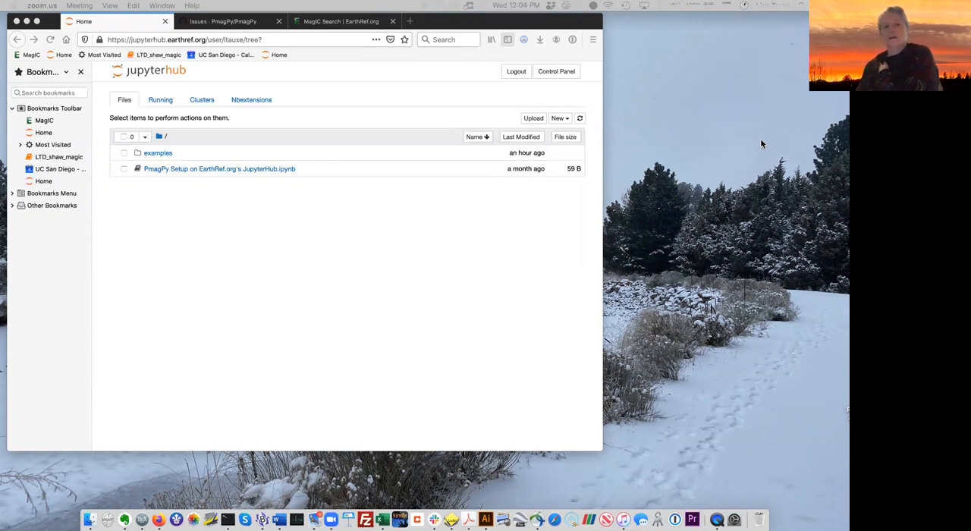
pyautogui.moveTo(212, 165)
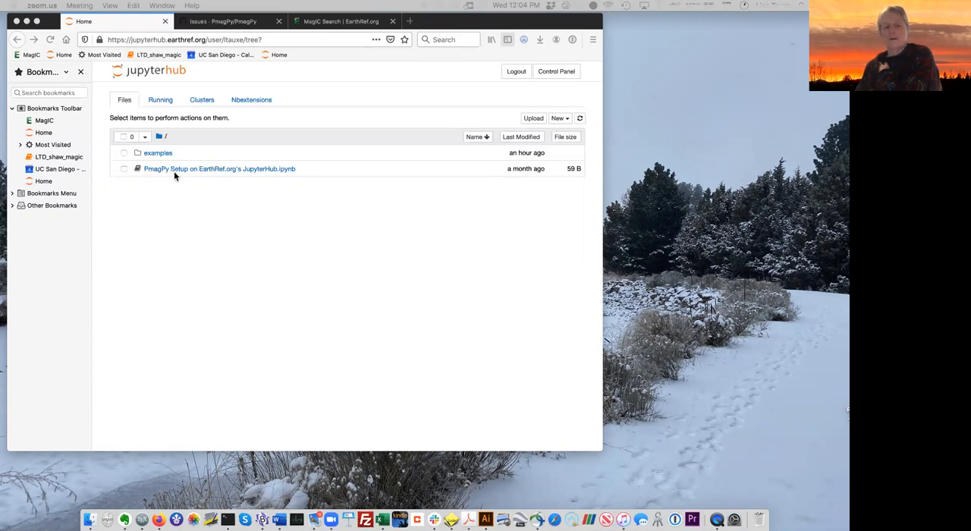
pyautogui.moveTo(308, 212)
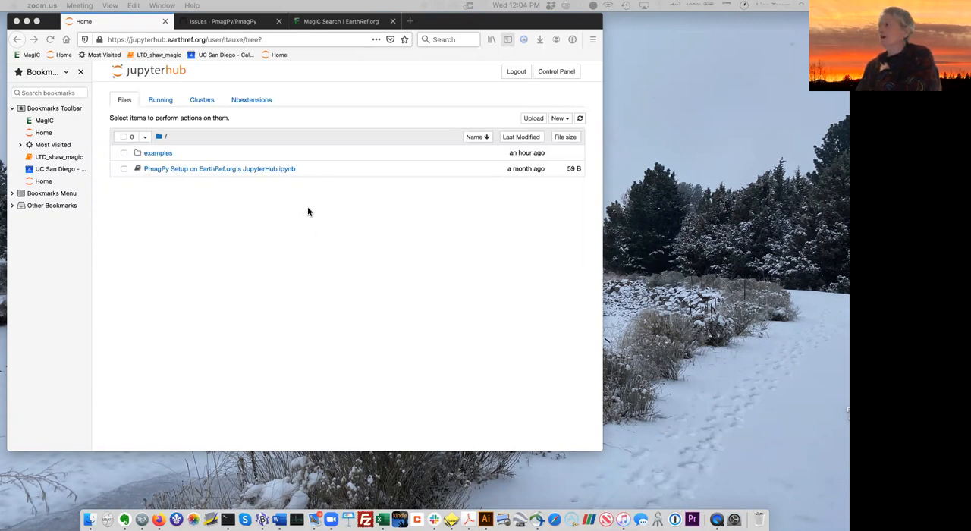
pyautogui.moveTo(414, 223)
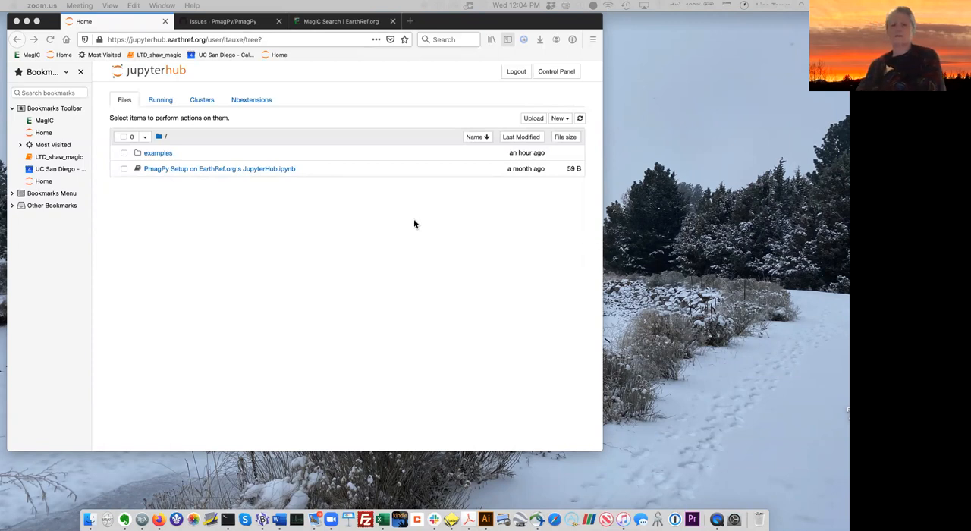
pyautogui.moveTo(329, 227)
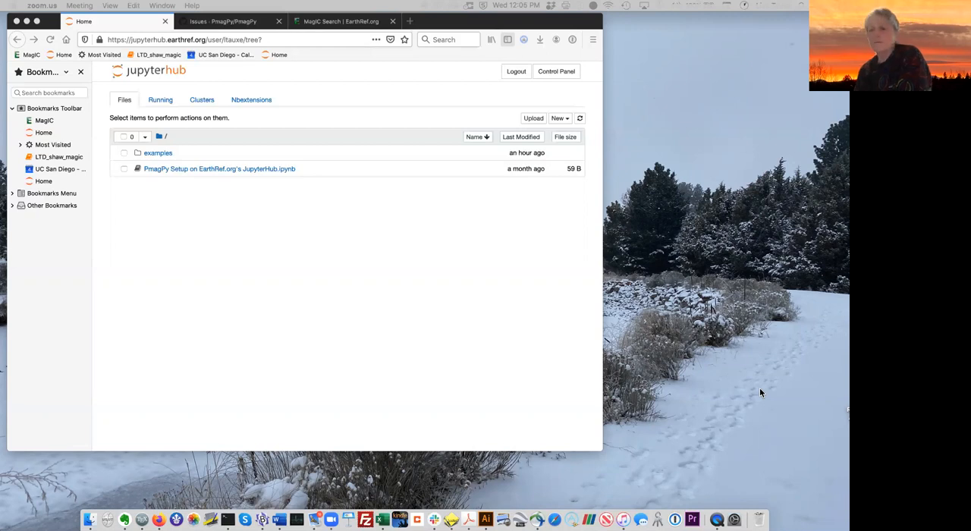
pyautogui.moveTo(643, 421)
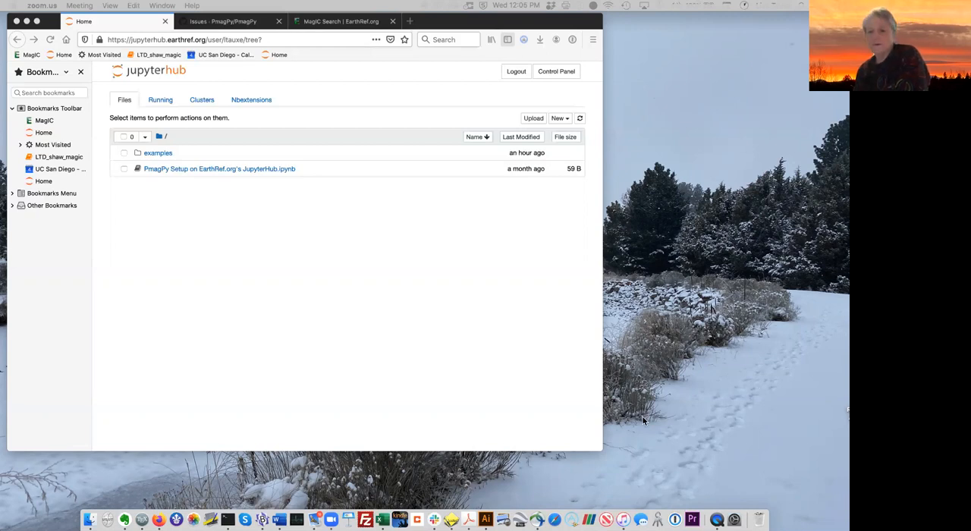
pyautogui.moveTo(720, 415)
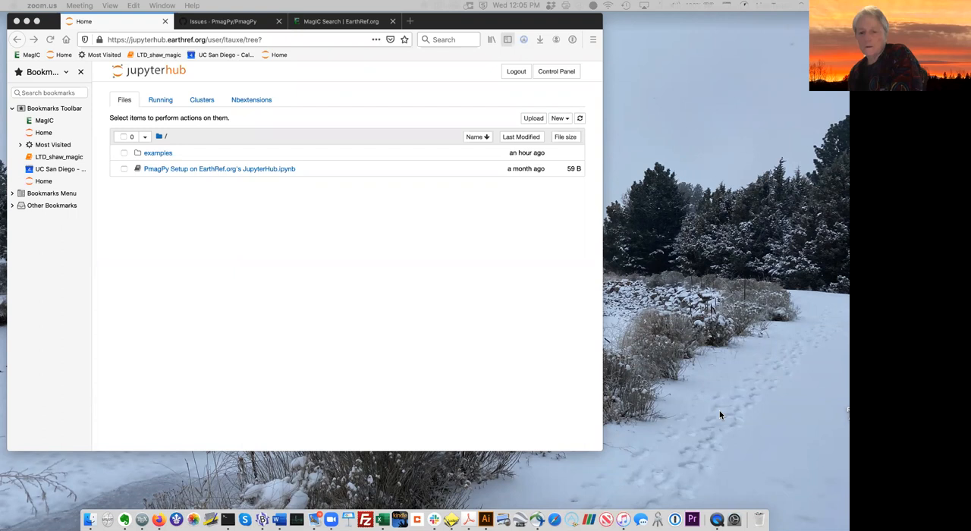
pyautogui.moveTo(721, 413)
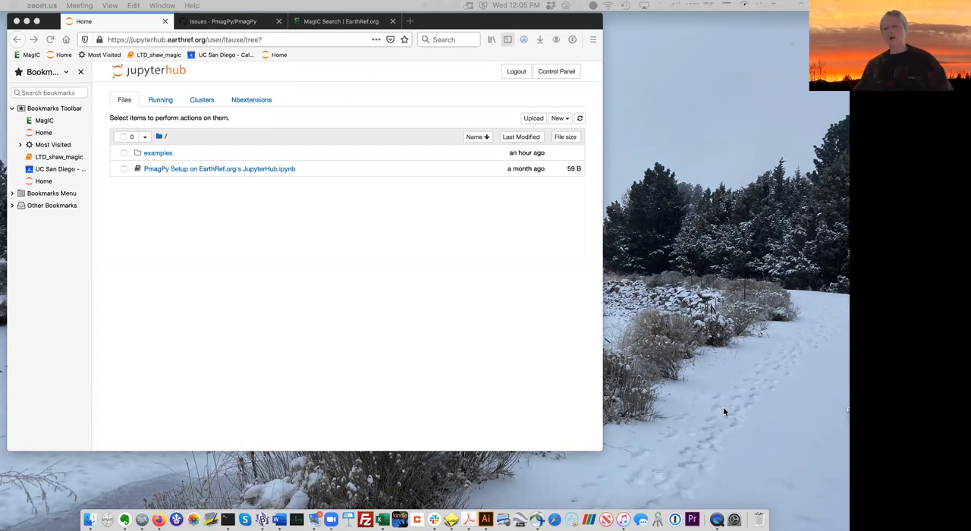
pyautogui.moveTo(137, 267)
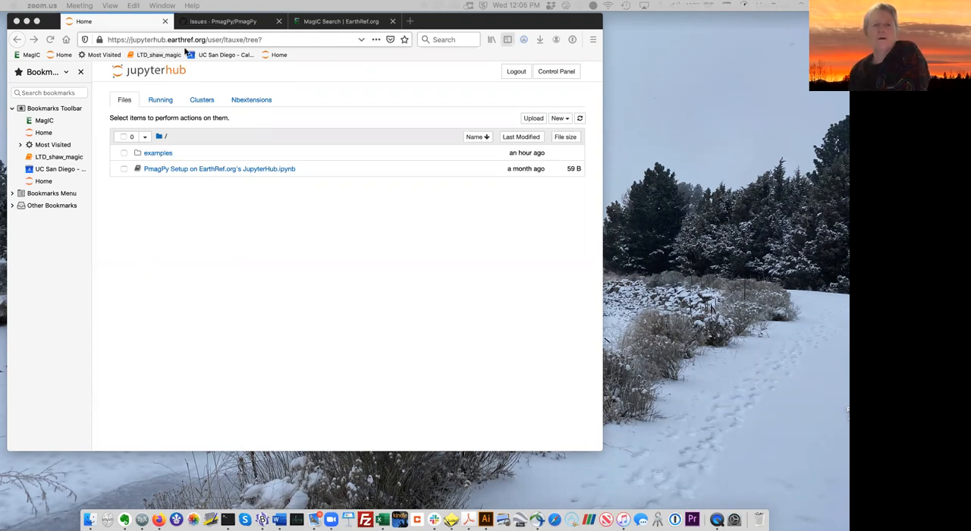
pyautogui.moveTo(317, 286)
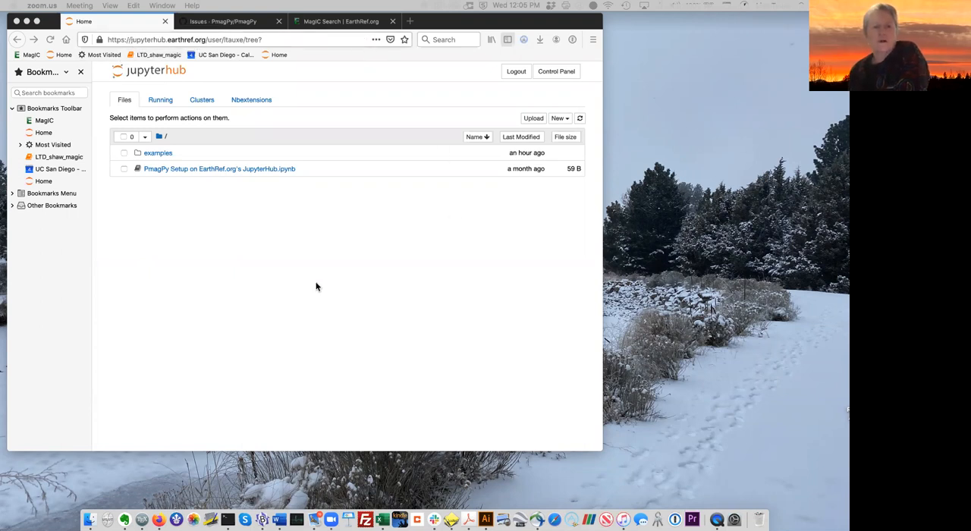
pyautogui.moveTo(209, 221)
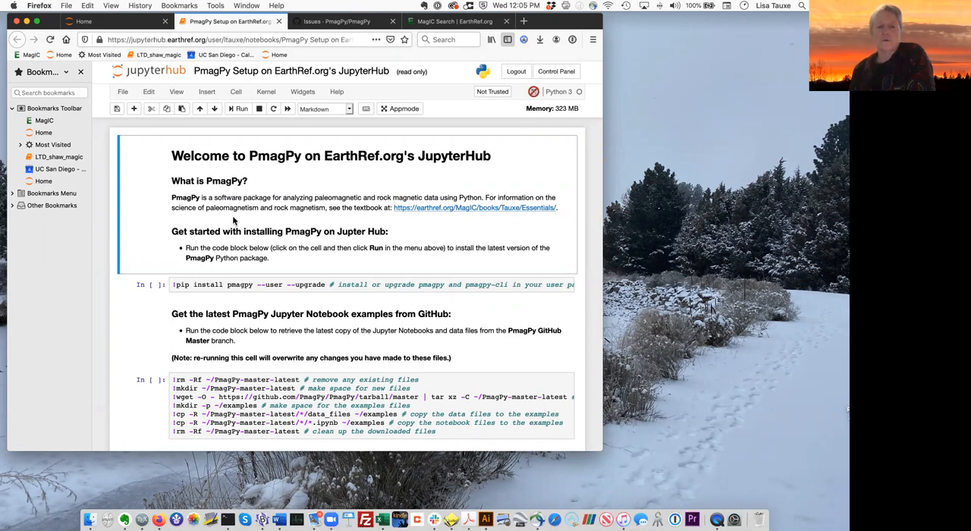
pyautogui.moveTo(123, 210)
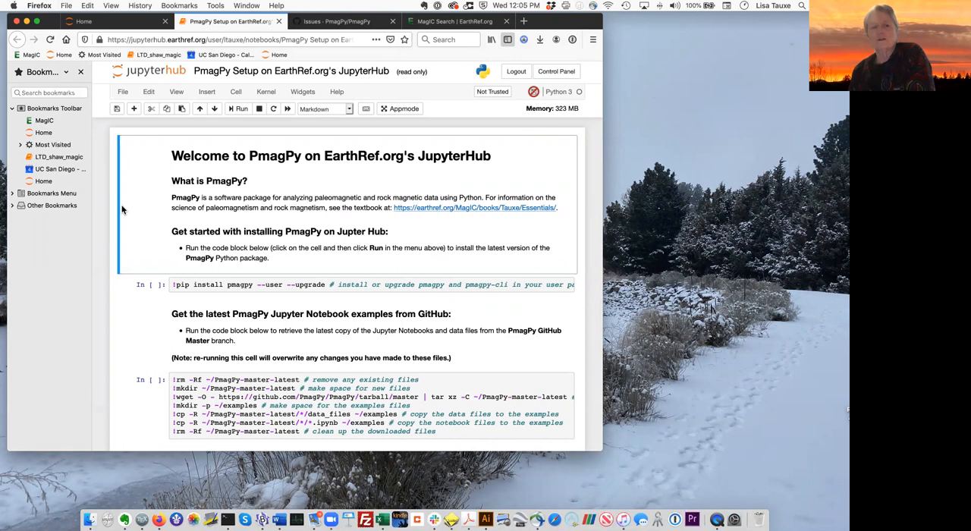
pyautogui.moveTo(152, 184)
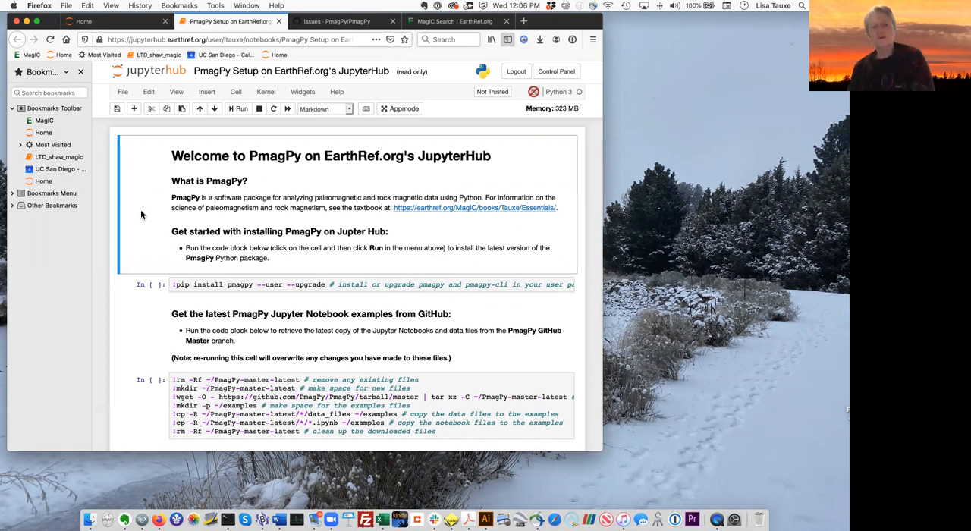
pyautogui.moveTo(138, 199)
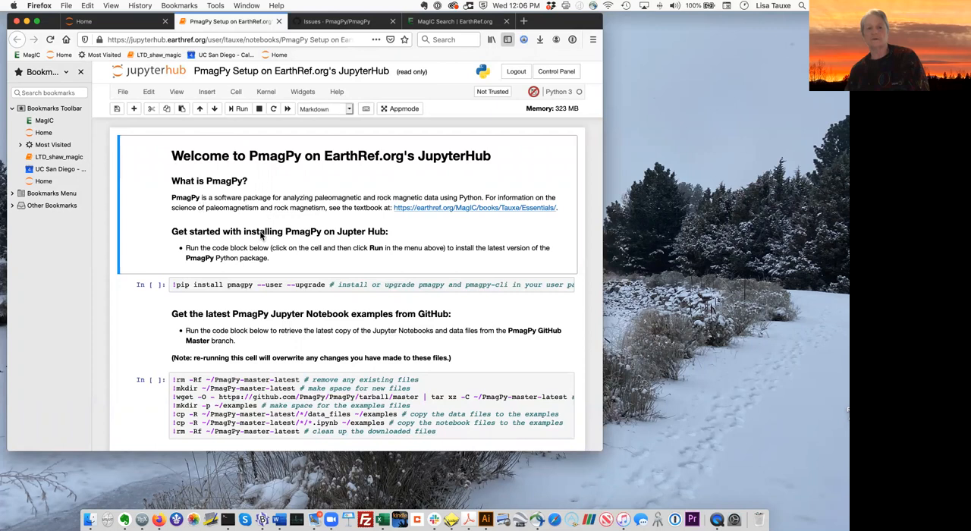
pyautogui.moveTo(141, 213)
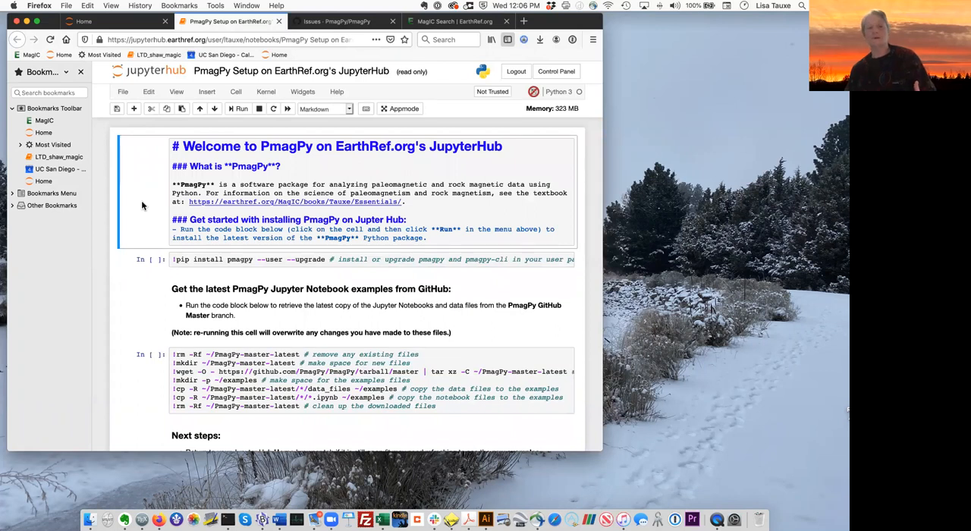
pyautogui.moveTo(157, 191)
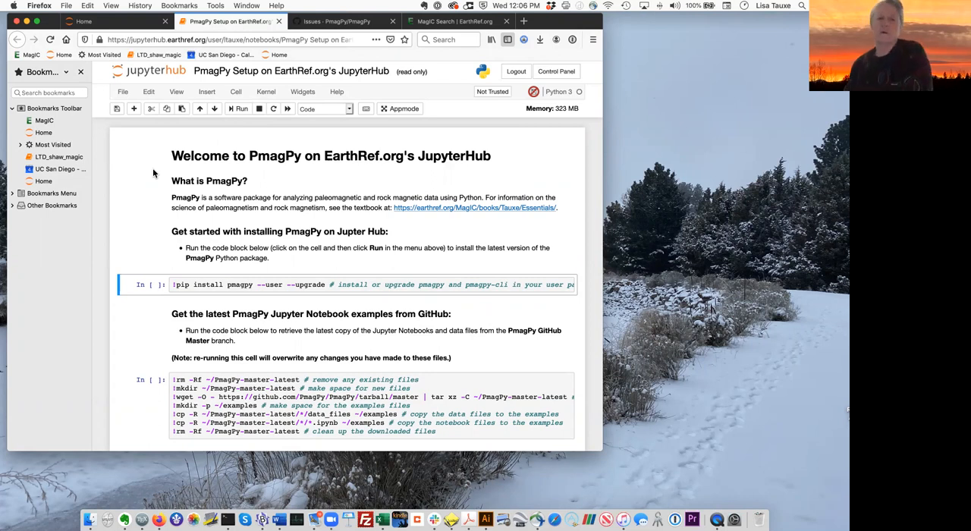
pyautogui.moveTo(153, 317)
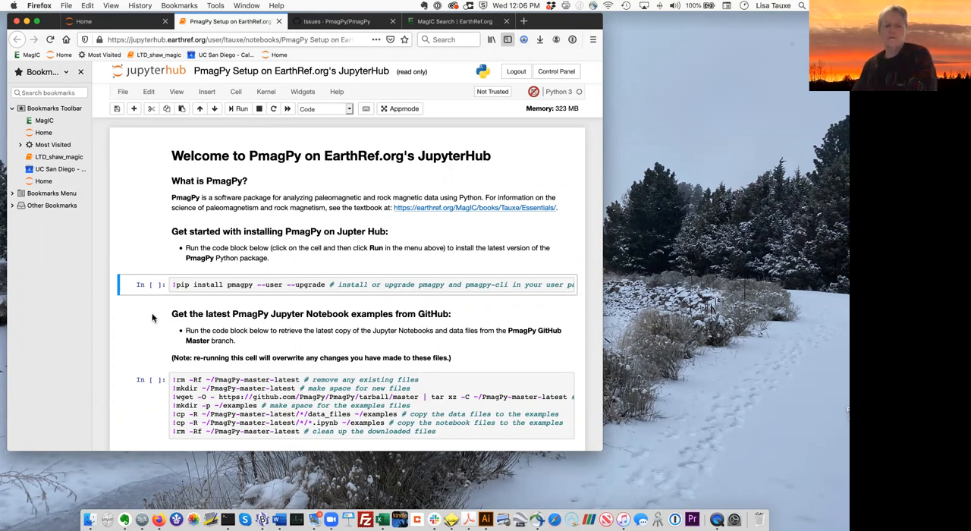
pyautogui.moveTo(149, 301)
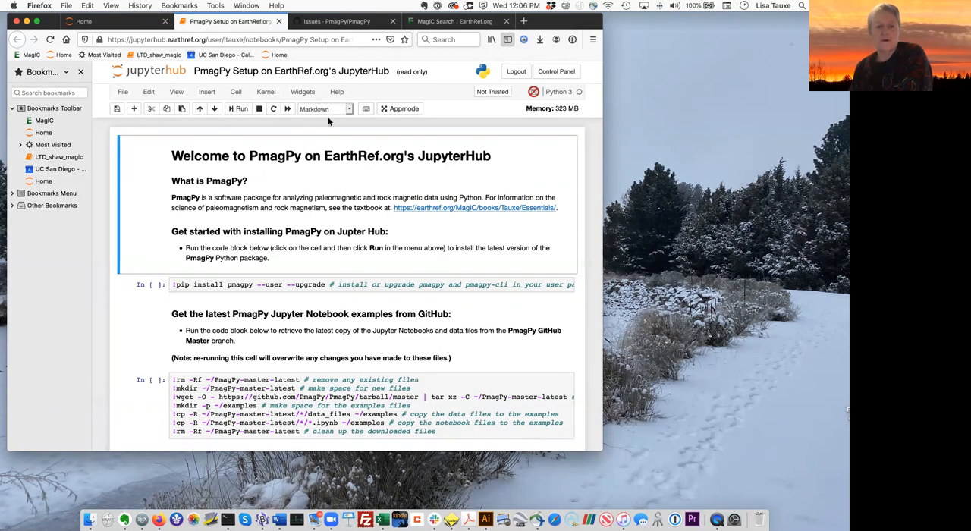
# Step: Run the PmagPy pip install cell, confirming pmagpy is already up to date
pyautogui.click(252, 284)
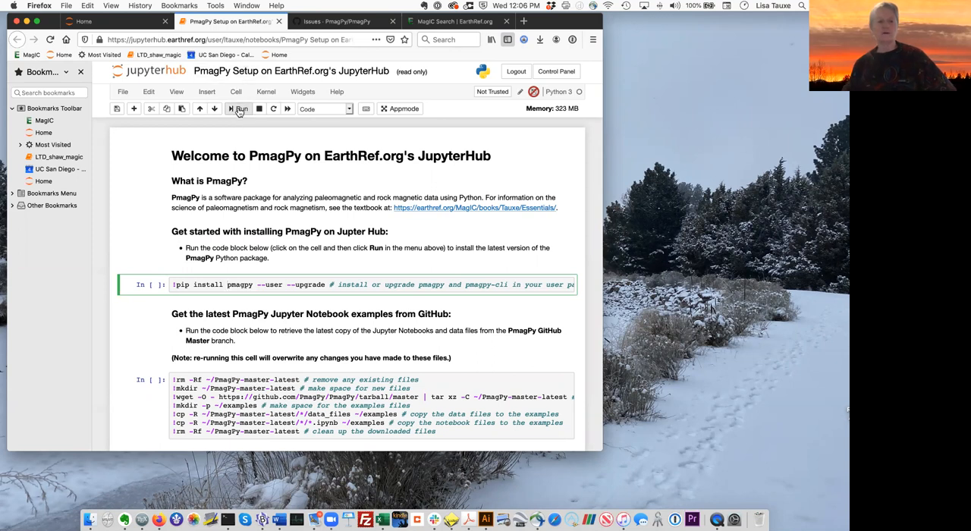
pyautogui.click(239, 109)
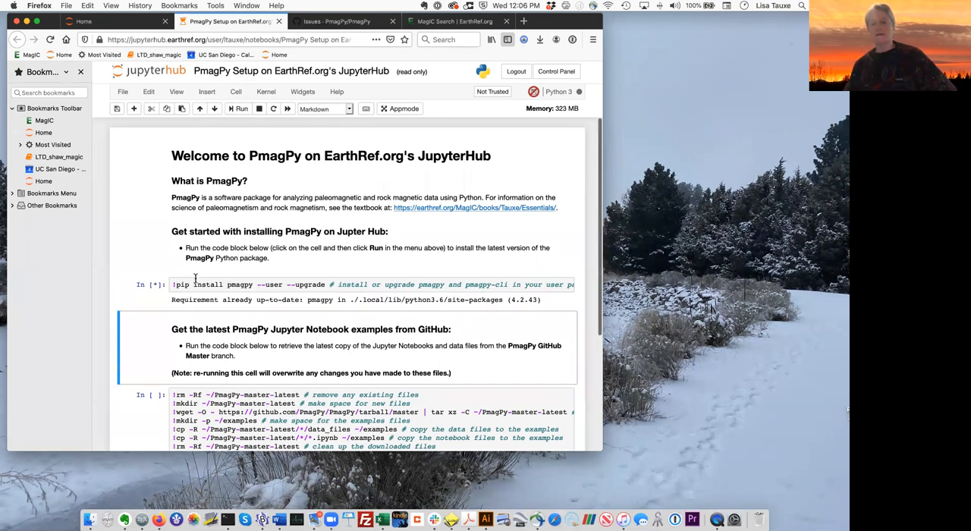
pyautogui.click(242, 108)
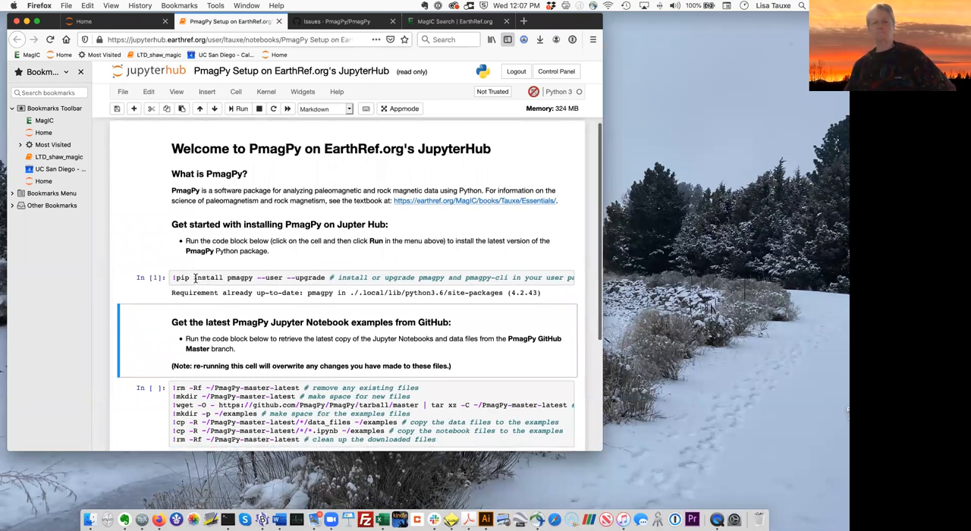
pyautogui.scroll(-3)
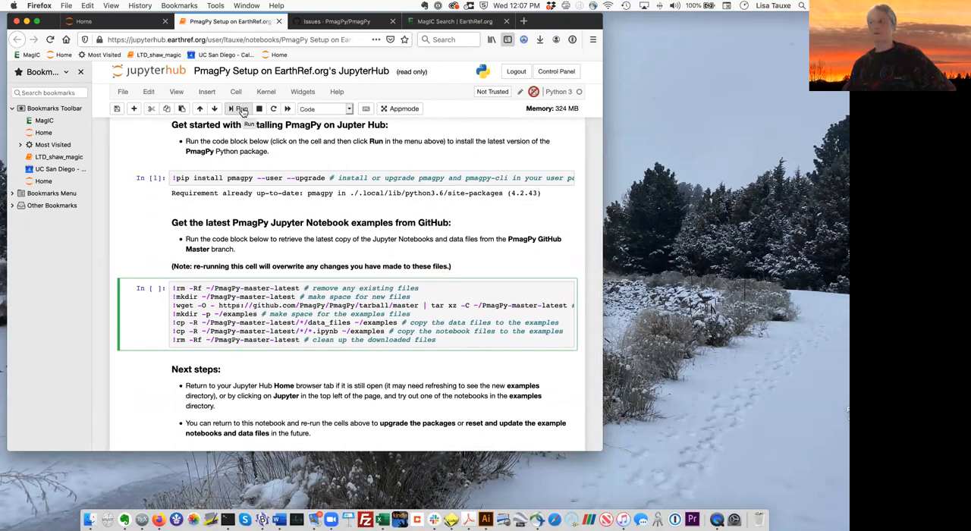
# Step: Run the download cell to fetch the PmagPy GitHub examples archive and check its output
pyautogui.click(241, 108)
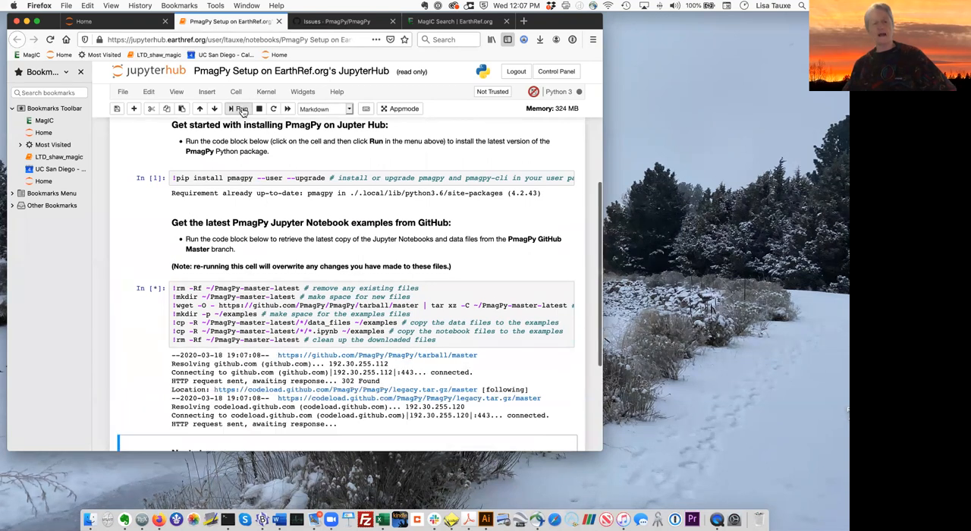
pyautogui.scroll(-3)
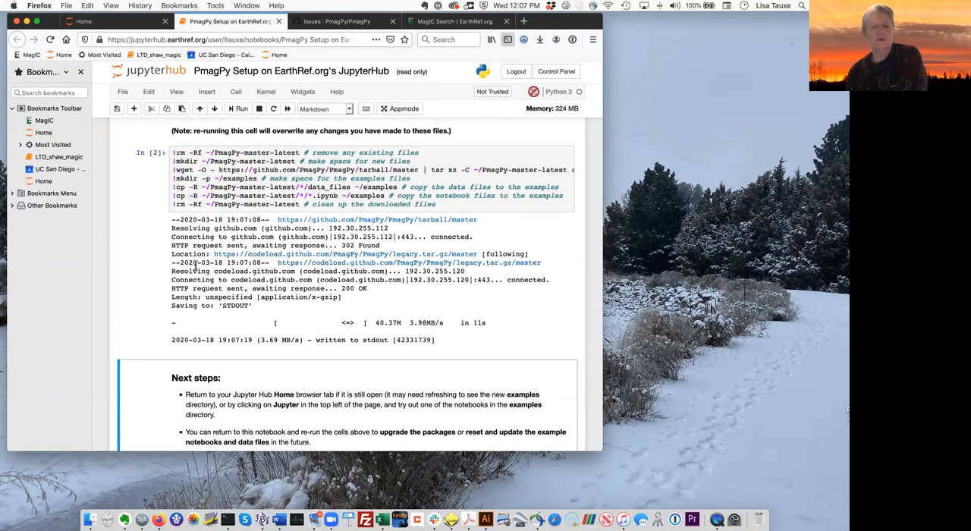
pyautogui.scroll(3)
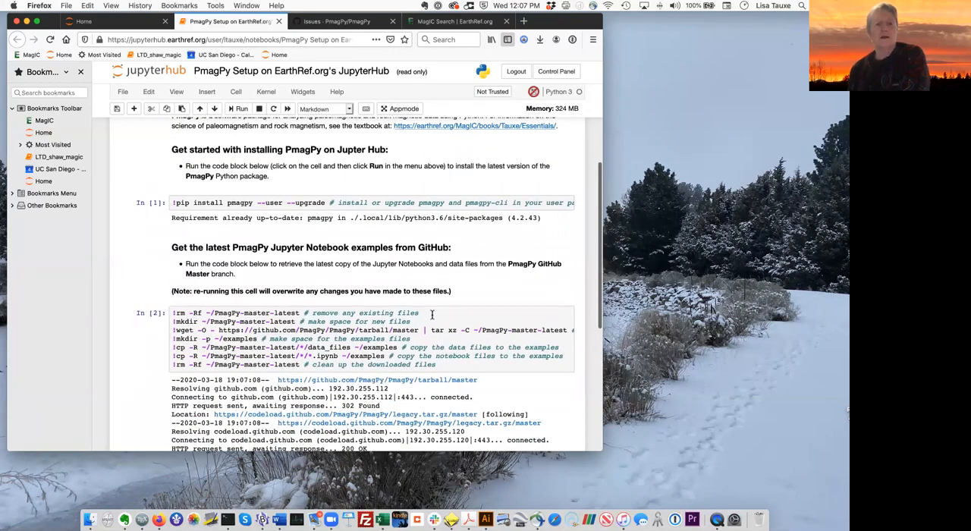
pyautogui.scroll(-3)
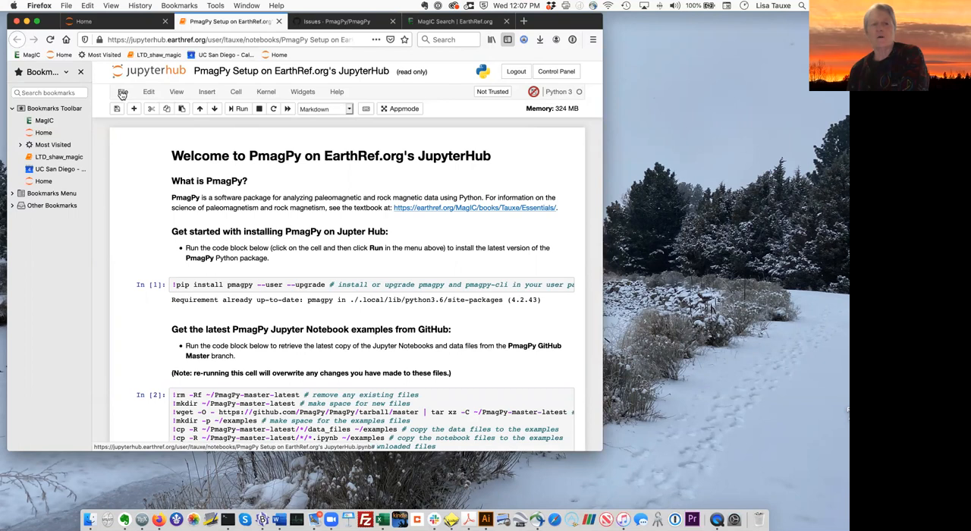
# Step: Open the JupyterHub home file list from the notebook's File menu
pyautogui.click(123, 91)
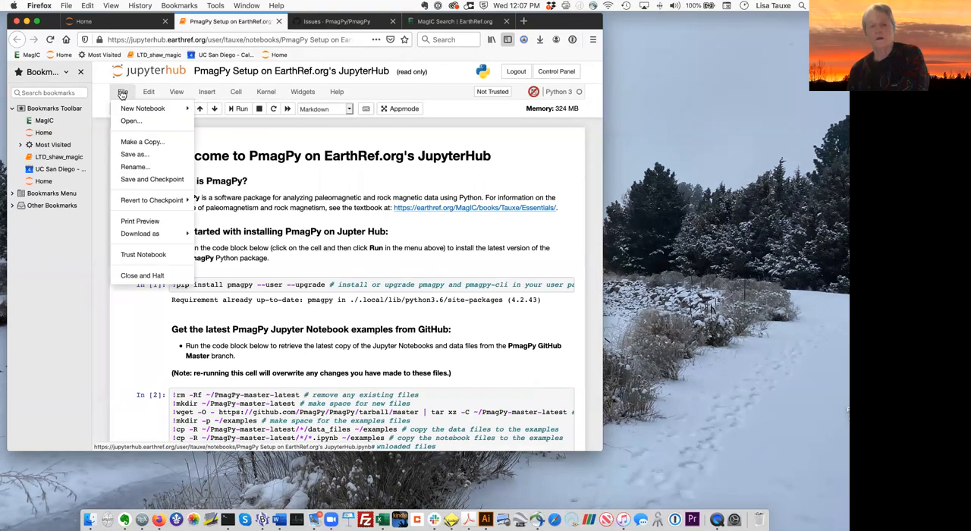
pyautogui.moveTo(130, 121)
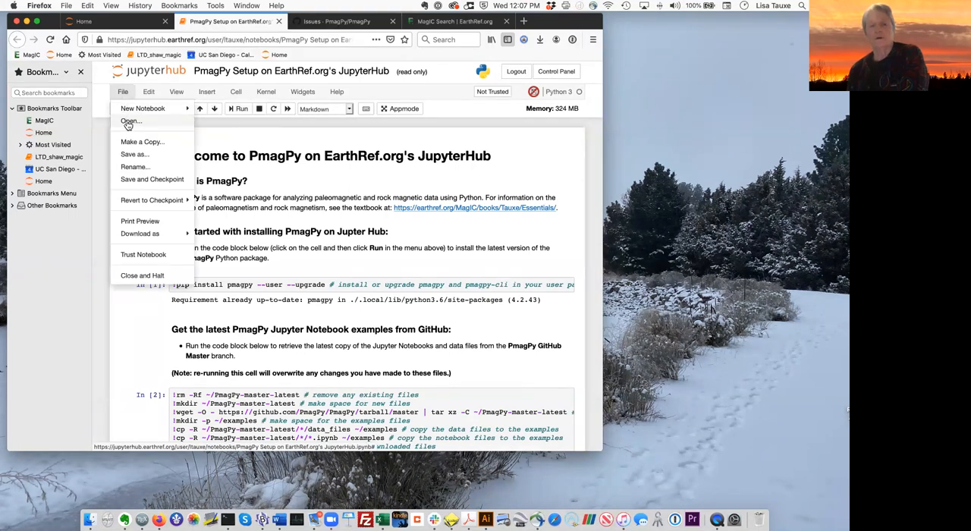
pyautogui.click(130, 122)
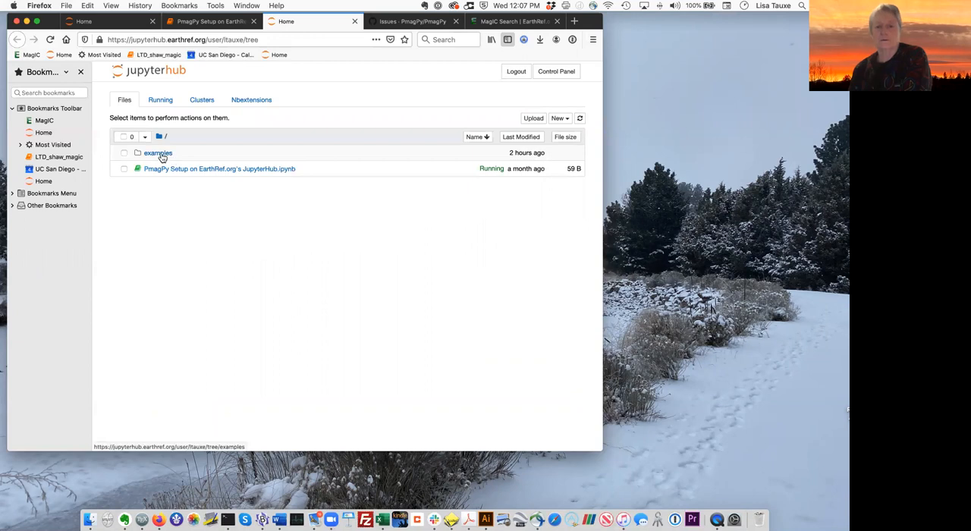
pyautogui.click(158, 152)
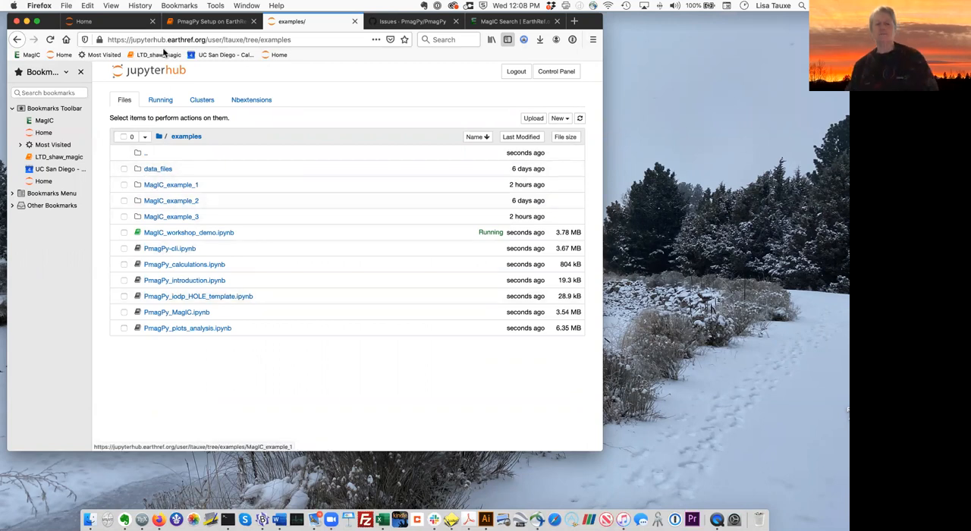
pyautogui.moveTo(219, 426)
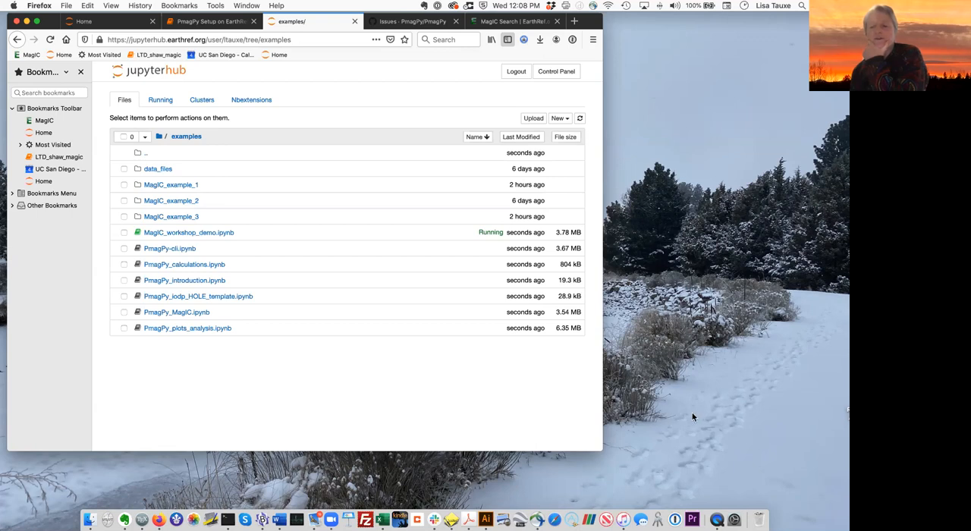
pyautogui.moveTo(415, 235)
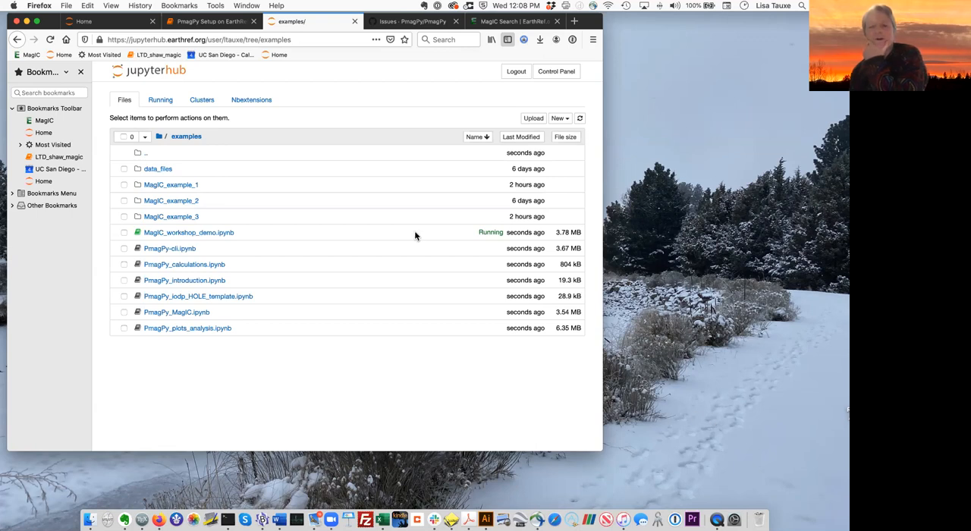
pyautogui.click(159, 136)
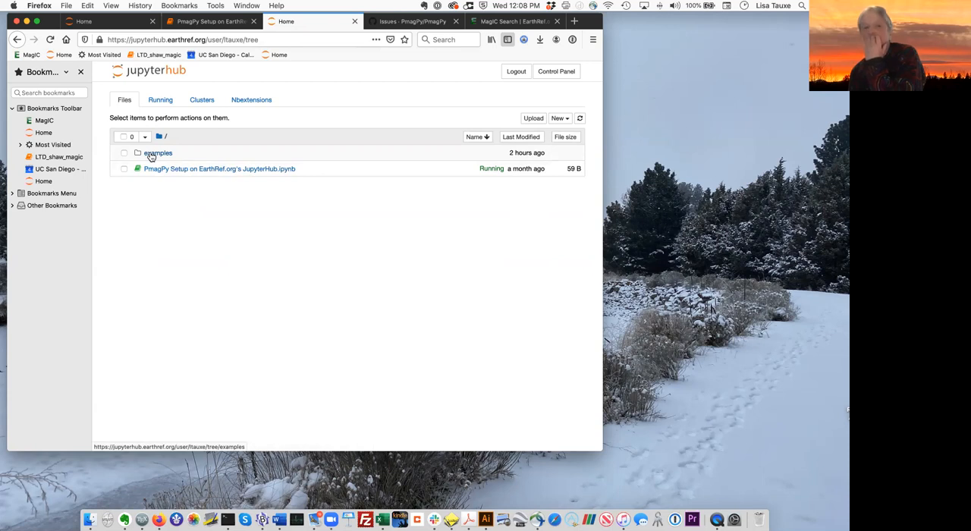
pyautogui.moveTo(154, 156)
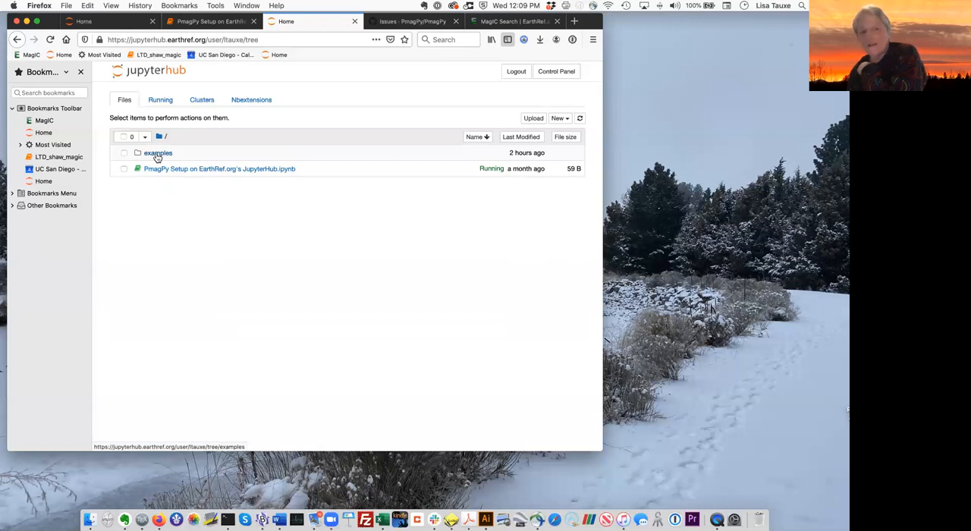
# Step: Open the examples folder from the Files tab
pyautogui.click(158, 152)
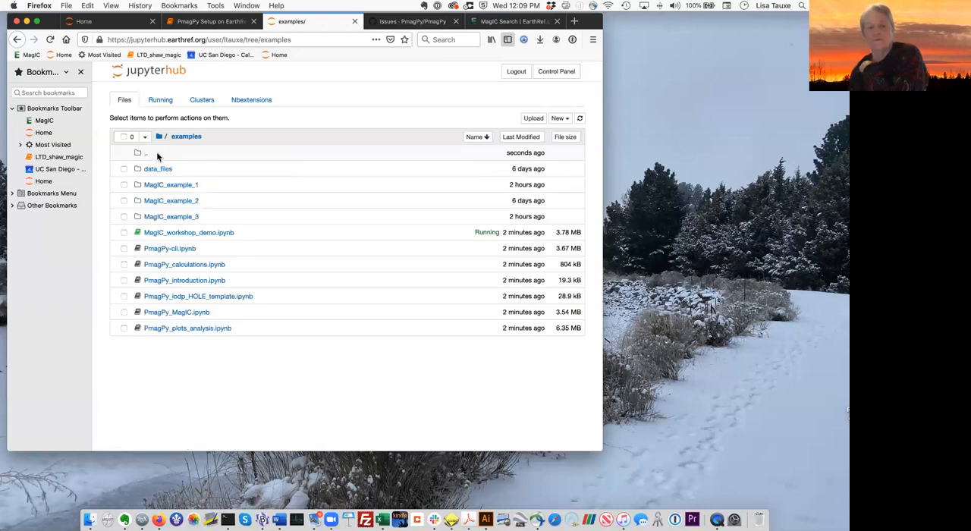
pyautogui.moveTo(213, 168)
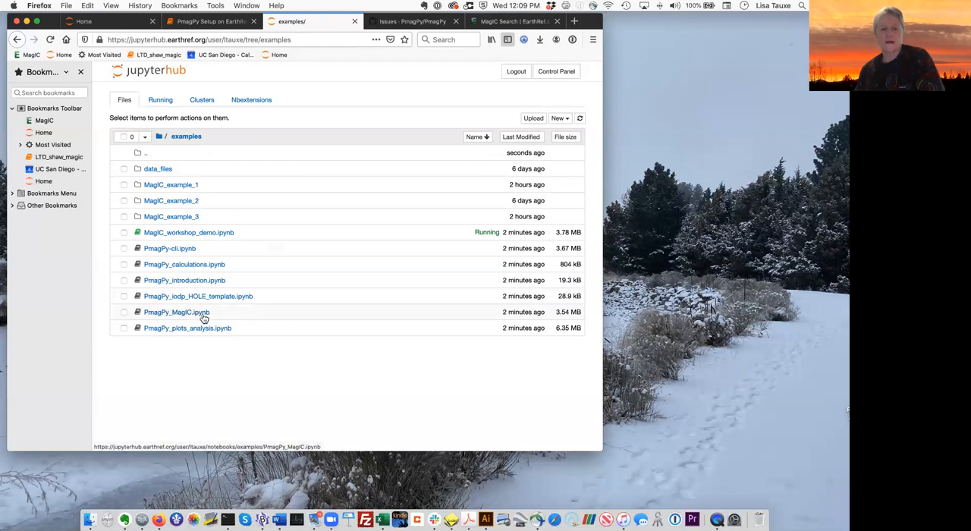
pyautogui.moveTo(207, 317)
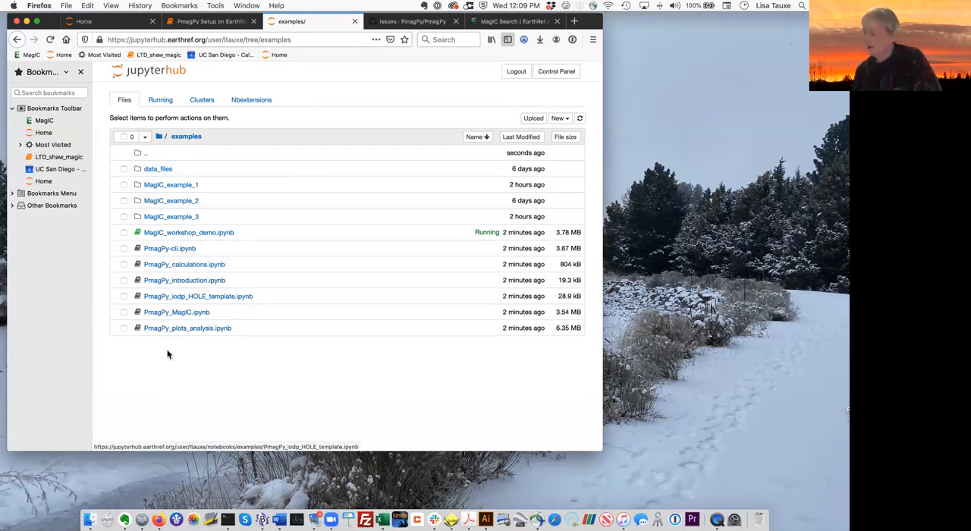
pyautogui.moveTo(219, 414)
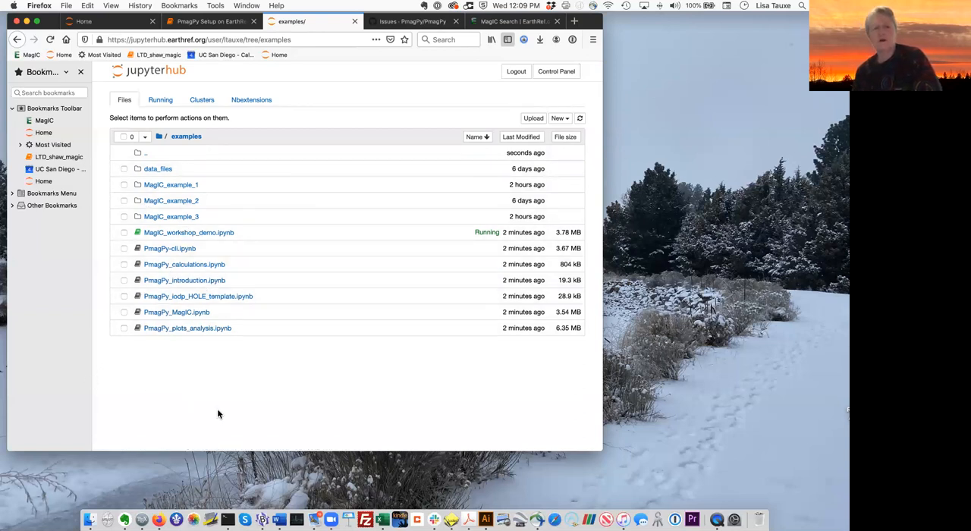
pyautogui.moveTo(188, 232)
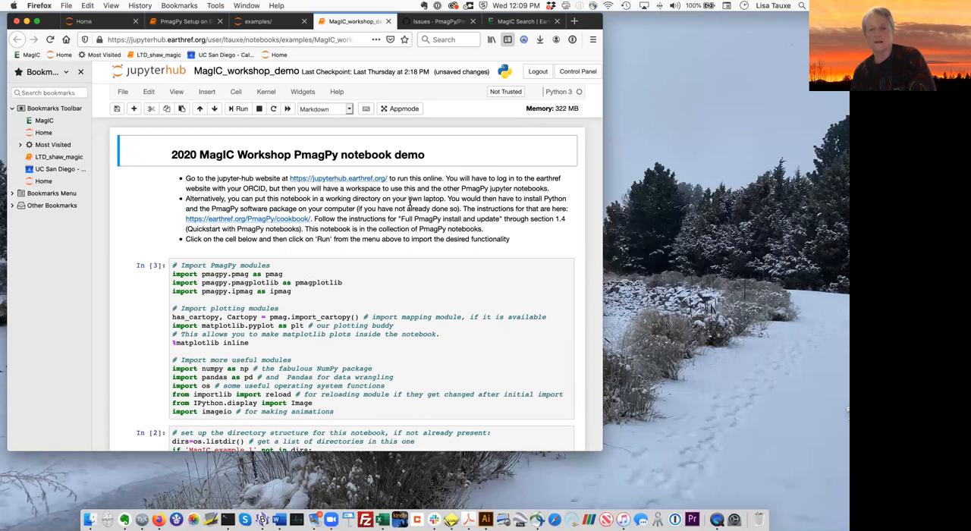
pyautogui.moveTo(152, 210)
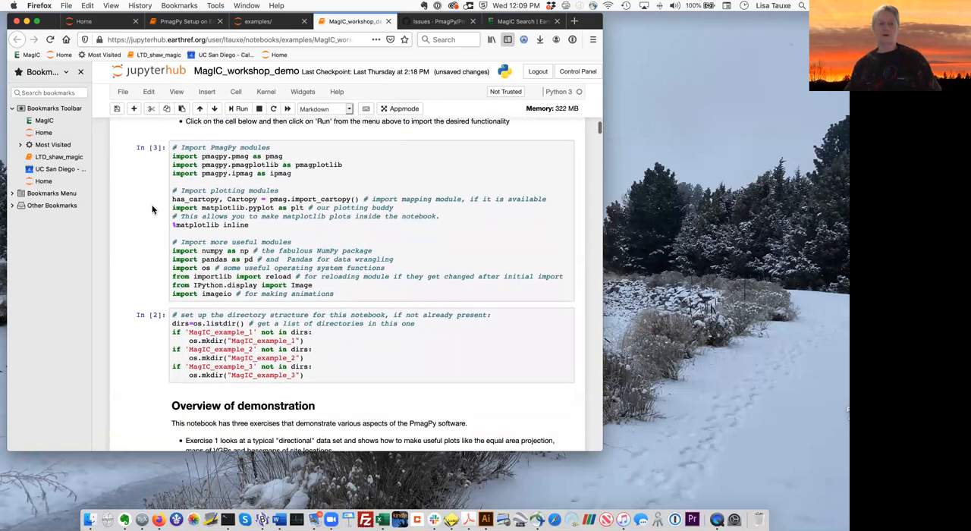
# Step: Scroll MagIC_workshop_demo down to the PmagPy and plotting import cell
pyautogui.scroll(-3)
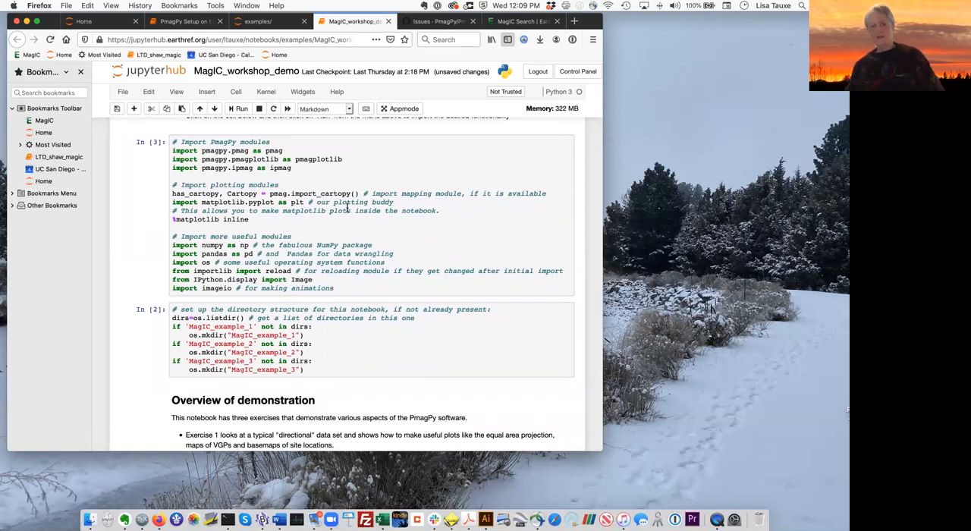
pyautogui.moveTo(315, 190)
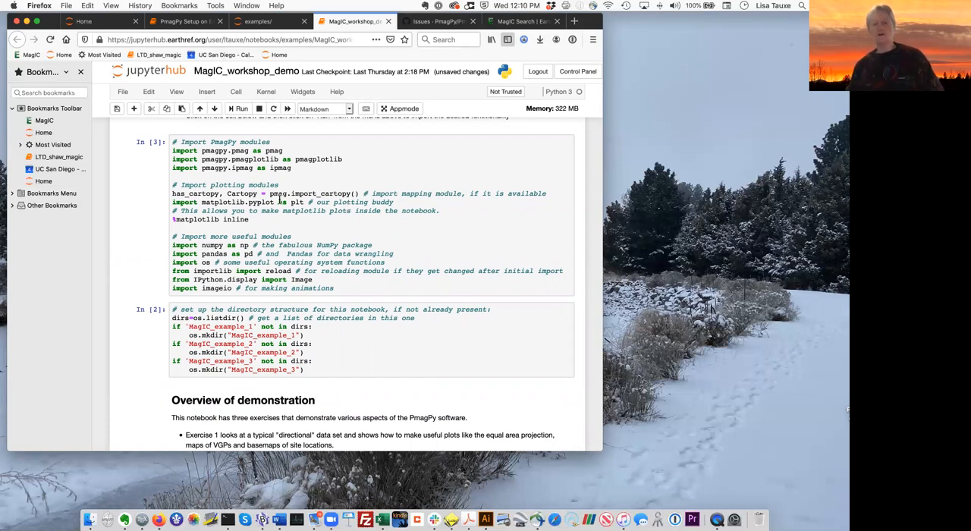
pyautogui.scroll(-3)
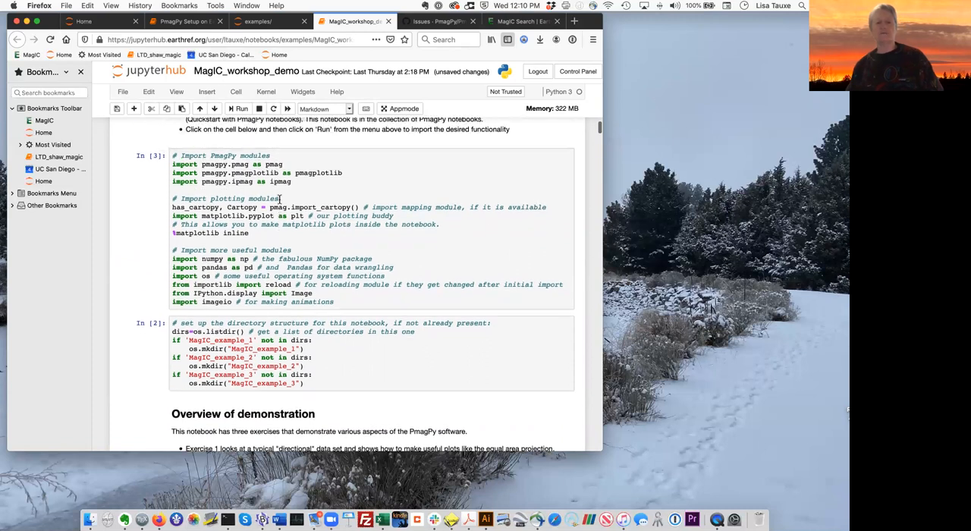
pyautogui.scroll(-3)
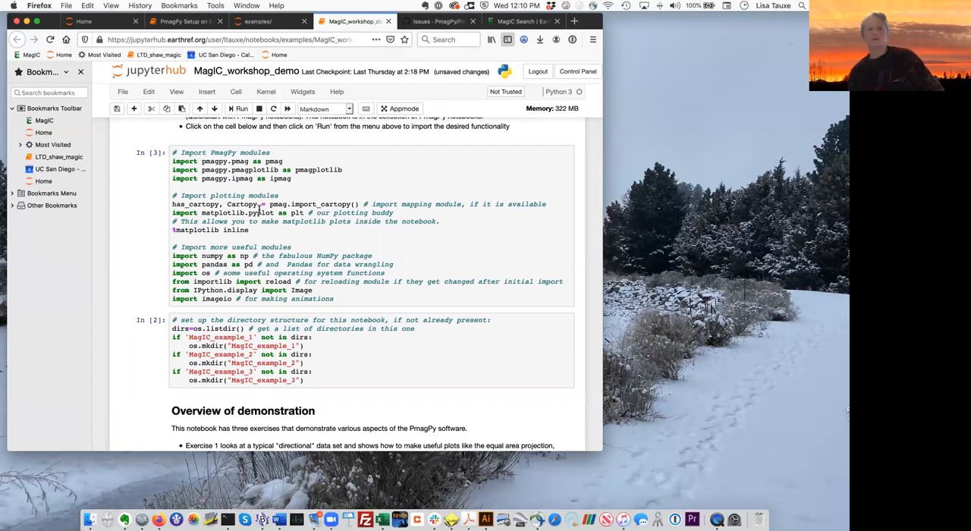
pyautogui.moveTo(259, 209)
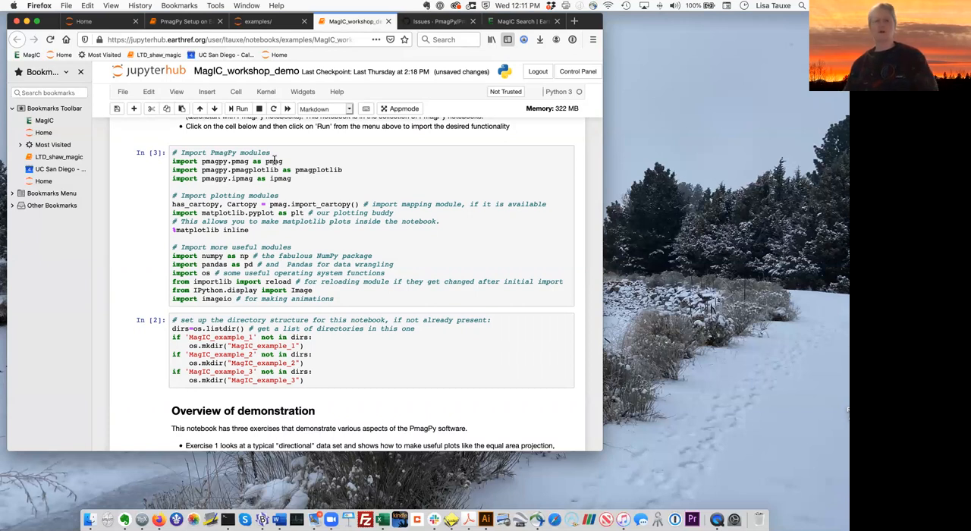
pyautogui.moveTo(397, 221)
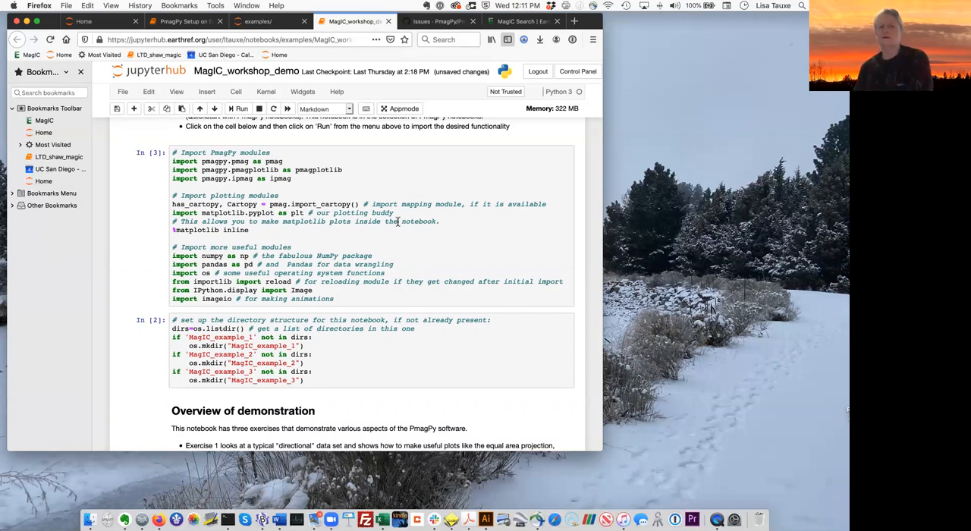
pyautogui.moveTo(463, 248)
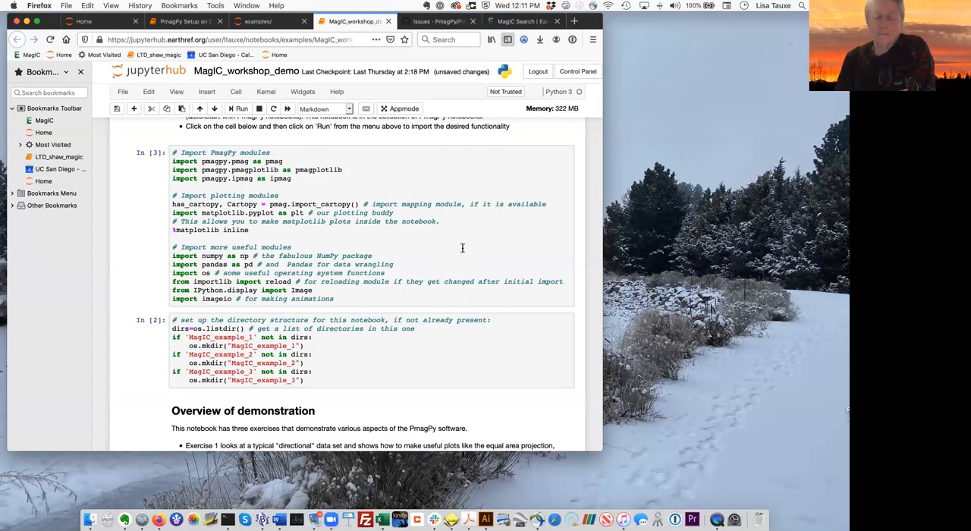
pyautogui.moveTo(412, 243)
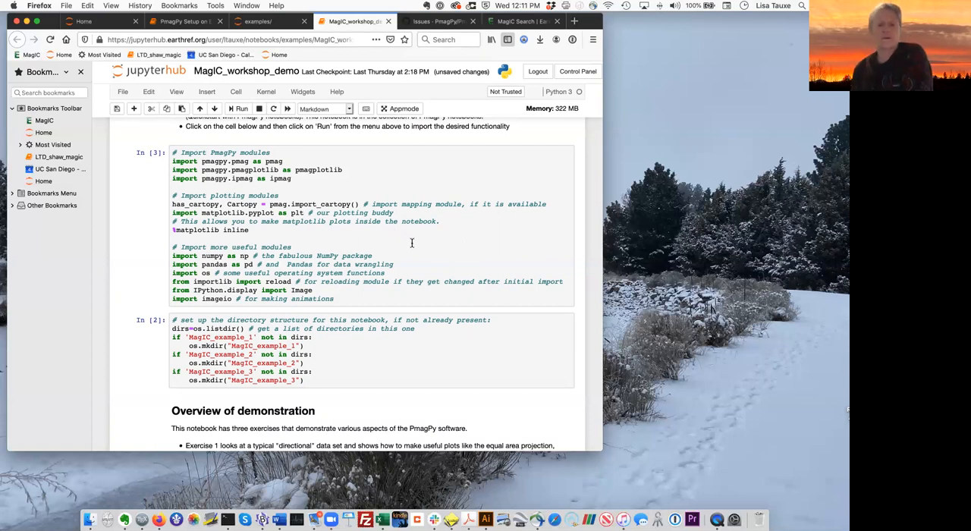
pyautogui.scroll(-3)
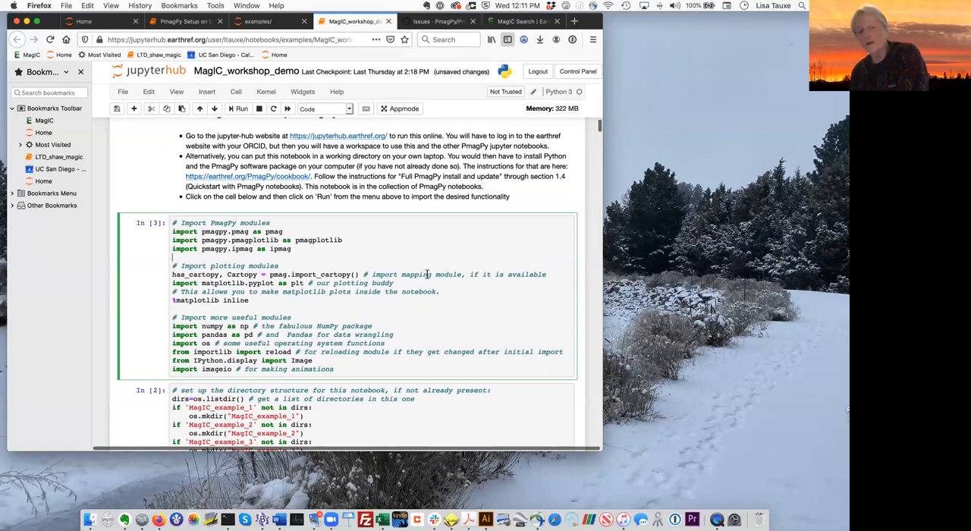
# Step: Run the PmagPy module import cell
pyautogui.scroll(-3)
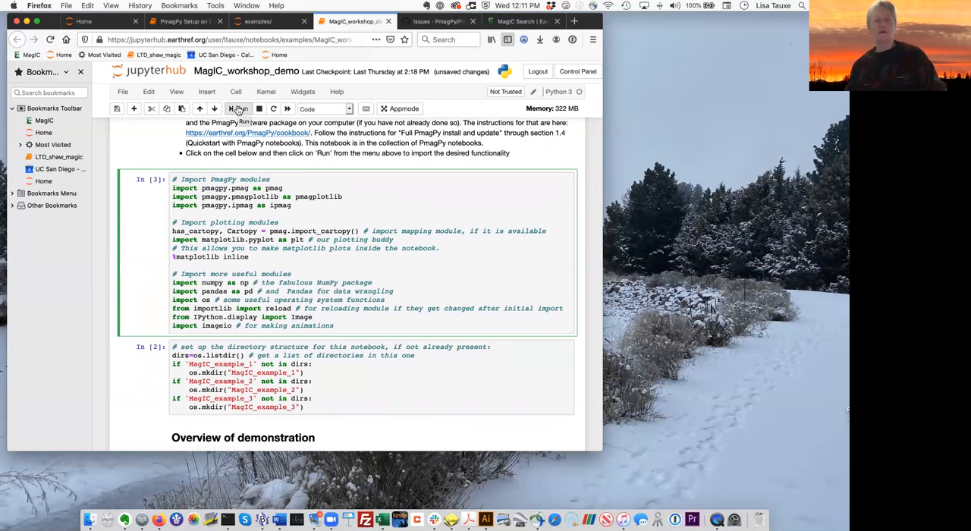
pyautogui.click(238, 109)
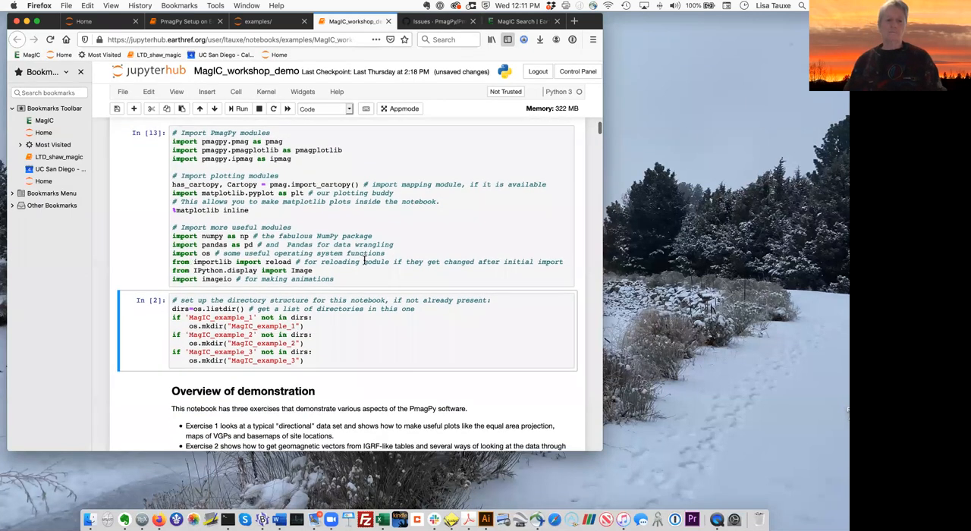
pyautogui.scroll(-3)
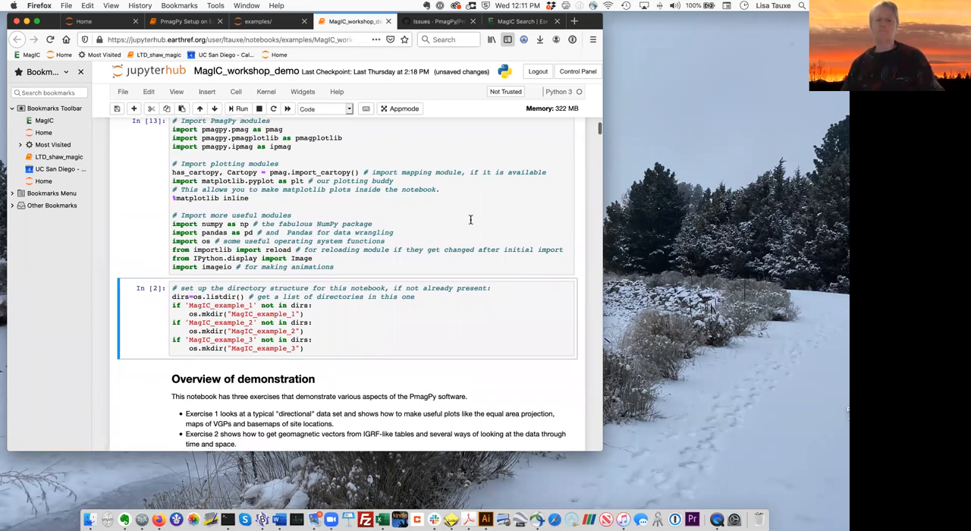
pyautogui.scroll(-3)
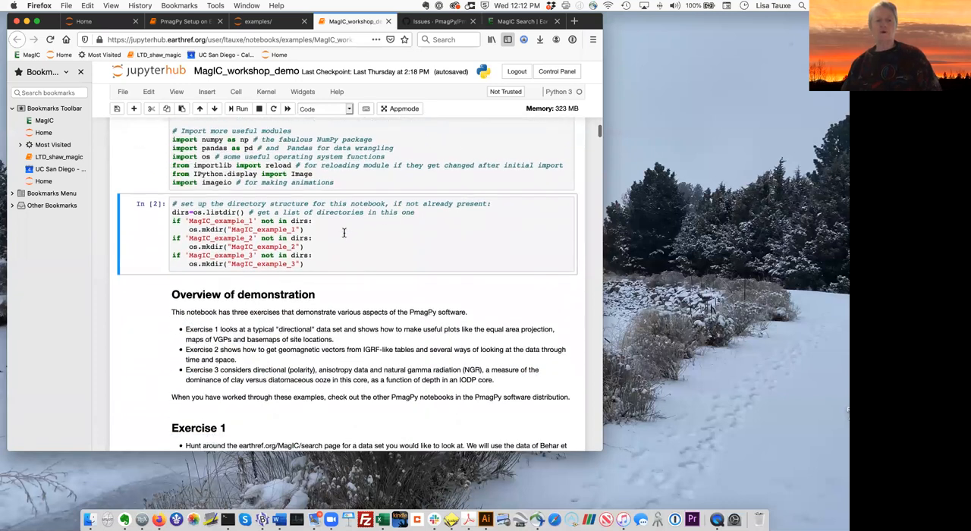
# Step: Run the directory-setup cell, bringing up the demonstration overview
pyautogui.click(313, 238)
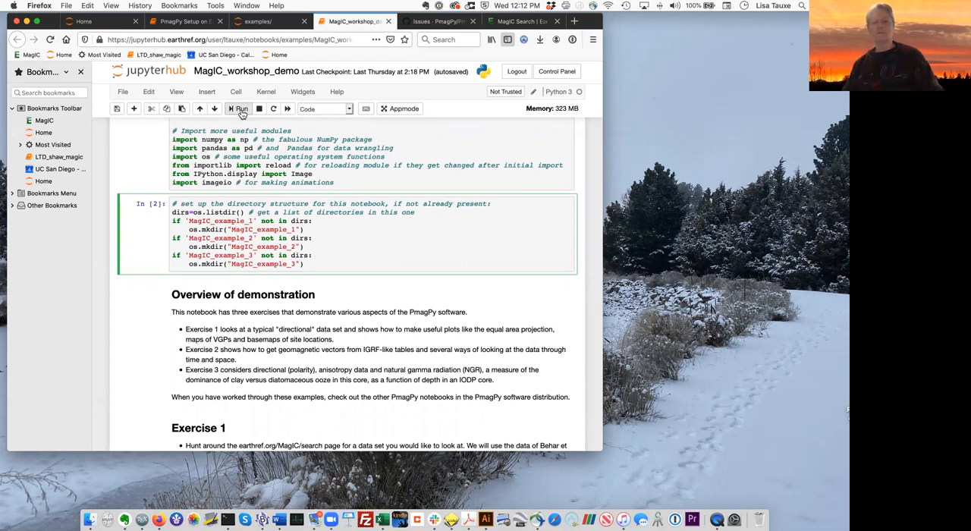
pyautogui.click(239, 109)
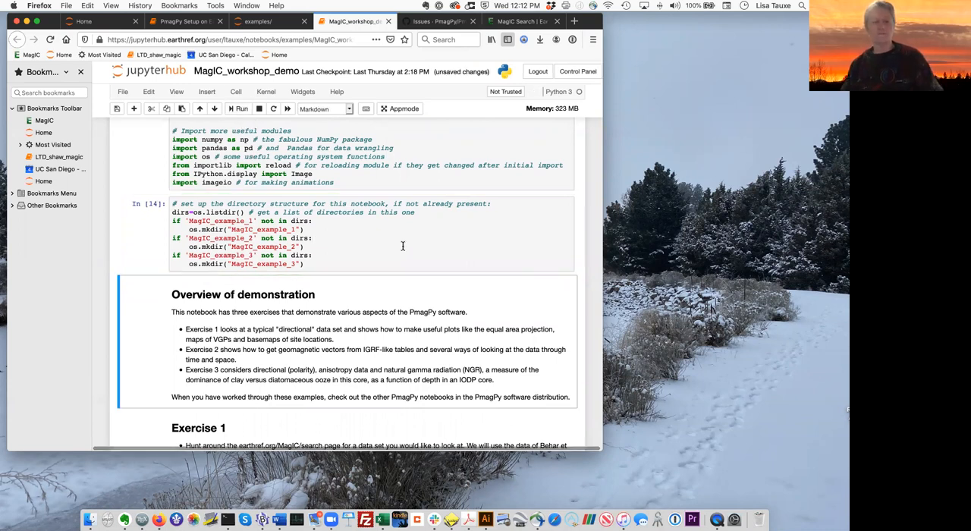
pyautogui.scroll(-3)
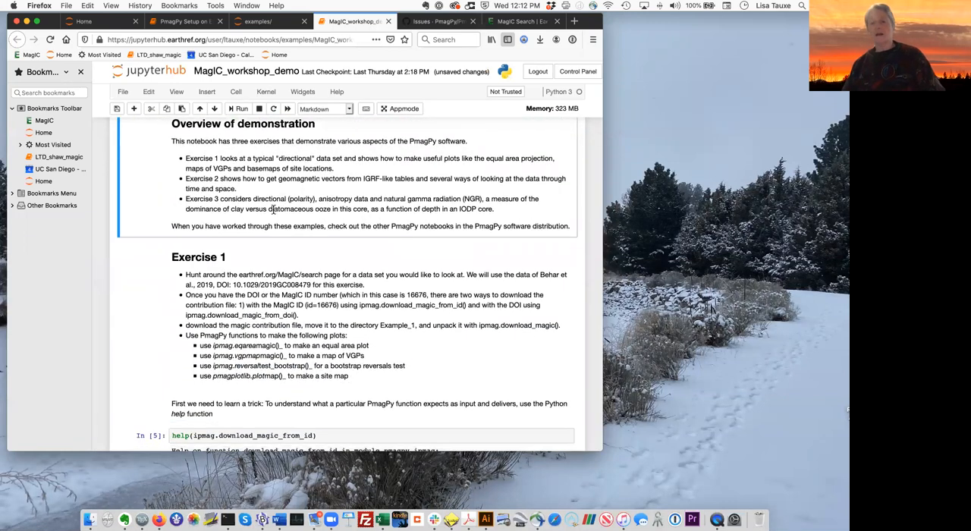
pyautogui.moveTo(388, 182)
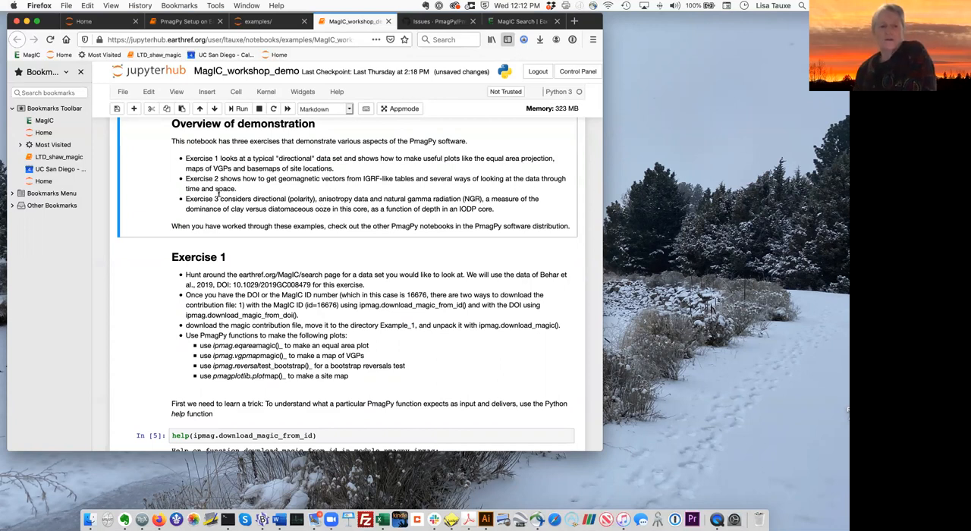
pyautogui.moveTo(291, 195)
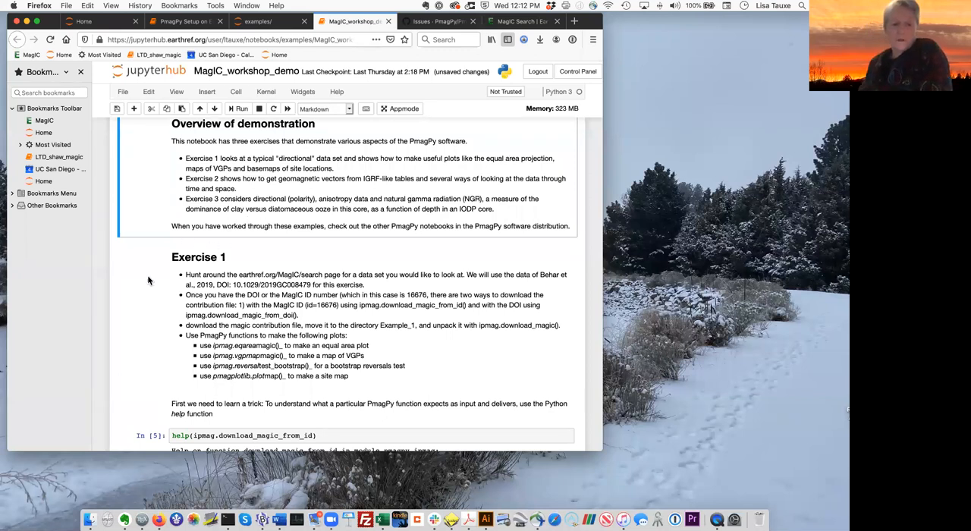
pyautogui.moveTo(136, 330)
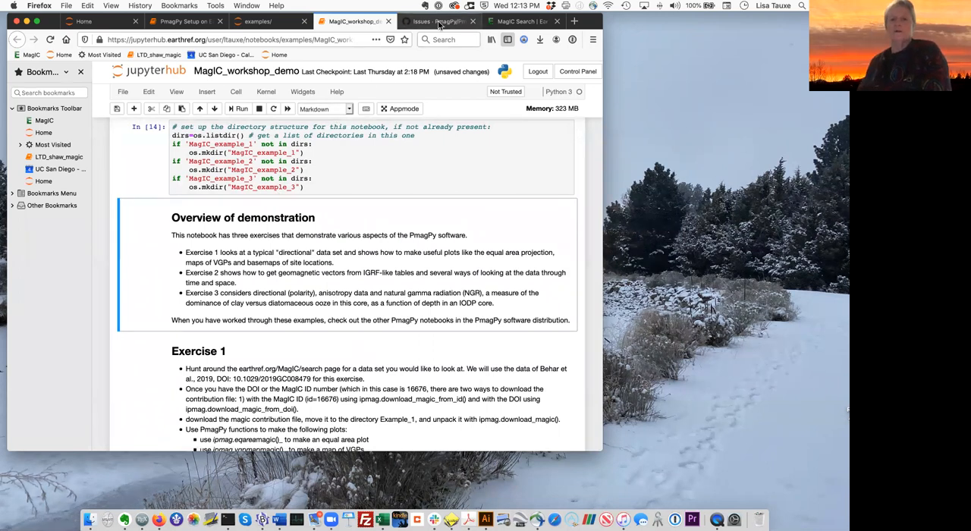
# Step: Browse github.com/PmagPy, the PmagPy repository and its open issues, then return to the notebook
pyautogui.click(436, 20)
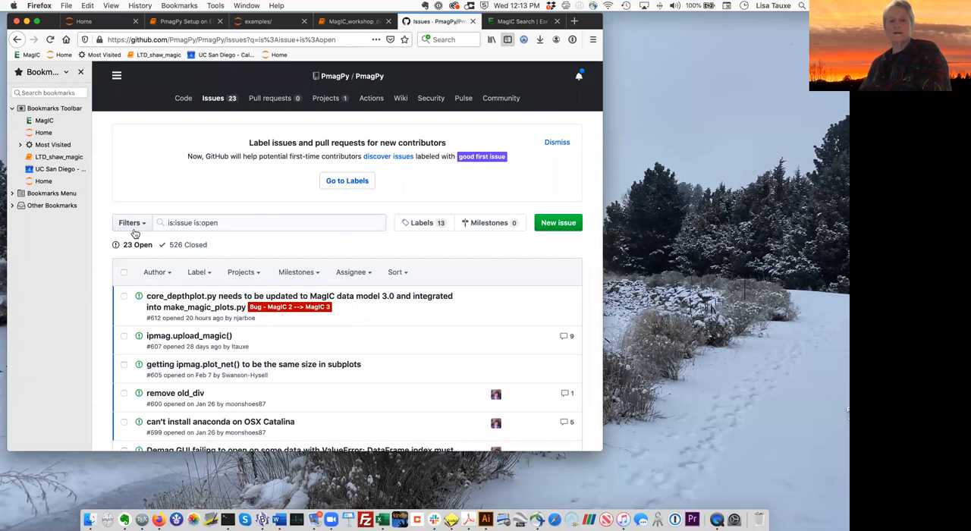
pyautogui.moveTo(117, 194)
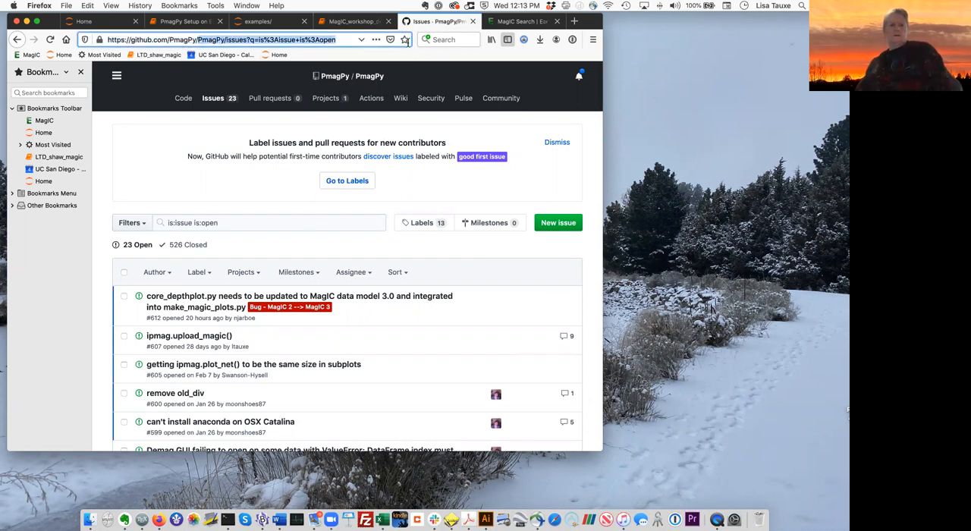
pyautogui.click(228, 40)
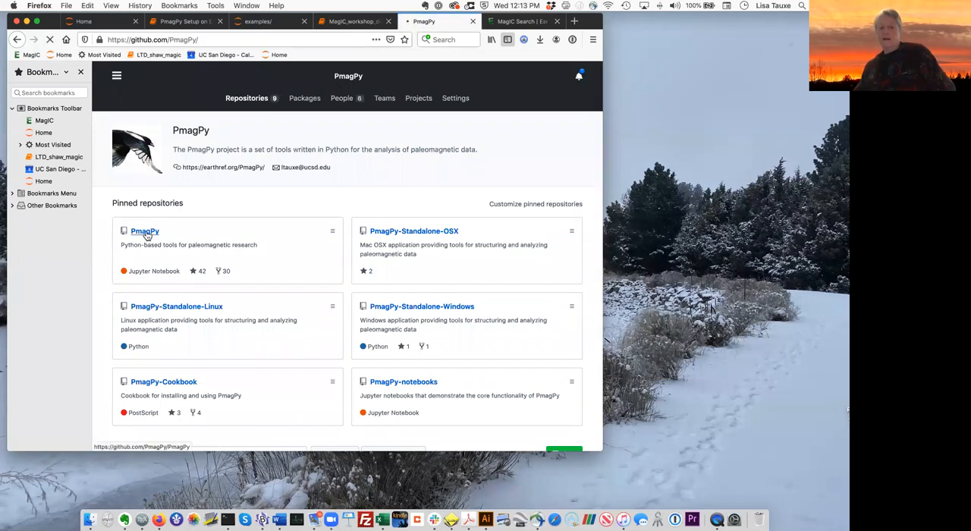
pyautogui.click(145, 230)
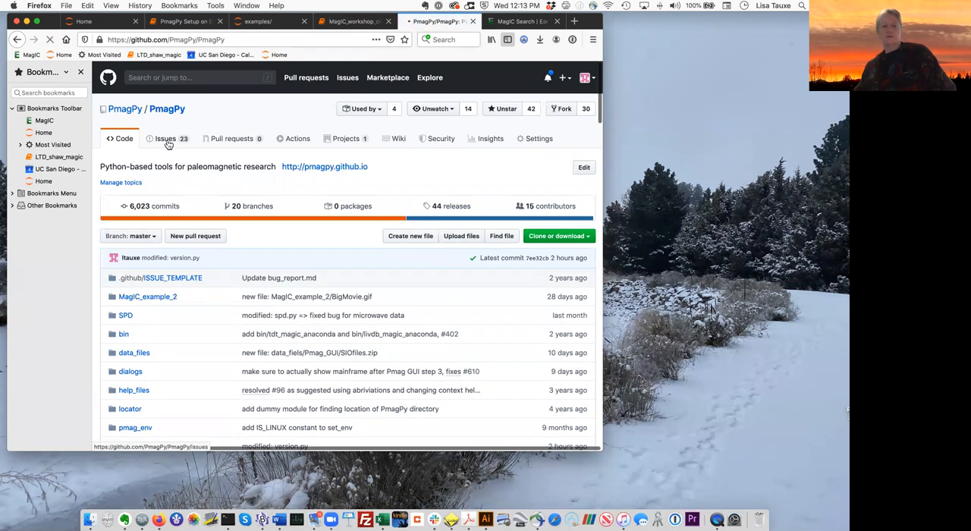
pyautogui.click(164, 138)
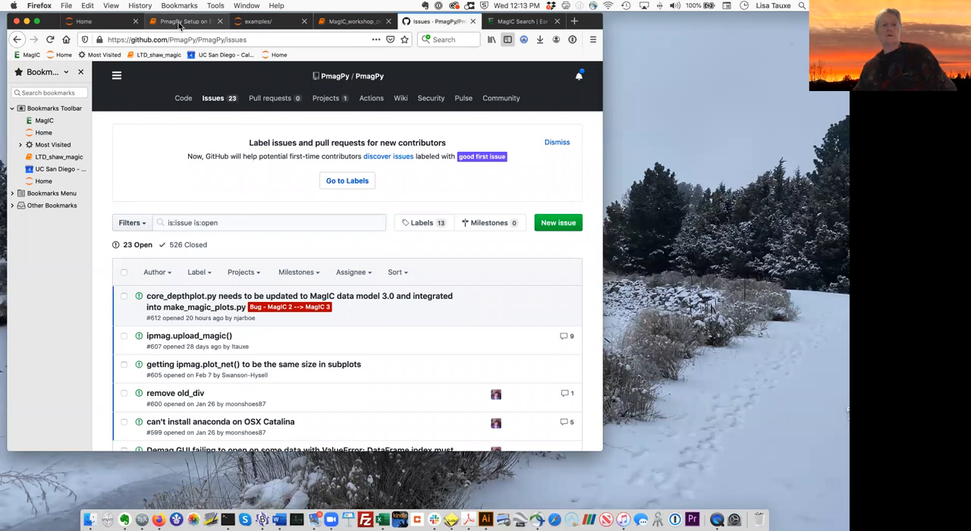
pyautogui.click(265, 20)
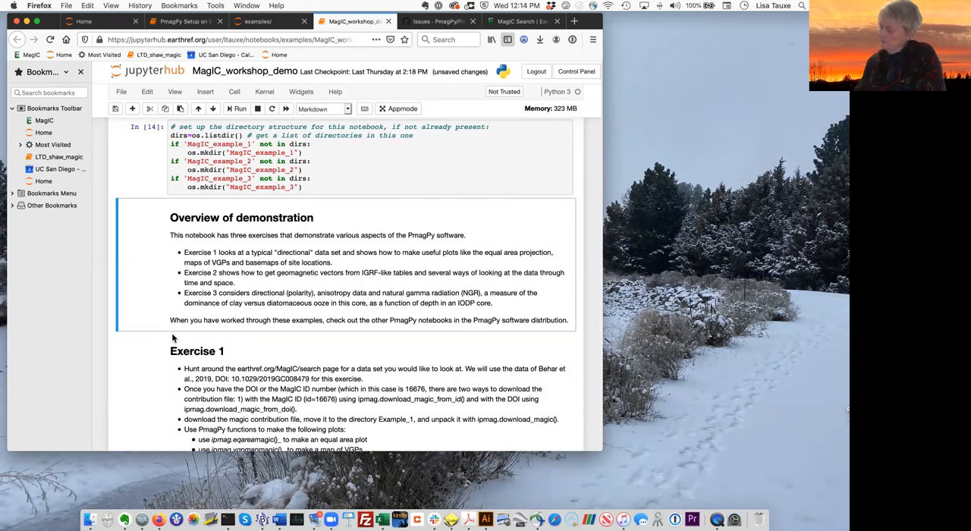
# Step: Scroll to Exercise 1's Behar et al. 2019 DOI 10.1029/2019GC008479, then switch to MagIC search
pyautogui.scroll(-3)
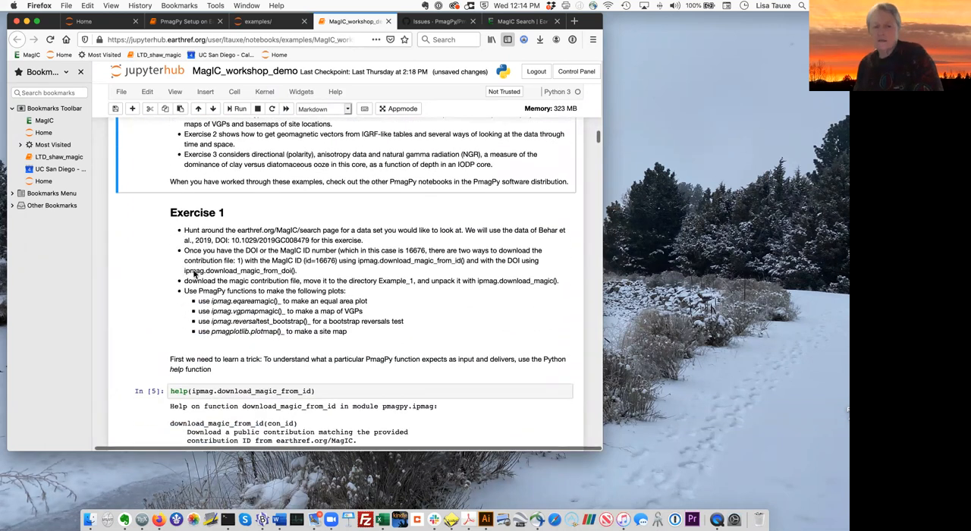
pyautogui.moveTo(415, 300)
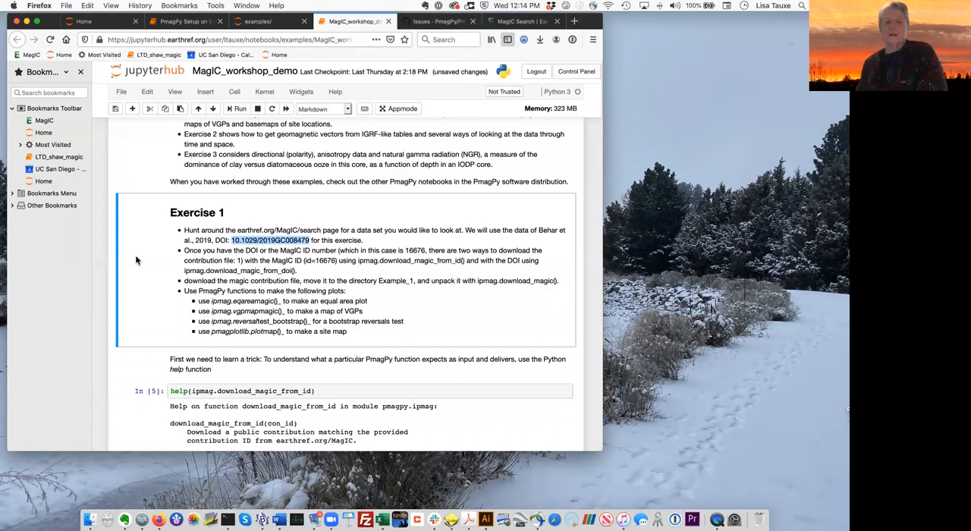
pyautogui.scroll(-3)
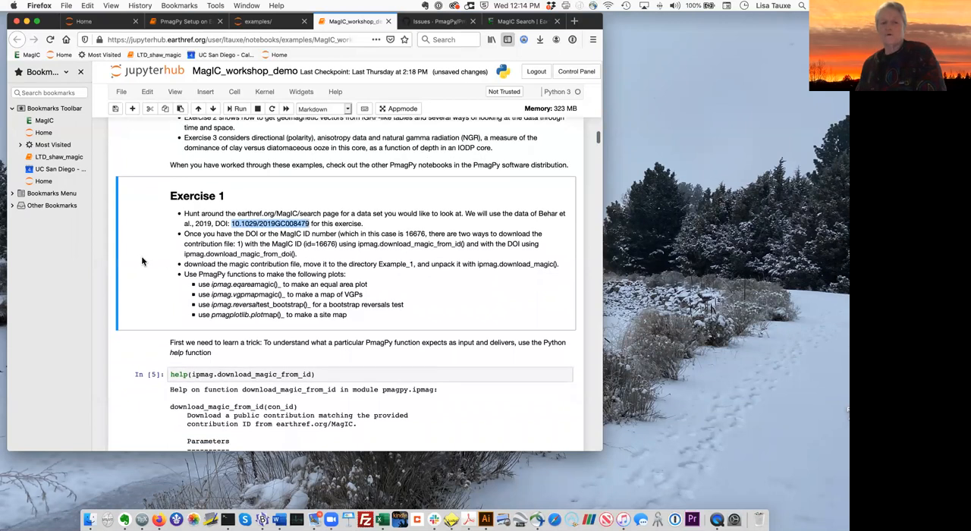
pyautogui.scroll(-3)
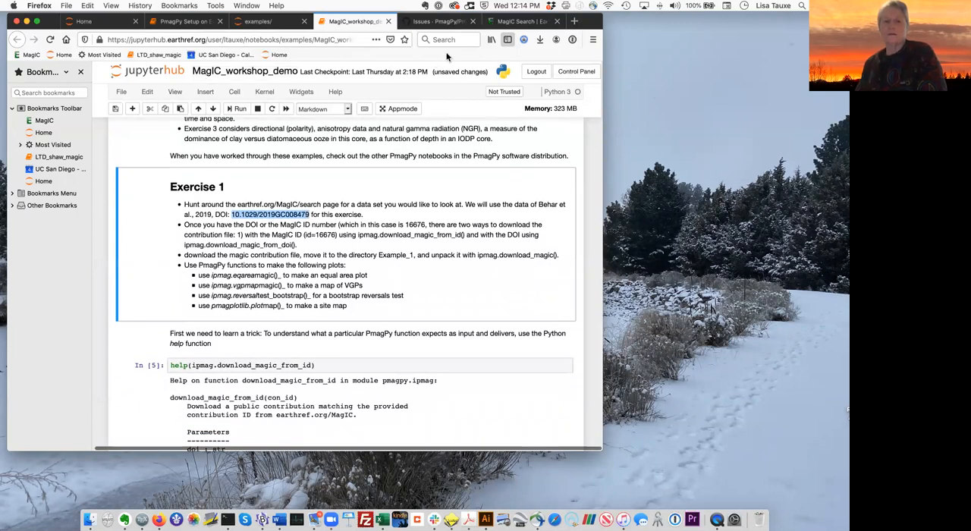
pyautogui.click(517, 21)
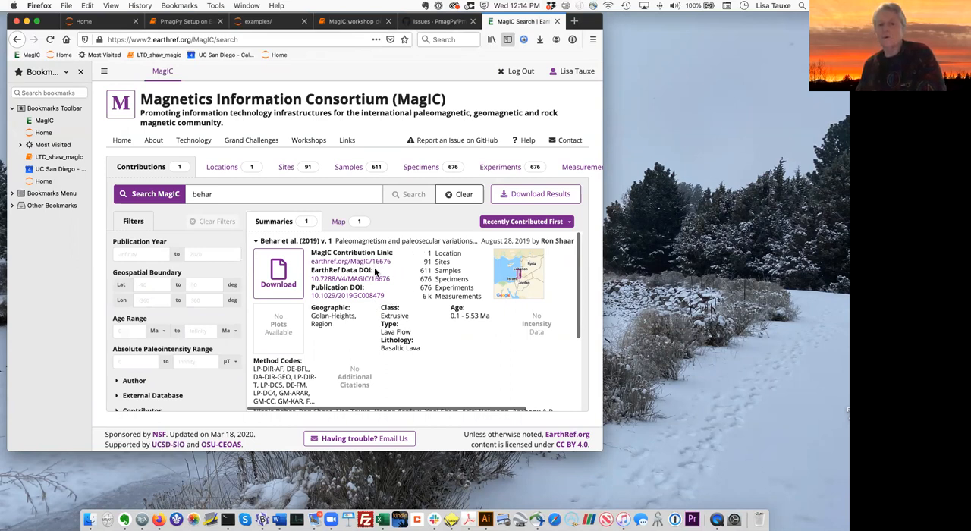
pyautogui.moveTo(400, 271)
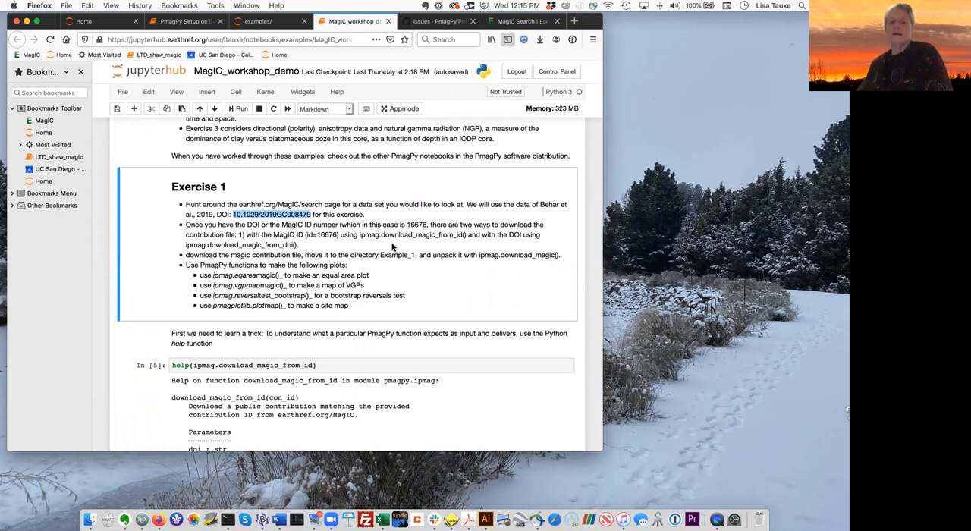
# Step: Review the ipmag.download_magic_from_id docstring and the contribution-ID download cell In[7]
pyautogui.scroll(-3)
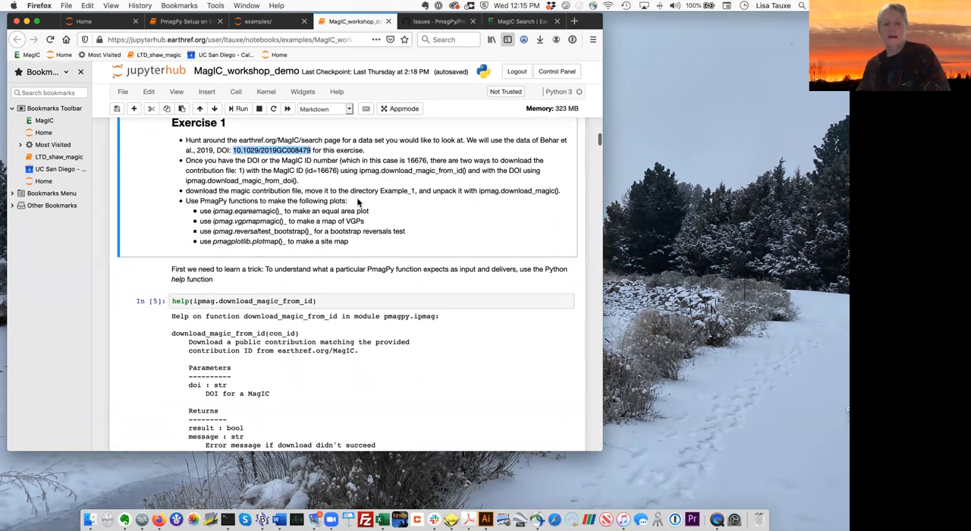
pyautogui.moveTo(476, 191)
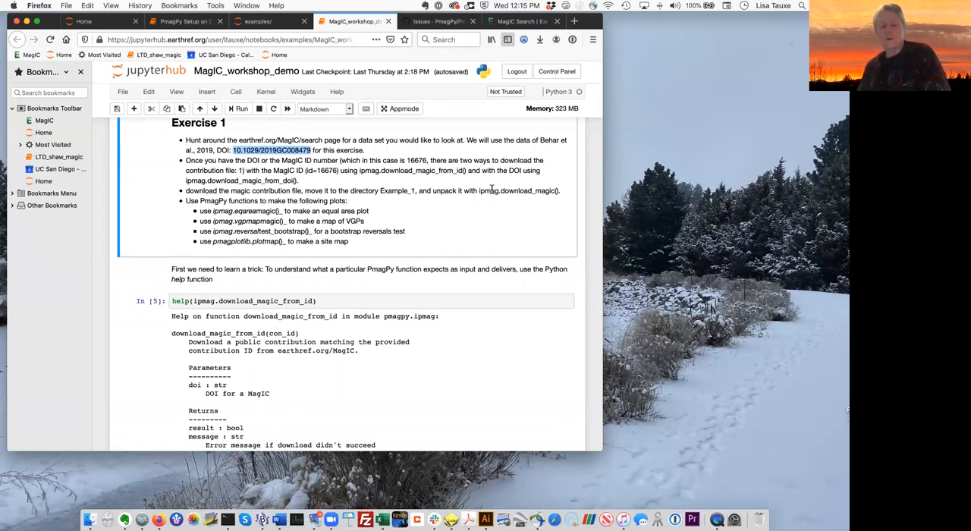
pyautogui.moveTo(485, 227)
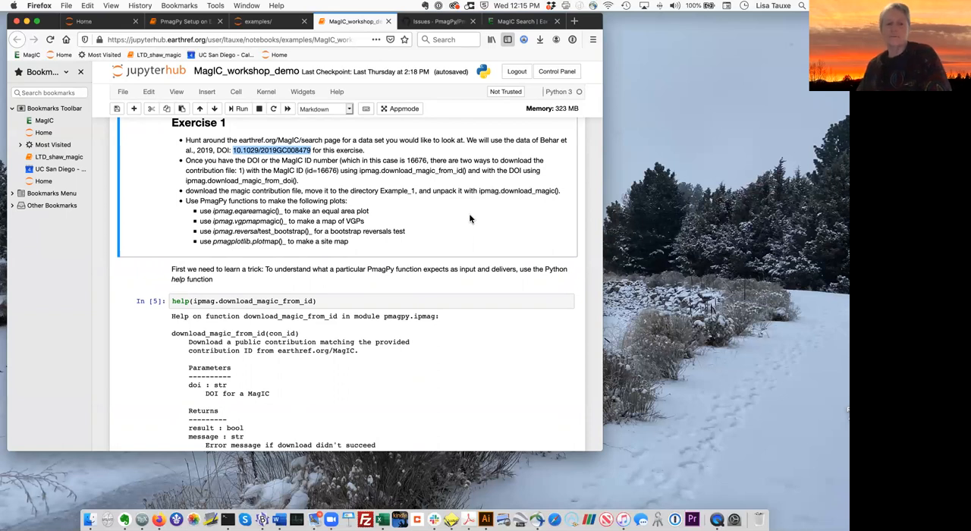
pyautogui.scroll(-3)
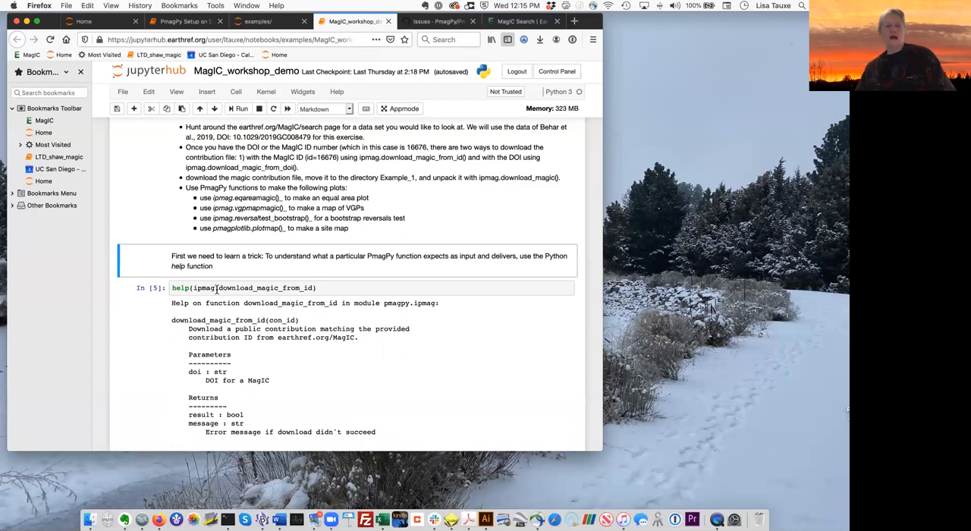
pyautogui.click(266, 287)
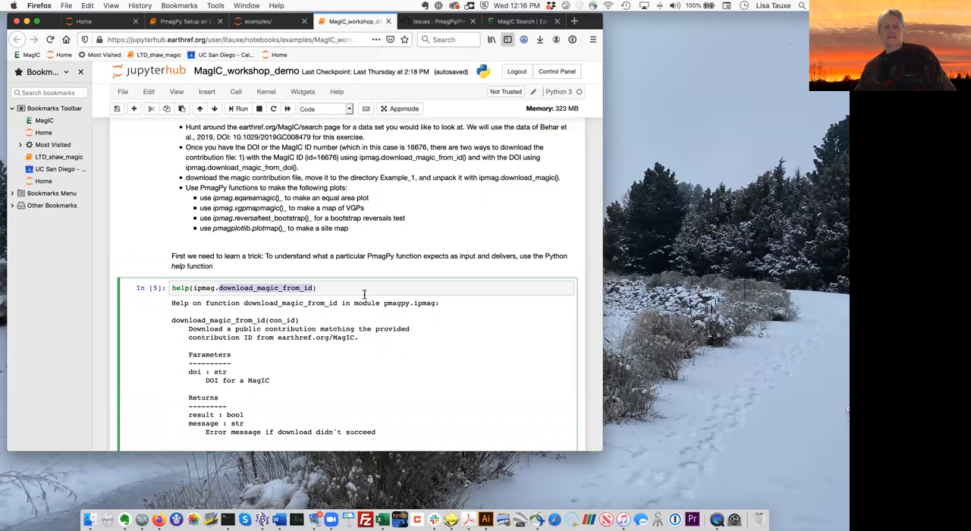
pyautogui.scroll(-3)
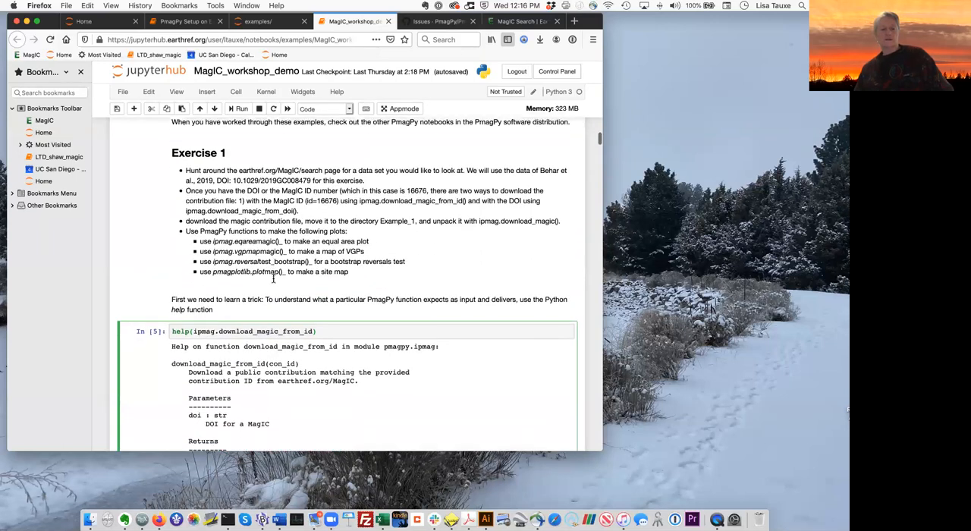
pyautogui.scroll(-3)
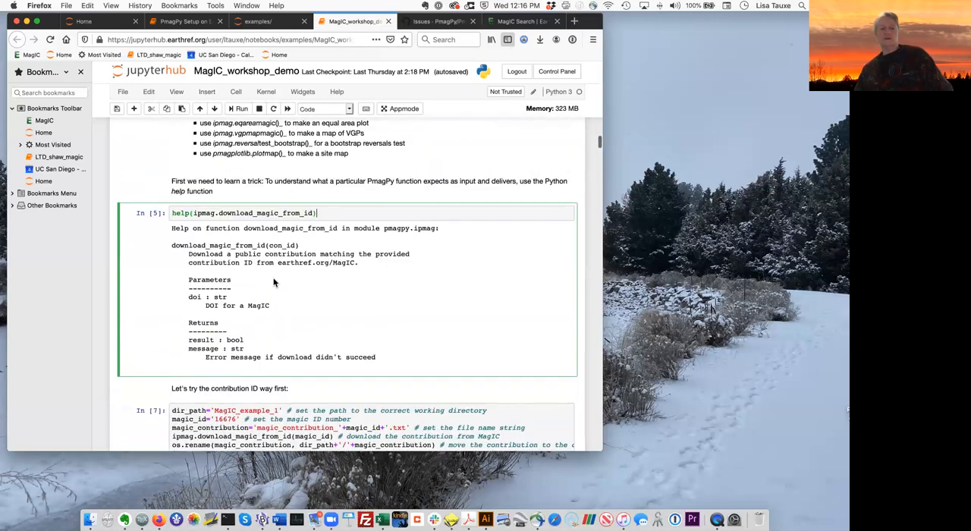
pyautogui.moveTo(301, 299)
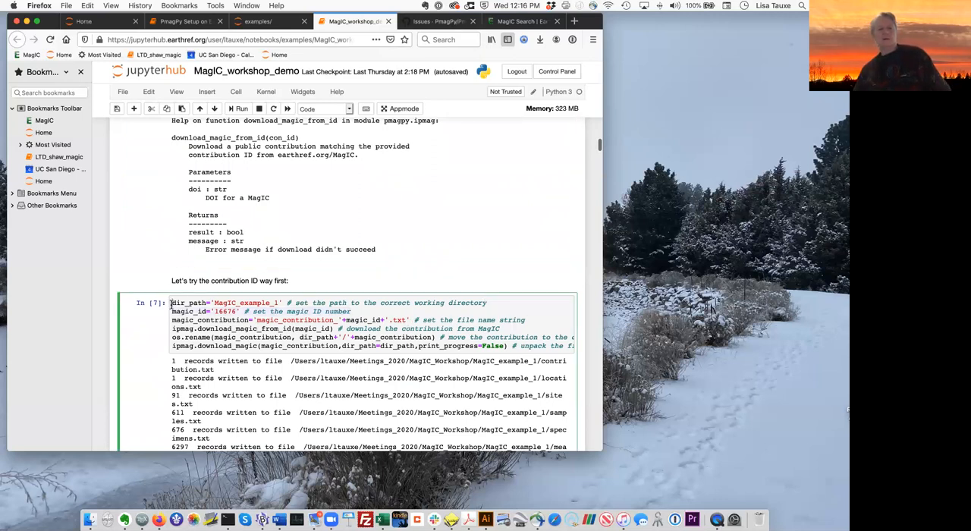
# Step: Highlight dir_path in cell In[7] and open the examples folder on the Home tab
pyautogui.doubleClick(187, 303)
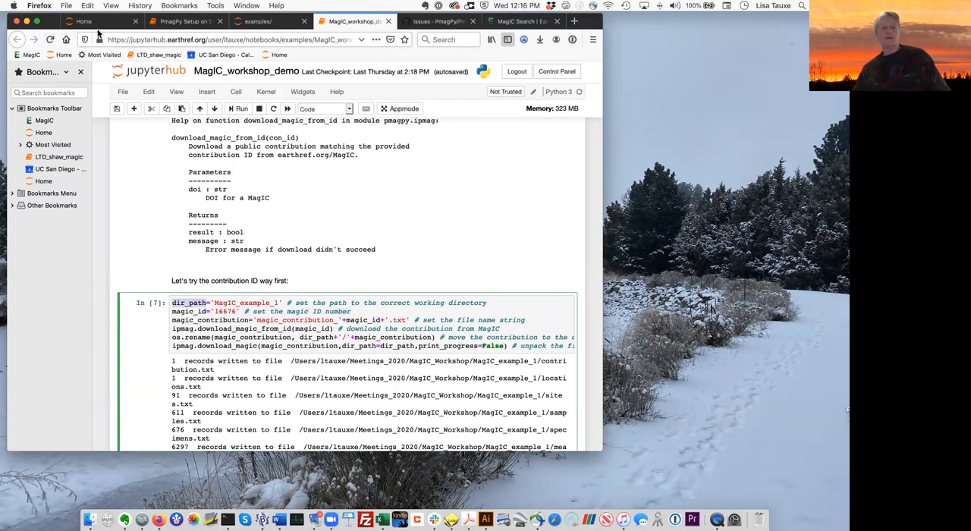
pyautogui.click(83, 21)
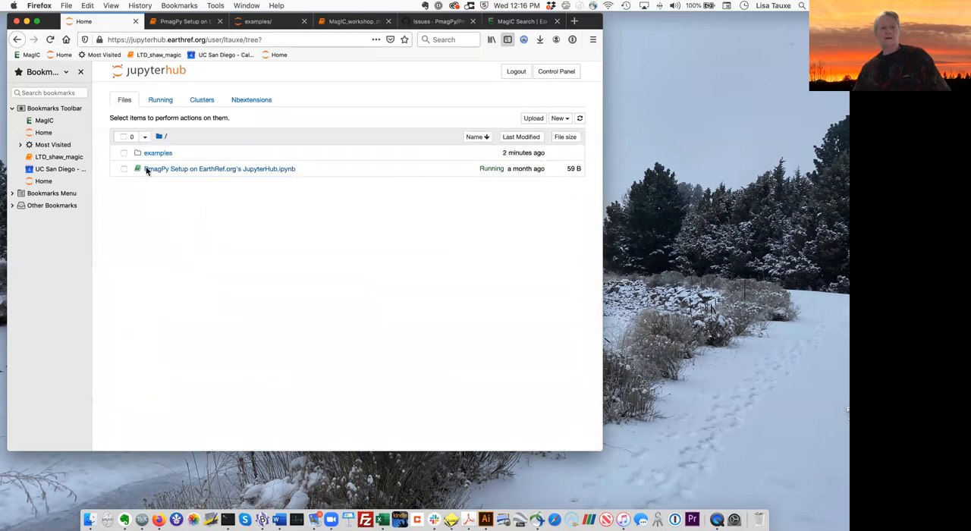
pyautogui.click(157, 153)
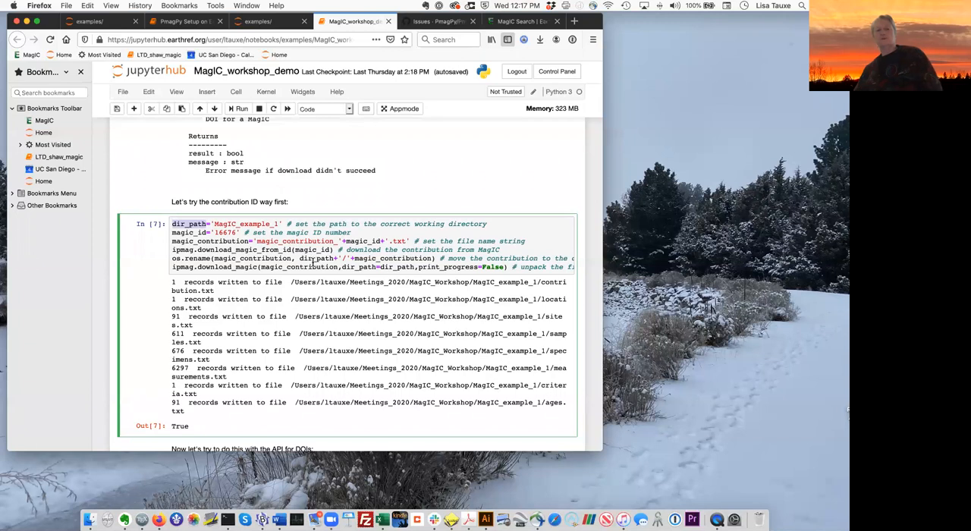
pyautogui.moveTo(431, 241)
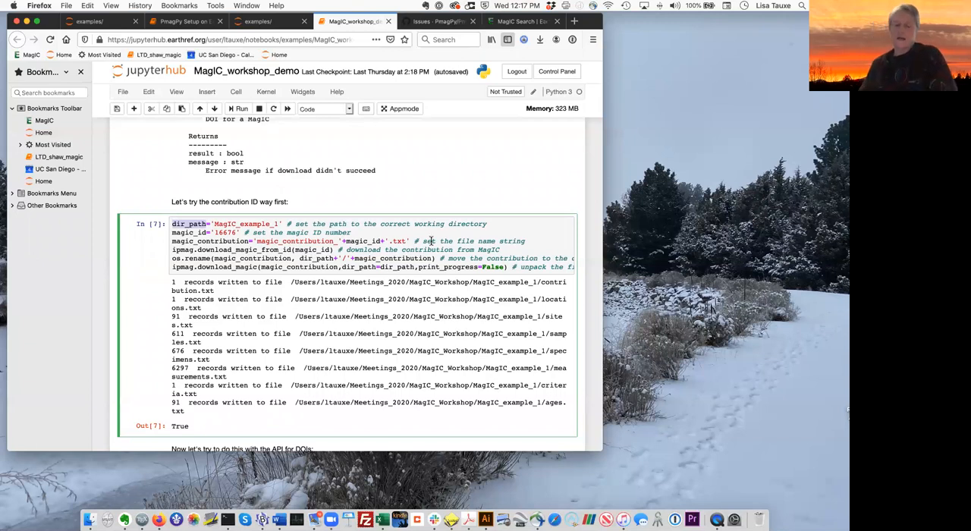
# Step: Rerun In[7] to write contribution 16676 into MagIC_example_1, then select DOI cell In[8]
pyautogui.scroll(-3)
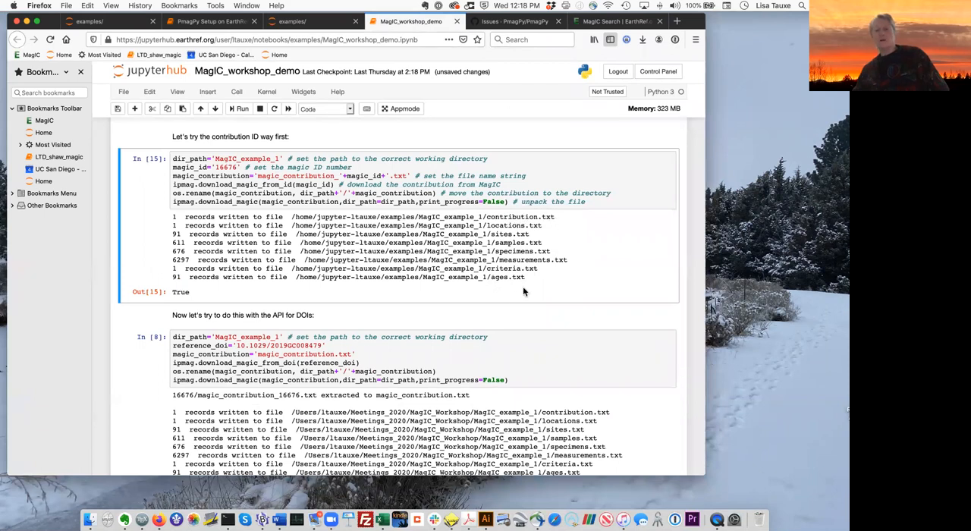
pyautogui.moveTo(530, 277)
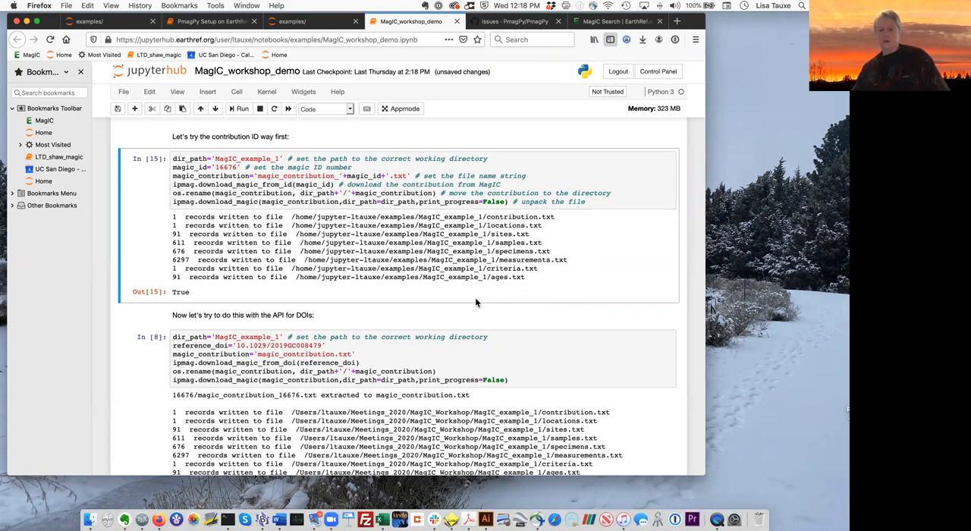
pyautogui.moveTo(201, 256)
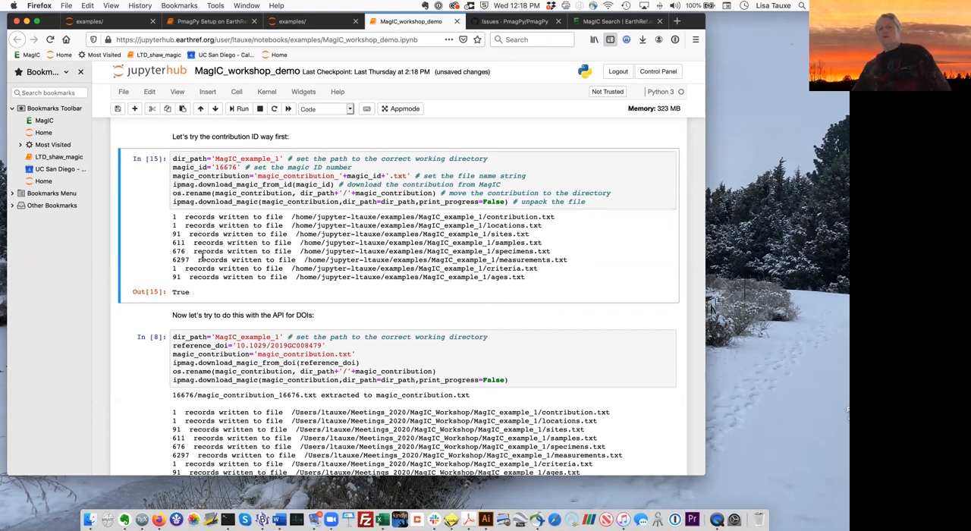
pyautogui.scroll(-3)
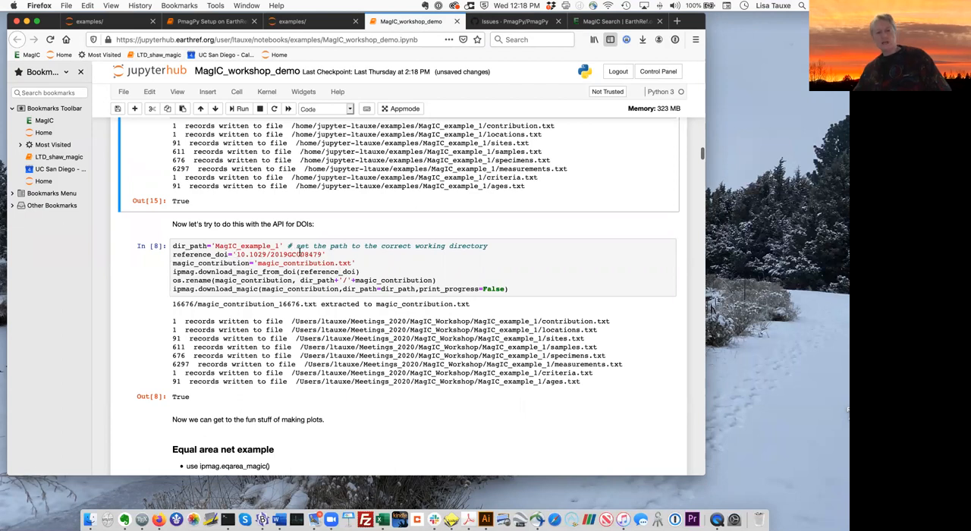
pyautogui.click(235, 254)
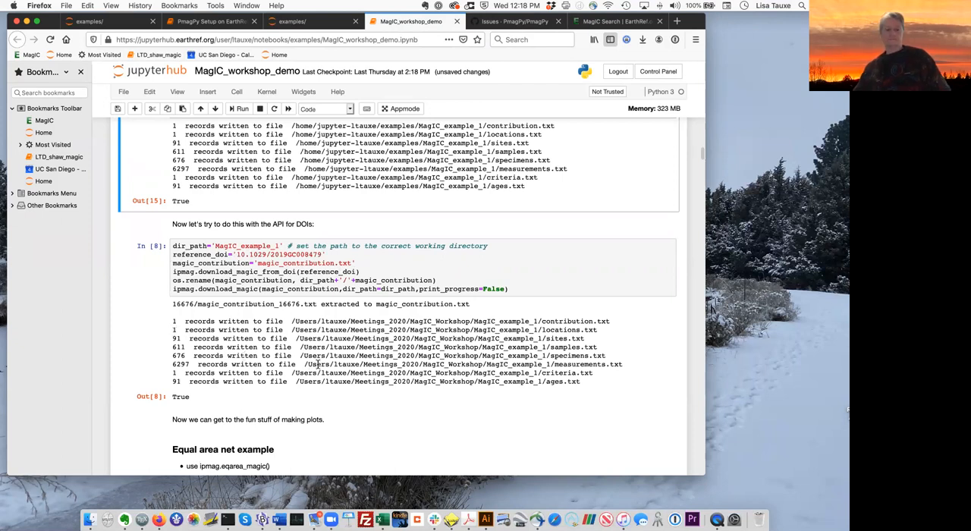
pyautogui.moveTo(74, 302)
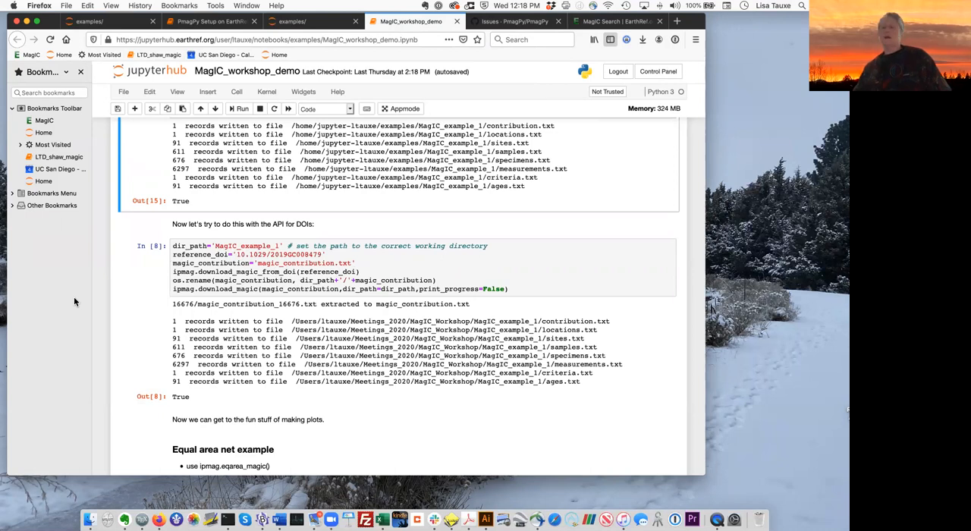
pyautogui.moveTo(105, 214)
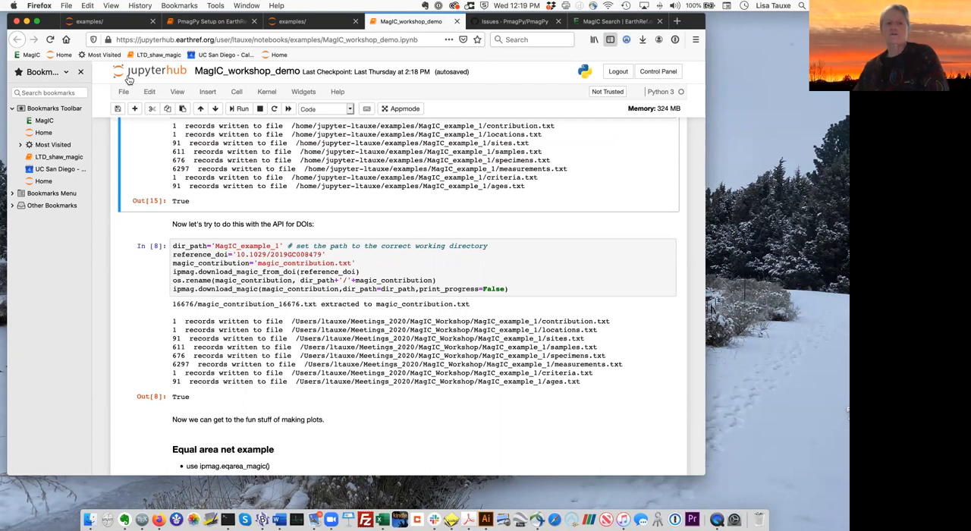
# Step: Duplicate the MagIC_workshop_demo notebook with File > Make a Copy, opening it in a new tab
pyautogui.click(123, 92)
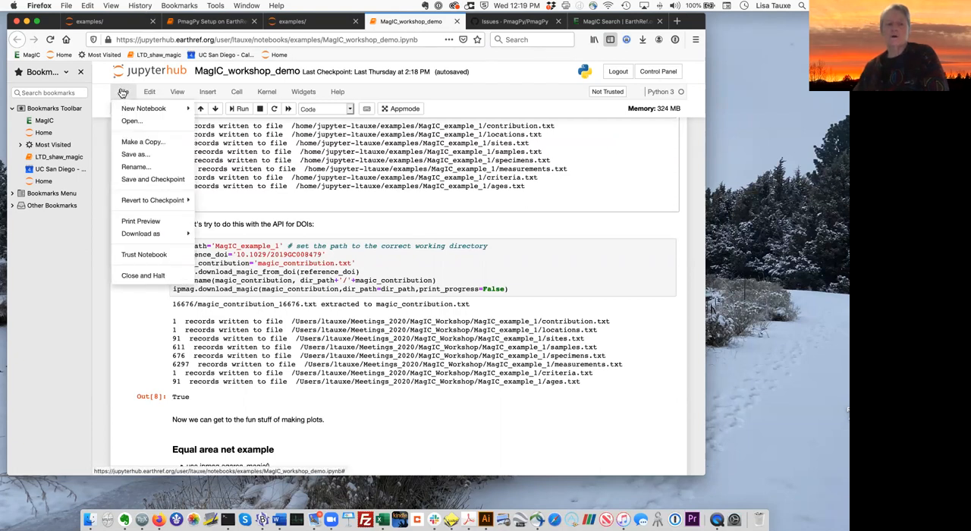
pyautogui.moveTo(143, 142)
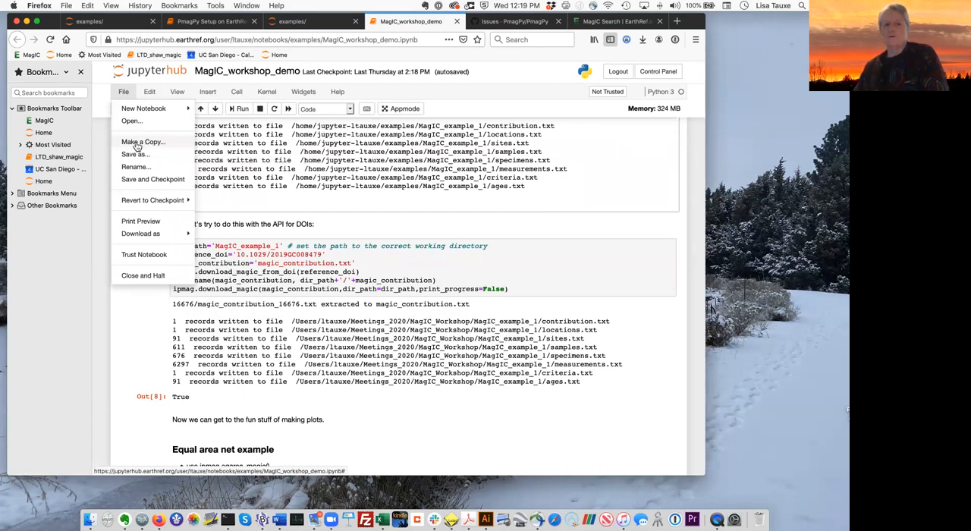
pyautogui.click(143, 141)
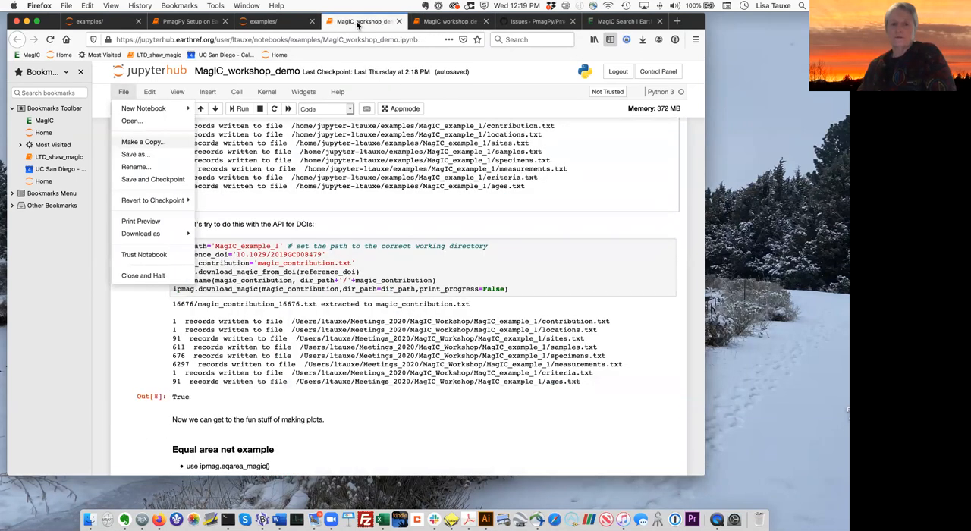
pyautogui.moveTo(97, 363)
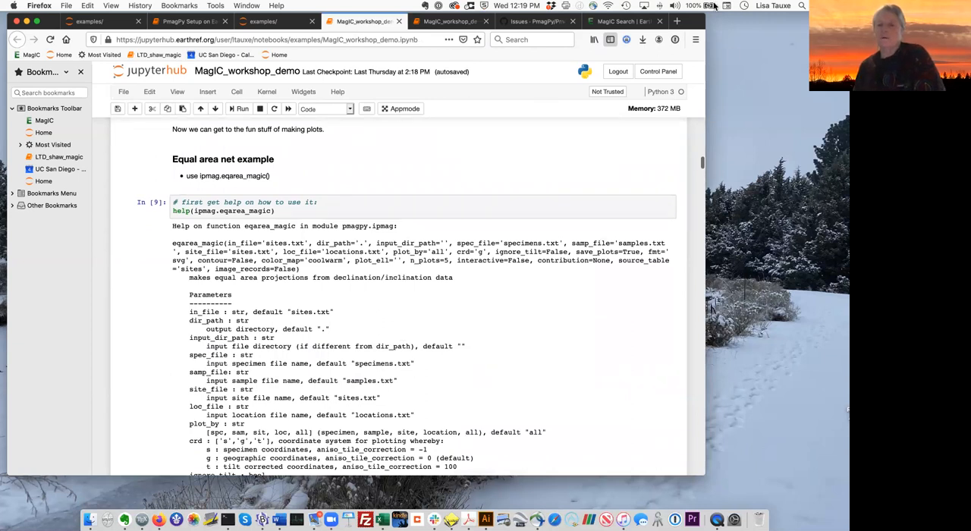
pyautogui.moveTo(155, 54)
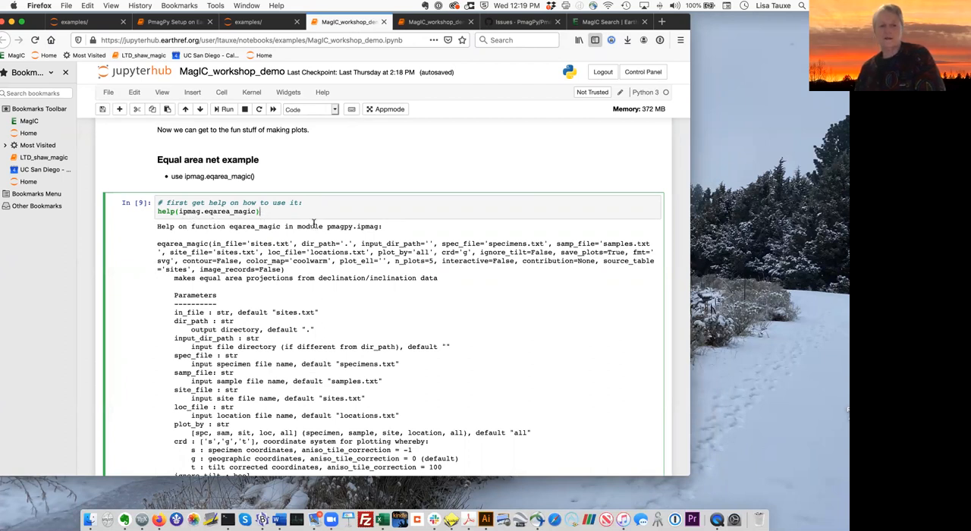
pyautogui.scroll(-3)
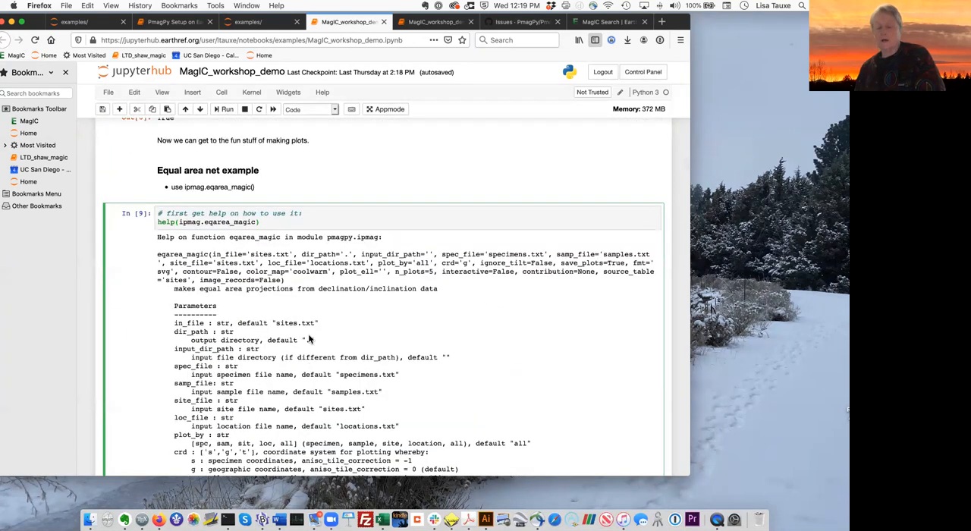
pyautogui.scroll(-3)
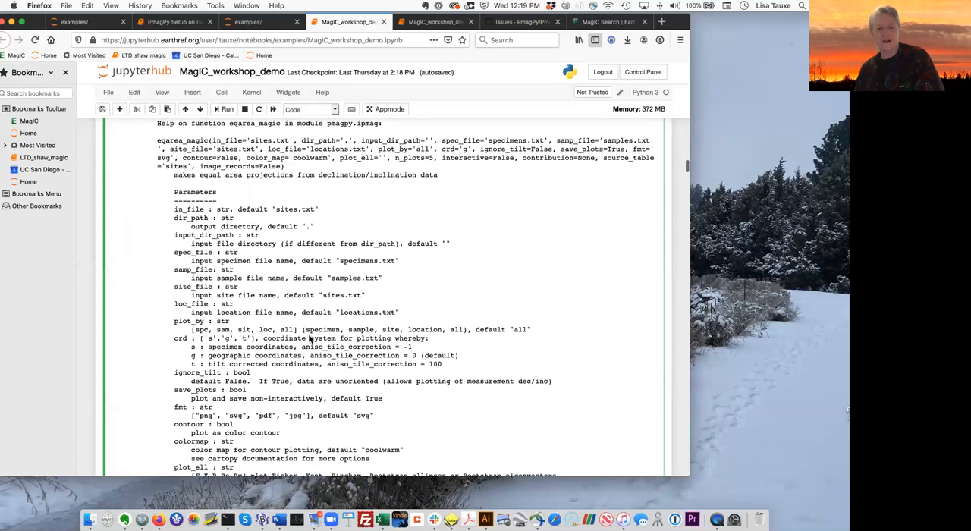
pyautogui.scroll(-3)
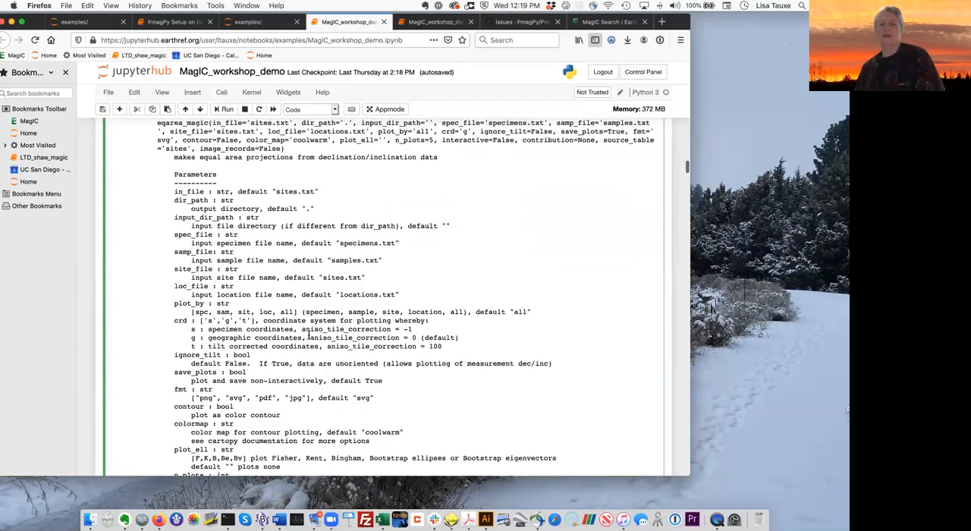
pyautogui.scroll(-3)
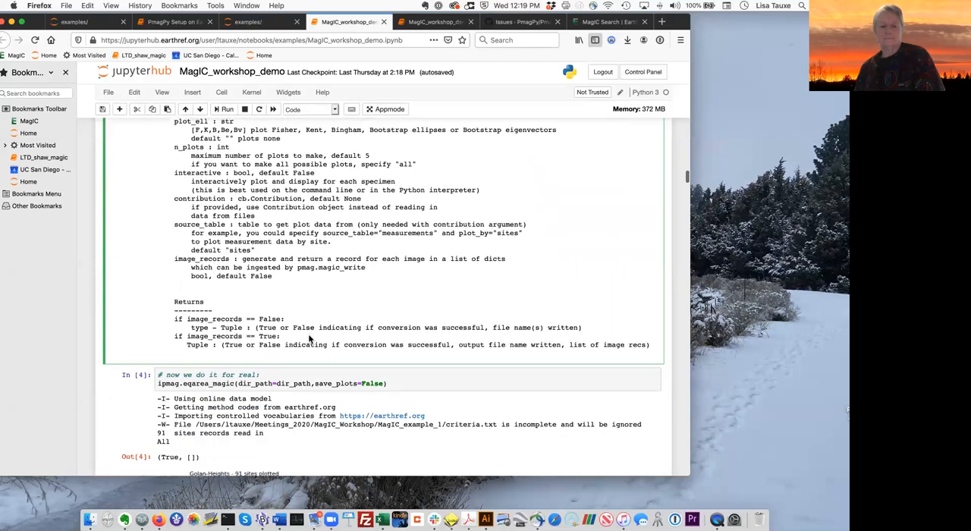
pyautogui.scroll(-3)
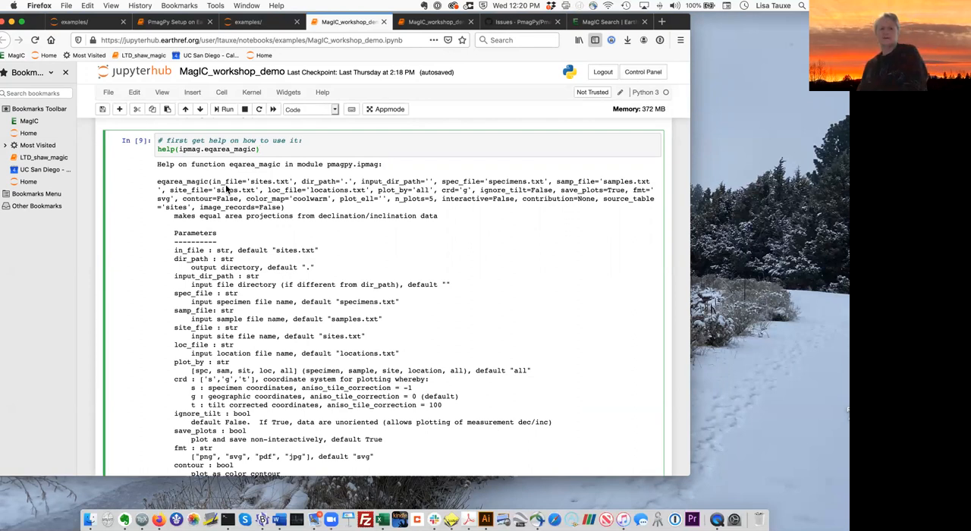
pyautogui.click(256, 149)
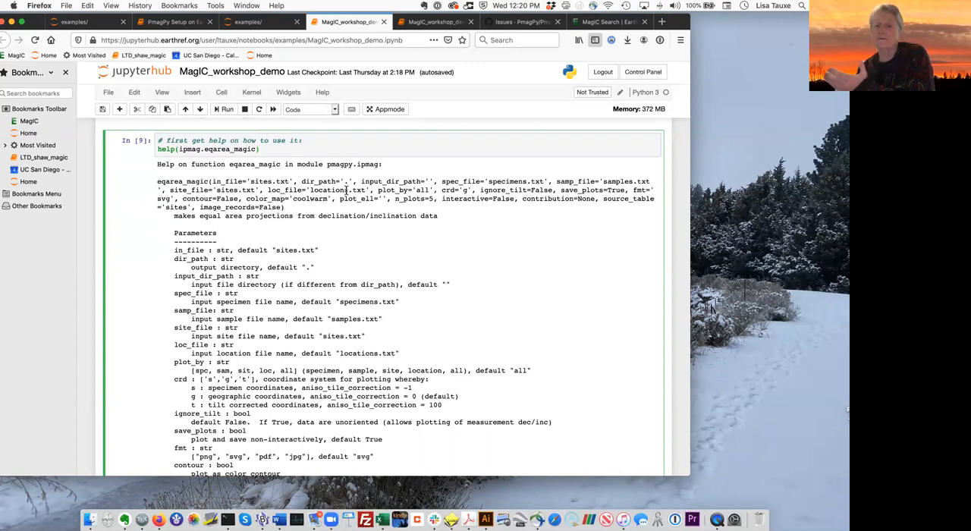
pyautogui.click(259, 148)
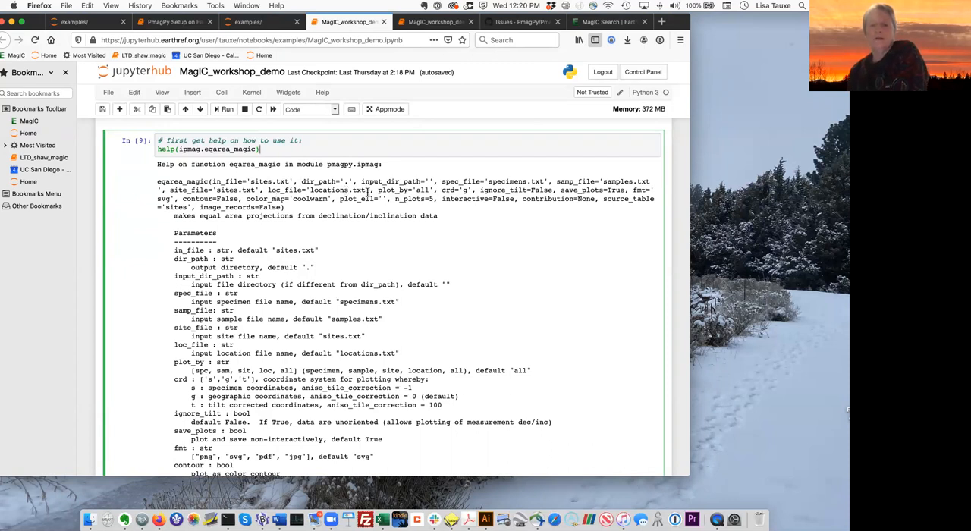
pyautogui.moveTo(469, 218)
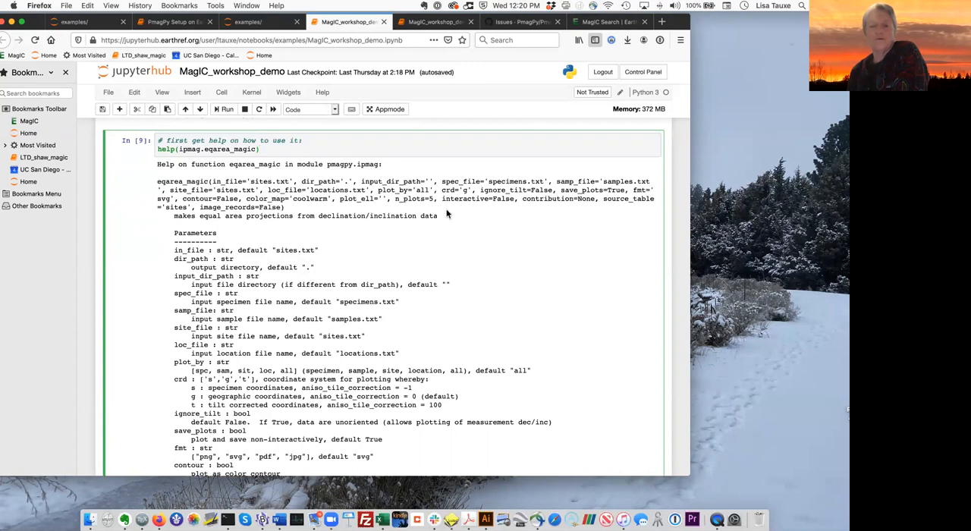
pyautogui.moveTo(536, 246)
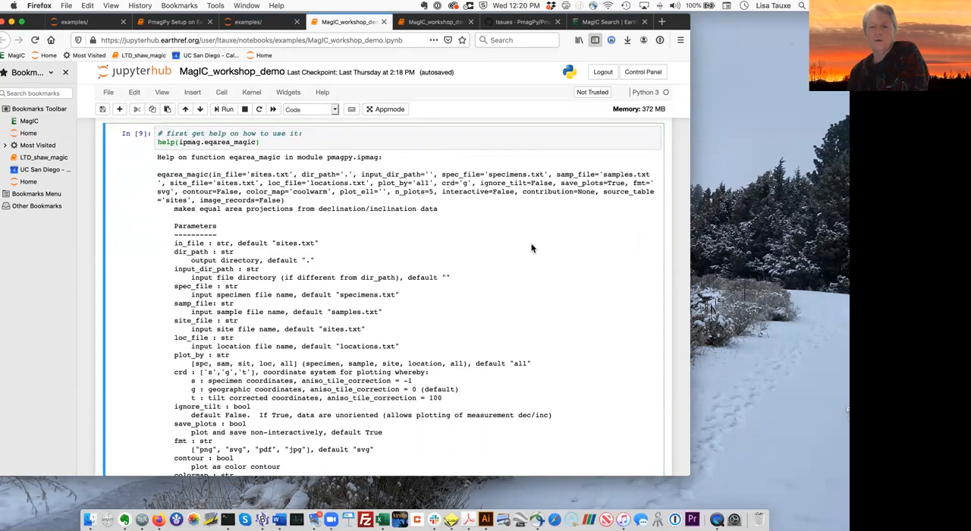
pyautogui.moveTo(710, 35)
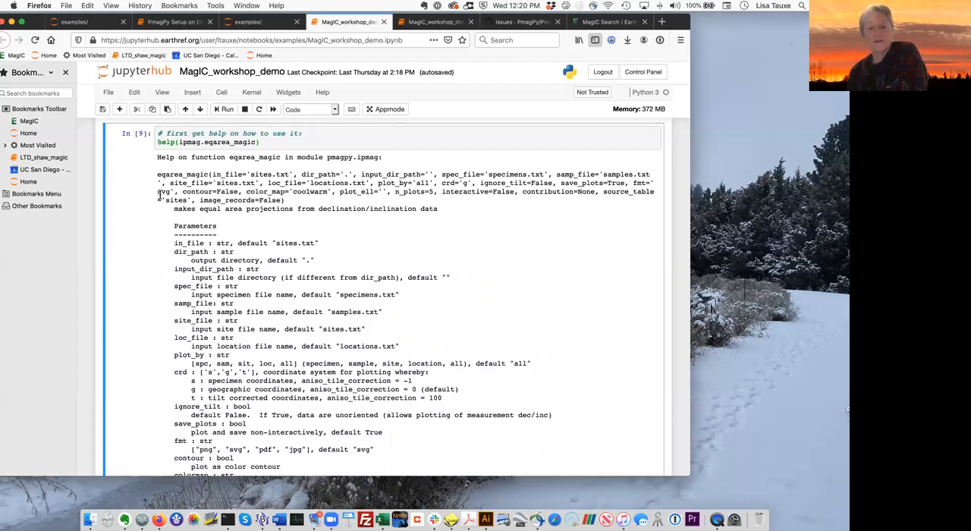
pyautogui.moveTo(551, 263)
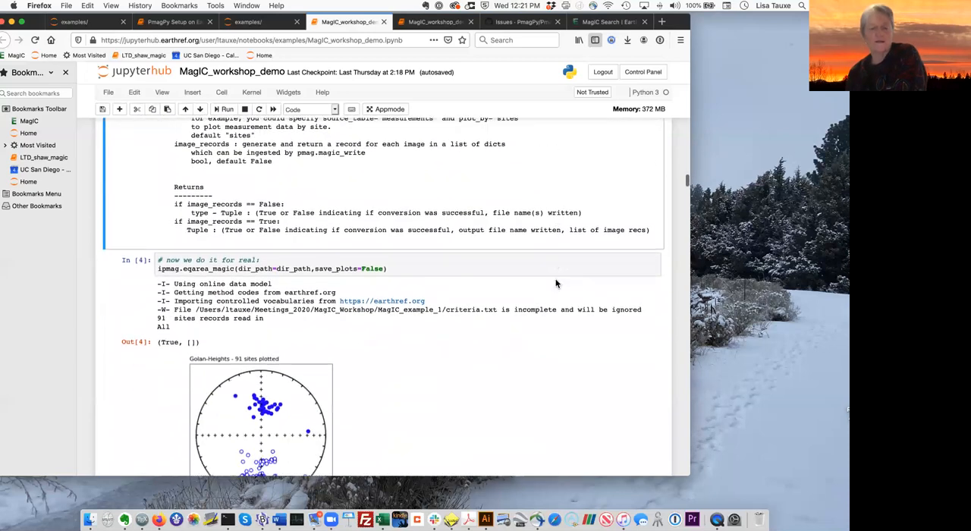
# Step: Give eqarea_magic the MagIC_example_1 dir_path, rerun it, and set save_plots to True
pyautogui.scroll(-3)
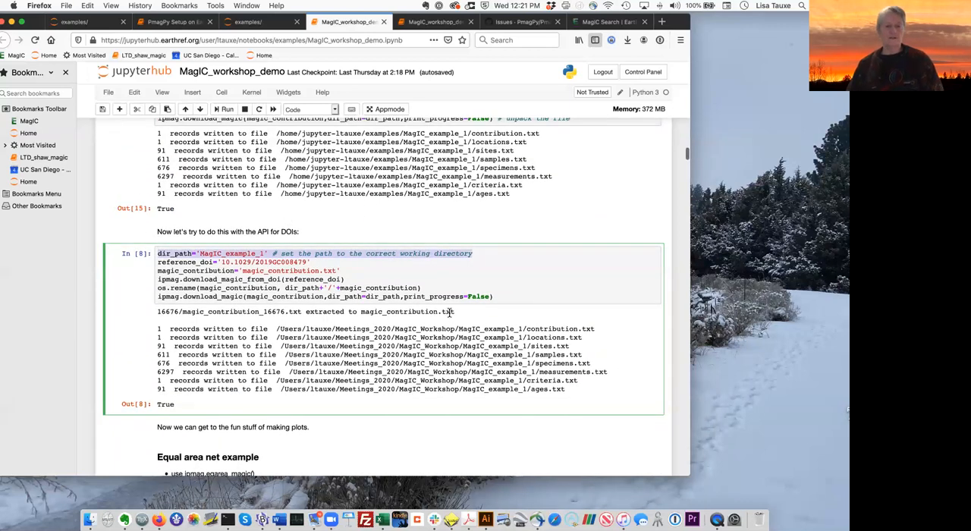
pyautogui.scroll(-3)
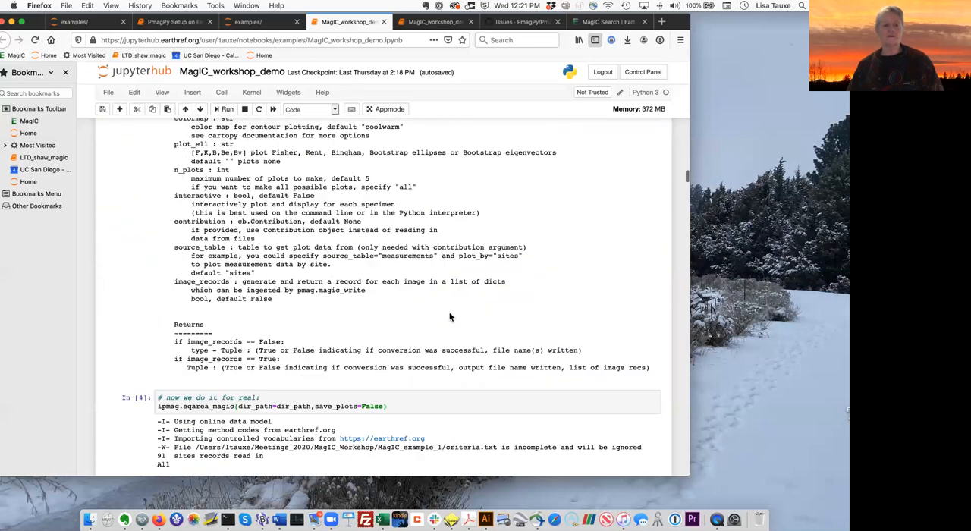
pyautogui.click(226, 109)
pyautogui.write("dir_path='MagIC_example_1' # set the path to the correct working directory")
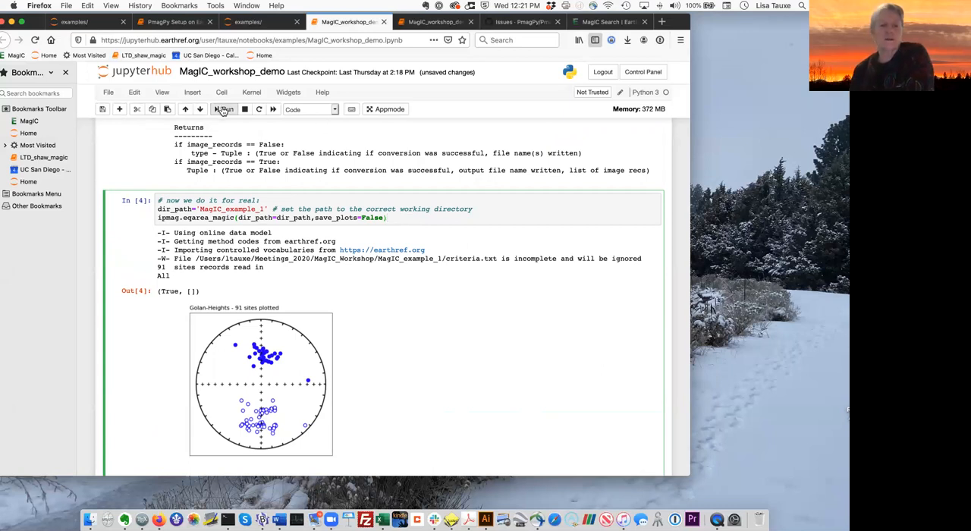
pyautogui.click(224, 108)
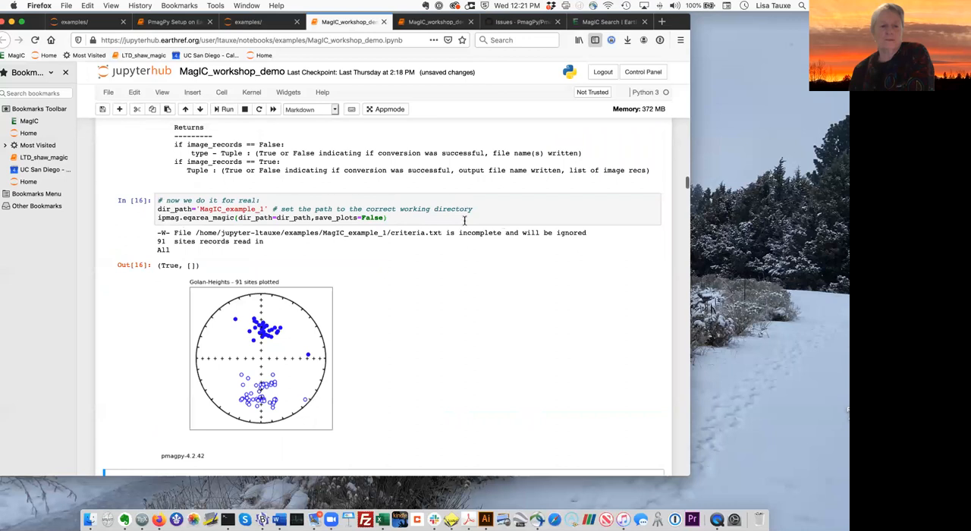
pyautogui.moveTo(288, 393)
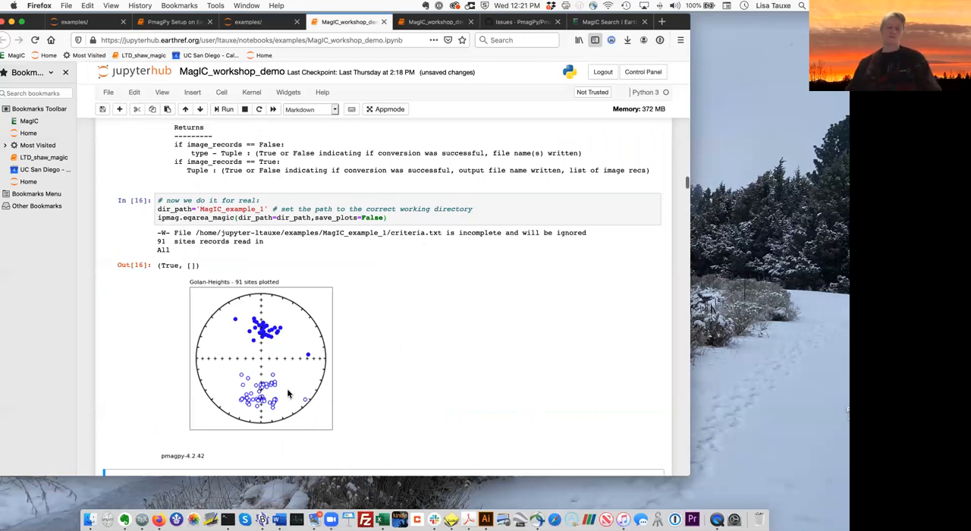
pyautogui.moveTo(218, 347)
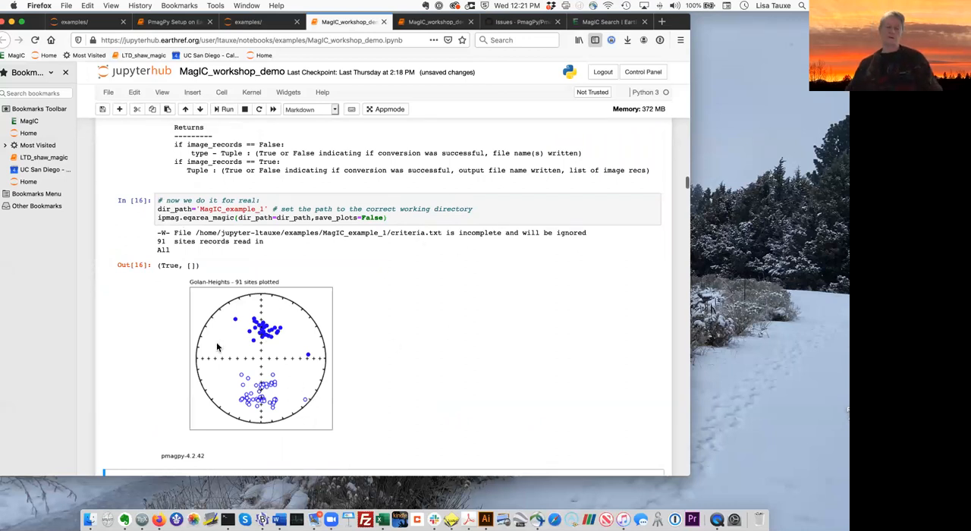
pyautogui.moveTo(266, 329)
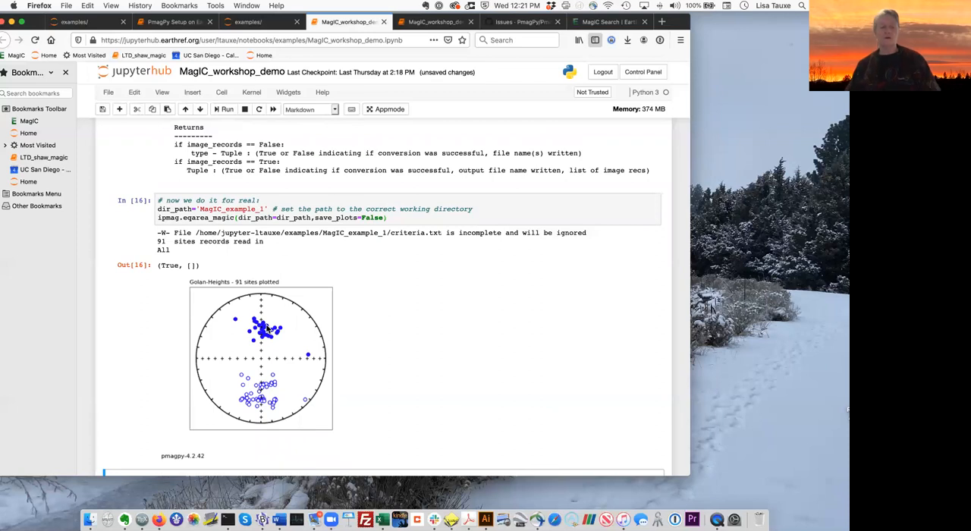
pyautogui.moveTo(267, 331)
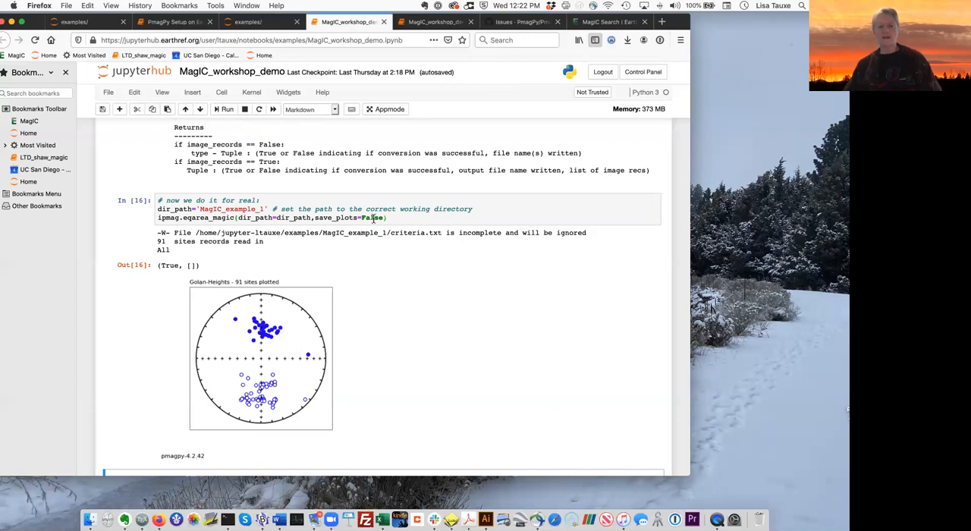
pyautogui.write('True')
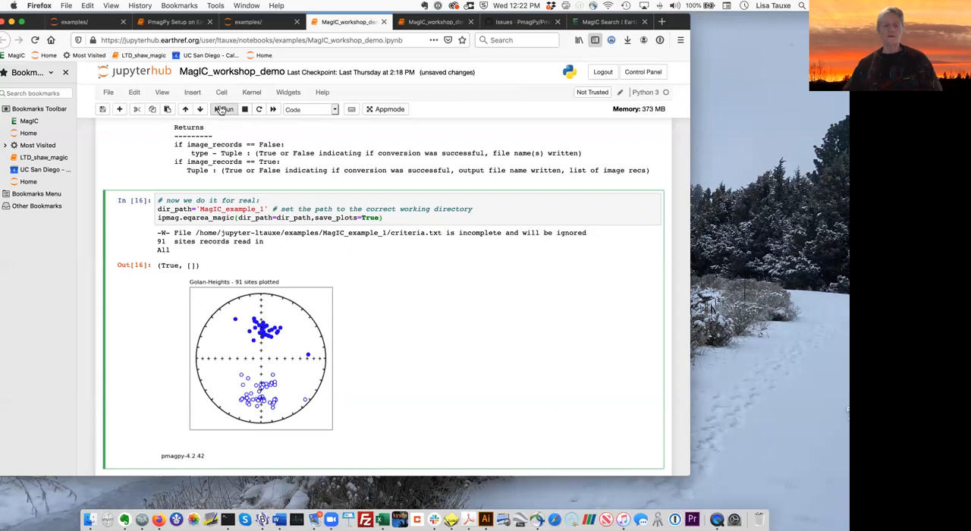
# Step: Rerun the eqarea_magic cell so it saves all_Golan-Heights_g_eqarea.svg
pyautogui.click(223, 109)
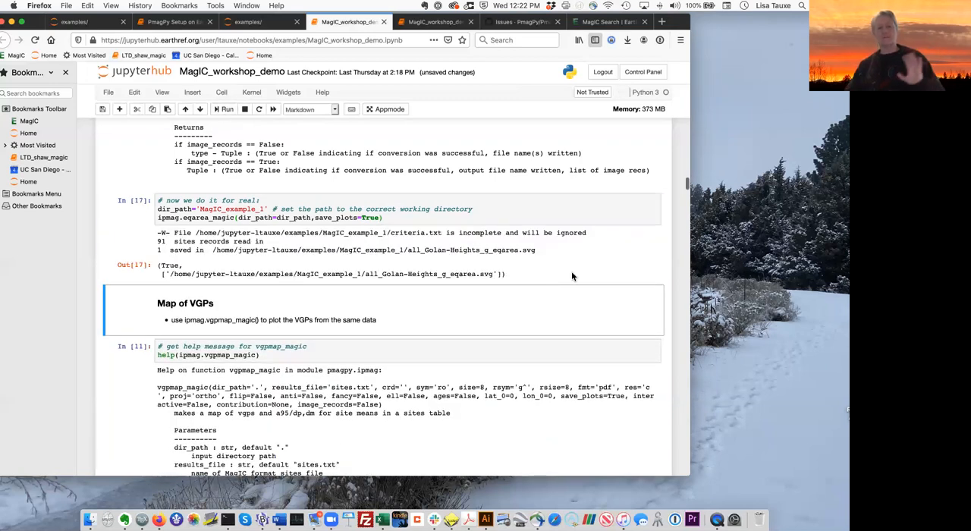
pyautogui.moveTo(330, 284)
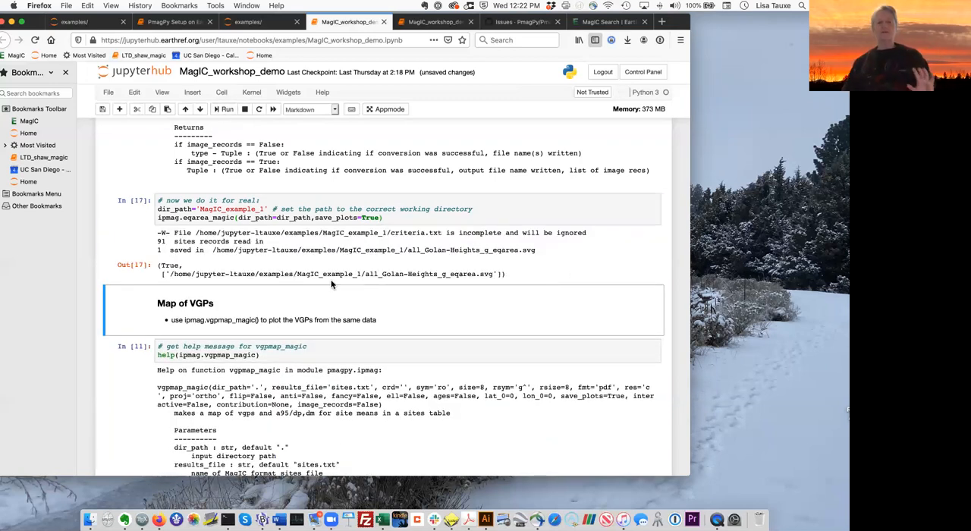
pyautogui.moveTo(544, 282)
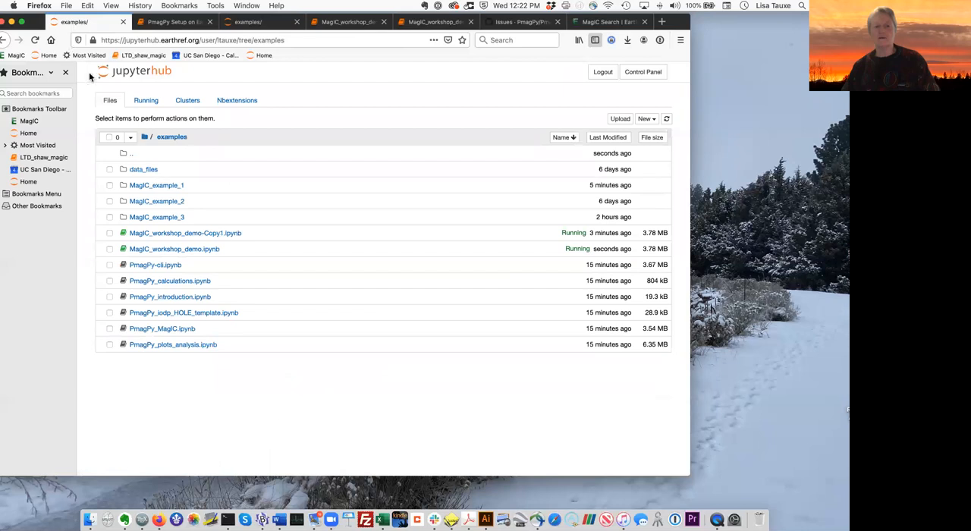
# Step: Download all_Golan-Heights_g_eqarea.svg from the MagIC_example_1 folder and save it locally
pyautogui.click(156, 185)
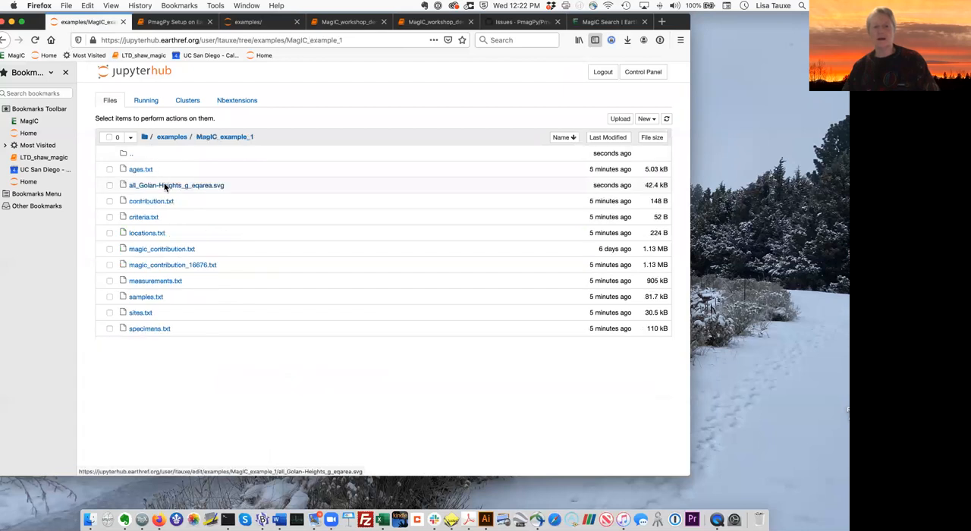
pyautogui.moveTo(147, 342)
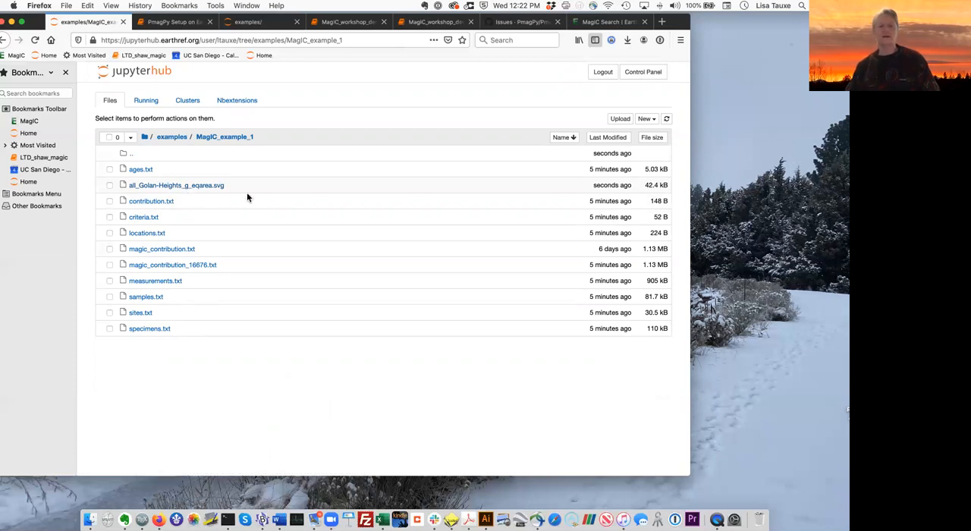
pyautogui.moveTo(172, 195)
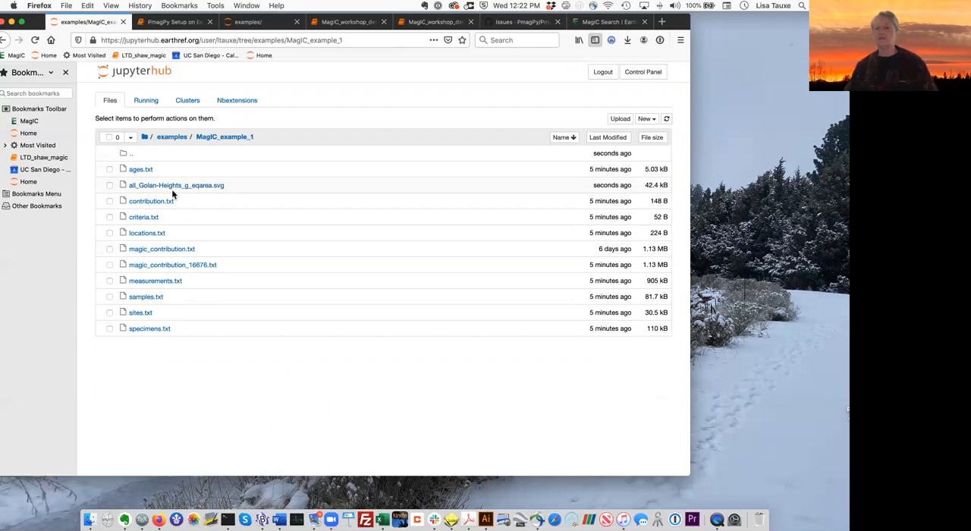
pyautogui.click(109, 185)
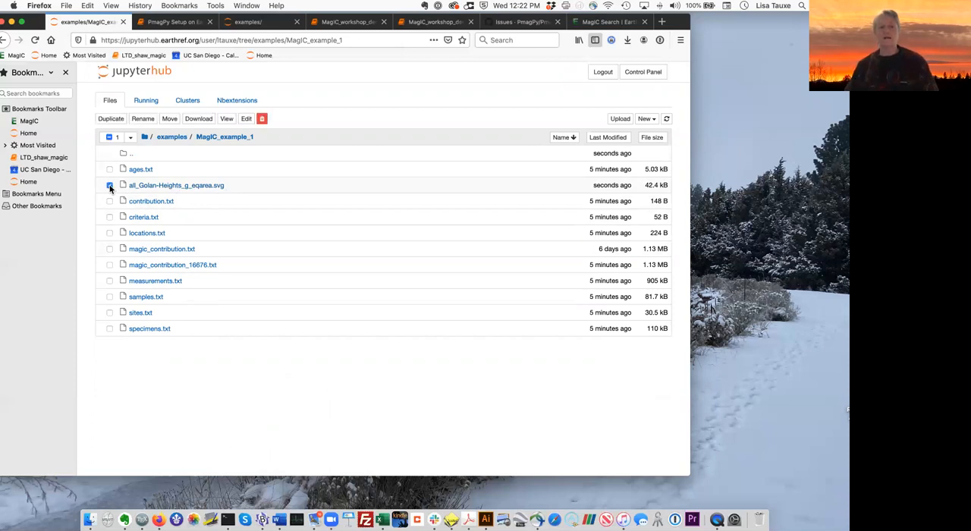
pyautogui.click(110, 185)
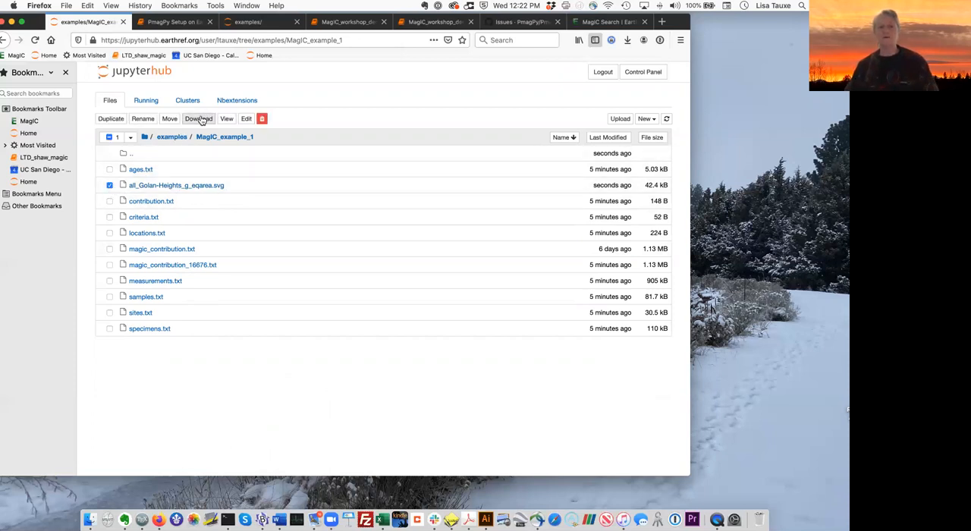
pyautogui.click(198, 118)
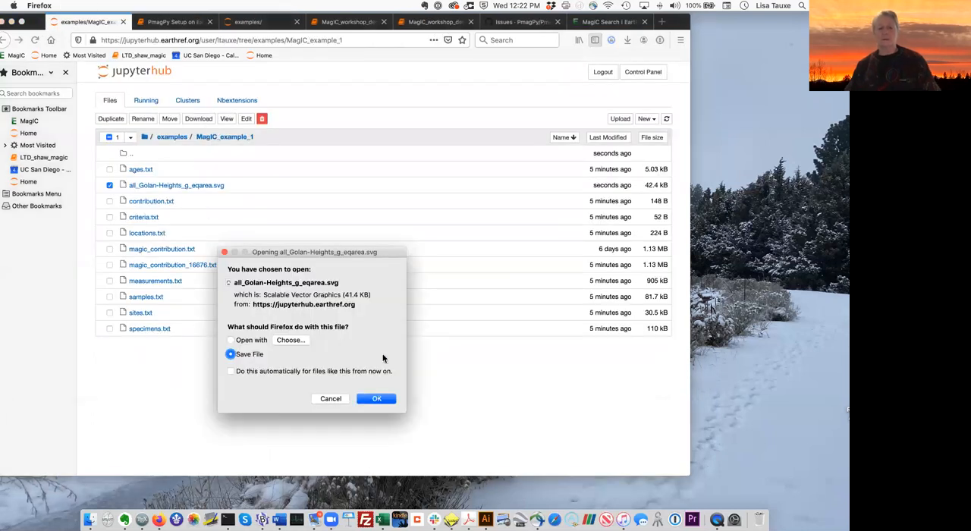
pyautogui.click(376, 398)
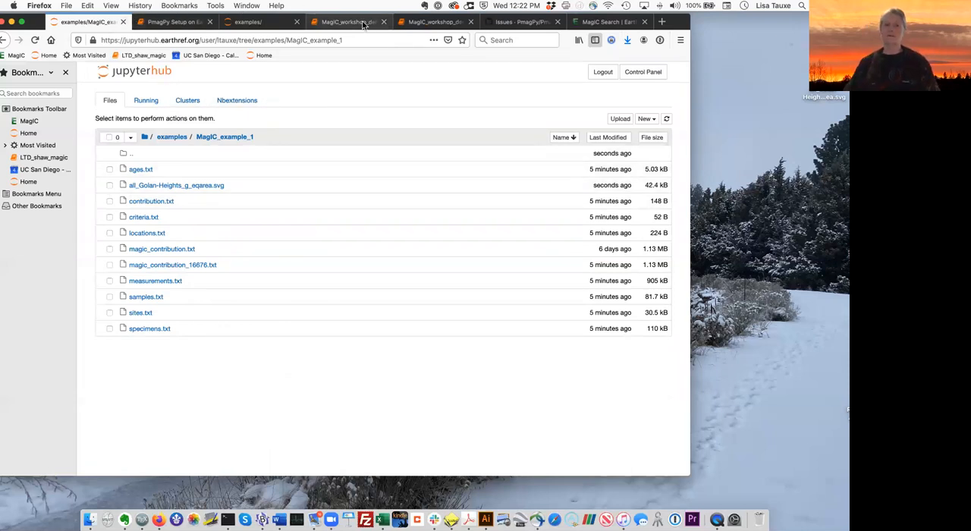
# Step: Add fmt='png' to eqarea_magic, rerun, and confirm the PNG appears in MagIC_example_1
pyautogui.click(345, 21)
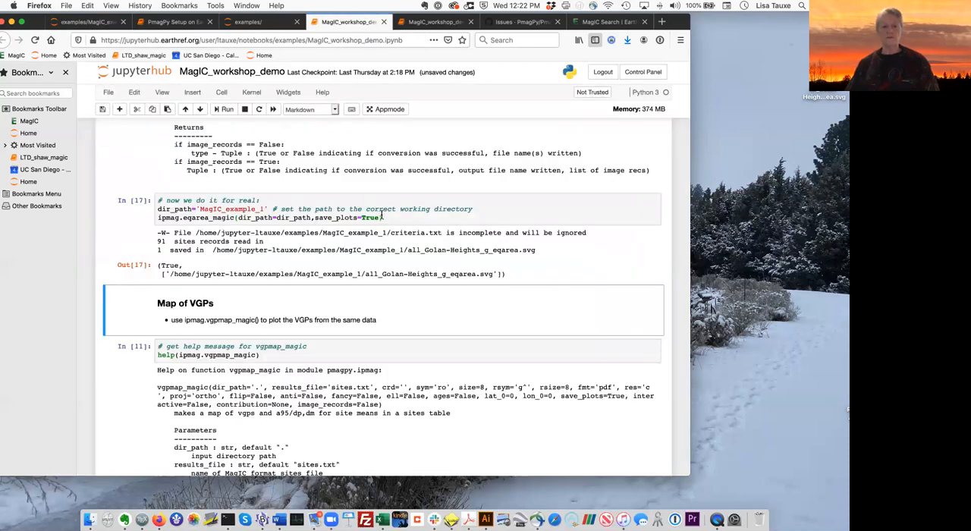
pyautogui.click(379, 218)
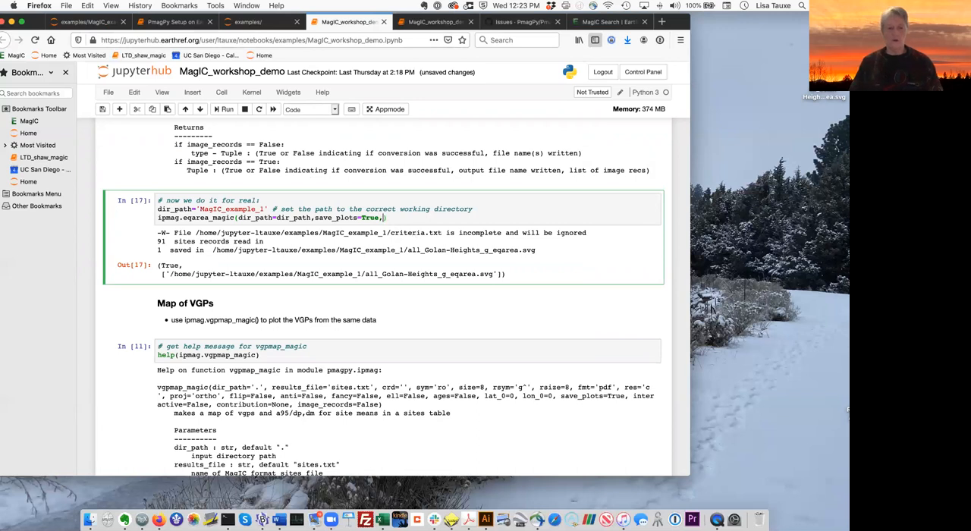
pyautogui.write(",fmt='png")
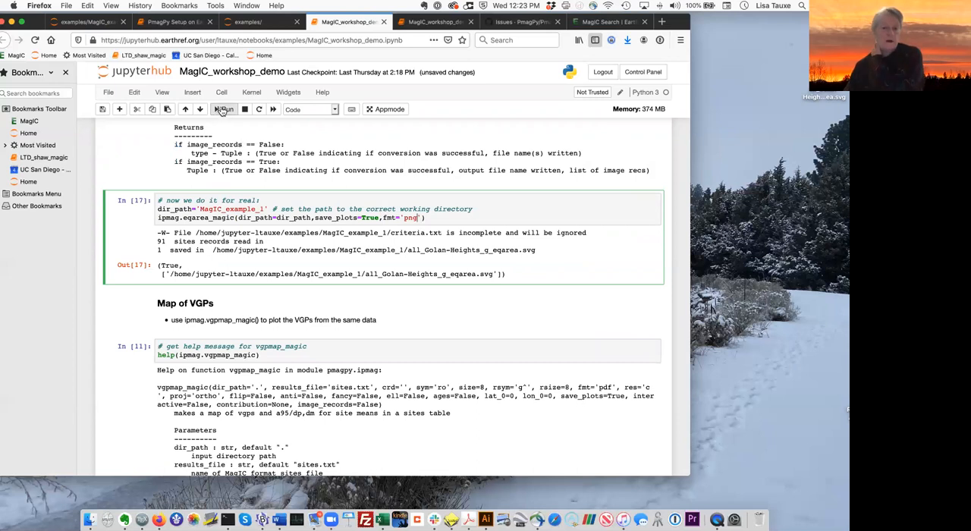
pyautogui.click(224, 109)
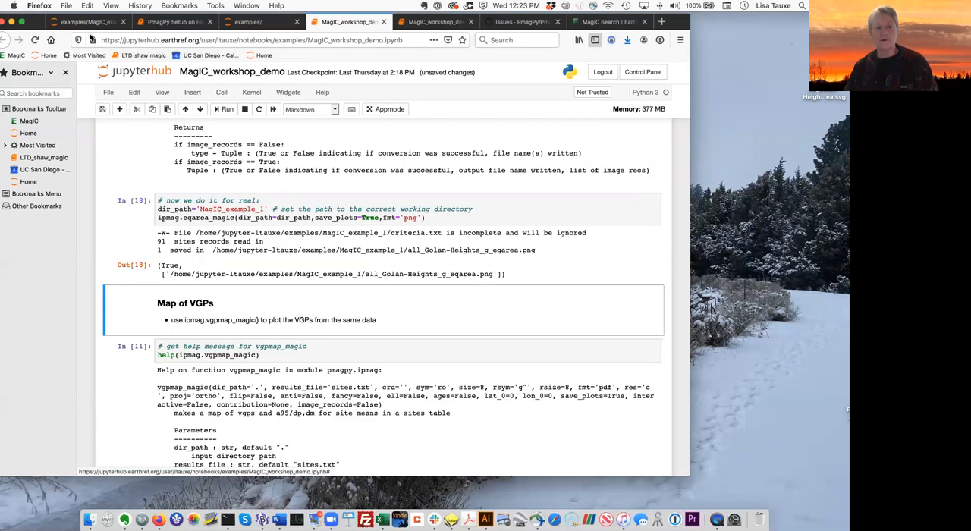
pyautogui.click(83, 21)
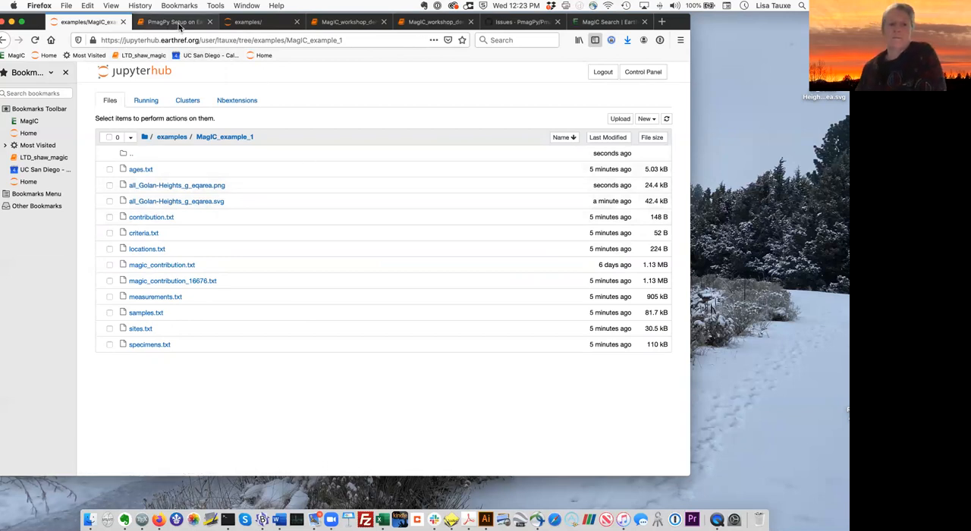
pyautogui.moveTo(174, 21)
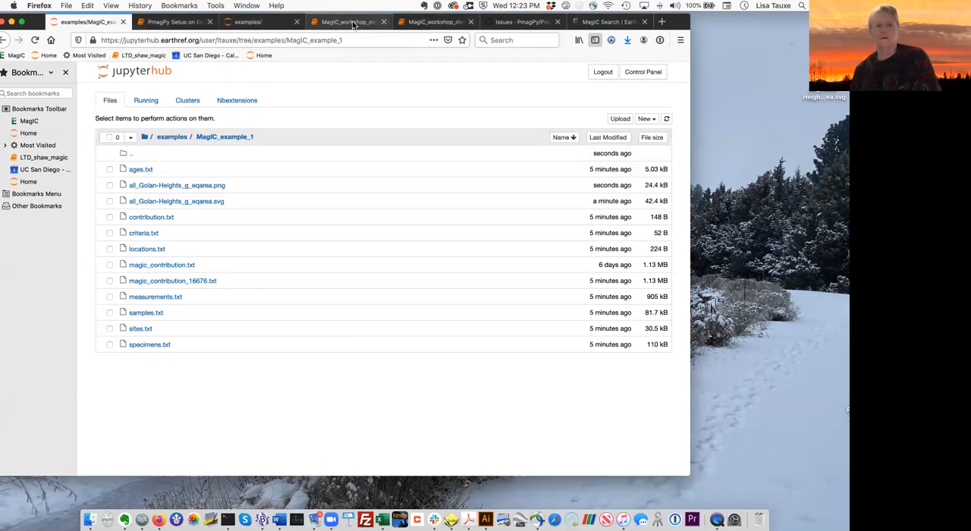
pyautogui.click(345, 22)
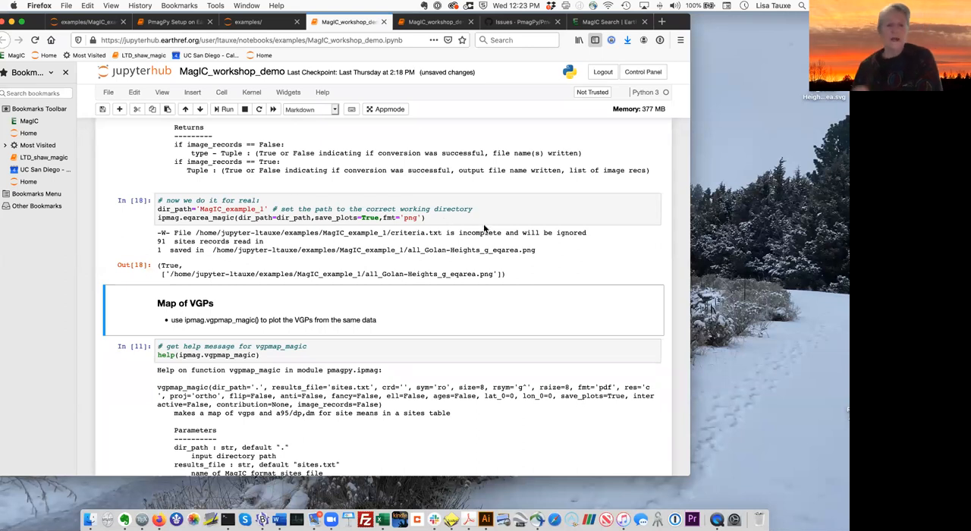
pyautogui.scroll(-3)
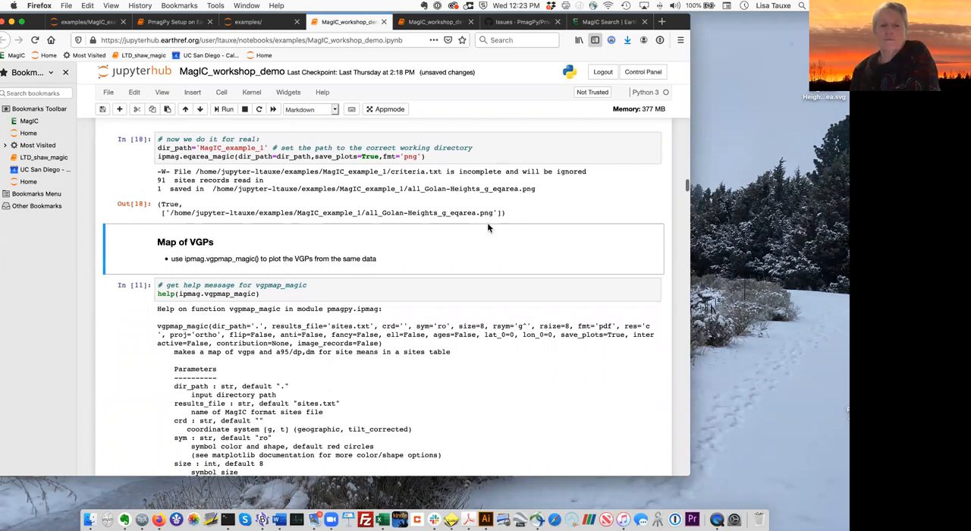
pyautogui.scroll(-3)
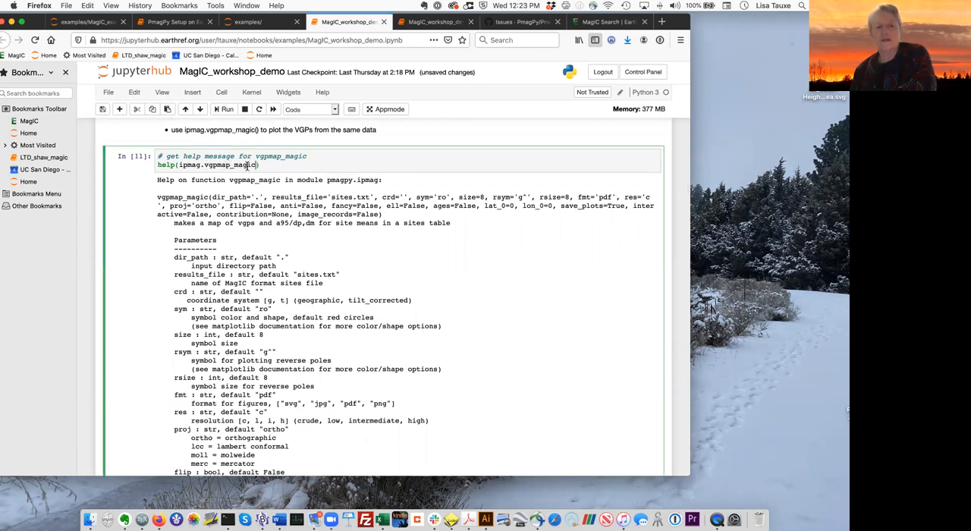
pyautogui.doubleClick(220, 164)
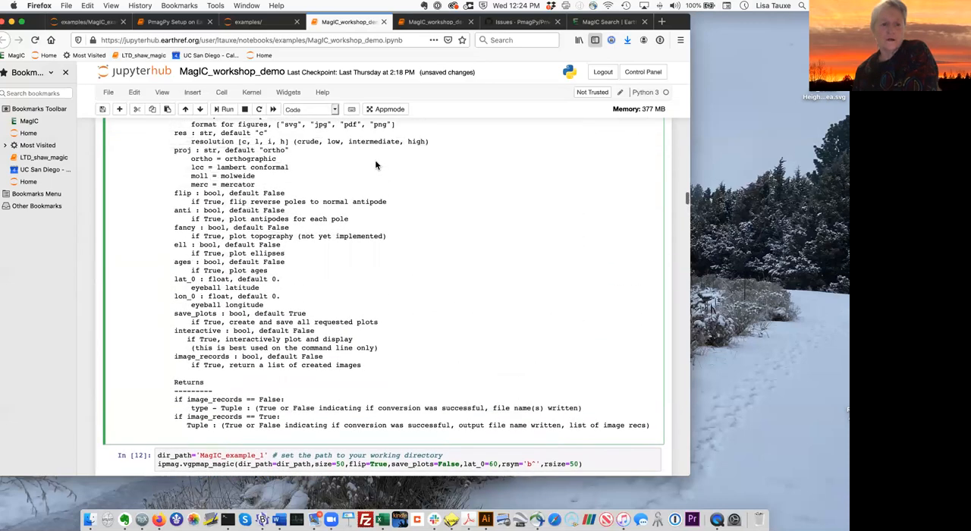
pyautogui.click(226, 108)
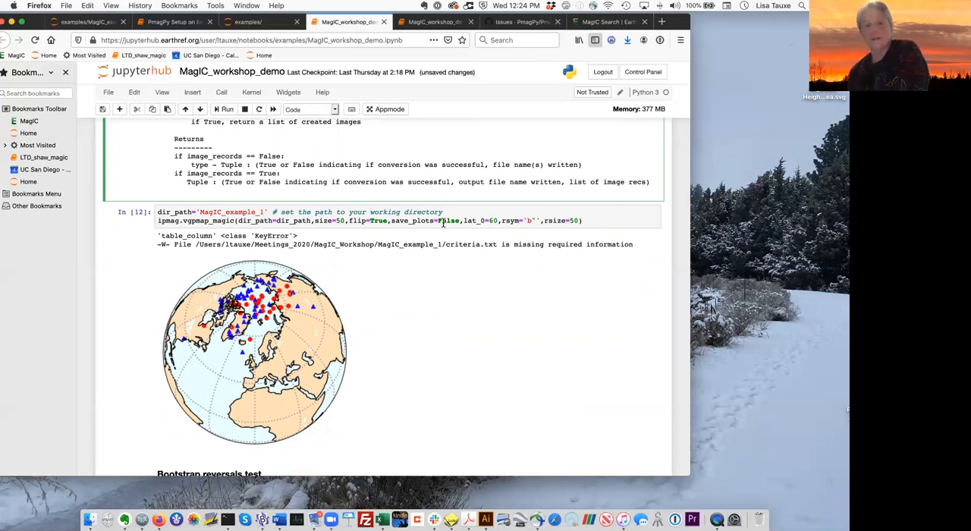
pyautogui.scroll(-3)
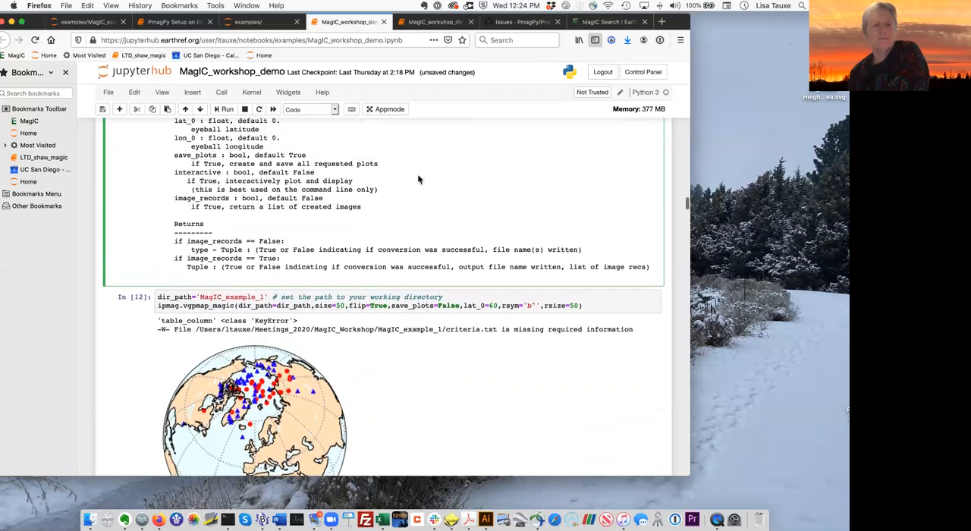
pyautogui.scroll(-3)
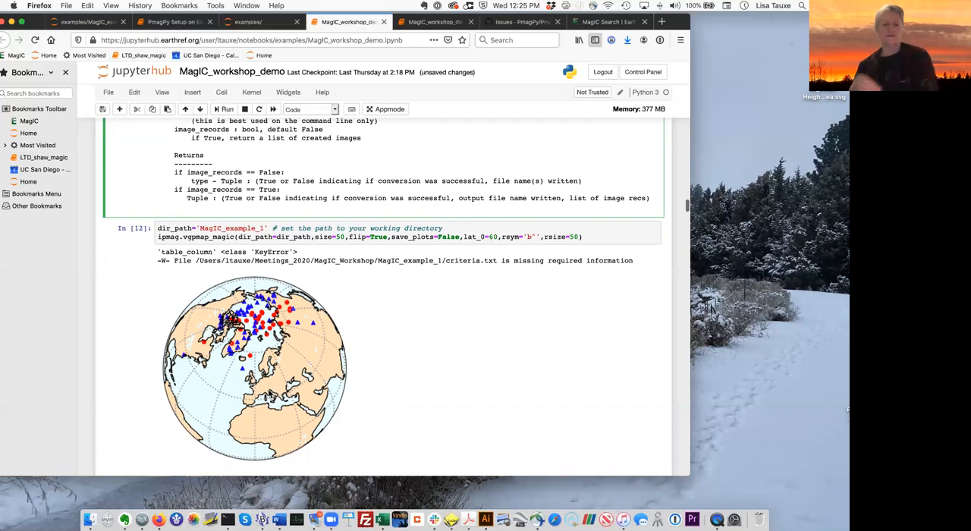
pyautogui.moveTo(262, 425)
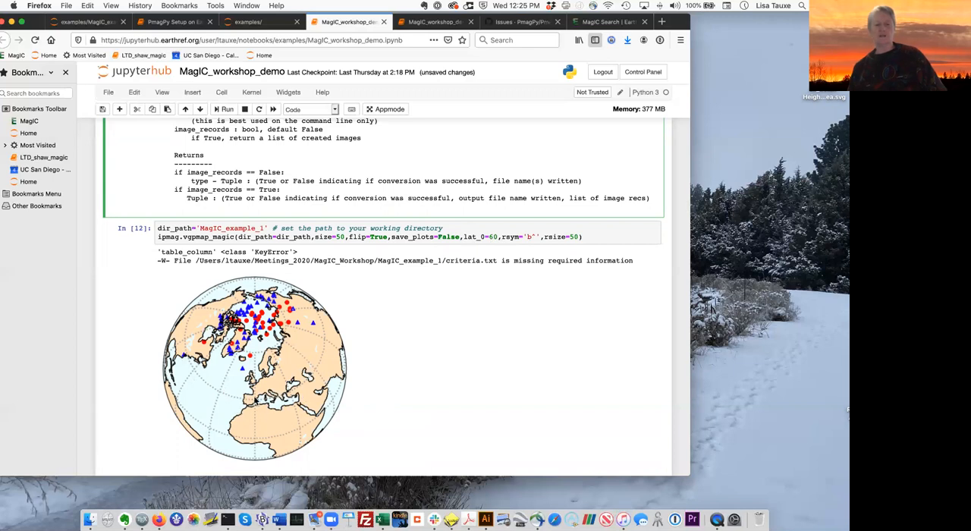
pyautogui.moveTo(252, 390)
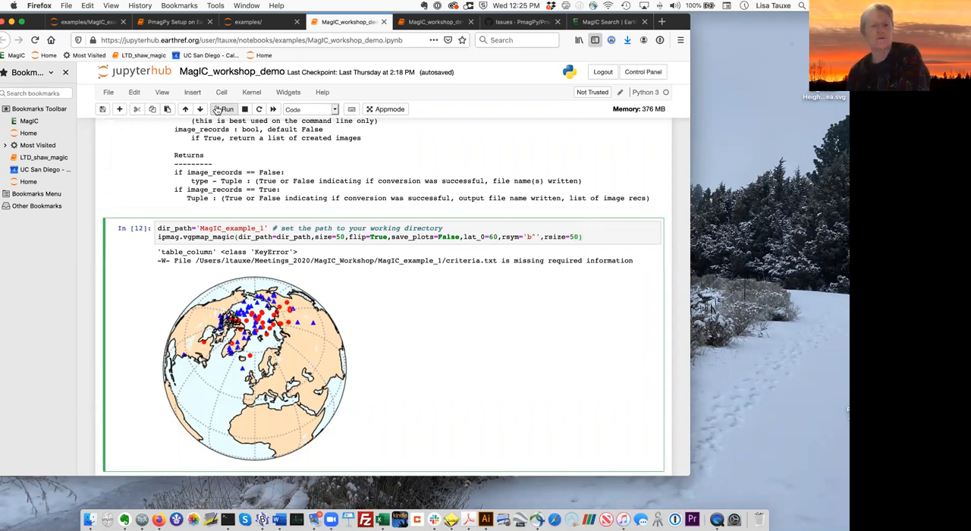
# Step: Redraw the VGP map with lat_0 set to 0
pyautogui.click(226, 109)
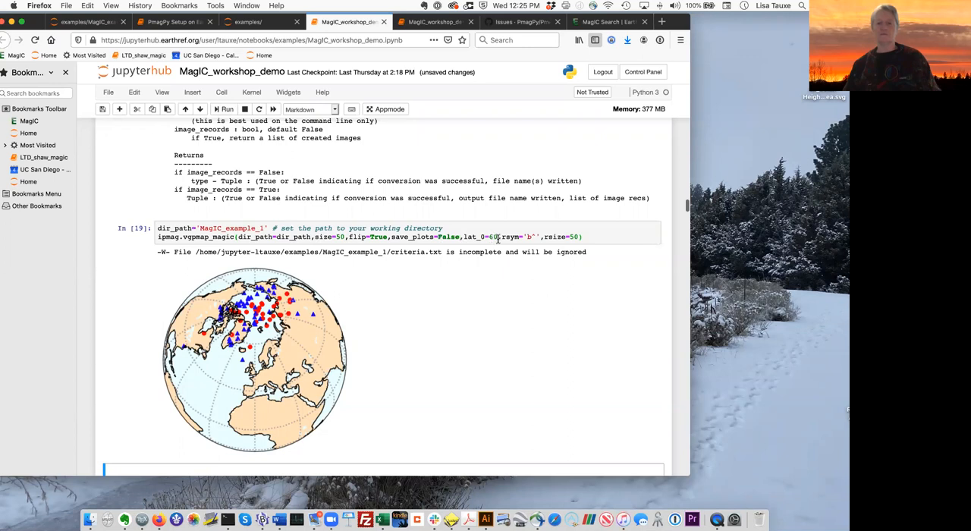
pyautogui.click(493, 235)
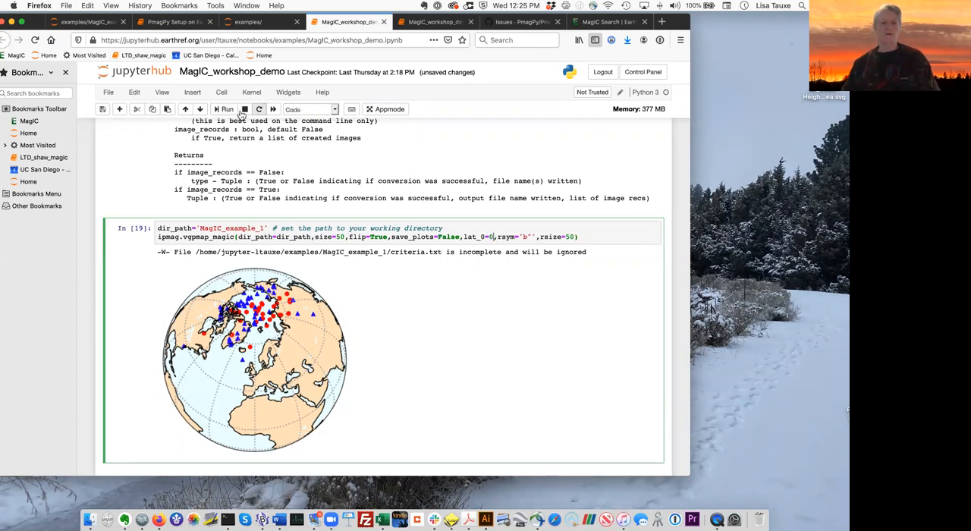
pyautogui.click(225, 109)
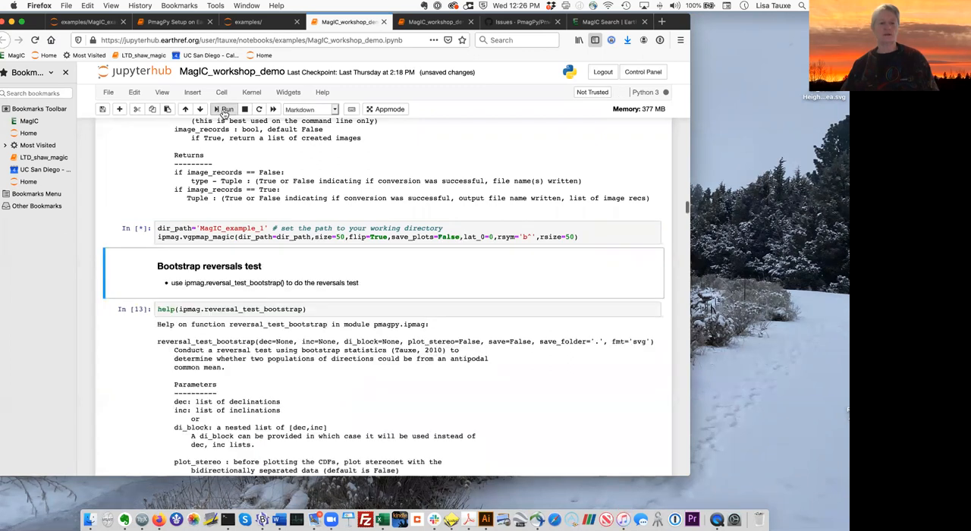
pyautogui.click(225, 109)
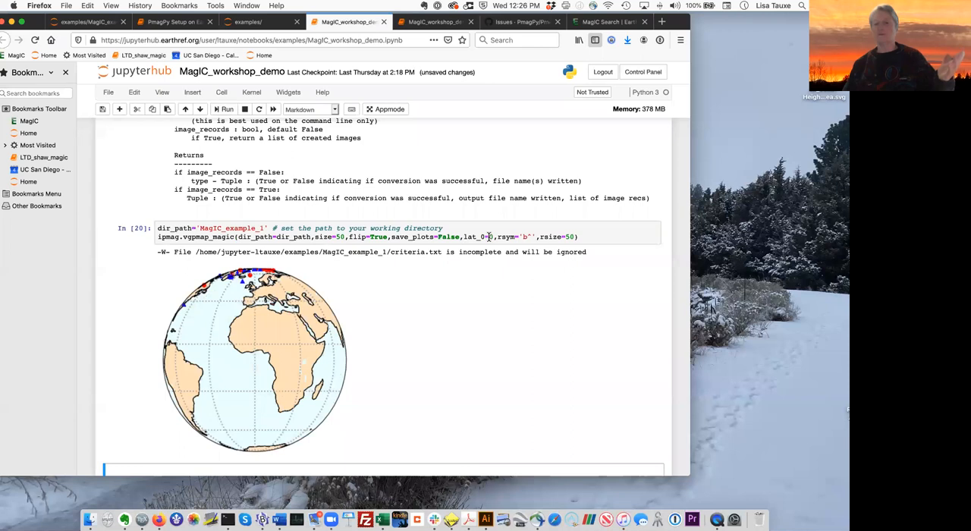
# Step: Set lat_0 back to 60 and redraw the VGP map
pyautogui.click(490, 237)
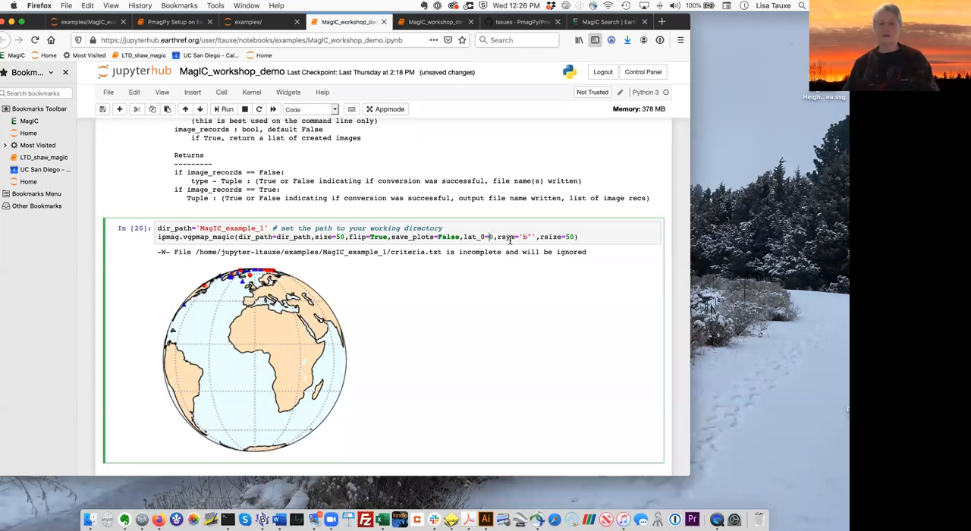
pyautogui.write('60')
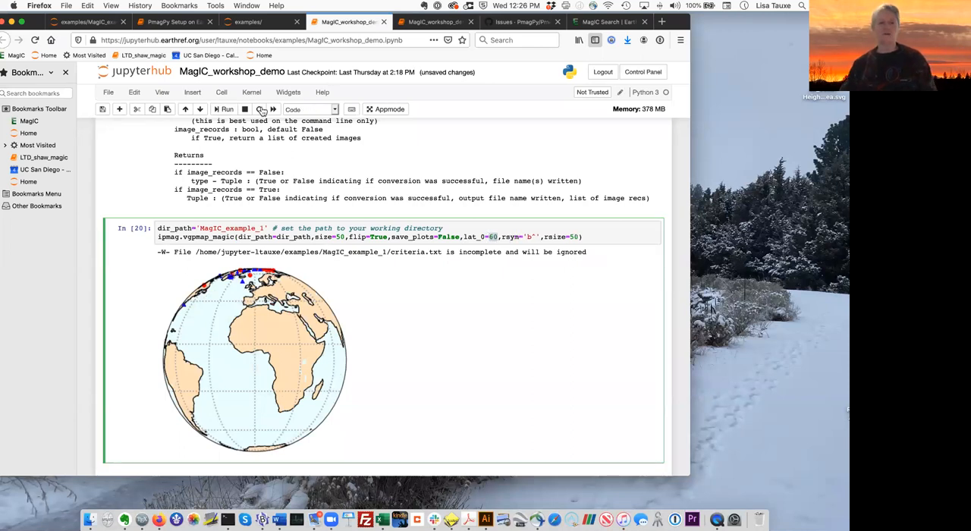
pyautogui.click(225, 109)
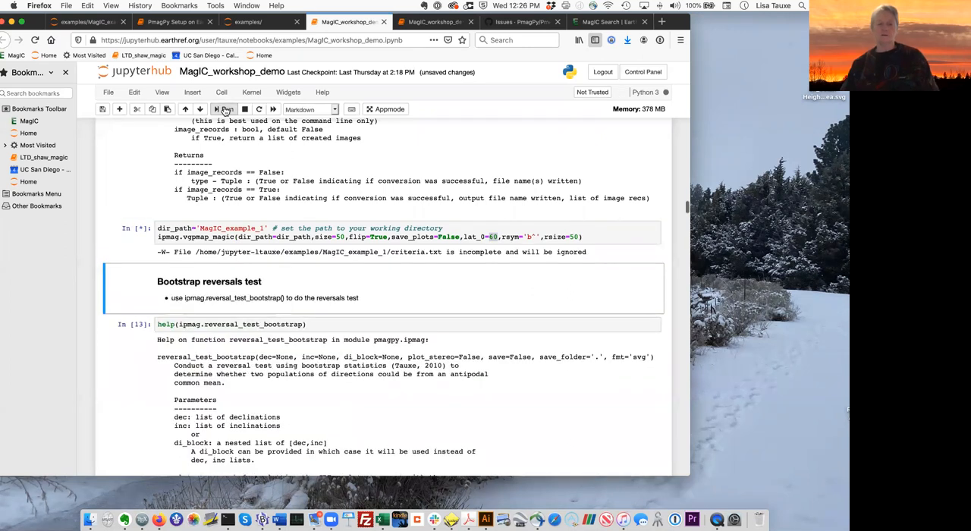
pyautogui.click(224, 108)
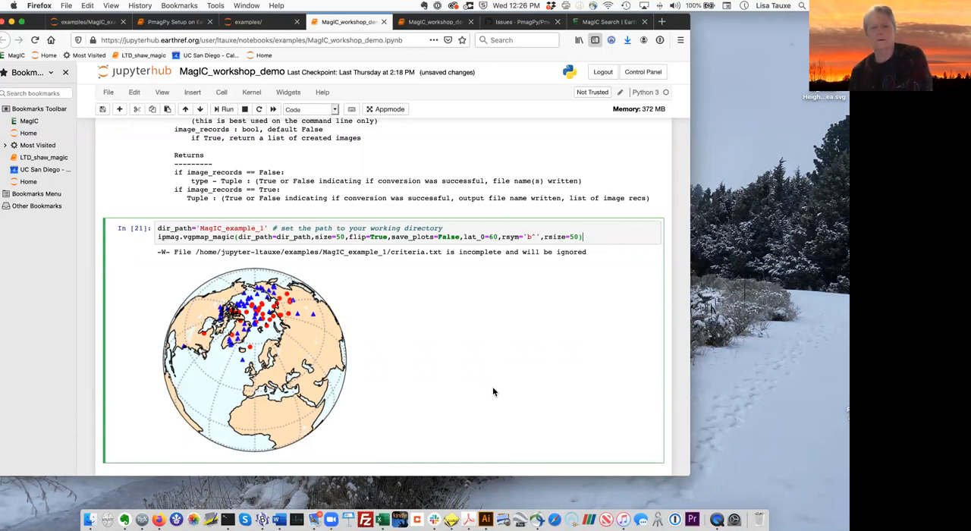
pyautogui.scroll(-3)
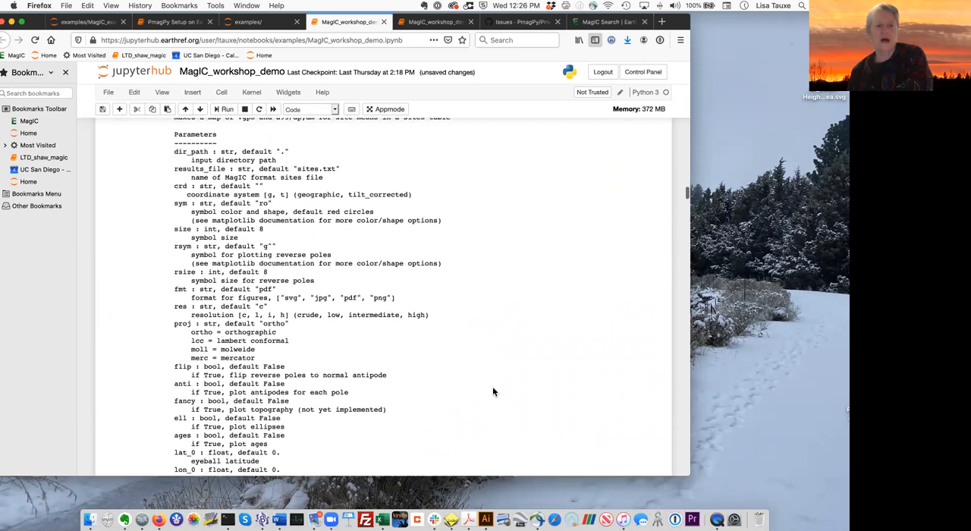
# Step: Rerun the reversal_test_bootstrap cell on the sites.txt declinations and inclinations
pyautogui.scroll(-3)
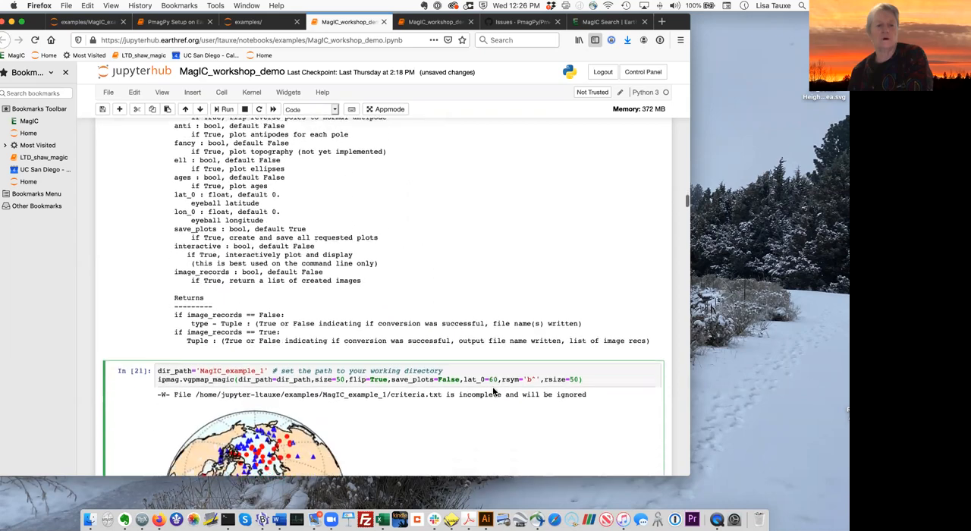
pyautogui.scroll(-3)
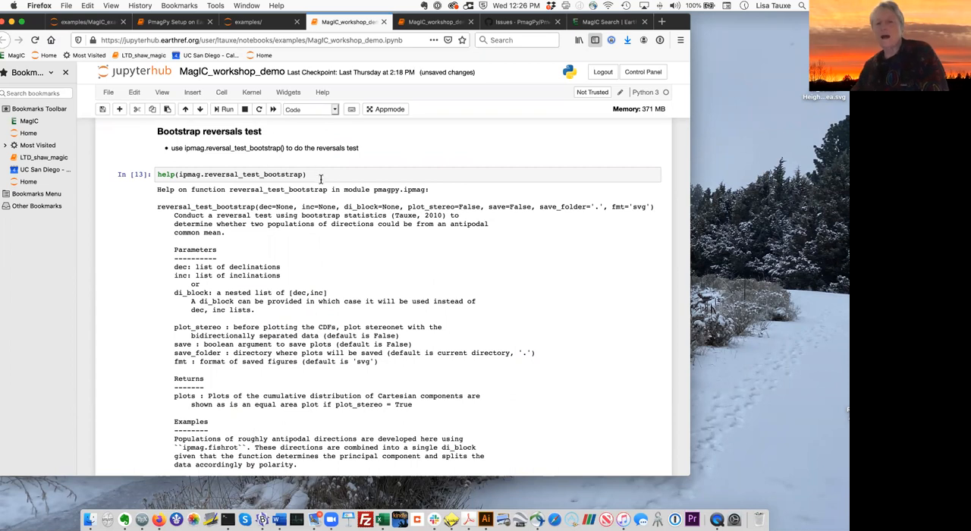
pyautogui.click(307, 175)
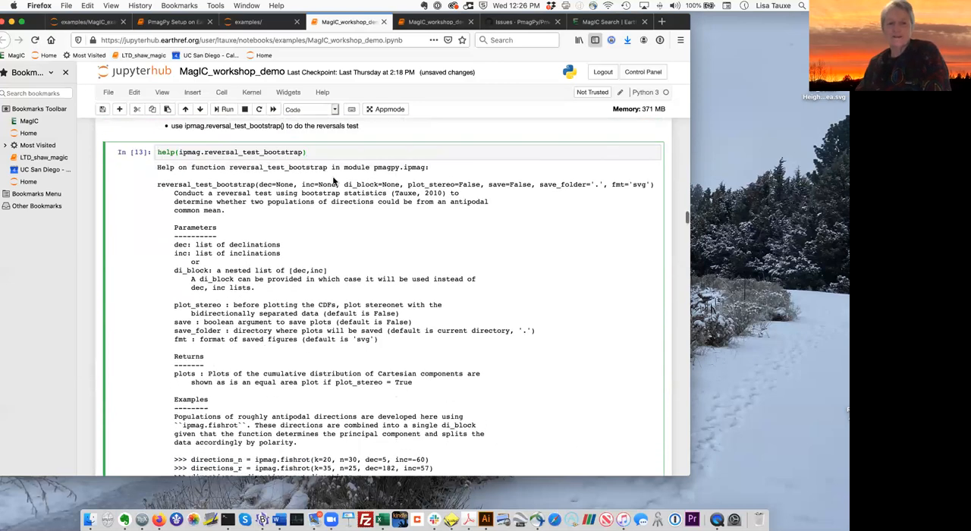
pyautogui.scroll(-3)
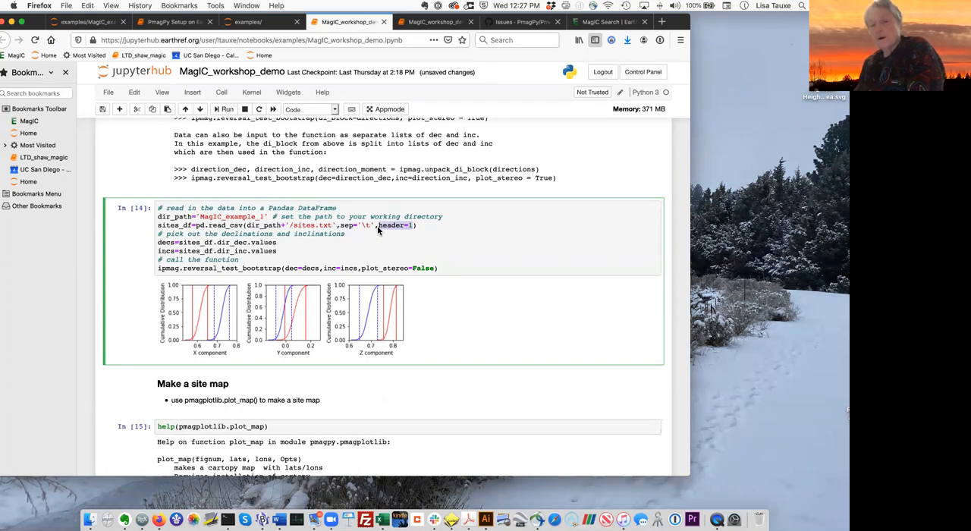
pyautogui.moveTo(397, 229)
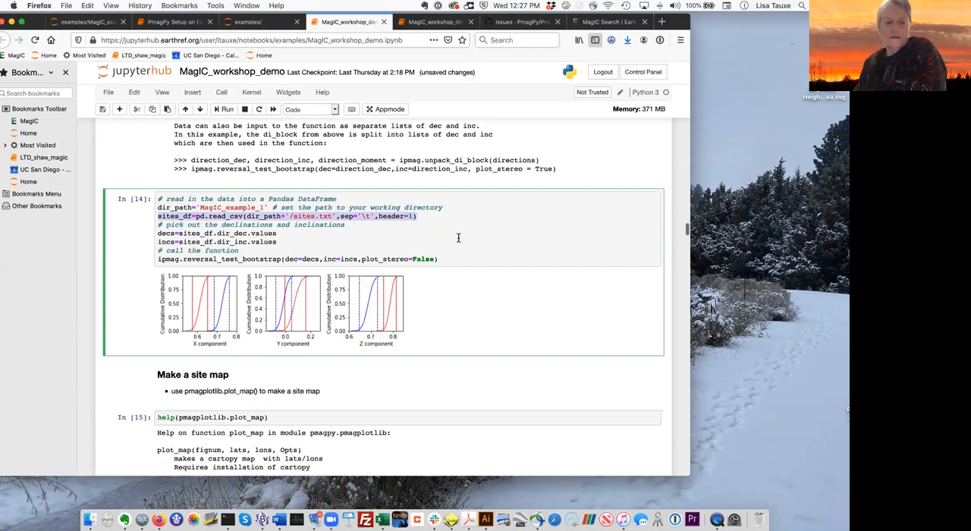
pyautogui.scroll(-3)
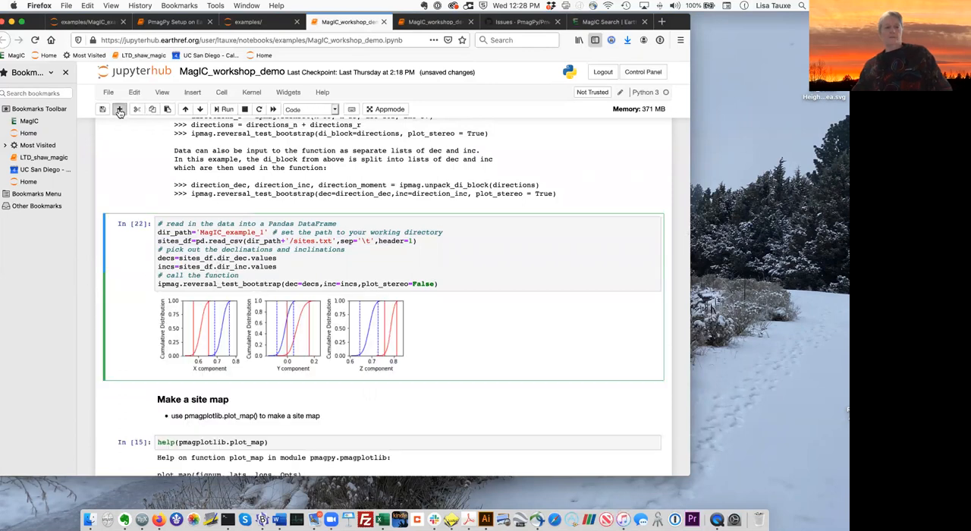
# Step: Insert a cell below the reversal test running sites_df.head()
pyautogui.click(119, 109)
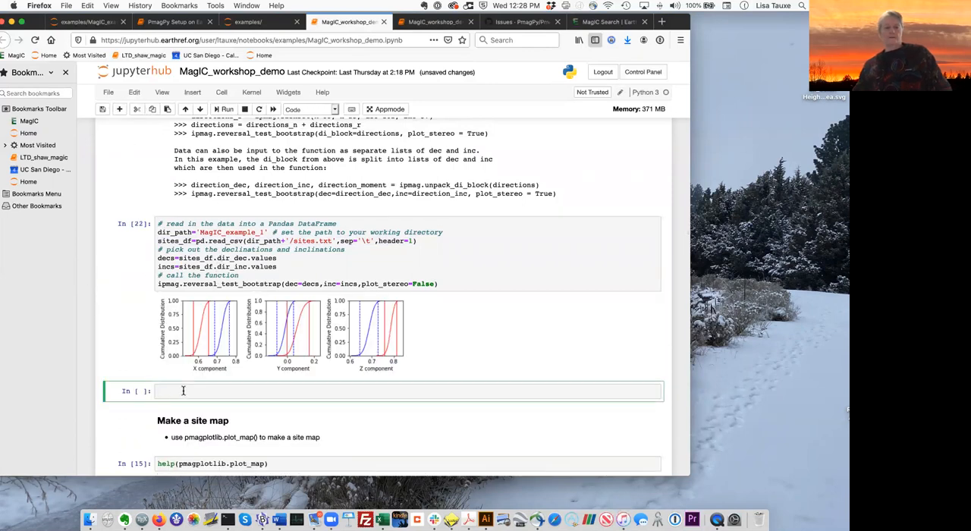
pyautogui.click(182, 390)
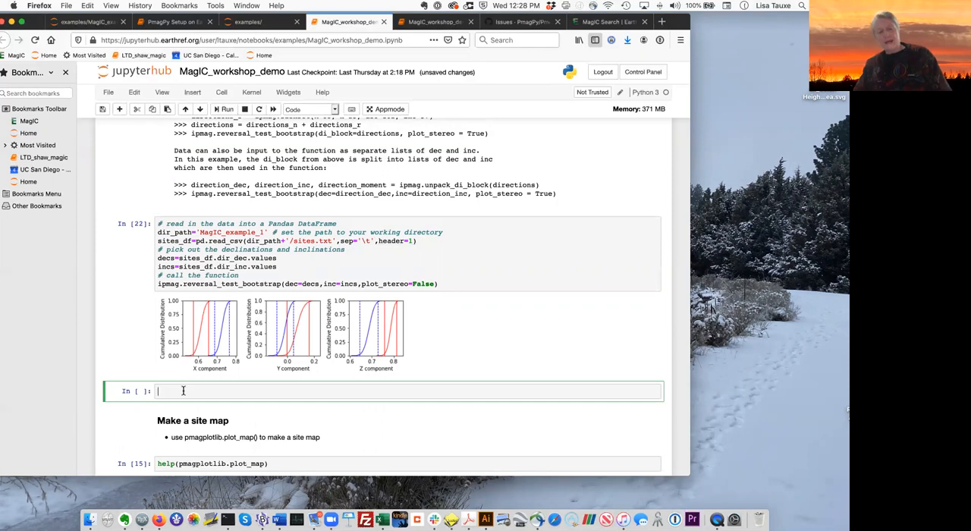
pyautogui.write('sites_')
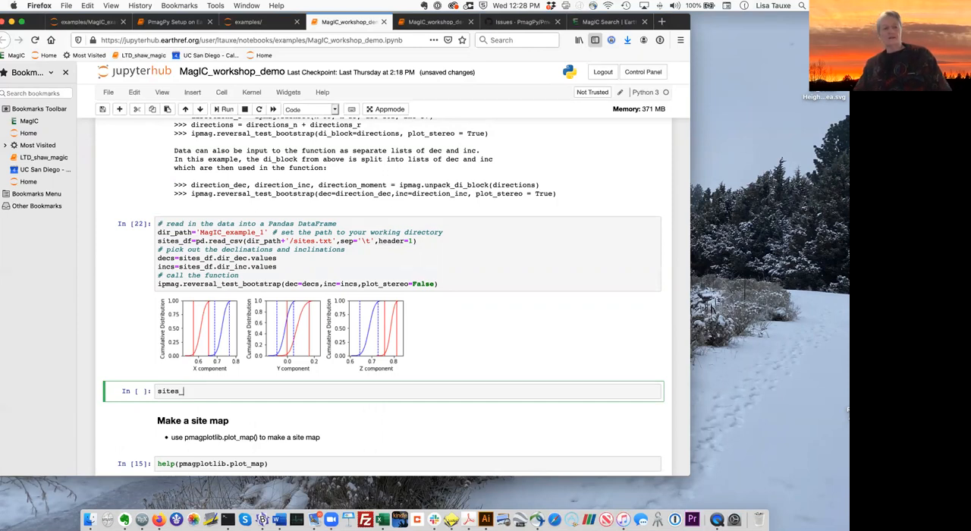
pyautogui.write('df.head()')
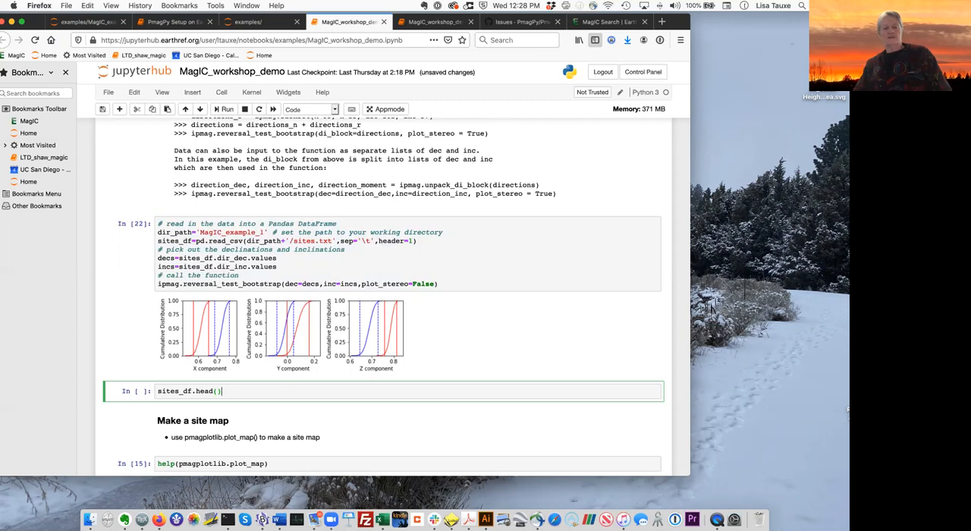
pyautogui.click(223, 109)
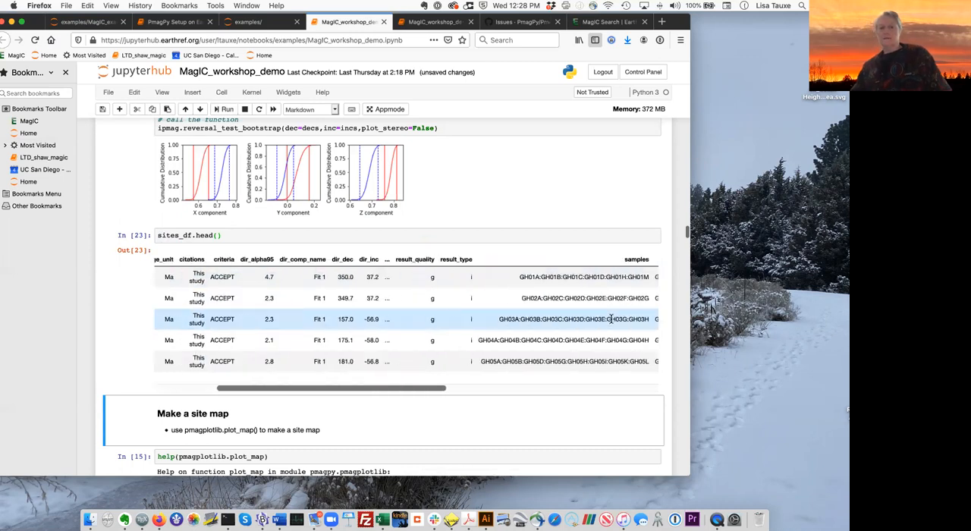
# Step: Browse the sites table preview and select sites_df to rewrite the cell as decs
pyautogui.hscroll(3)
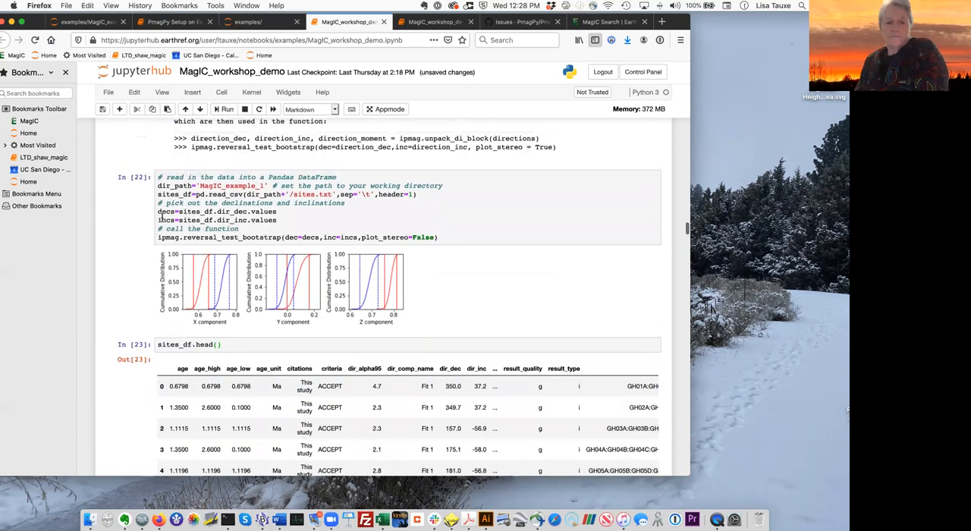
pyautogui.scroll(-3)
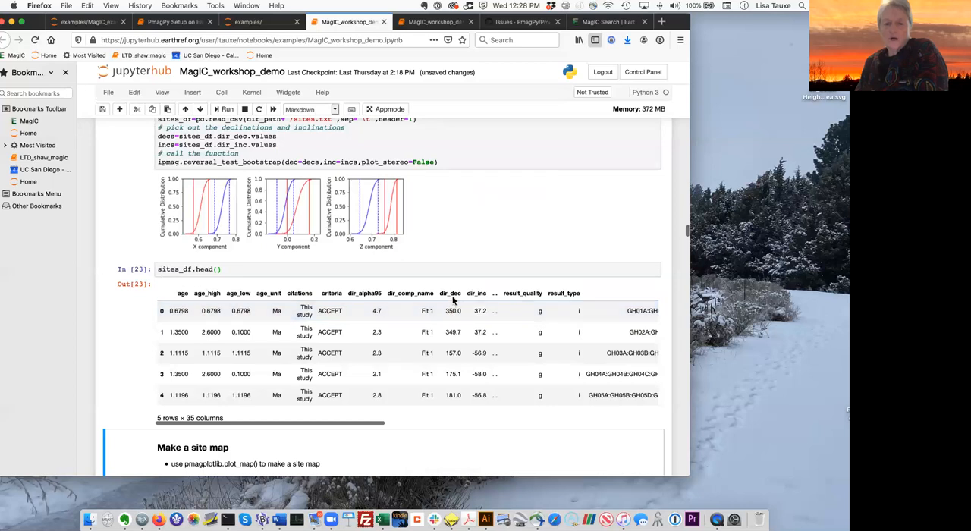
pyautogui.scroll(-3)
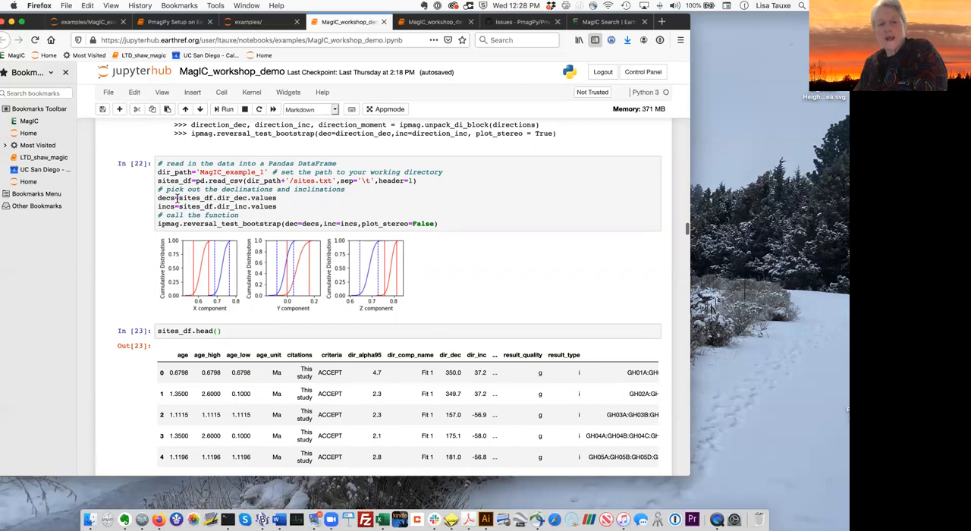
pyautogui.doubleClick(188, 198)
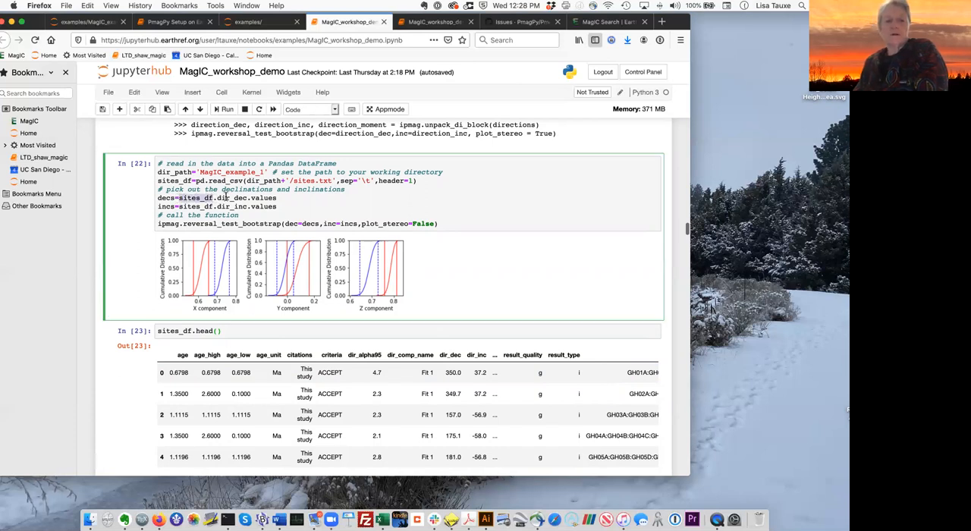
pyautogui.moveTo(280, 368)
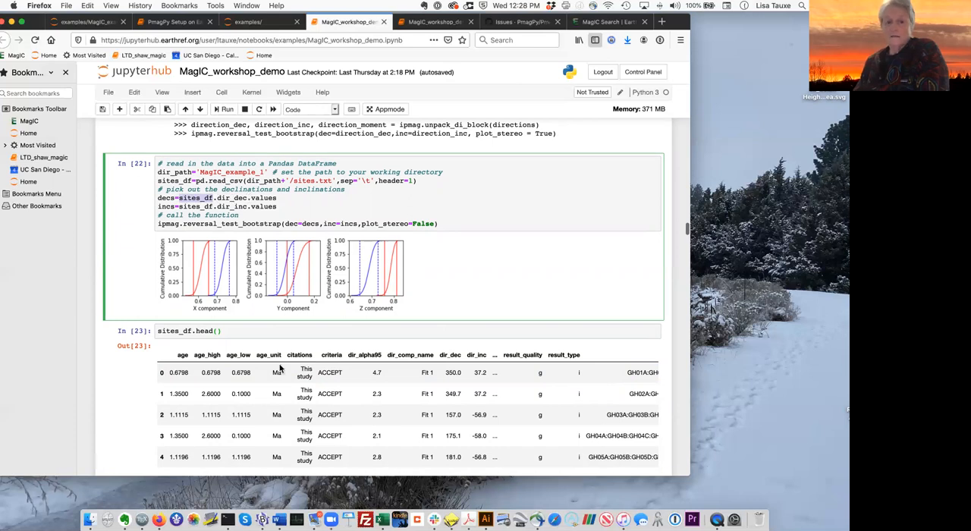
pyautogui.moveTo(245, 235)
pyautogui.write('decs')
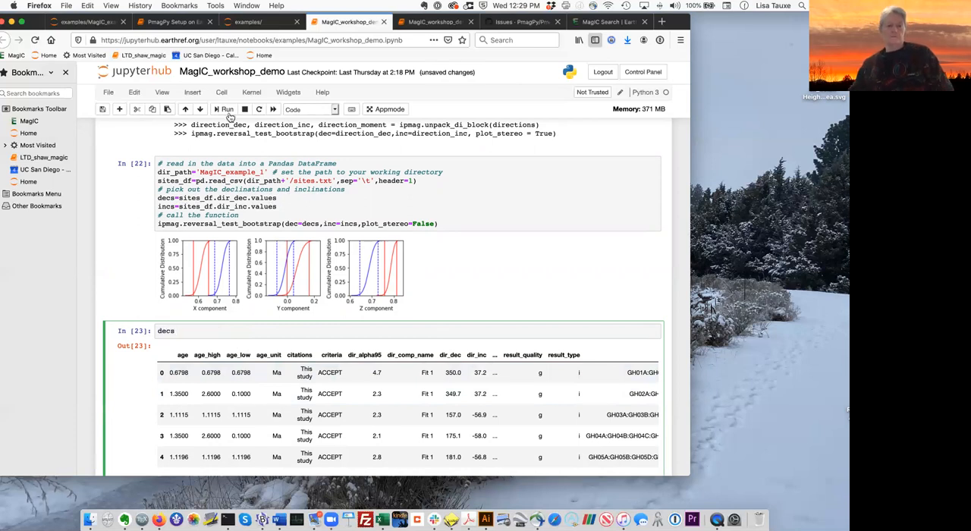
# Step: Run the decs cell to print the site declination array
pyautogui.click(225, 108)
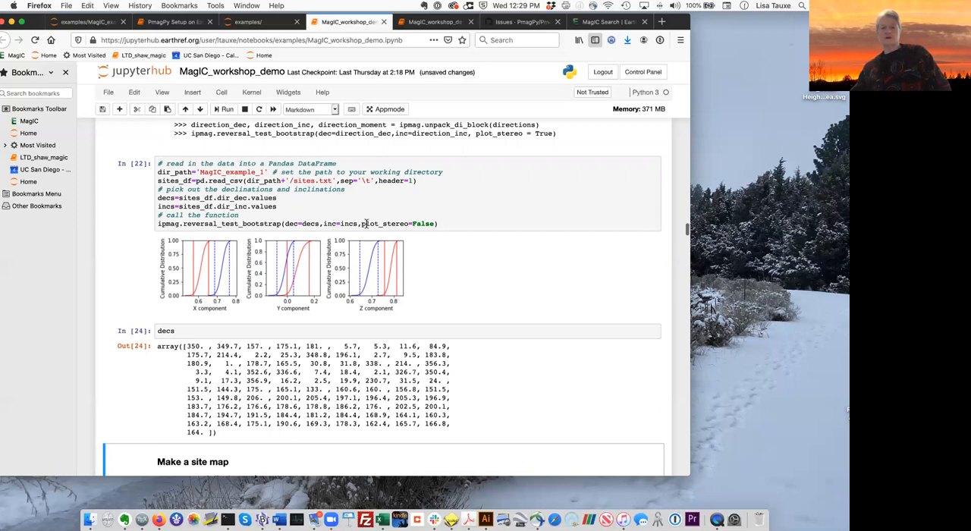
# Step: Change plot_stereo to True in the reversal test cell and rerun it
pyautogui.click(421, 223)
pyautogui.write('Tr')
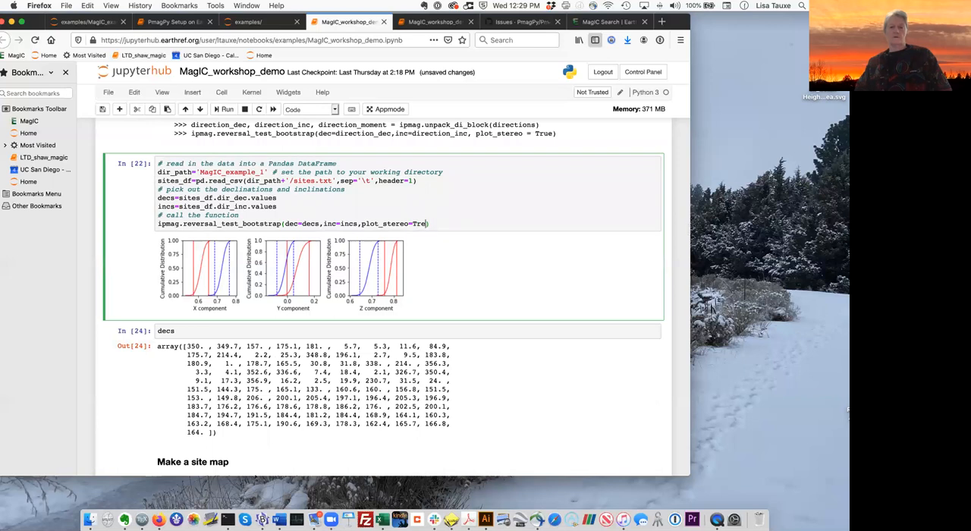
pyautogui.write('e')
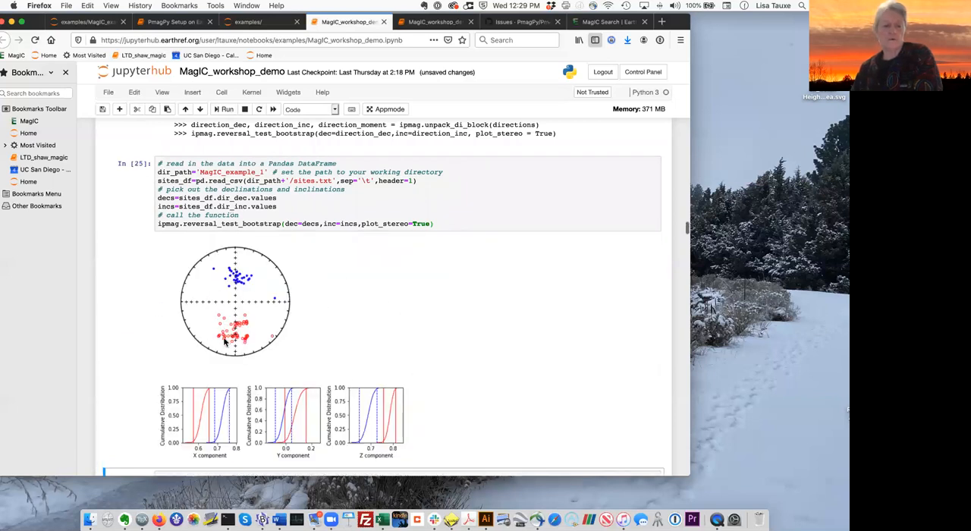
pyautogui.moveTo(452, 340)
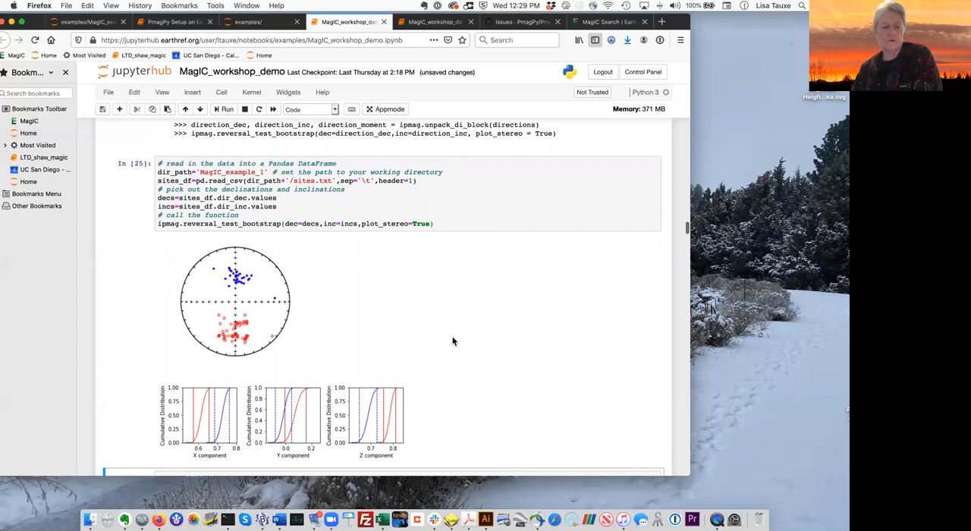
pyautogui.scroll(-3)
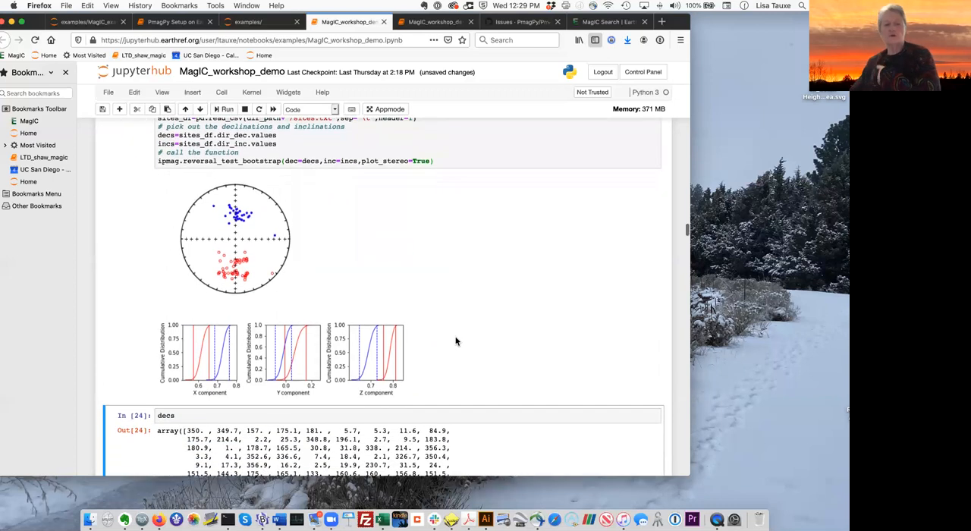
pyautogui.moveTo(213, 355)
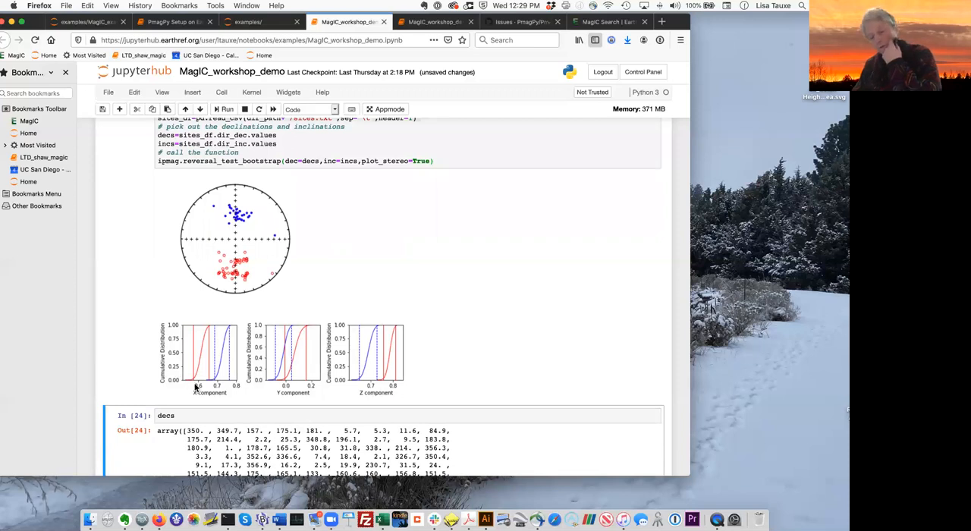
pyautogui.moveTo(198, 370)
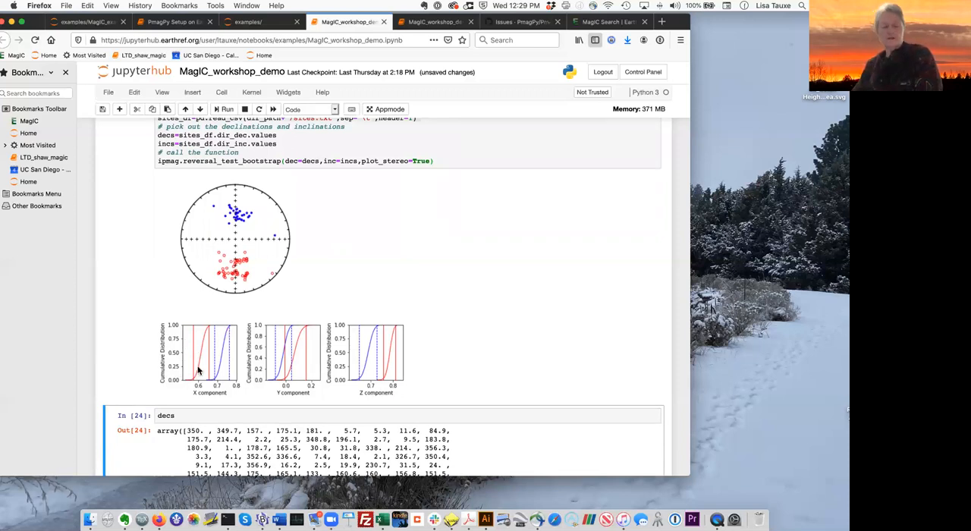
pyautogui.moveTo(338, 395)
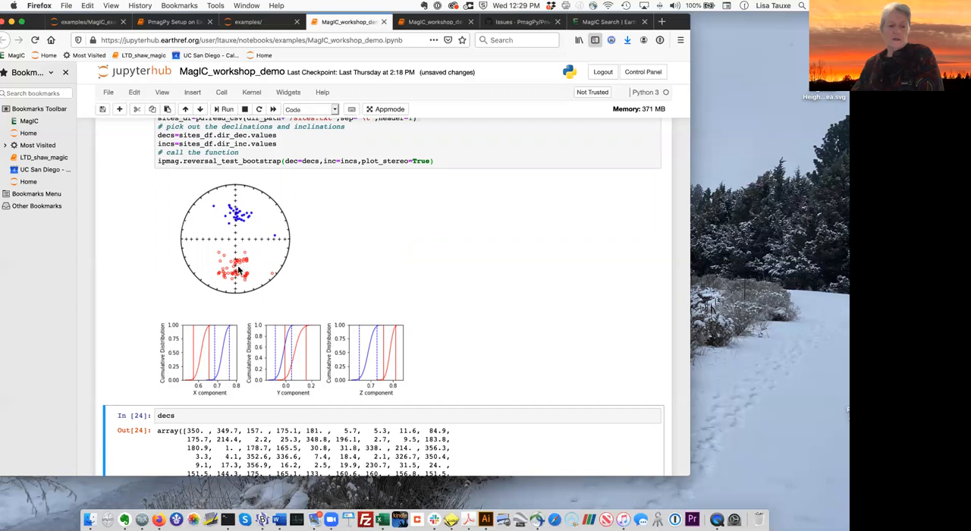
pyautogui.moveTo(385, 393)
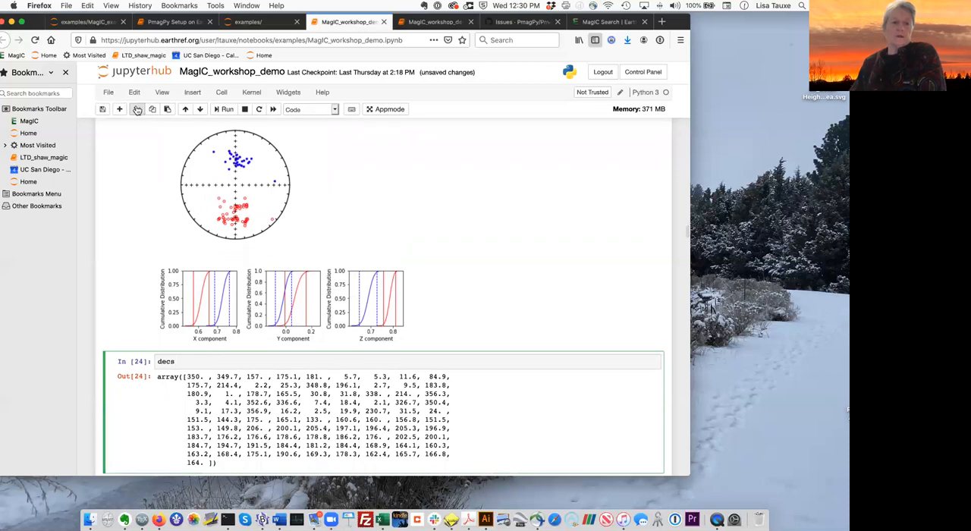
# Step: Read down through the plot_map help text
pyautogui.scroll(-3)
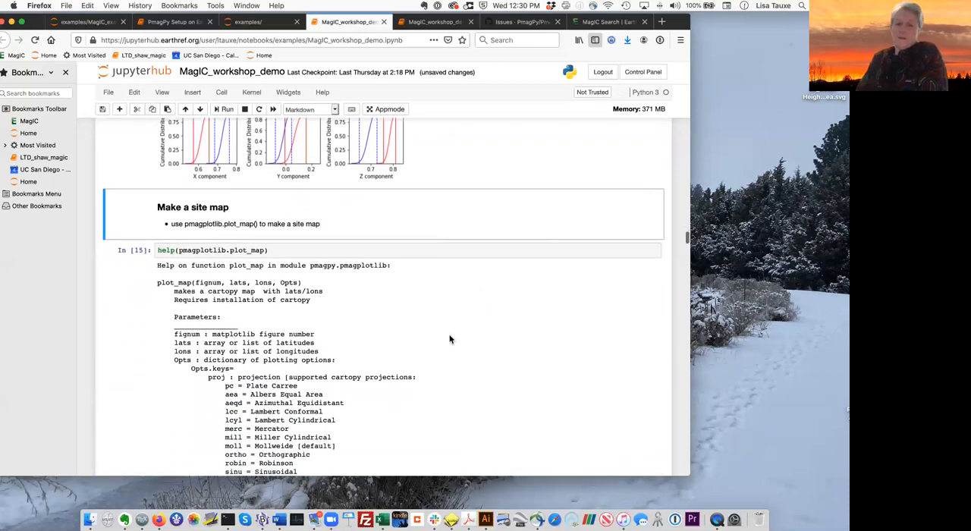
pyautogui.scroll(-3)
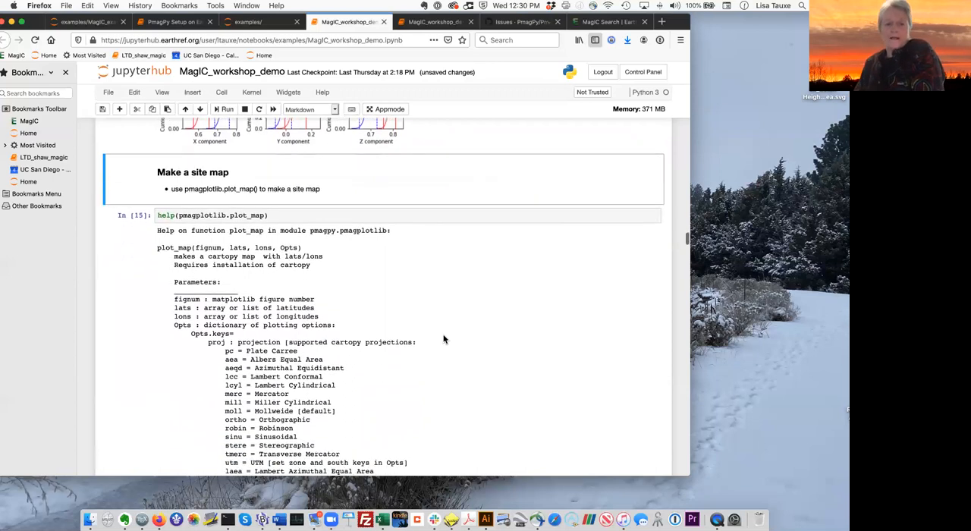
pyautogui.scroll(-3)
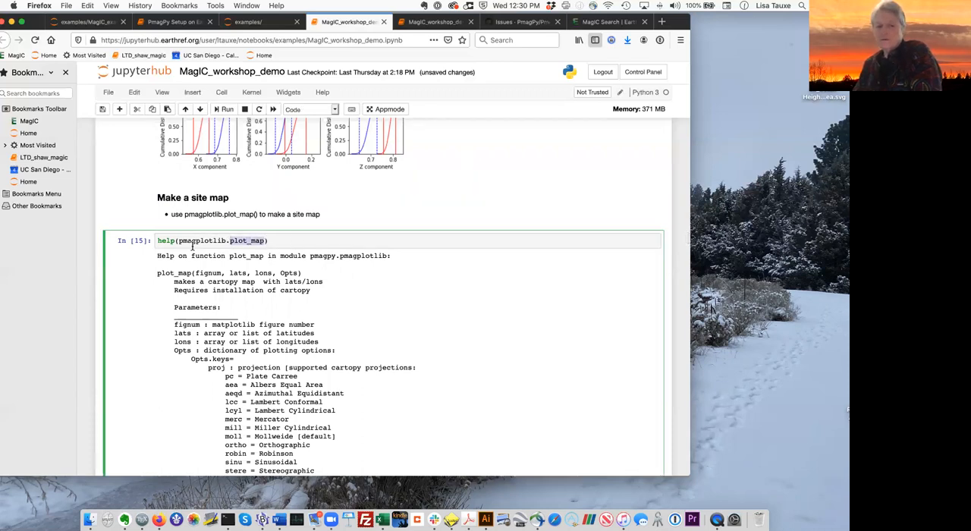
pyautogui.moveTo(408, 313)
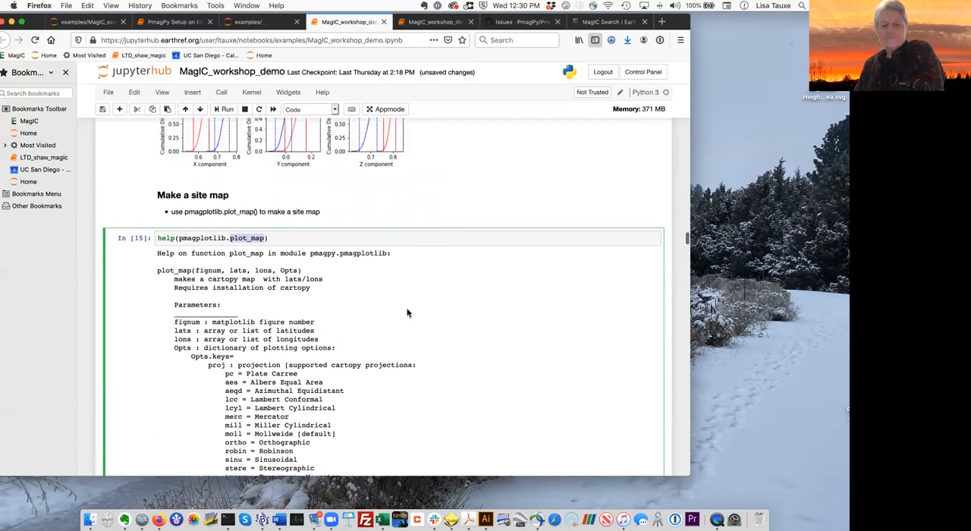
pyautogui.scroll(-3)
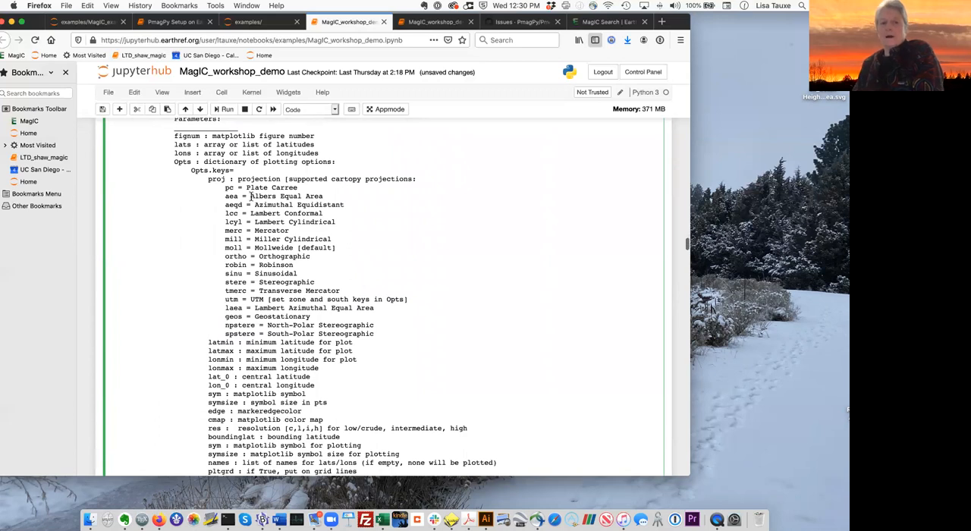
pyautogui.moveTo(238, 335)
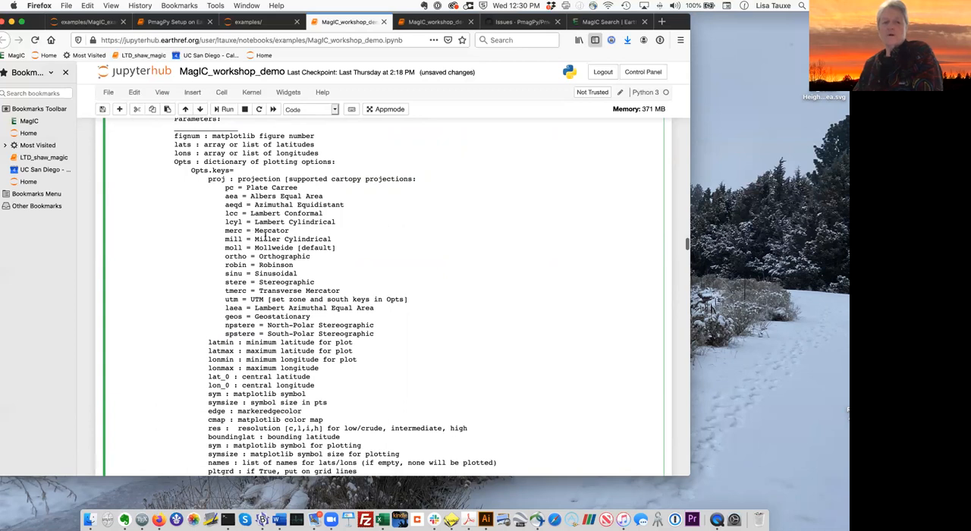
pyautogui.moveTo(349, 255)
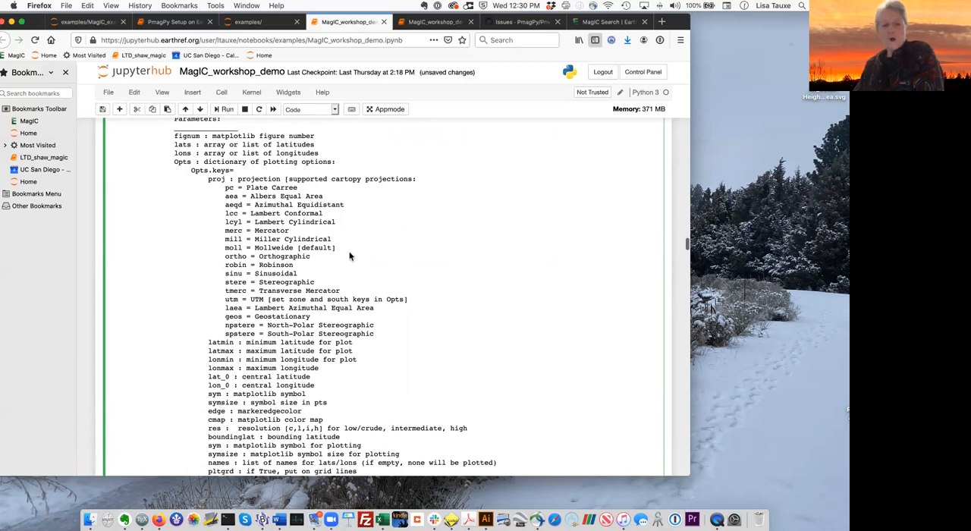
pyautogui.scroll(-3)
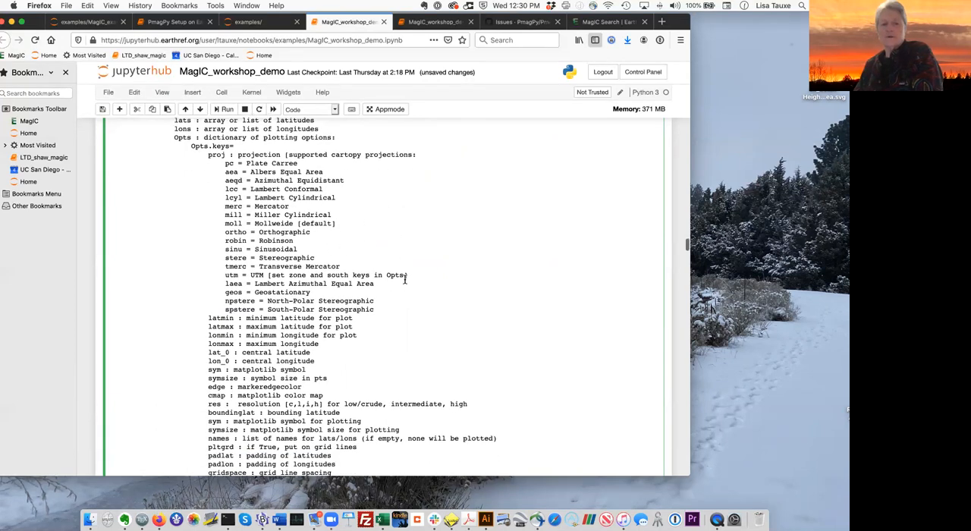
pyautogui.scroll(-3)
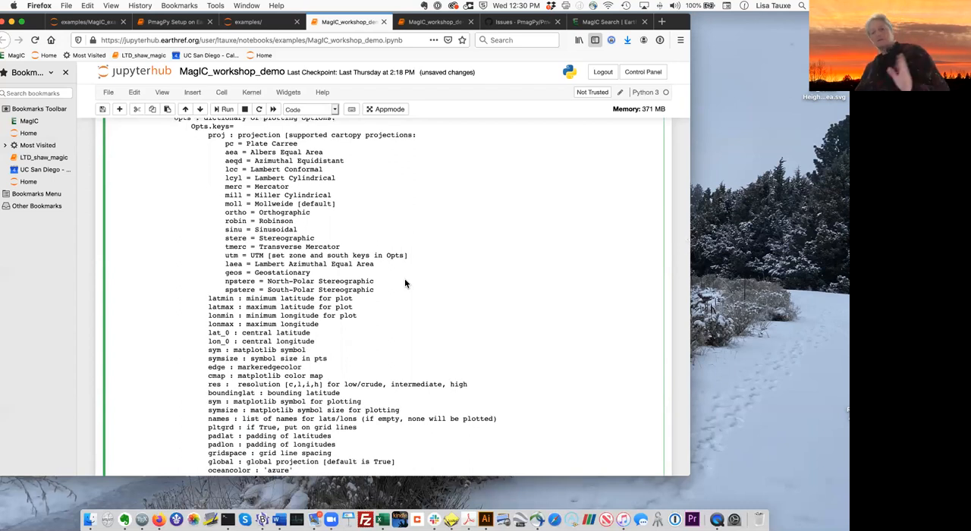
pyautogui.scroll(-3)
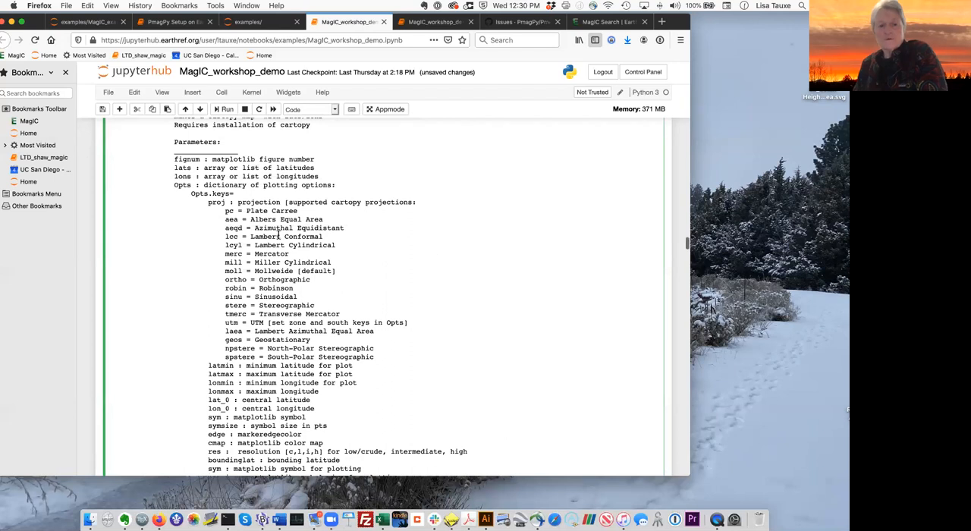
pyautogui.moveTo(379, 283)
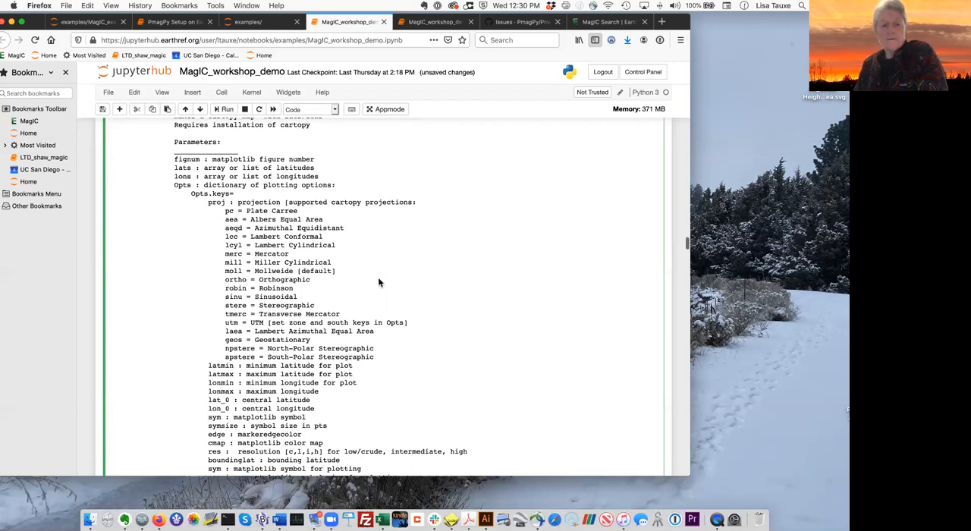
# Step: Move to mapping cell In [16] and its Lambert Conformal map of red-star sites
pyautogui.scroll(-3)
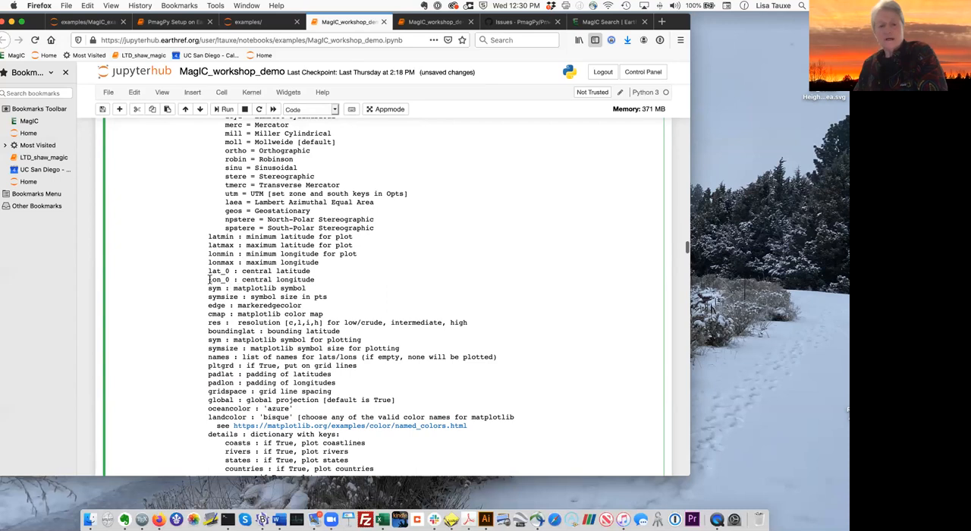
pyautogui.moveTo(391, 280)
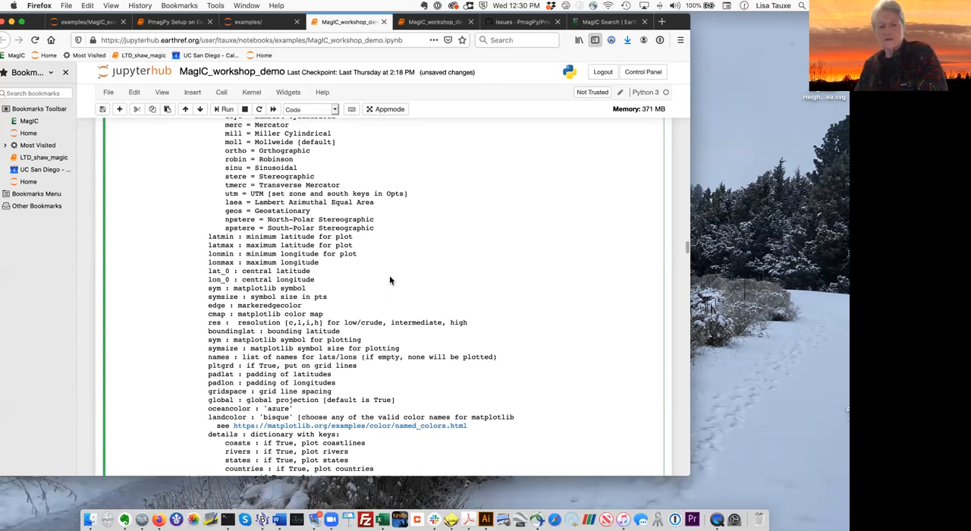
pyautogui.scroll(-3)
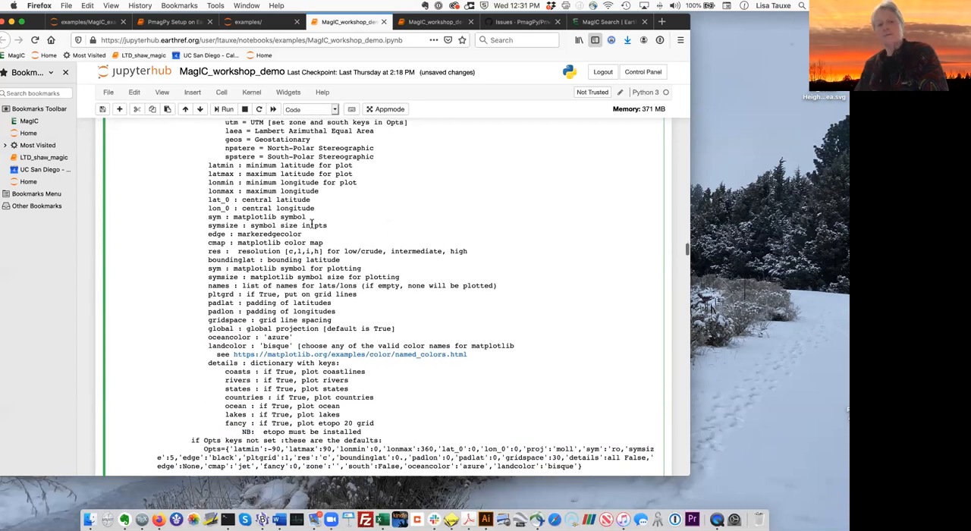
pyautogui.scroll(-3)
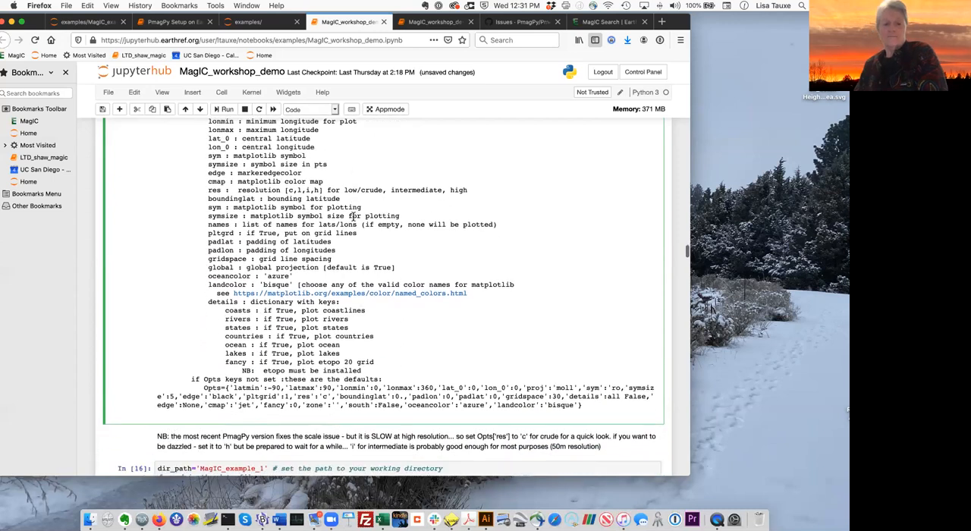
pyautogui.scroll(-3)
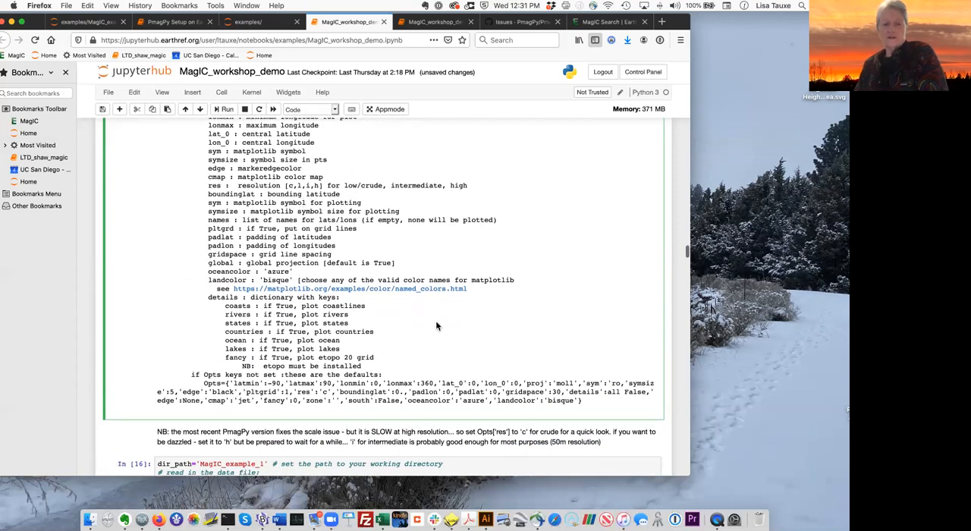
pyautogui.scroll(-3)
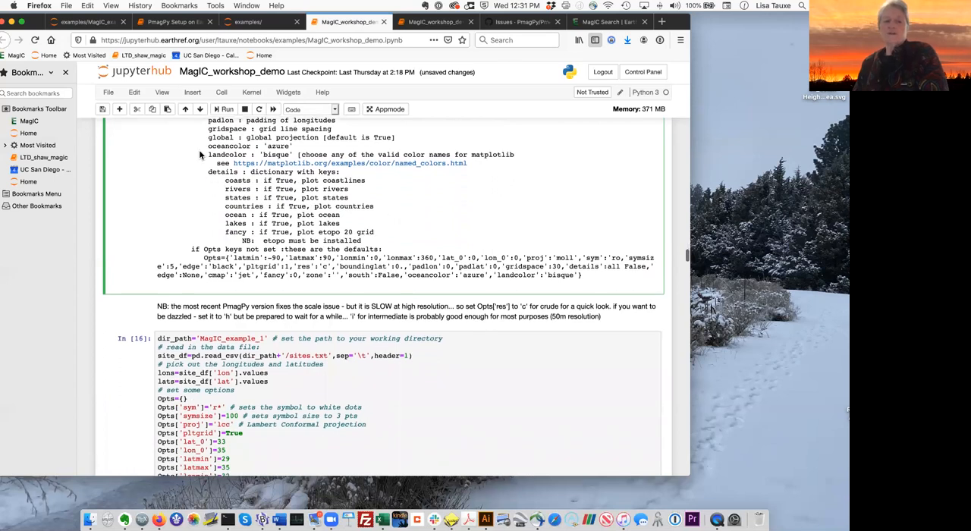
pyautogui.moveTo(374, 203)
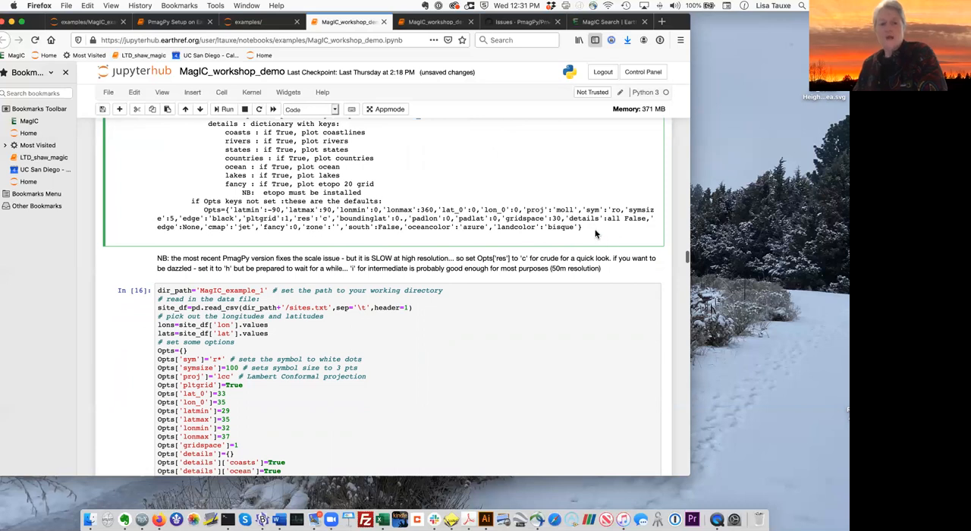
pyautogui.moveTo(600, 238)
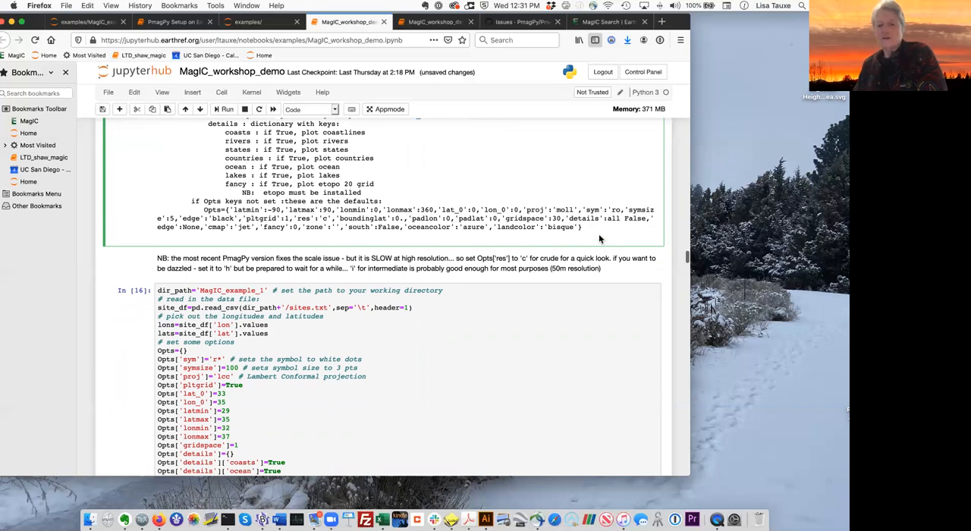
pyautogui.moveTo(560, 214)
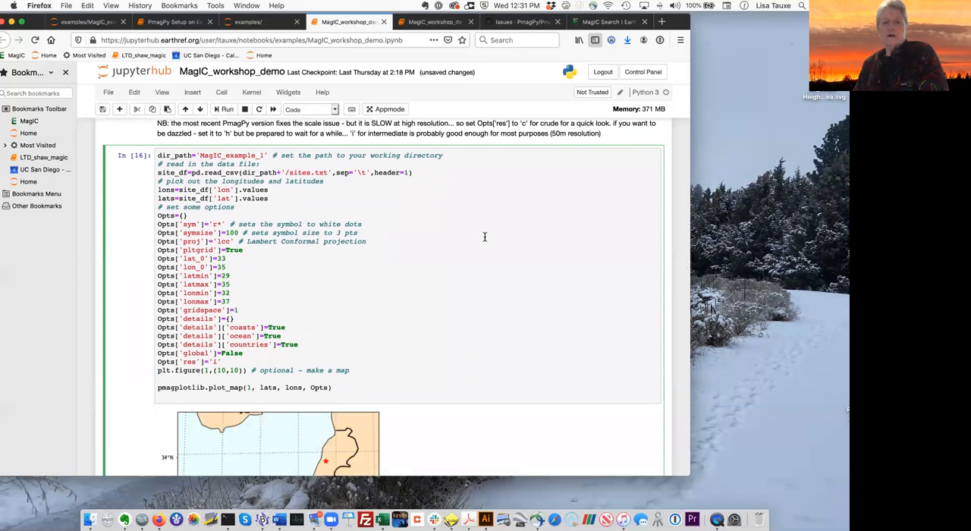
pyautogui.moveTo(248, 266)
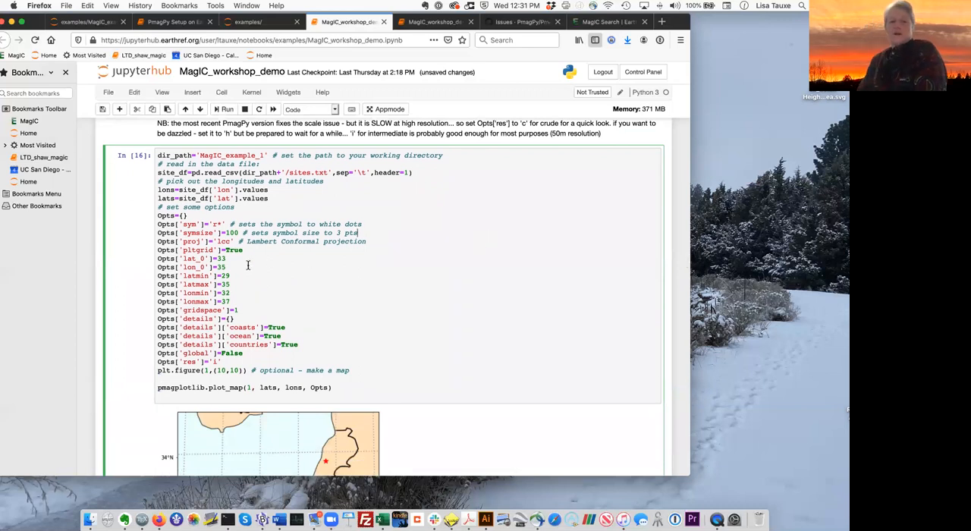
pyautogui.moveTo(375, 244)
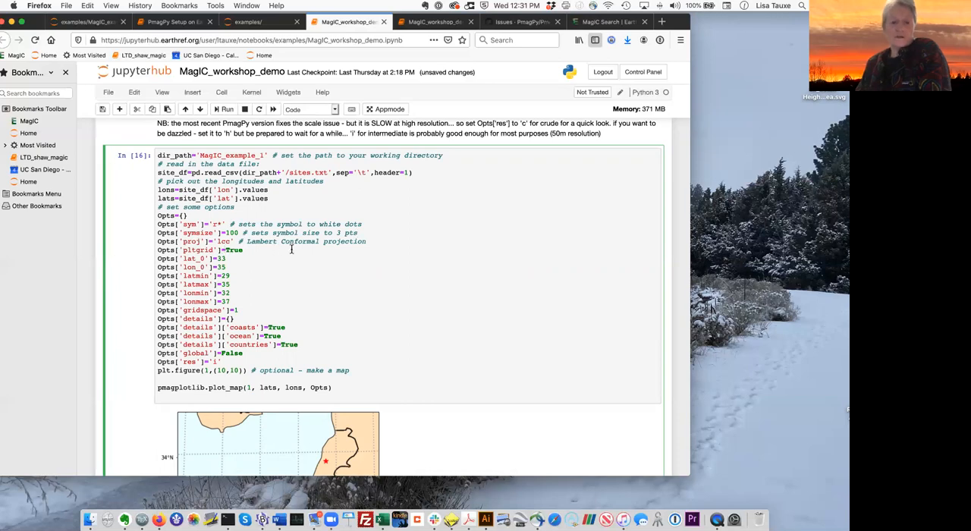
pyautogui.scroll(-3)
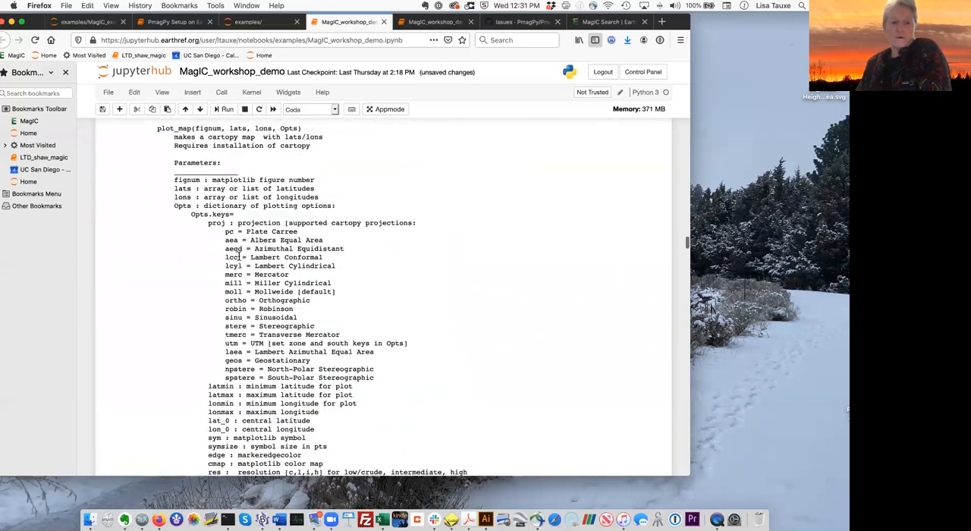
pyautogui.scroll(-3)
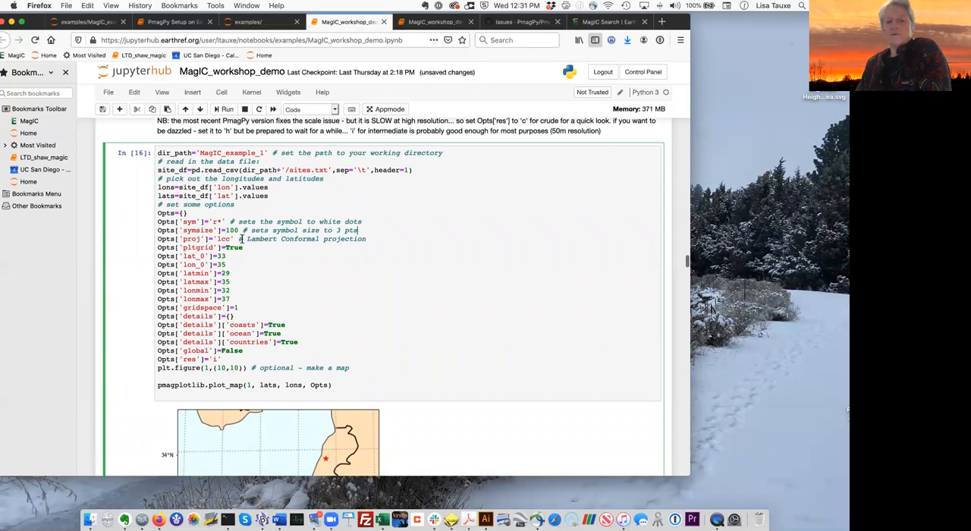
pyautogui.moveTo(392, 241)
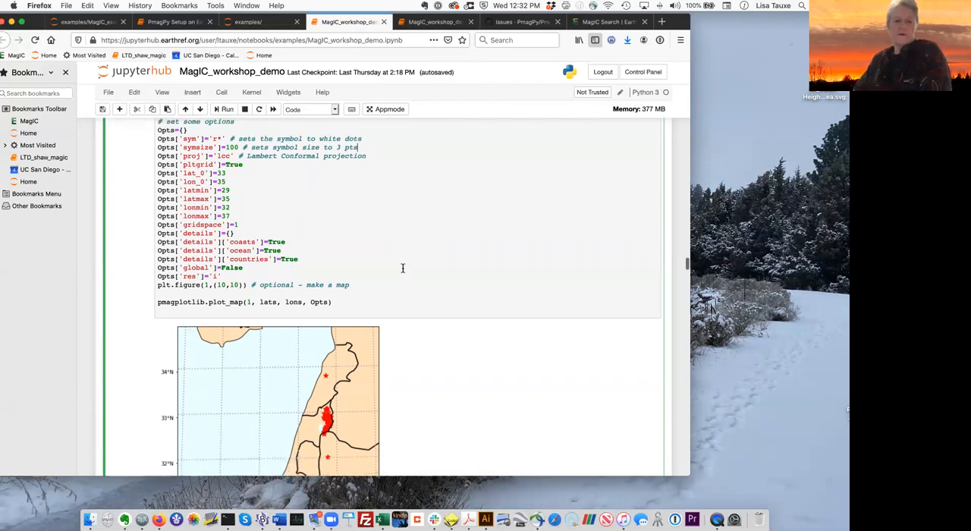
pyautogui.scroll(-3)
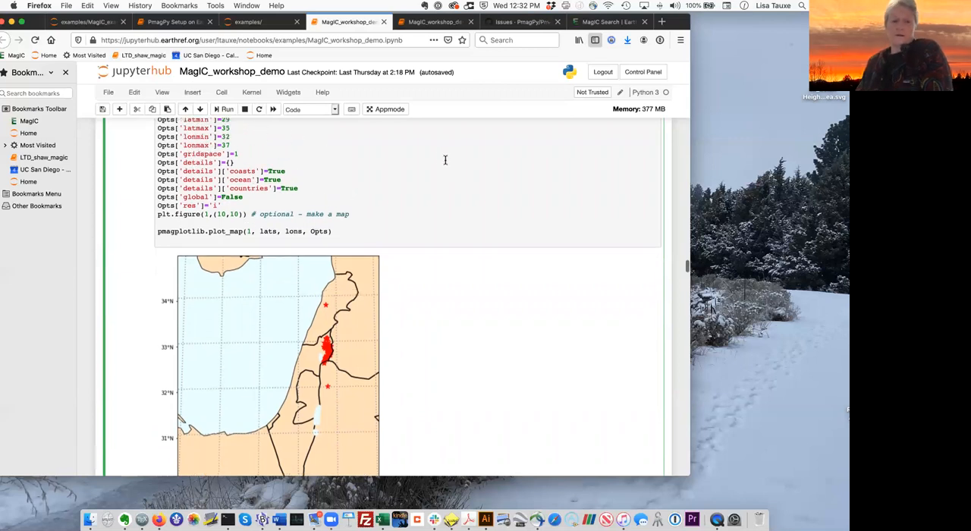
pyautogui.scroll(-3)
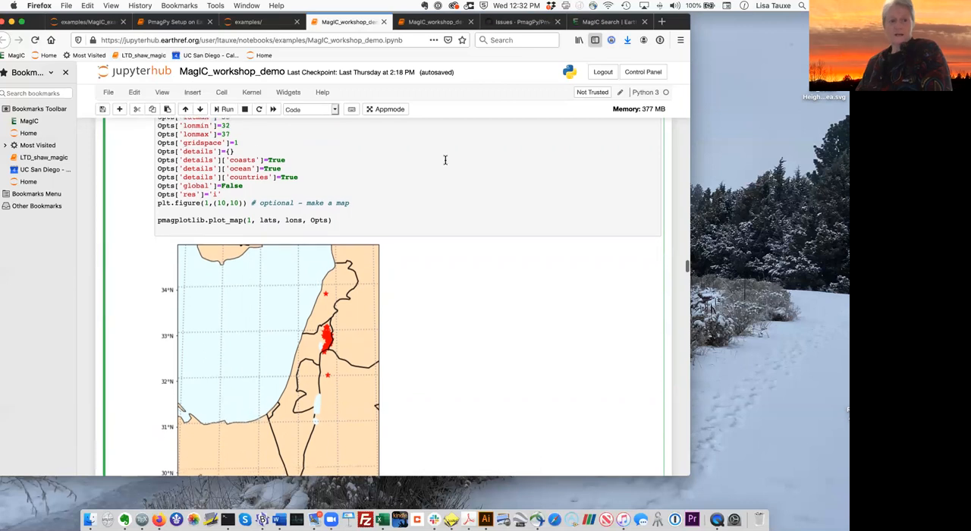
pyautogui.scroll(-3)
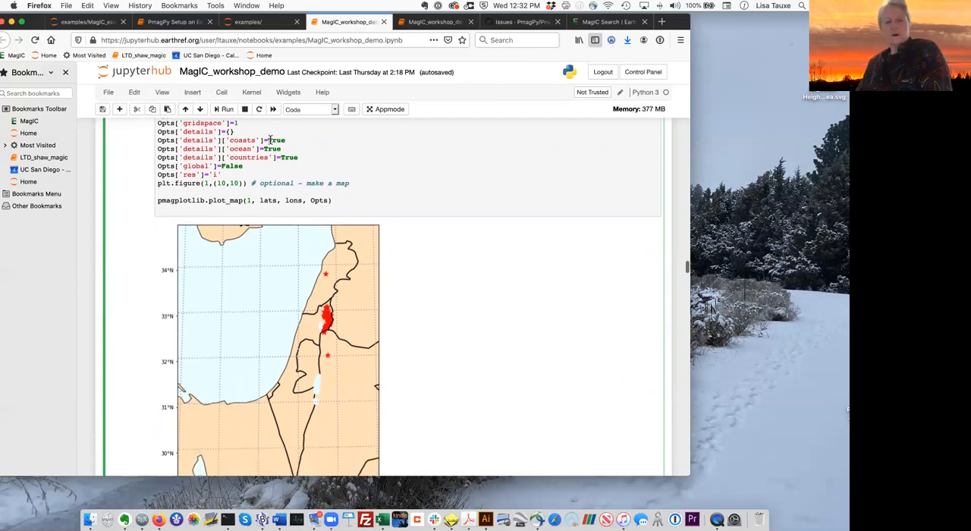
pyautogui.moveTo(358, 160)
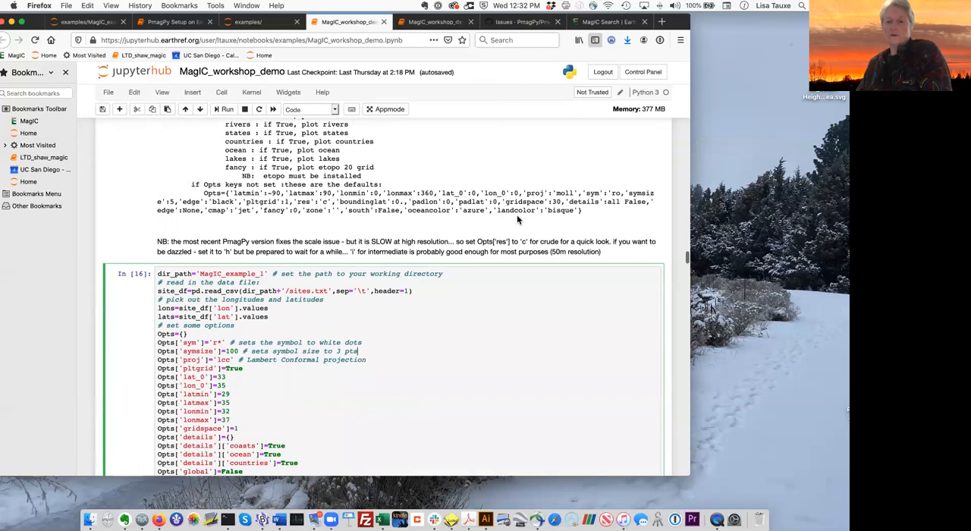
pyautogui.moveTo(508, 220)
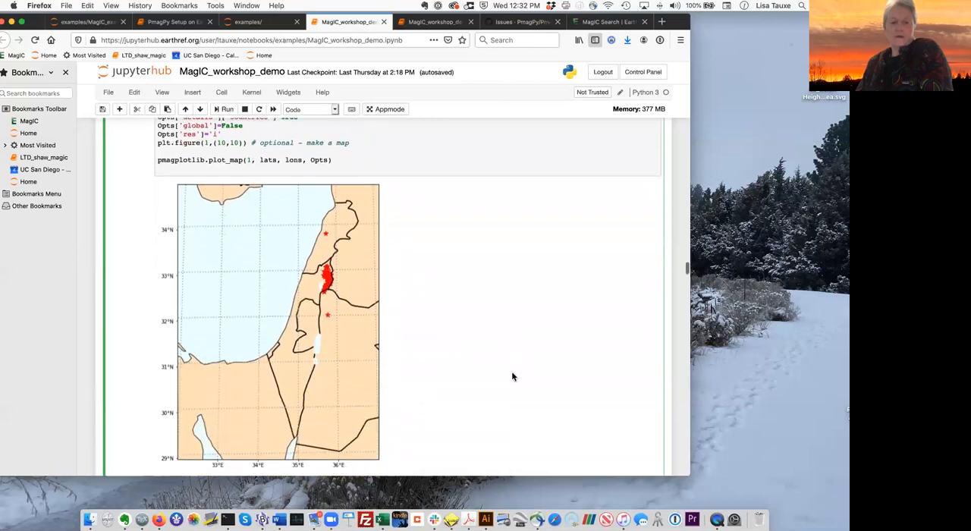
pyautogui.scroll(-3)
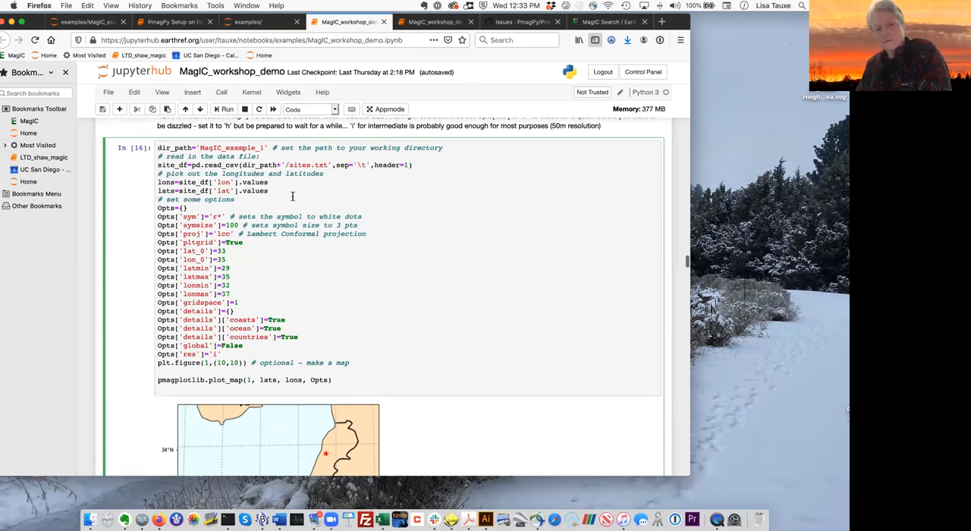
pyautogui.scroll(-3)
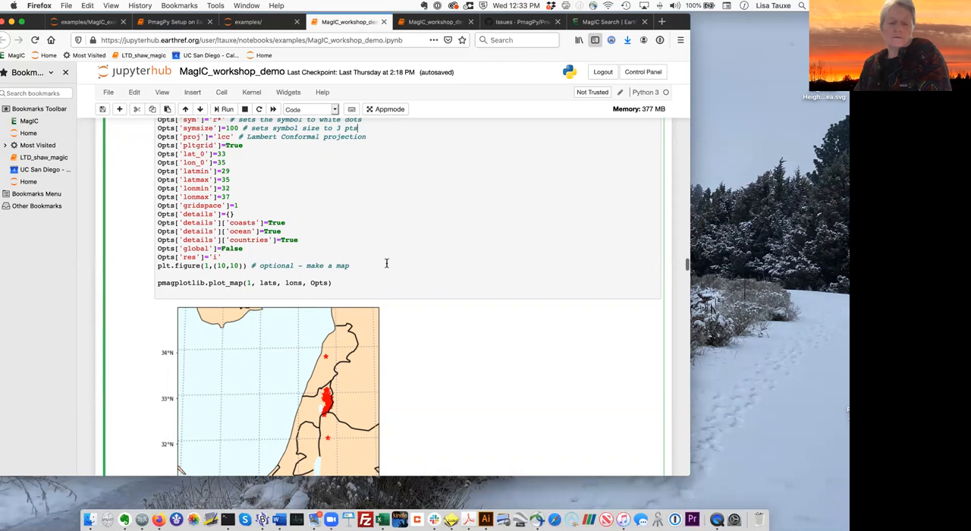
pyautogui.scroll(-3)
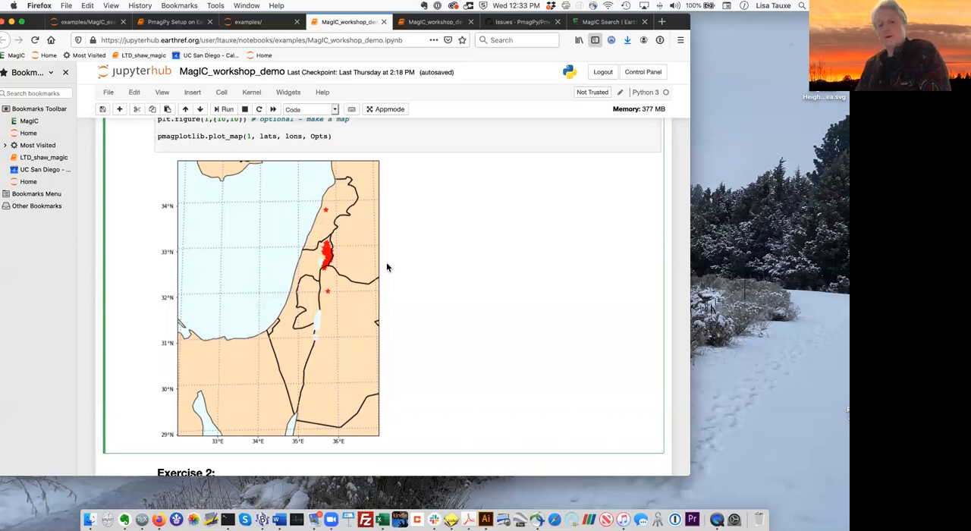
pyautogui.moveTo(452, 271)
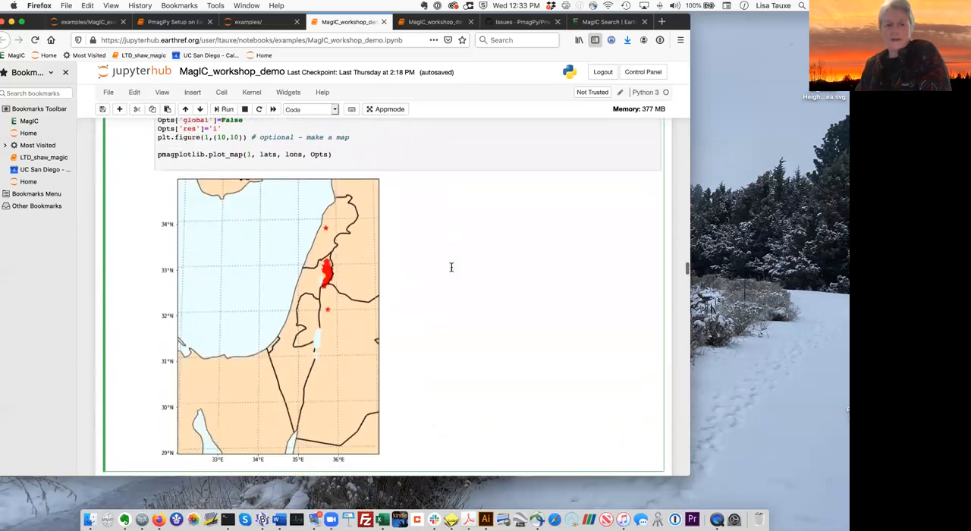
pyautogui.scroll(-3)
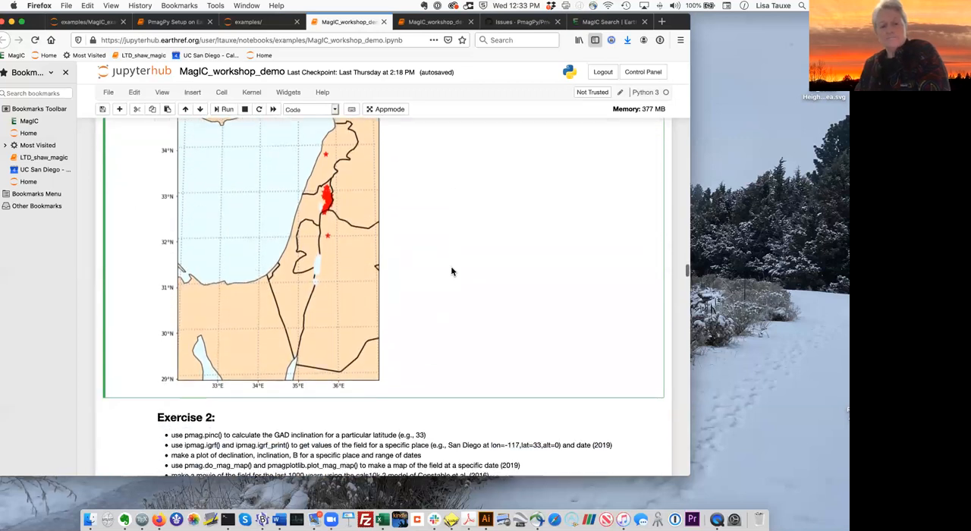
pyautogui.scroll(-3)
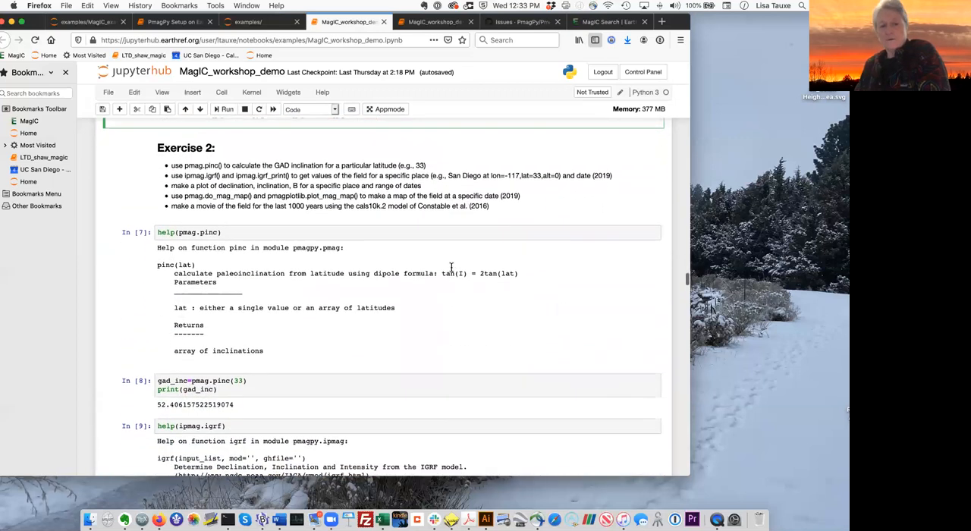
pyautogui.scroll(-3)
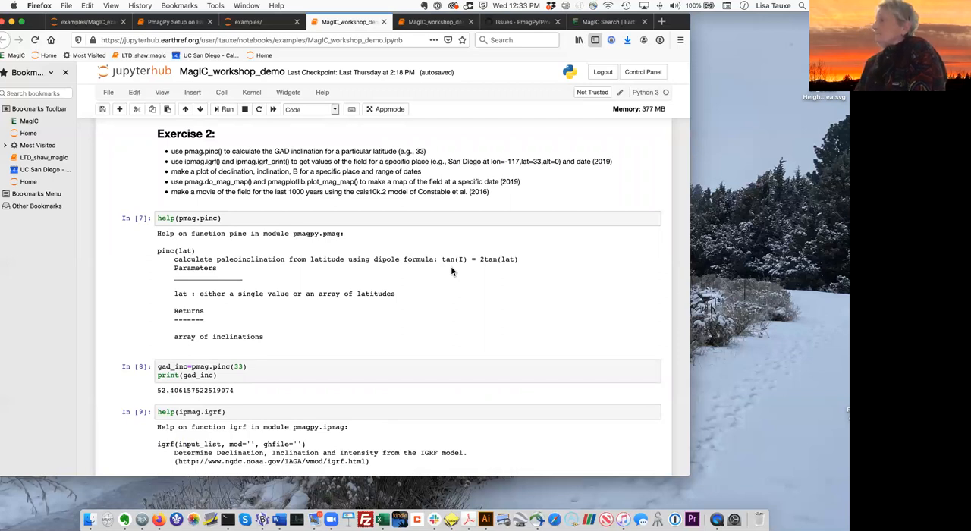
pyautogui.moveTo(273, 265)
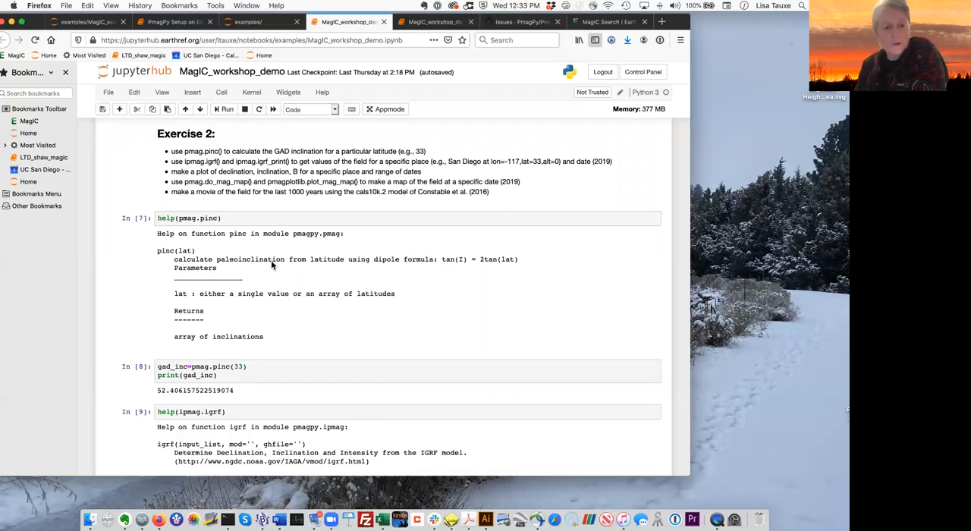
pyautogui.moveTo(125, 180)
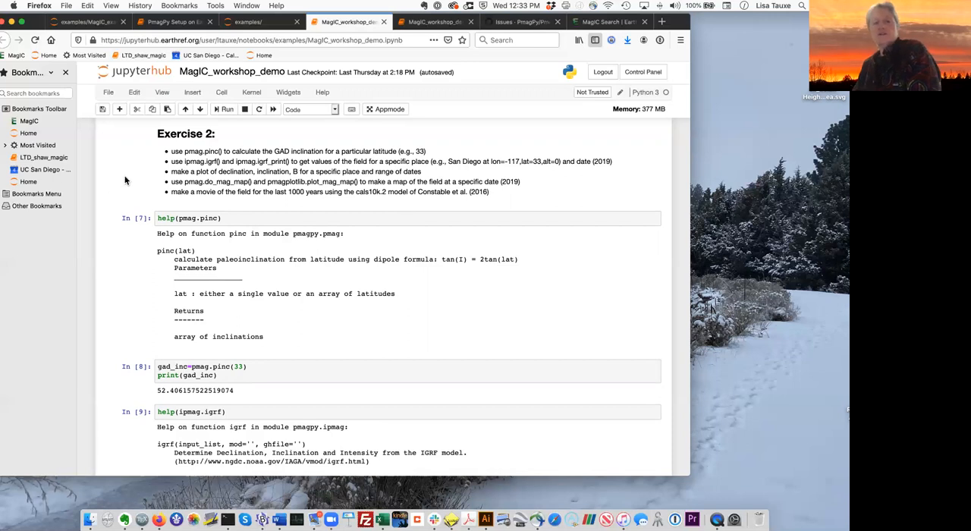
pyautogui.scroll(-3)
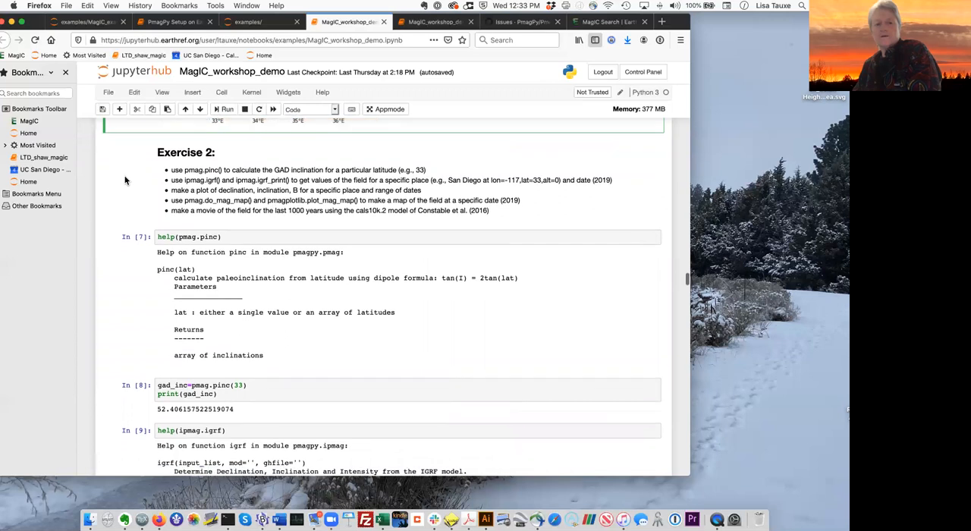
pyautogui.scroll(-3)
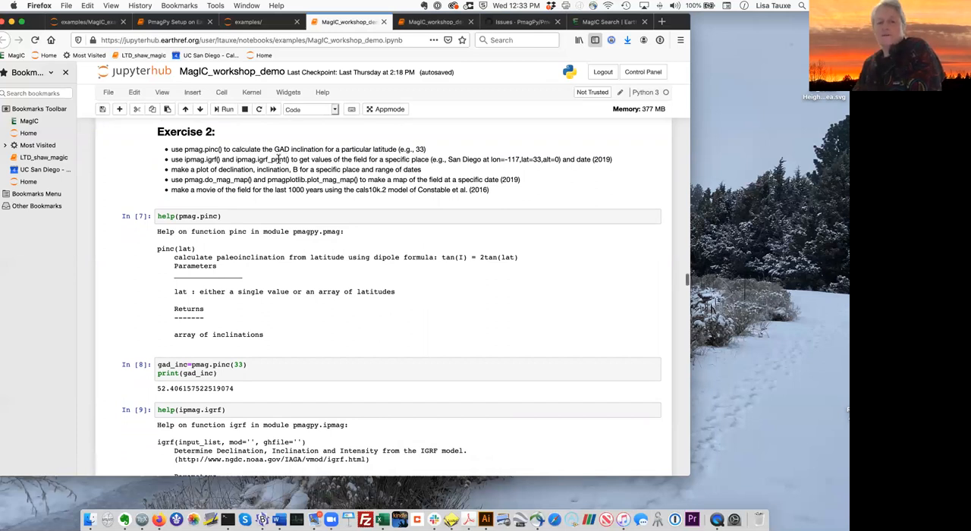
pyautogui.moveTo(388, 157)
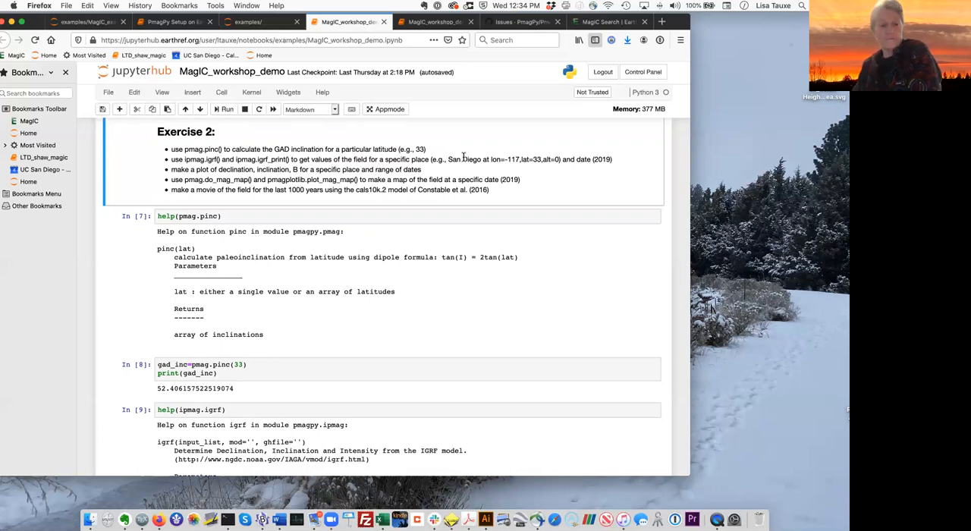
pyautogui.moveTo(621, 160)
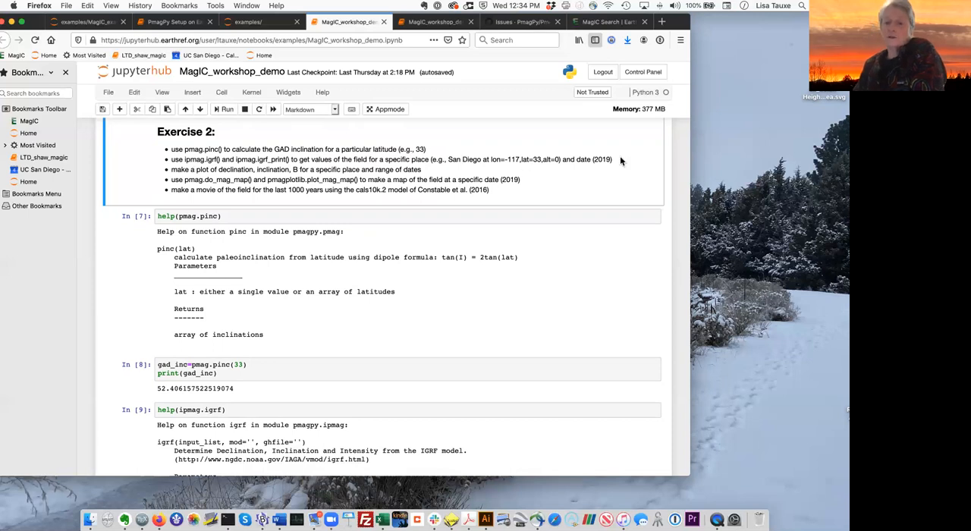
pyautogui.scroll(-3)
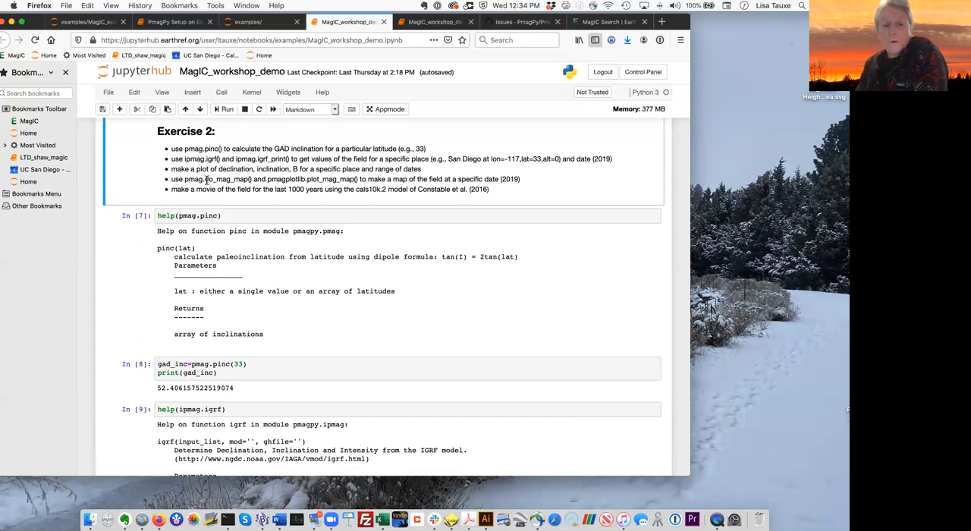
pyautogui.moveTo(551, 188)
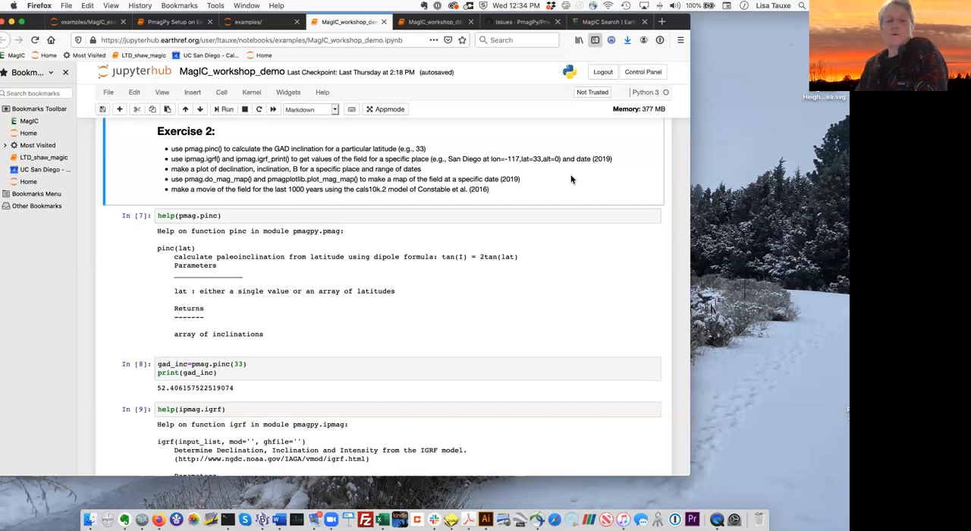
pyautogui.scroll(-3)
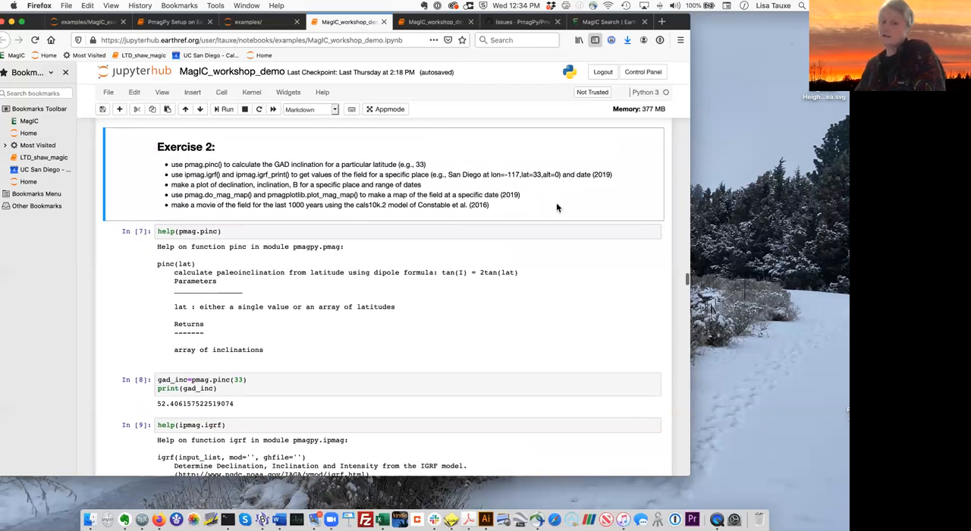
pyautogui.scroll(-3)
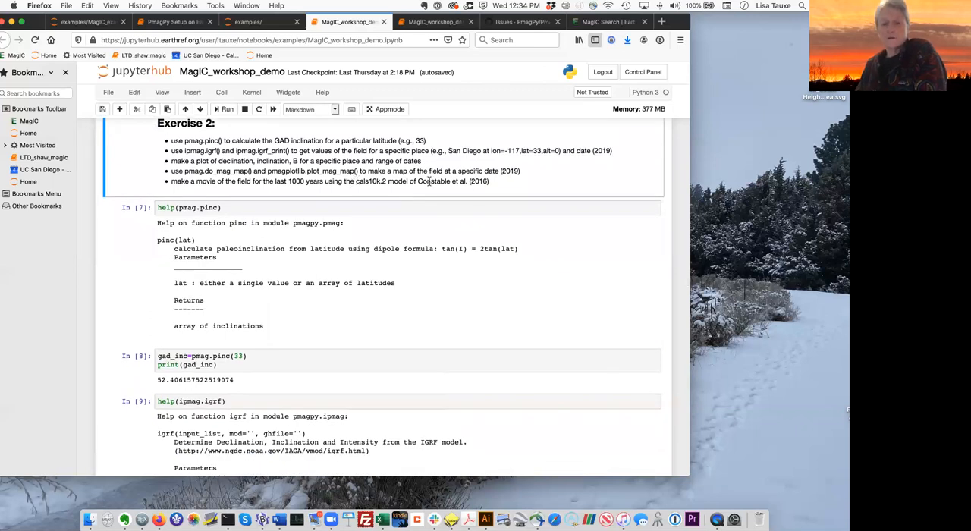
pyautogui.moveTo(523, 189)
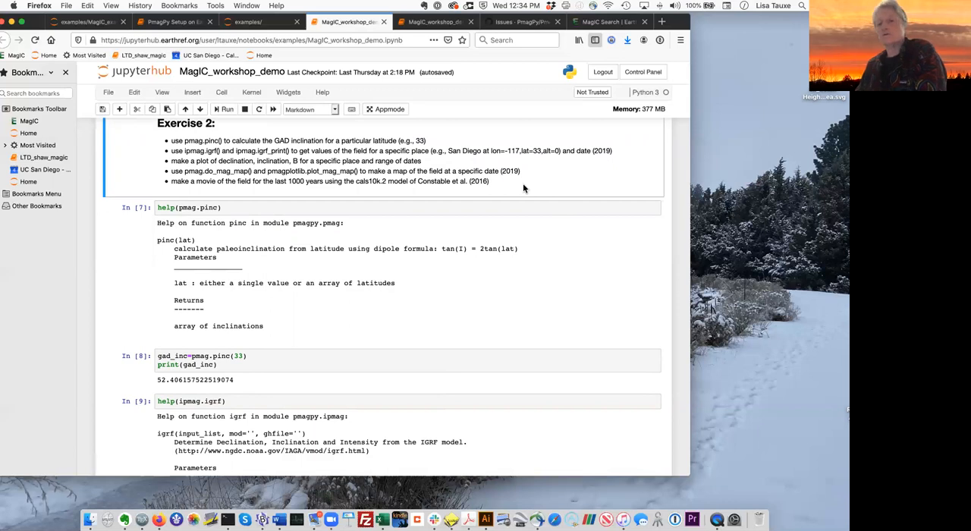
pyautogui.moveTo(363, 190)
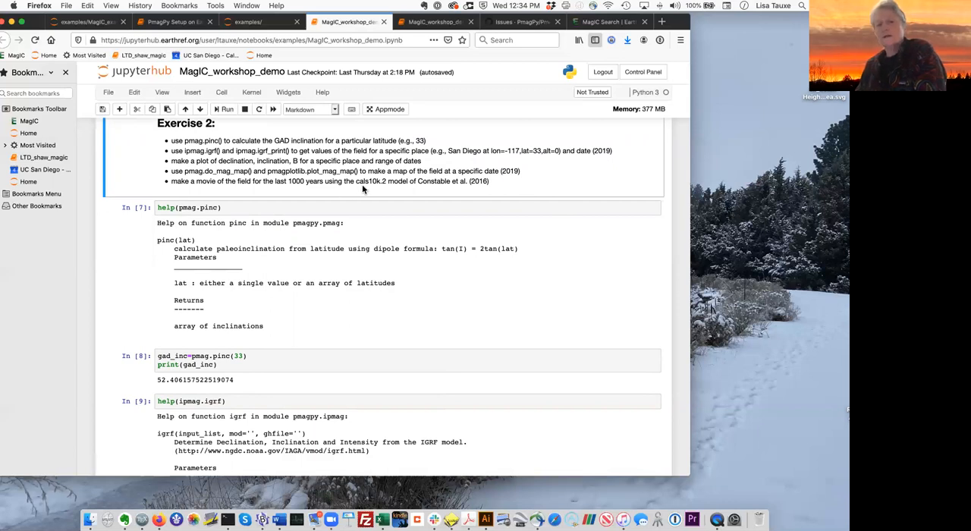
pyautogui.moveTo(461, 172)
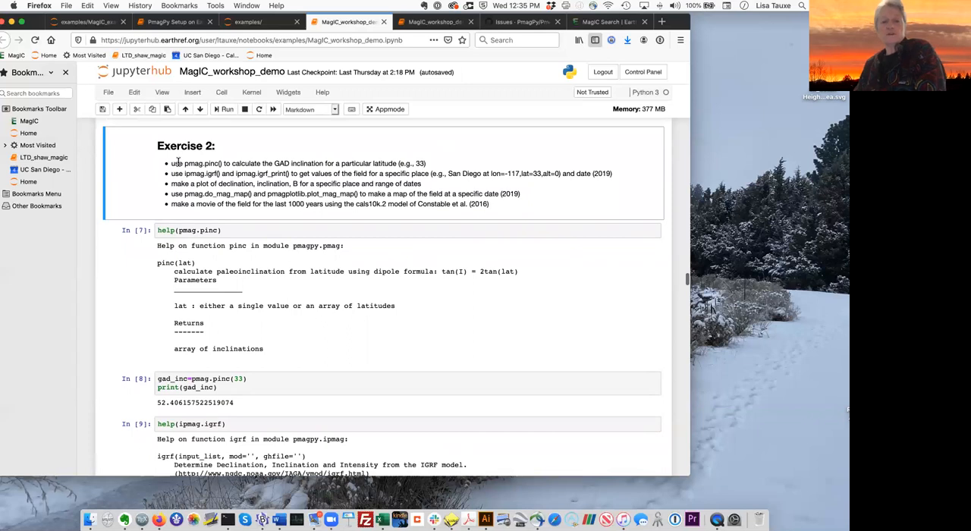
pyautogui.moveTo(283, 173)
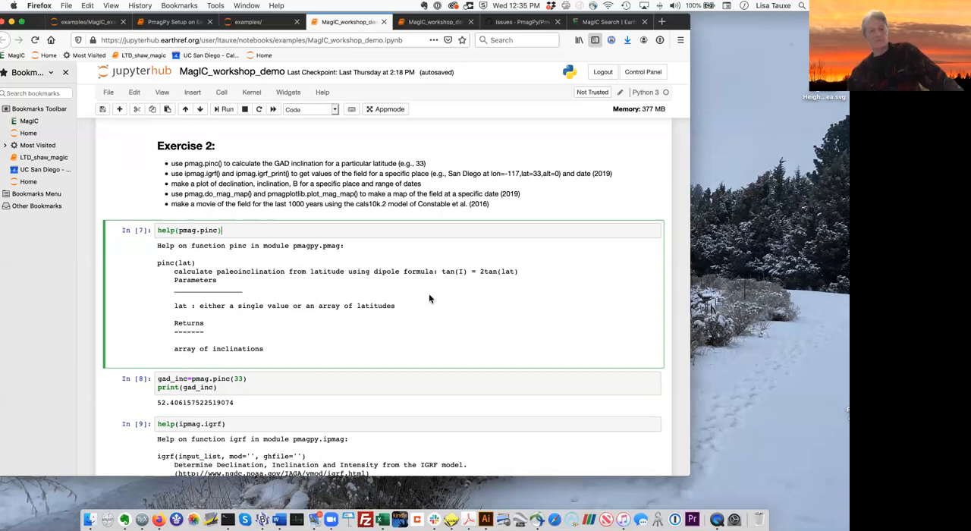
# Step: Rerun gad_inc=pmag.pinc(33), giving about 52.406 degrees inclination
pyautogui.scroll(-3)
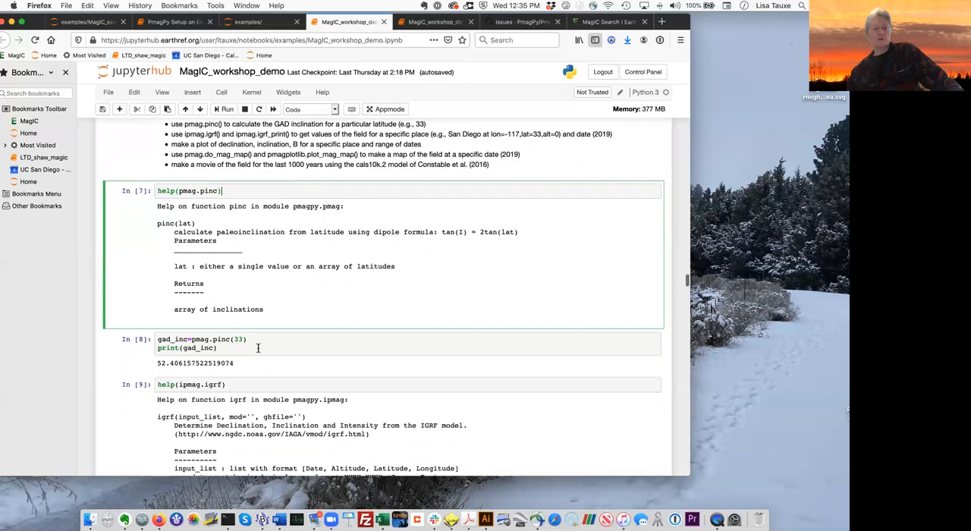
pyautogui.click(212, 347)
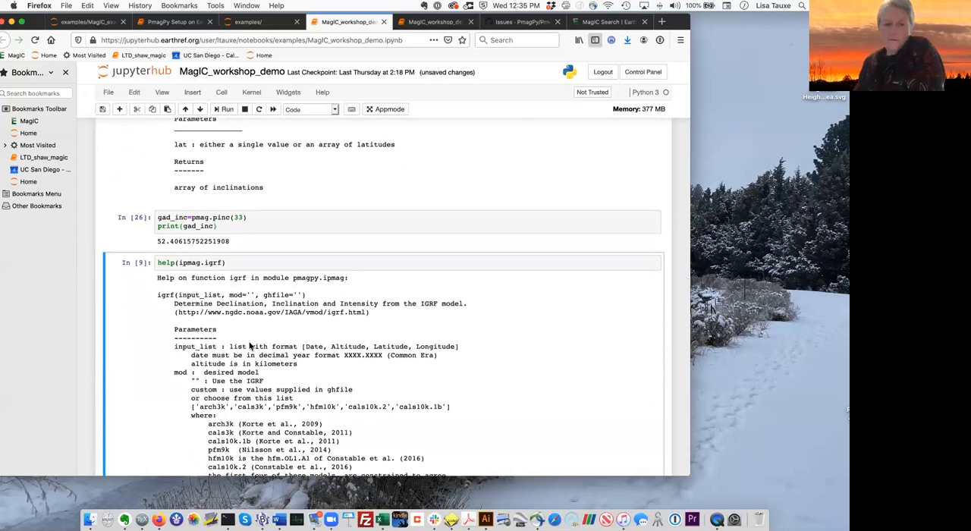
pyautogui.scroll(-3)
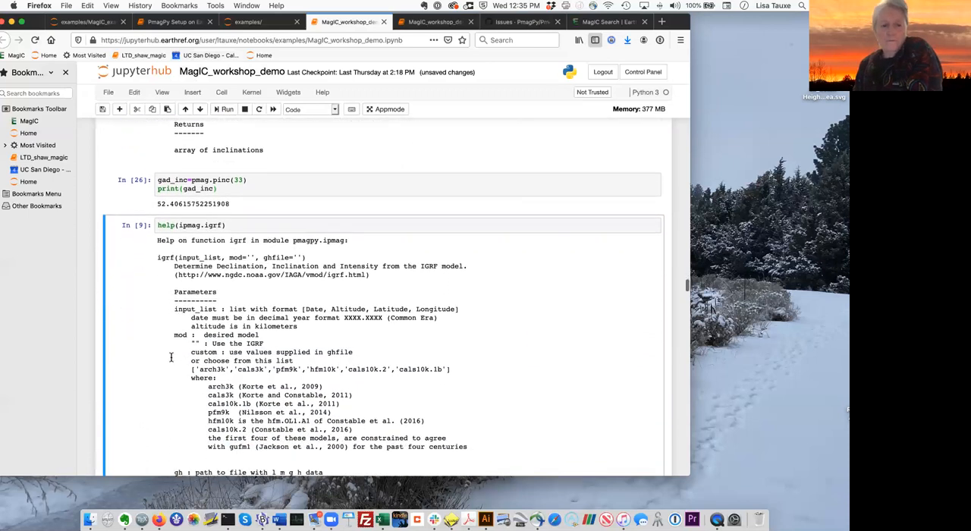
pyautogui.scroll(-3)
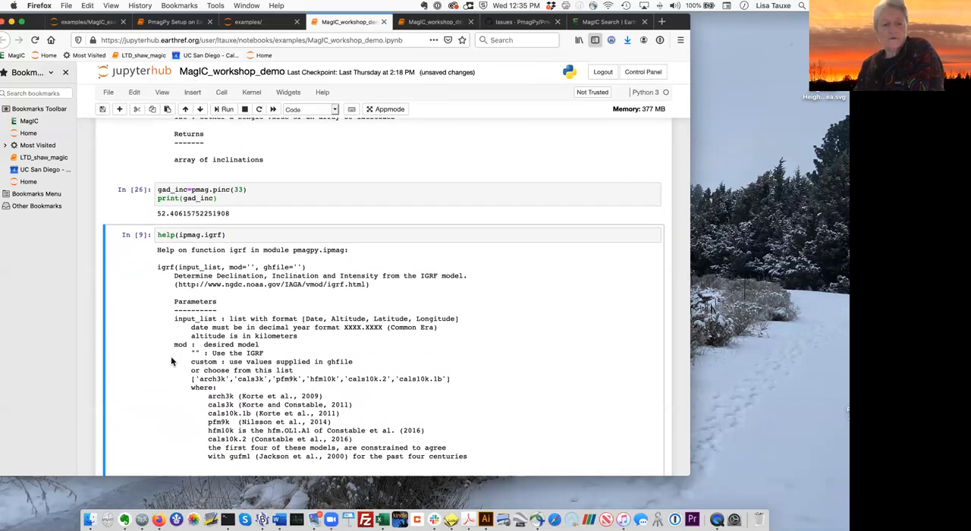
pyautogui.scroll(-3)
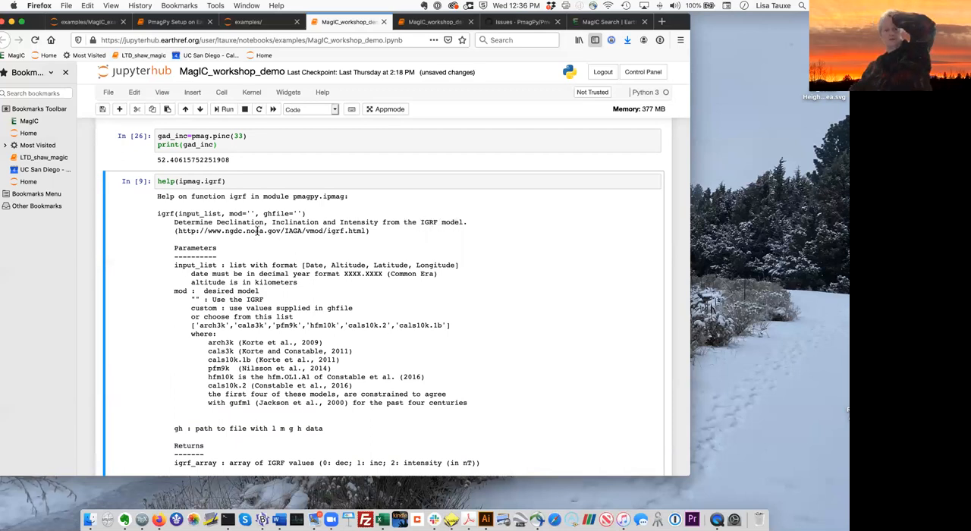
pyautogui.moveTo(318, 291)
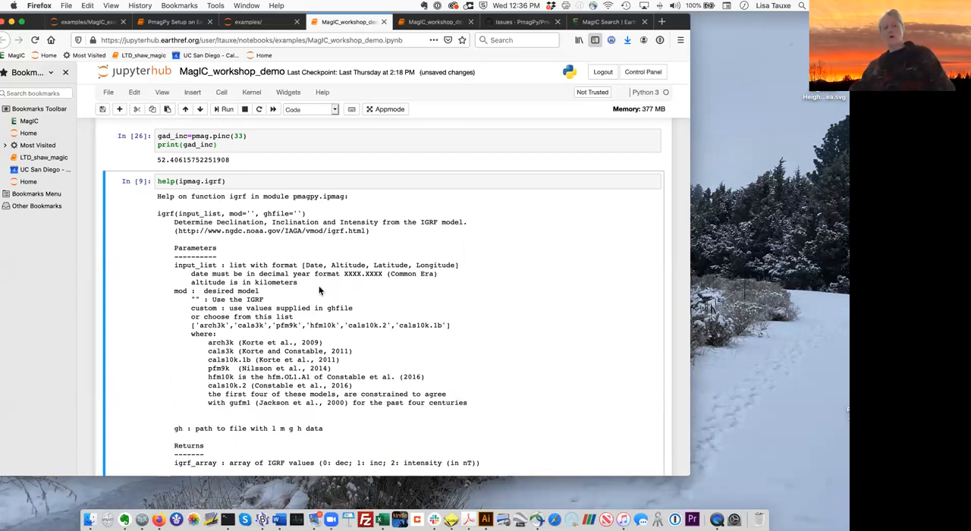
# Step: Read through the help(ipmag.igrf) docstring down to its examples
pyautogui.scroll(-3)
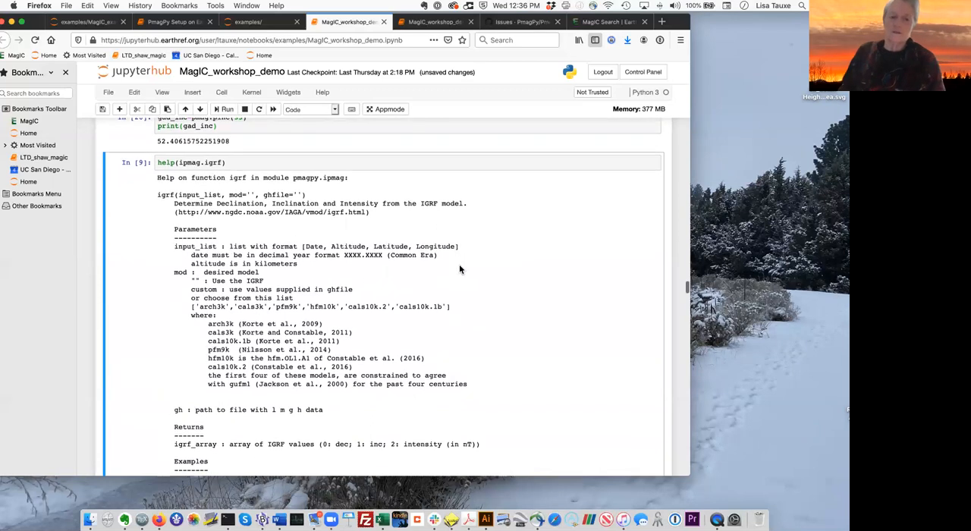
pyautogui.scroll(-3)
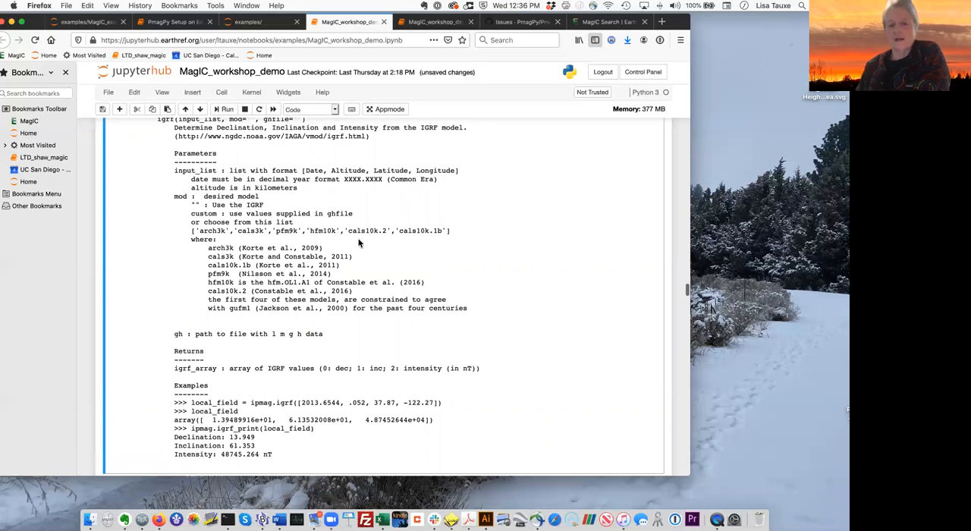
pyautogui.moveTo(478, 233)
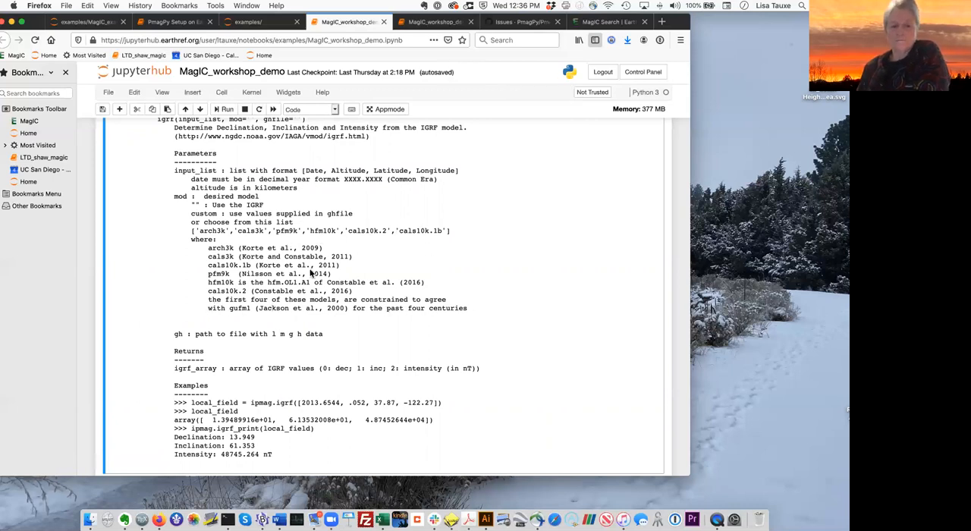
pyautogui.scroll(-3)
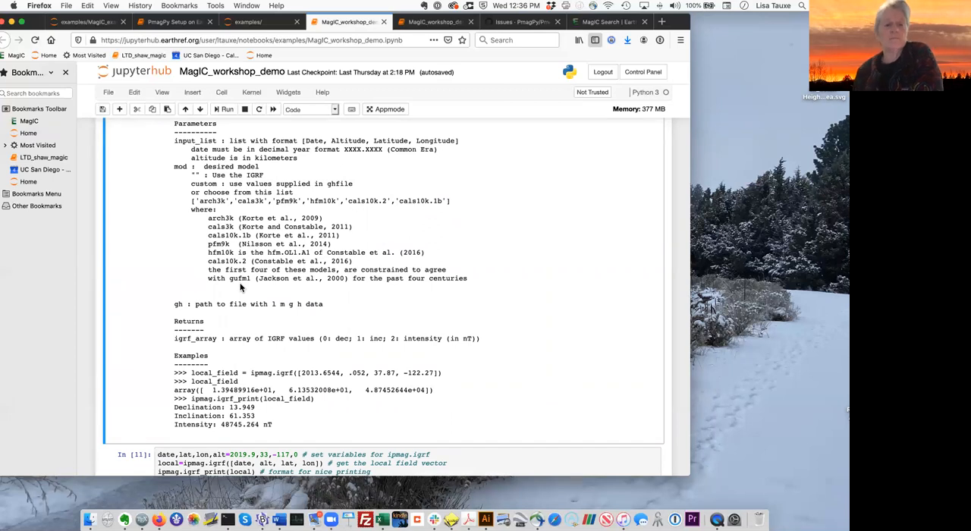
pyautogui.scroll(-3)
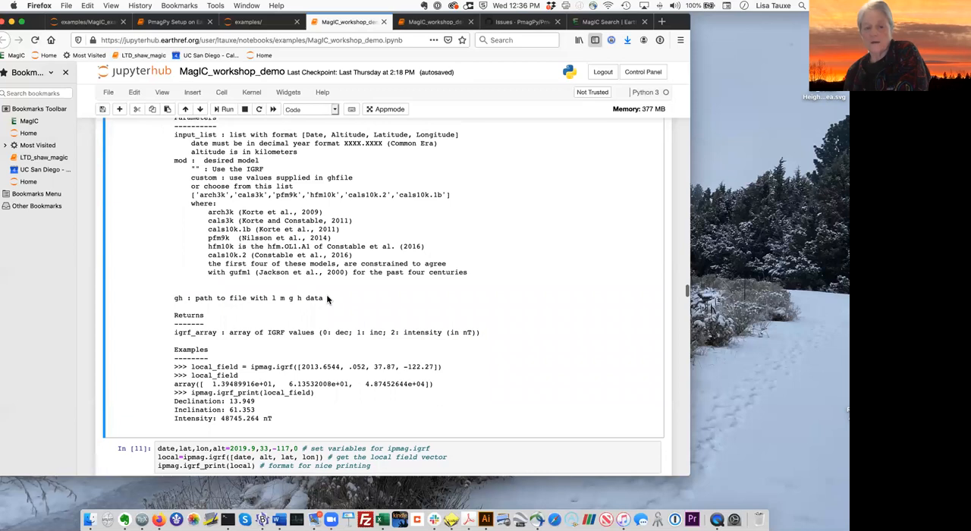
pyautogui.moveTo(268, 304)
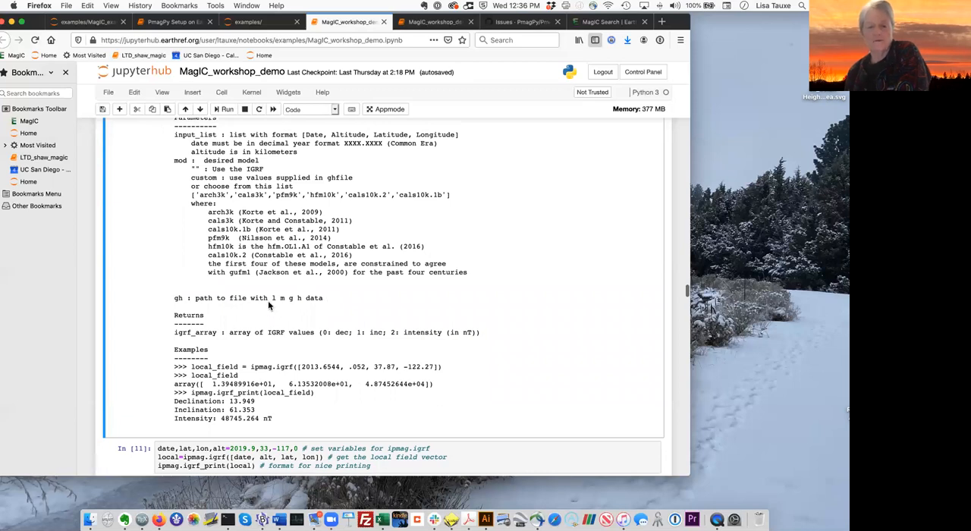
pyautogui.moveTo(277, 307)
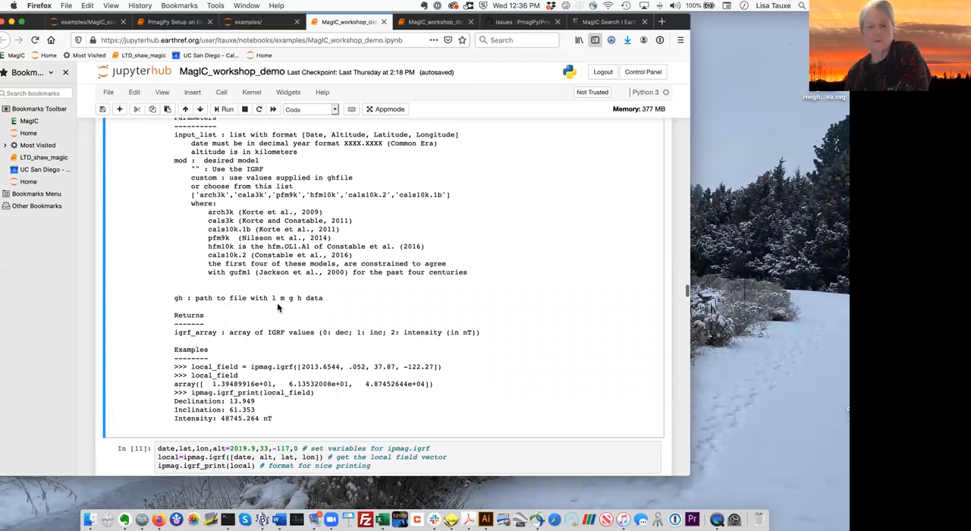
pyautogui.moveTo(291, 307)
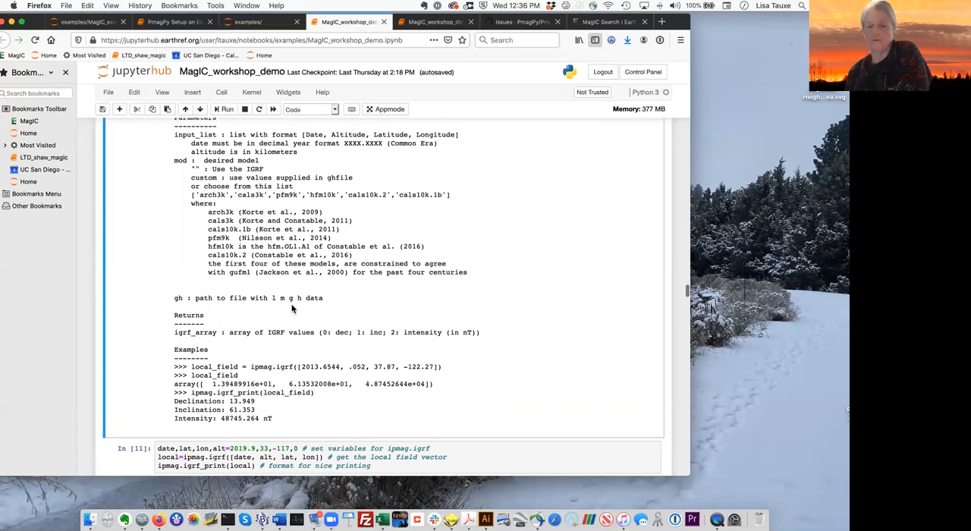
pyautogui.moveTo(372, 323)
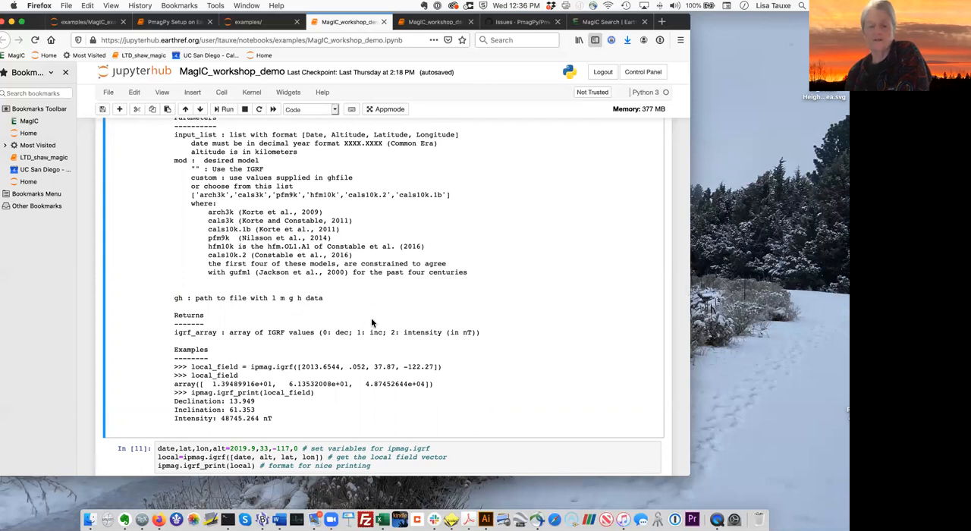
pyautogui.moveTo(281, 298)
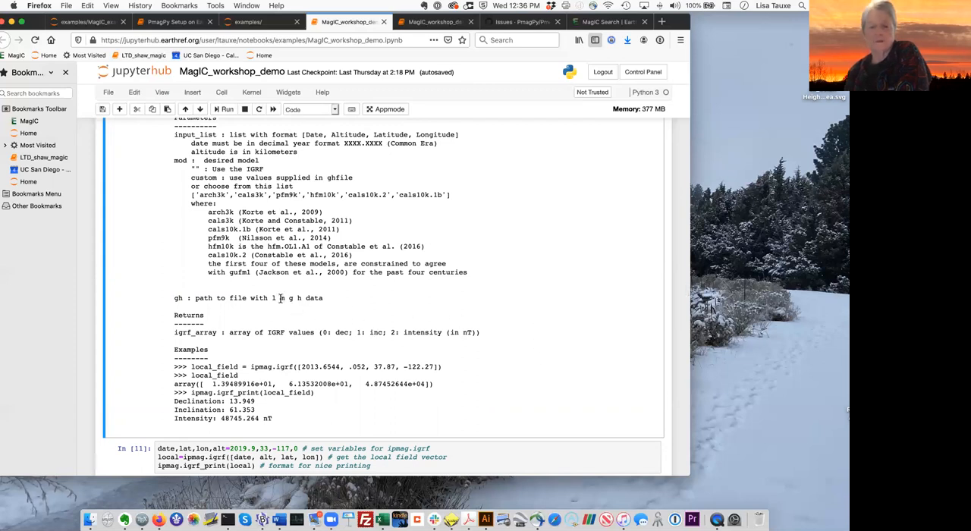
pyautogui.moveTo(377, 307)
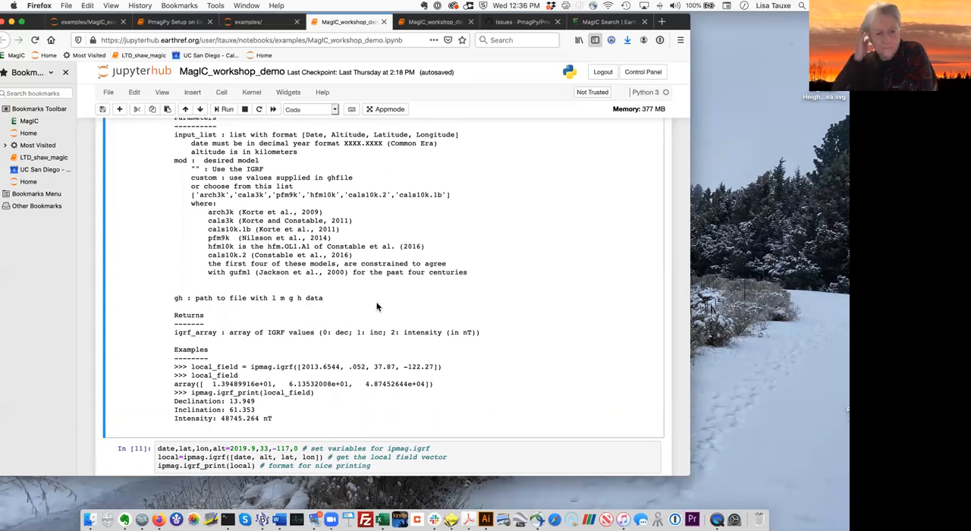
pyautogui.moveTo(4, 304)
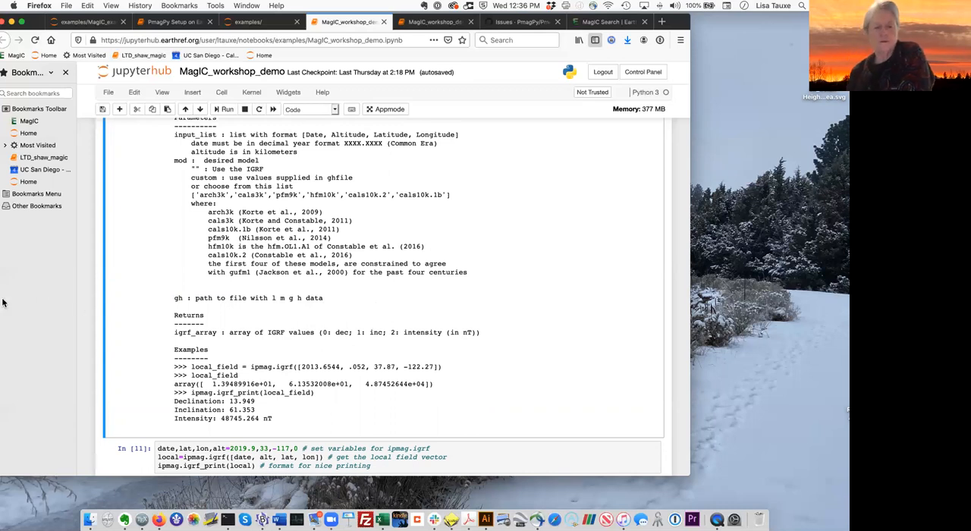
pyautogui.moveTo(353, 297)
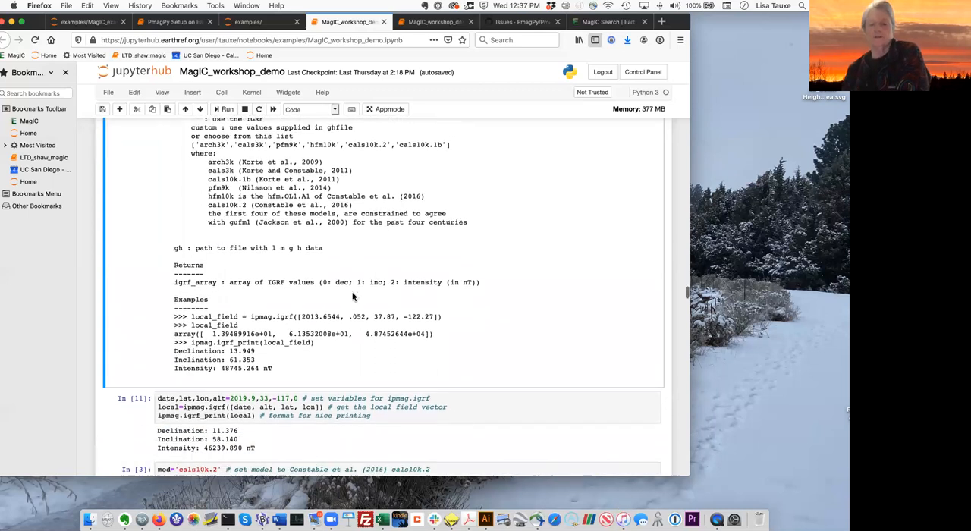
# Step: Scroll to igrf cell In [11], showing declination 11.376 and inclination 58.140
pyautogui.scroll(-3)
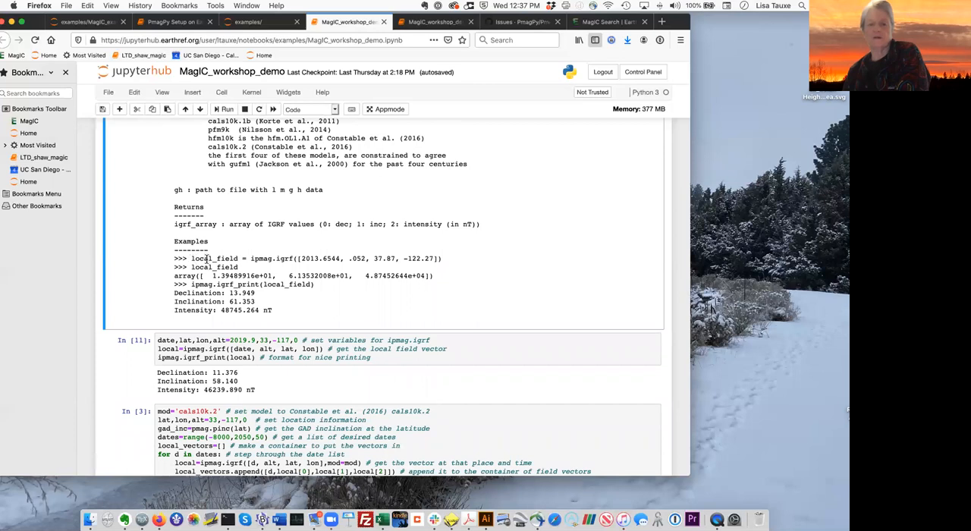
pyautogui.moveTo(262, 267)
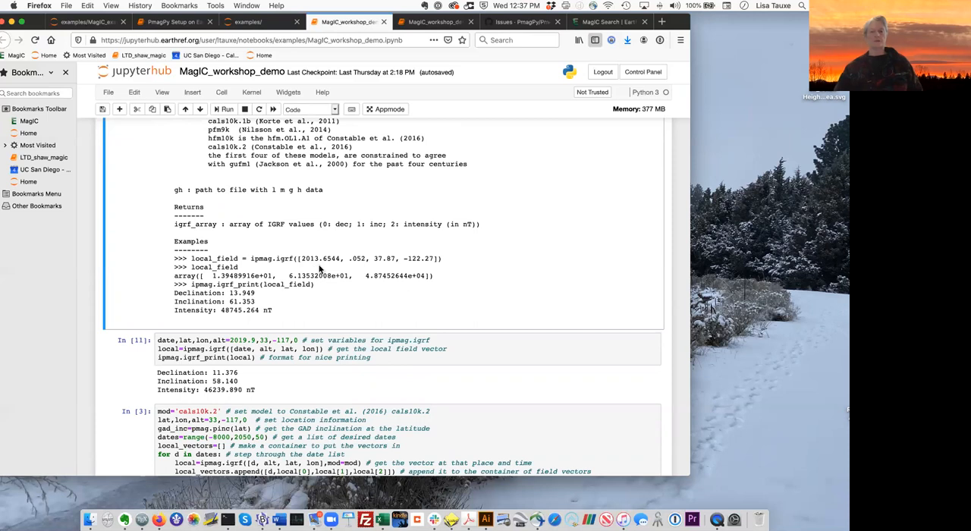
pyautogui.moveTo(326, 272)
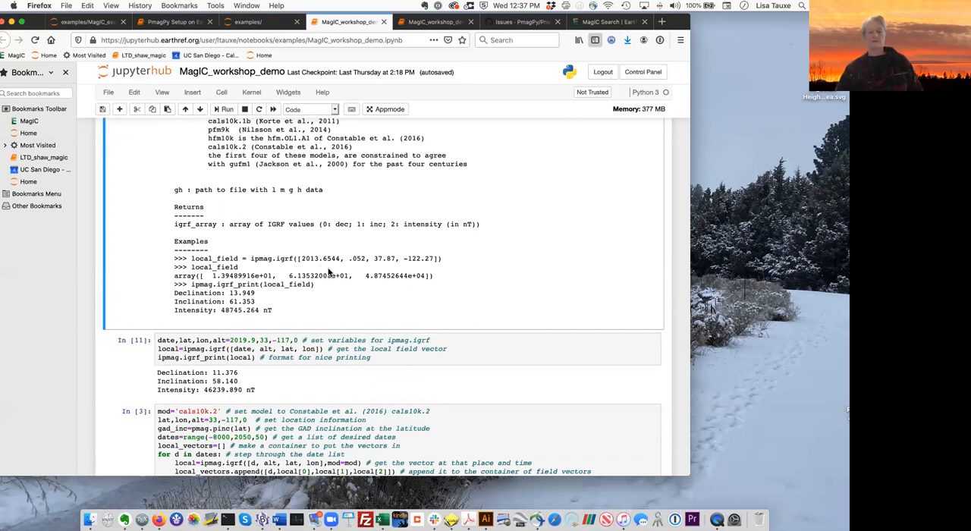
pyautogui.scroll(-3)
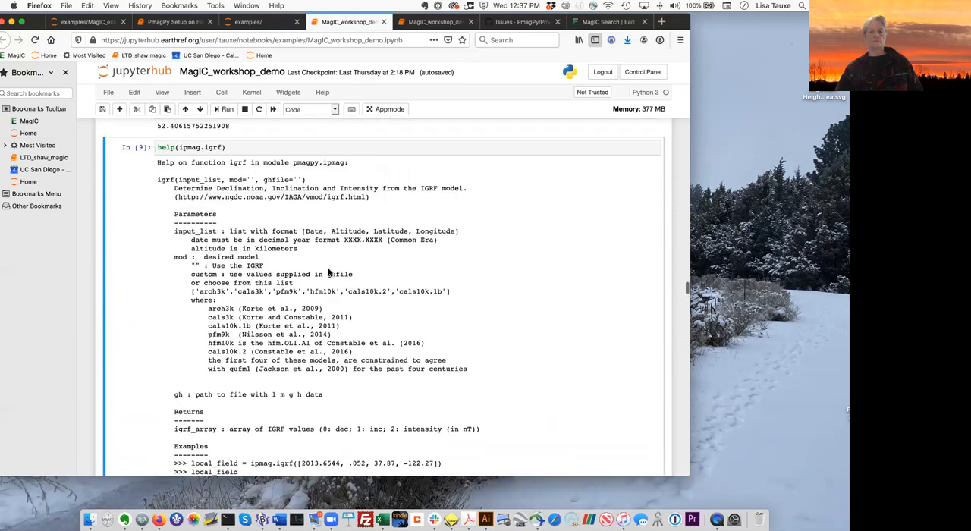
pyautogui.scroll(-3)
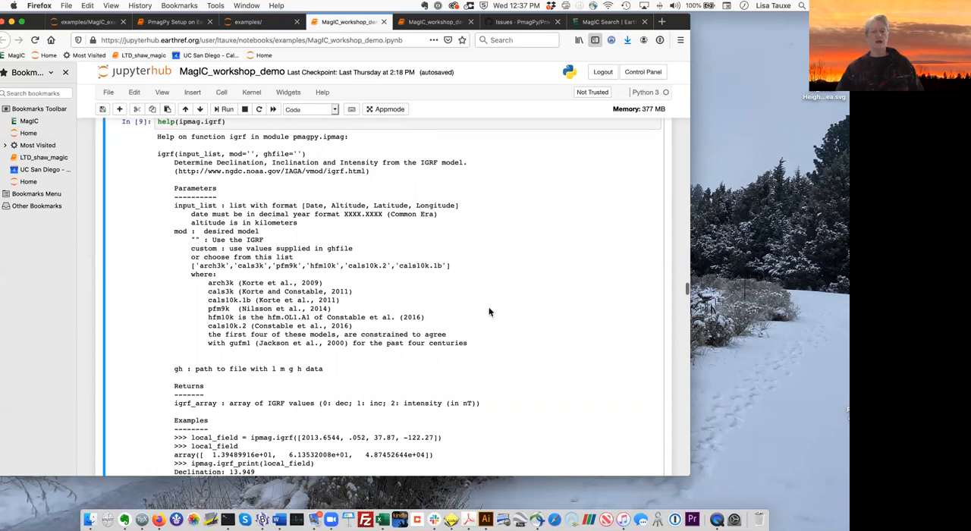
pyautogui.scroll(-3)
pyautogui.write('local')
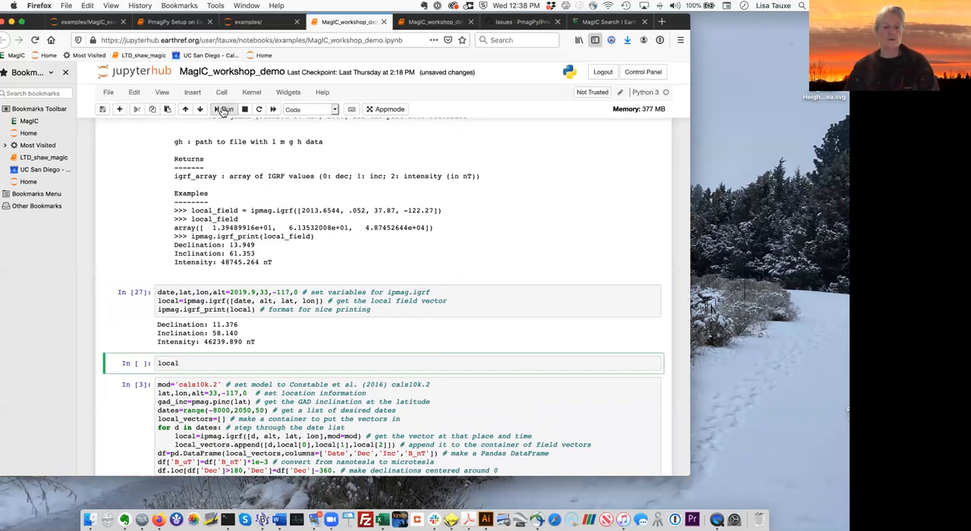
# Step: Run the local cell to print the raw field vector array
pyautogui.click(224, 108)
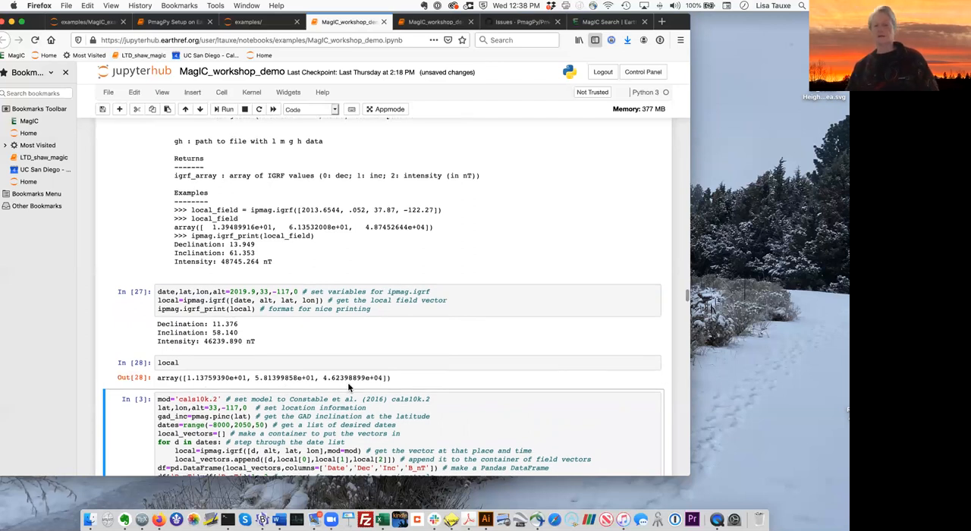
pyautogui.moveTo(440, 387)
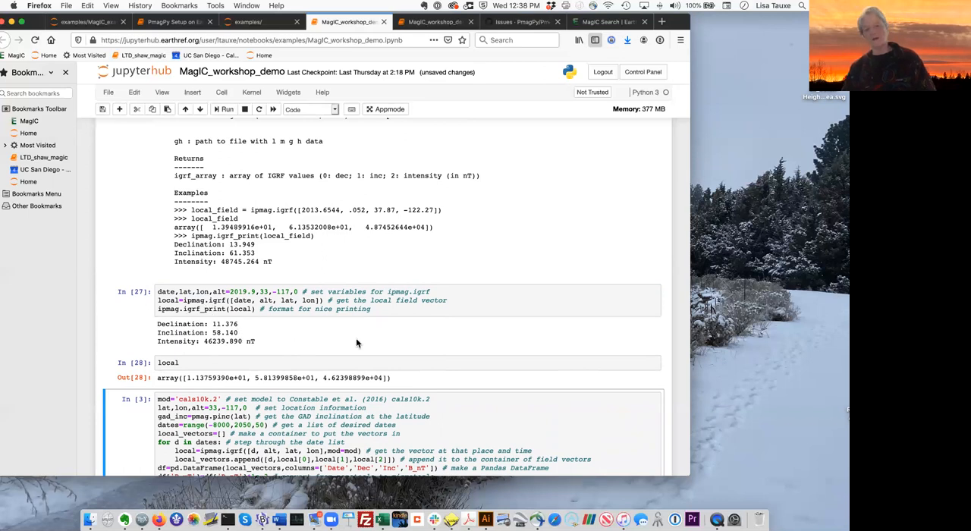
# Step: Cut the scratch local cell from the notebook
pyautogui.click(168, 363)
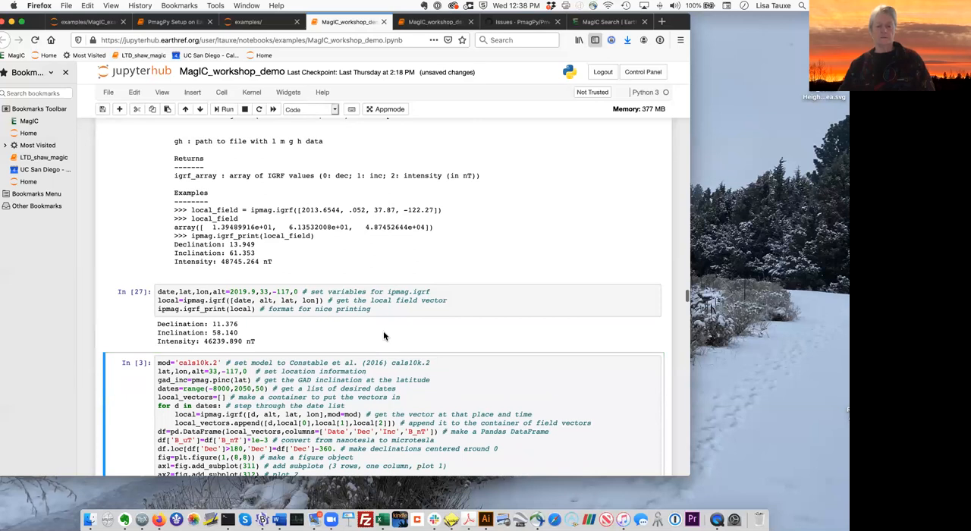
pyautogui.scroll(-3)
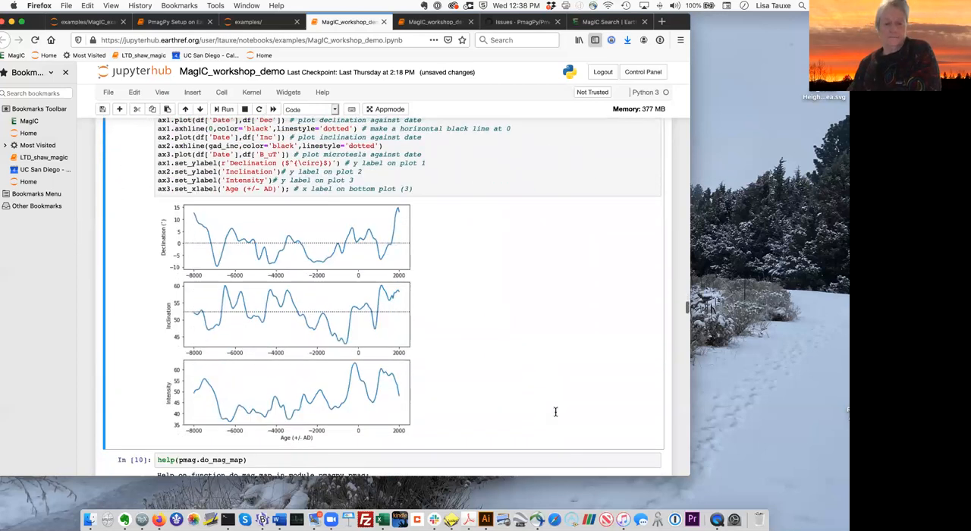
pyautogui.scroll(-3)
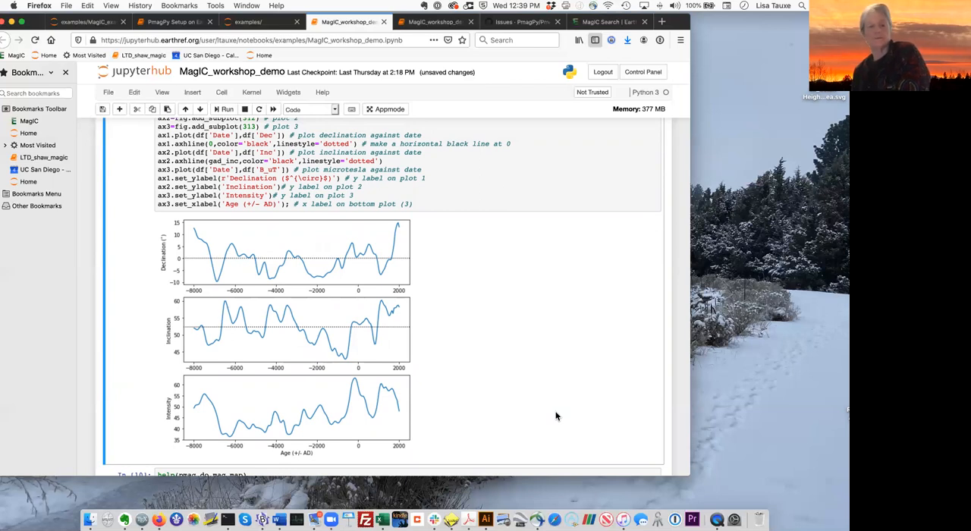
pyautogui.moveTo(324, 272)
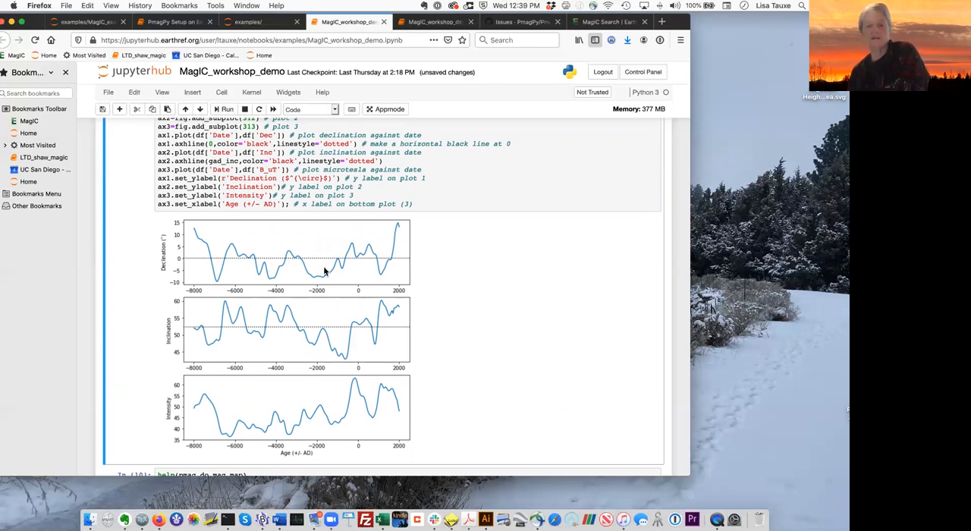
pyautogui.scroll(-3)
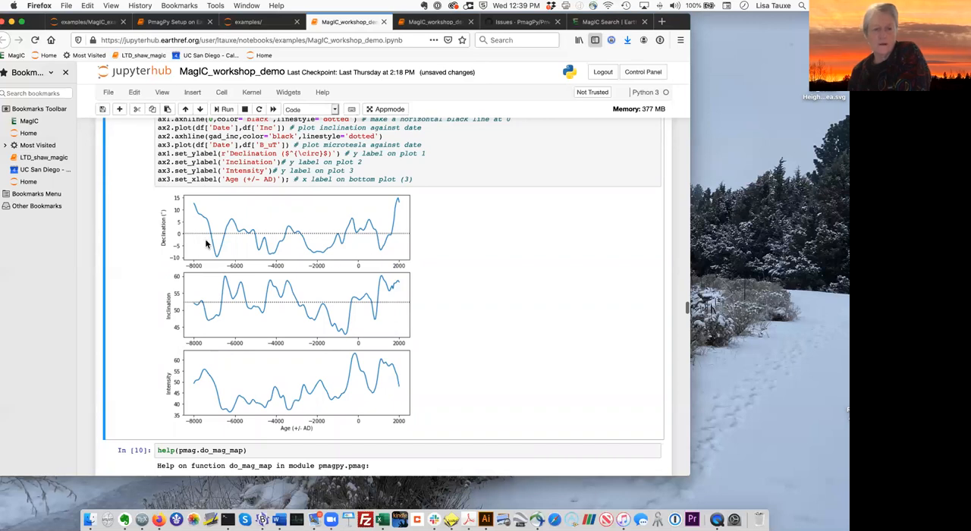
pyautogui.moveTo(446, 234)
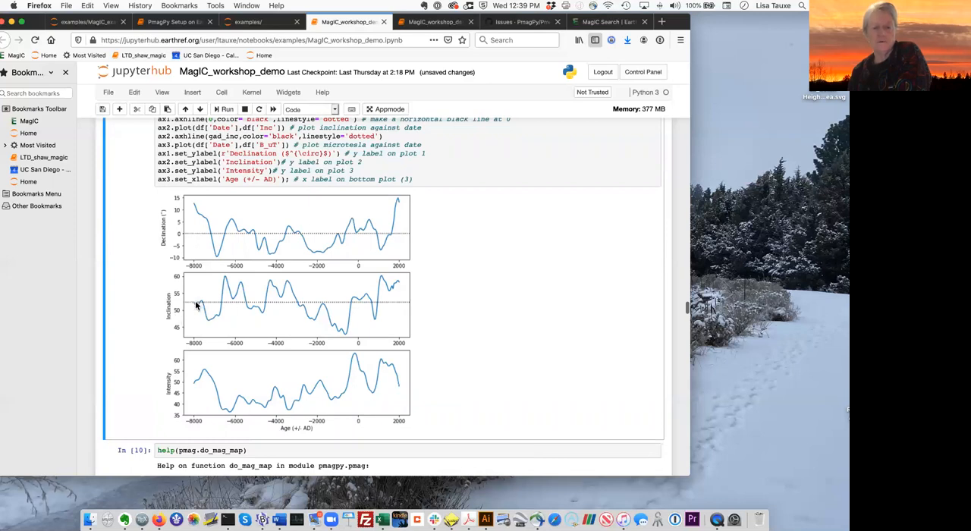
pyautogui.moveTo(408, 303)
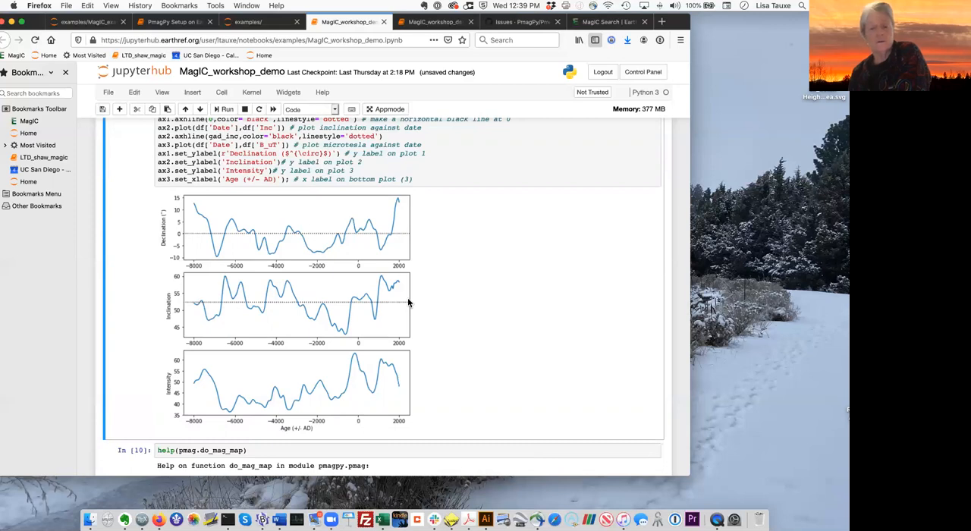
pyautogui.moveTo(177, 398)
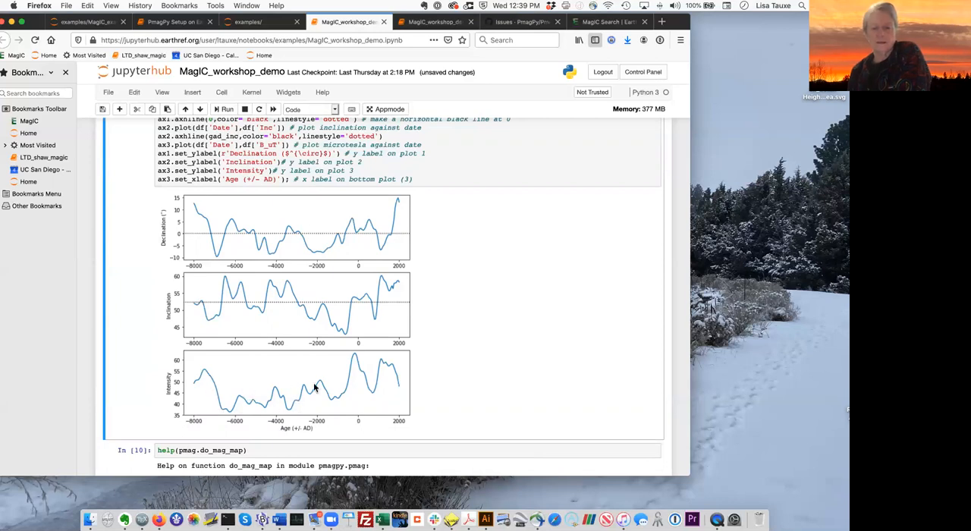
pyautogui.moveTo(452, 329)
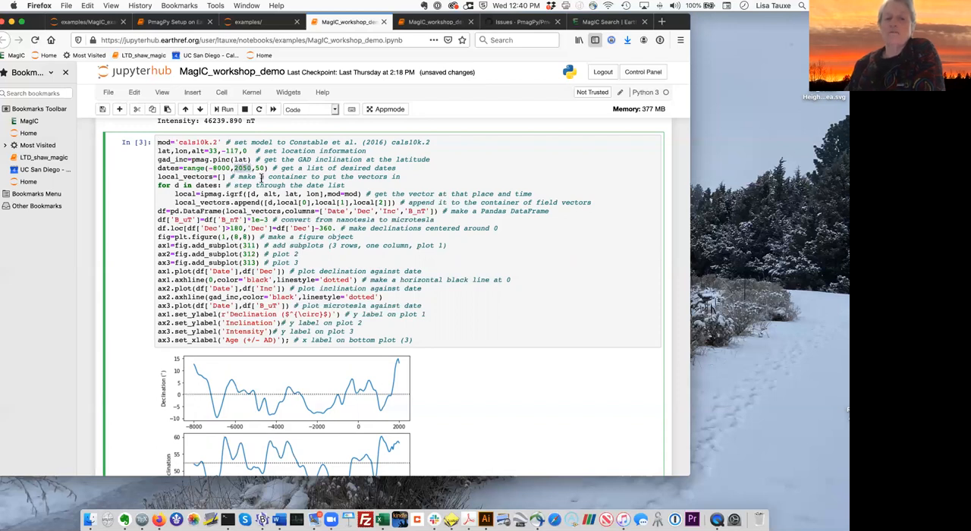
pyautogui.moveTo(325, 177)
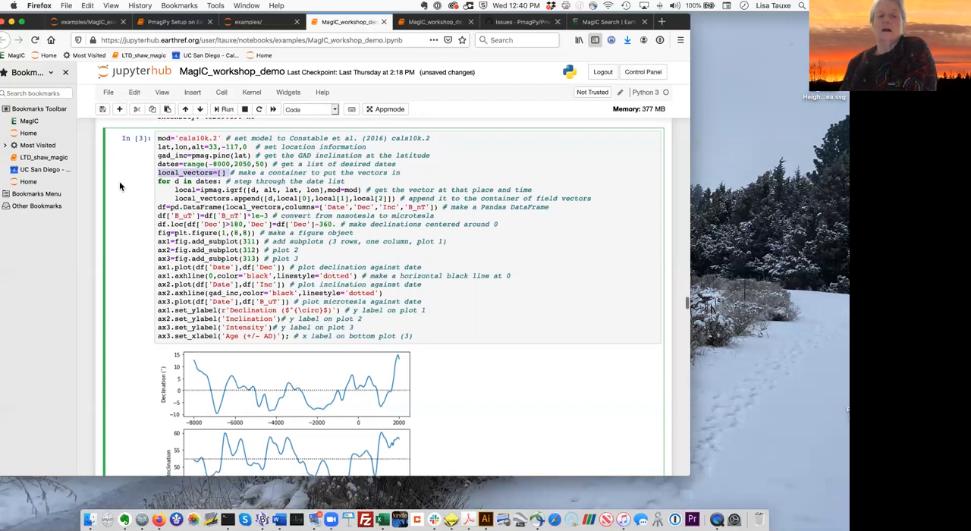
# Step: Walk through the cals10k.2 cell code down to the Pandas DataFrame line
pyautogui.scroll(-3)
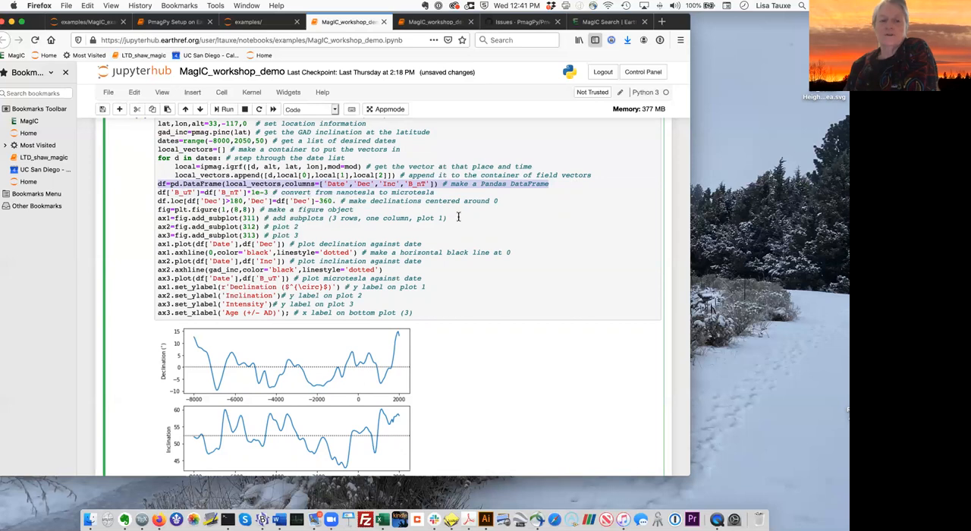
pyautogui.moveTo(127, 178)
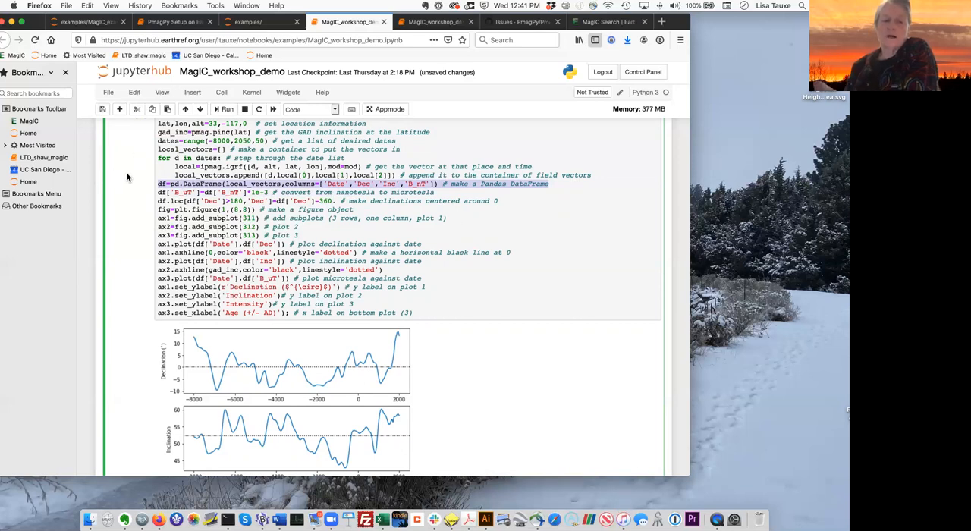
pyautogui.moveTo(130, 176)
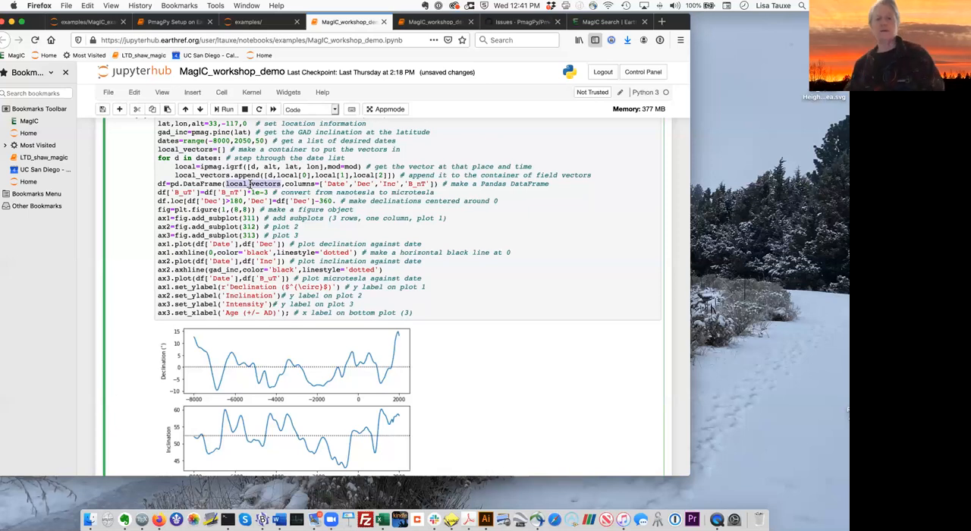
pyautogui.moveTo(398, 184)
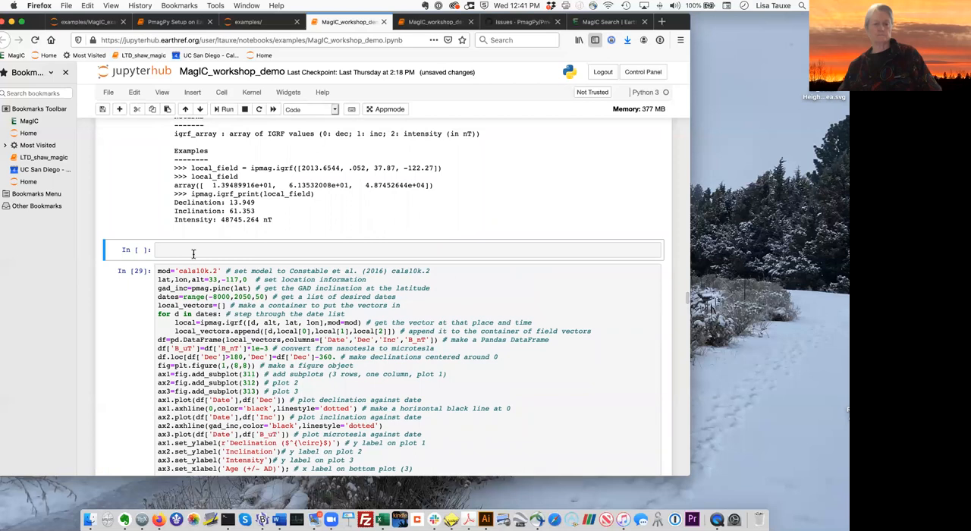
# Step: Display df: the 201-row cals10k.2 DataFrame with Date, Dec, Inc, B_nT, B_uT columns
pyautogui.write('df')
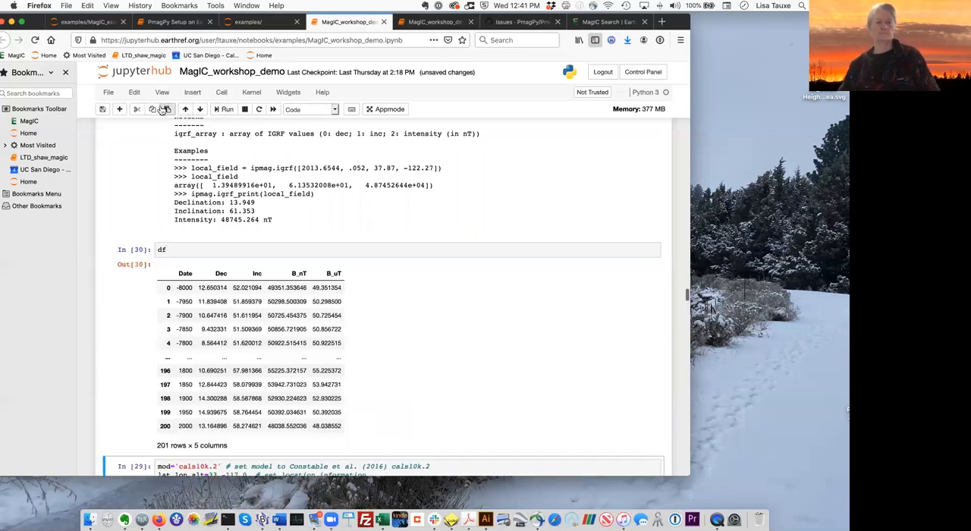
pyautogui.click(134, 92)
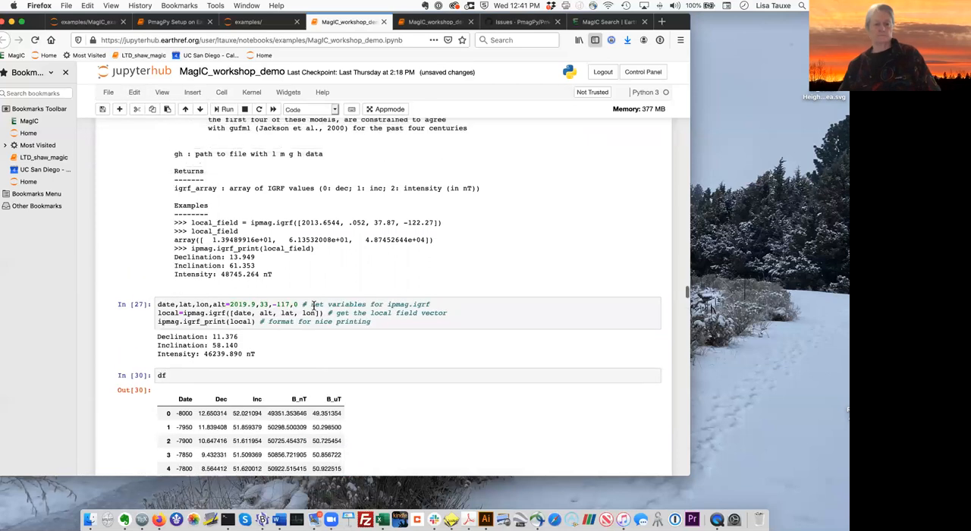
pyautogui.scroll(-3)
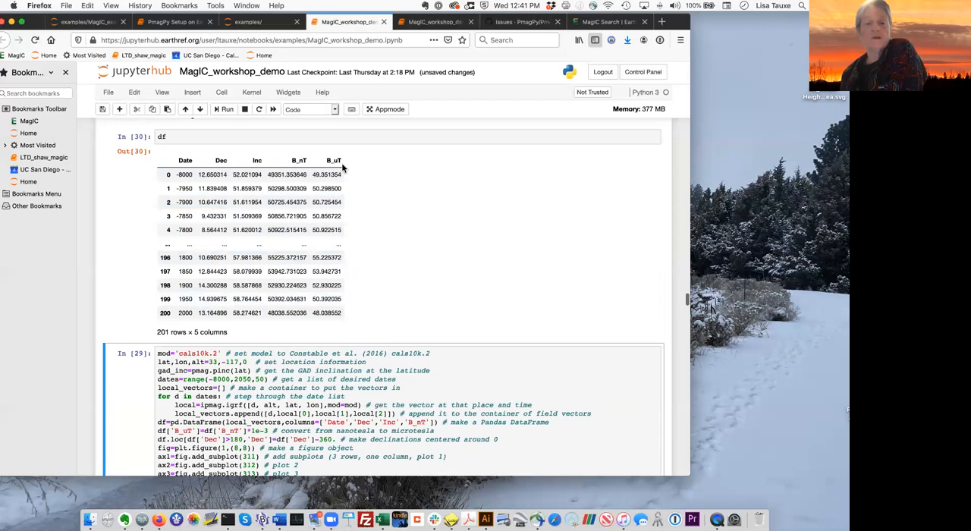
pyautogui.moveTo(406, 197)
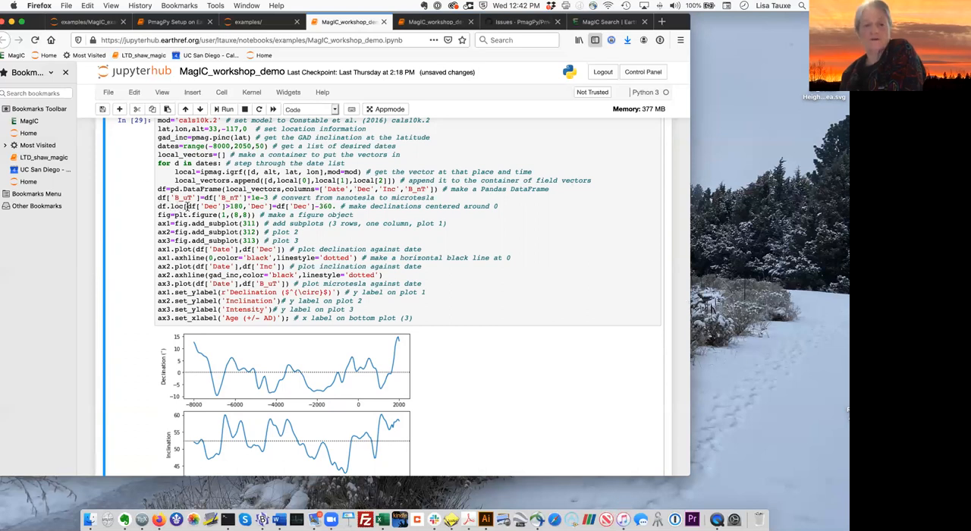
pyautogui.moveTo(189, 206)
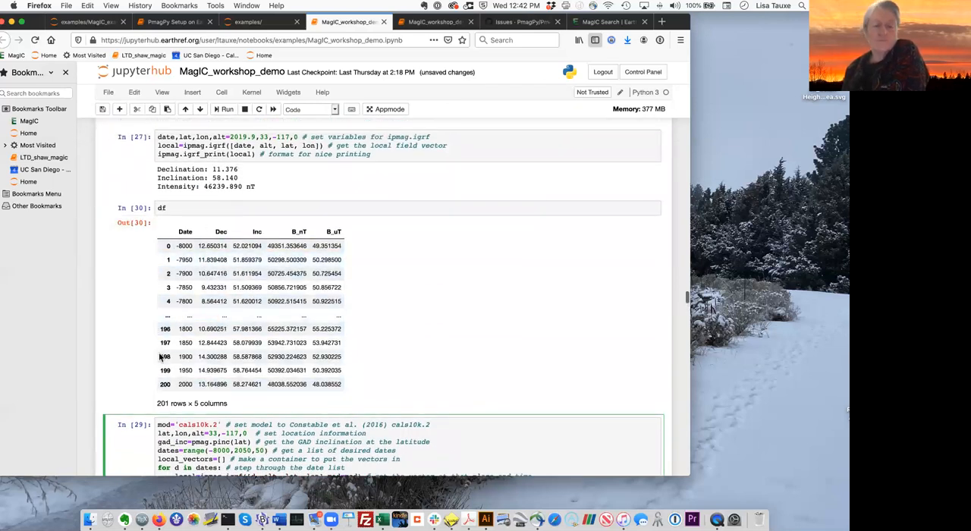
pyautogui.scroll(-3)
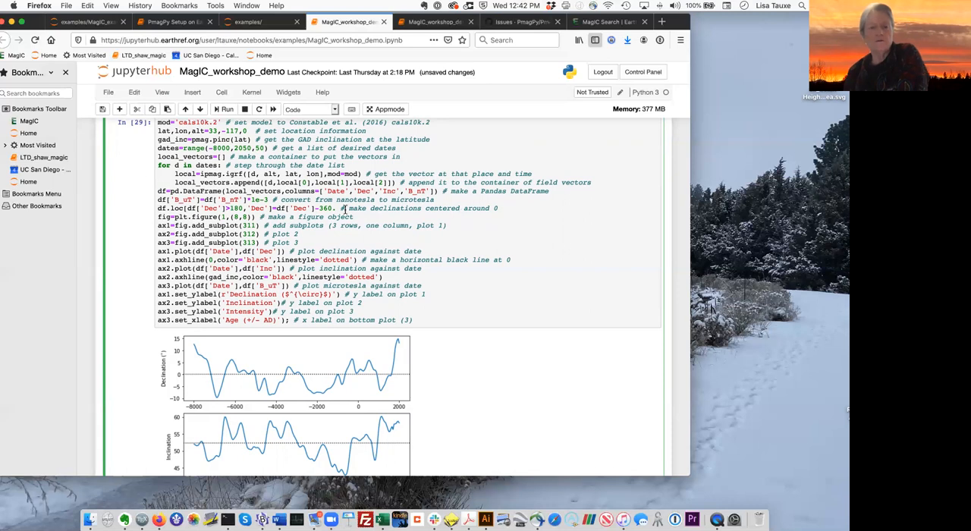
pyautogui.moveTo(157, 217)
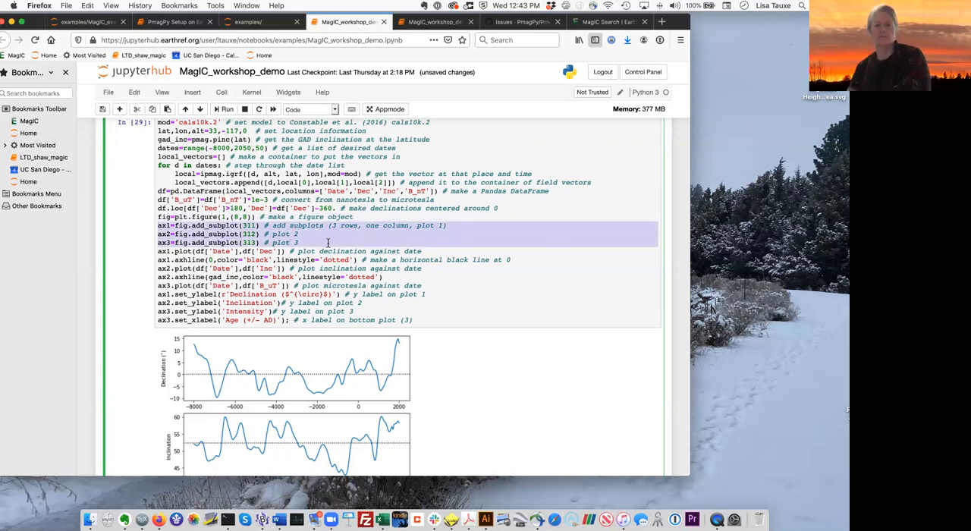
pyautogui.scroll(-3)
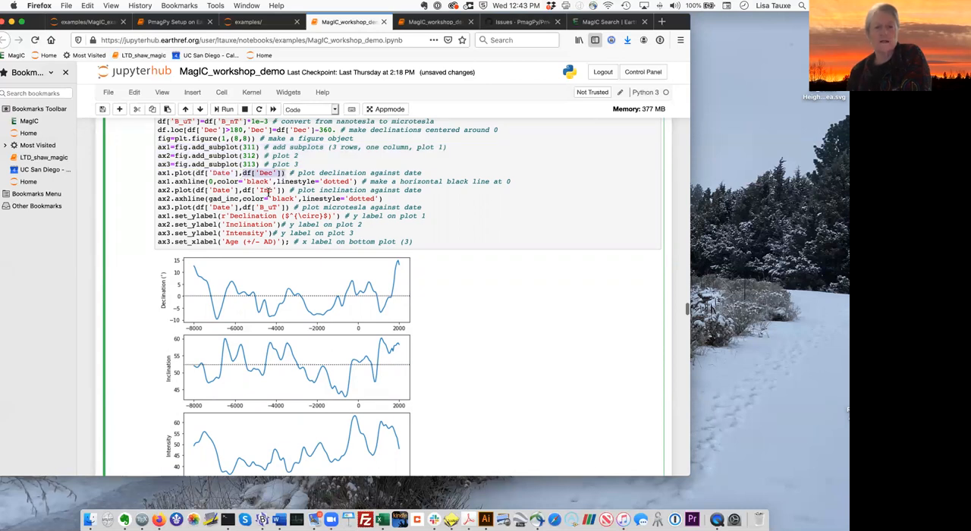
pyautogui.scroll(-3)
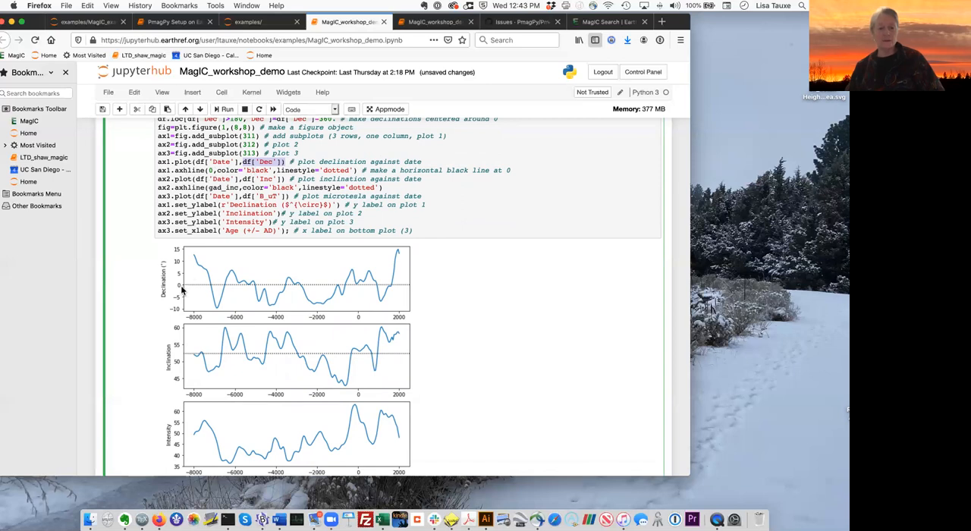
pyautogui.moveTo(432, 289)
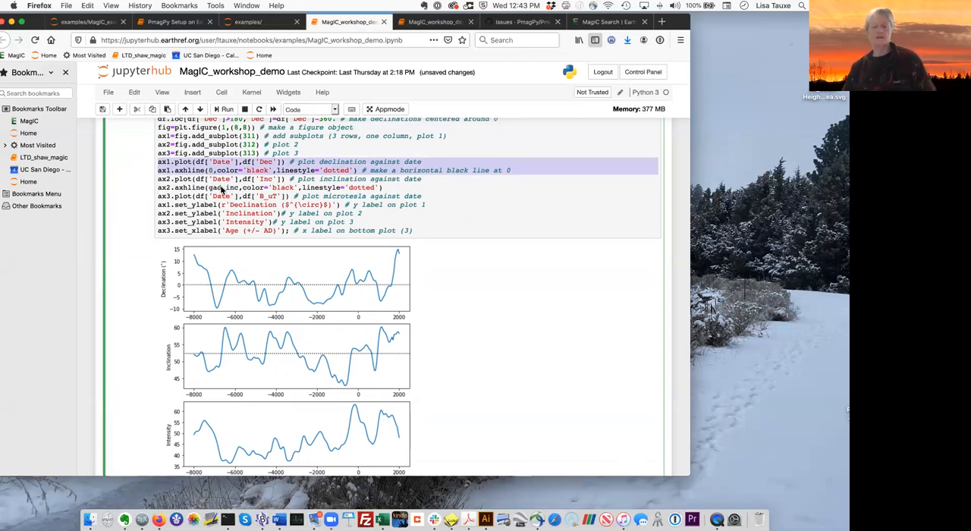
pyautogui.scroll(-3)
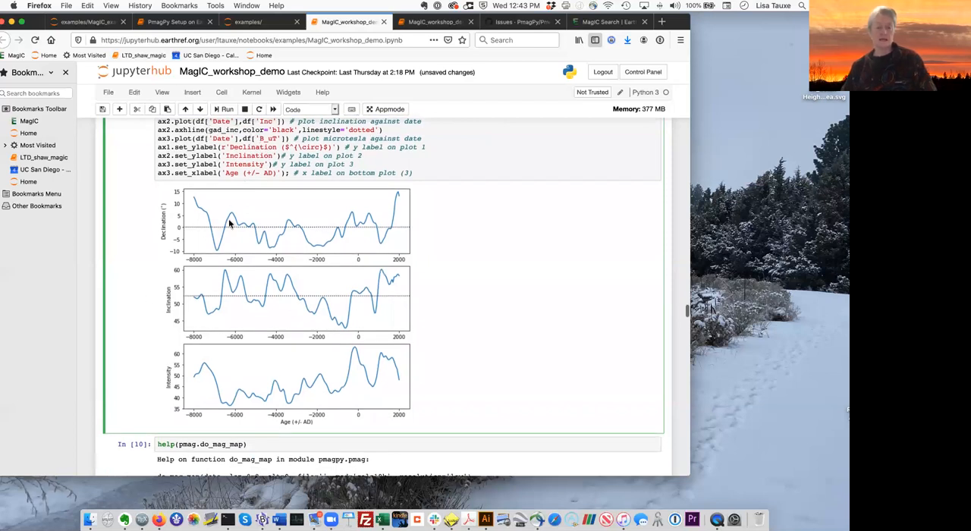
pyautogui.moveTo(417, 300)
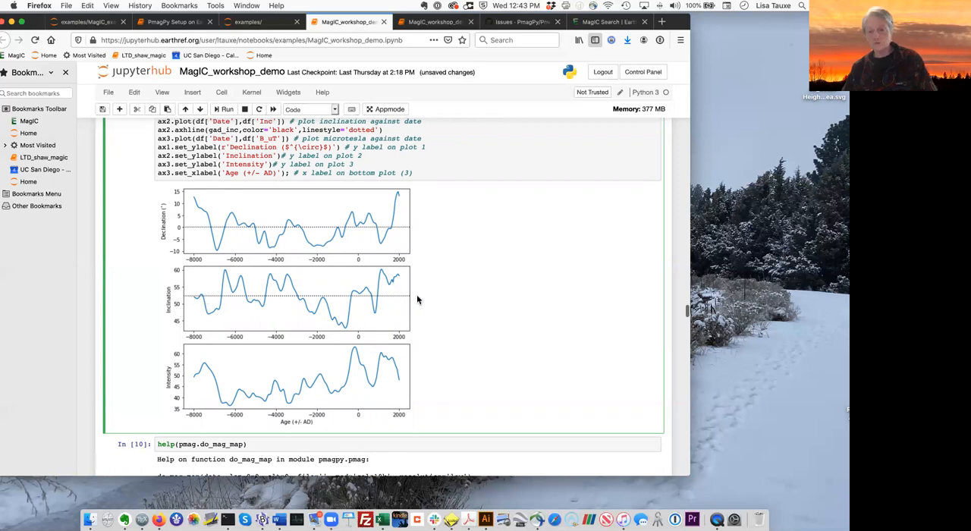
pyautogui.moveTo(449, 154)
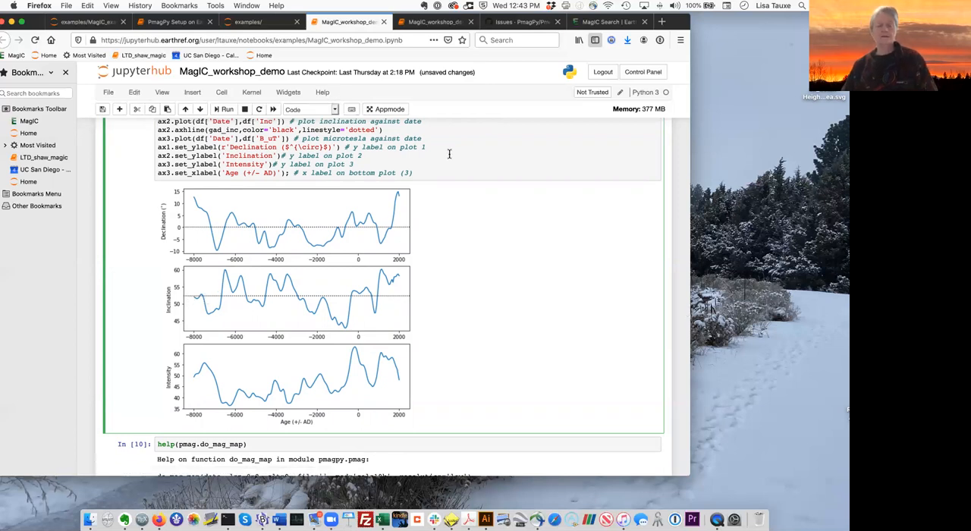
pyautogui.moveTo(368, 321)
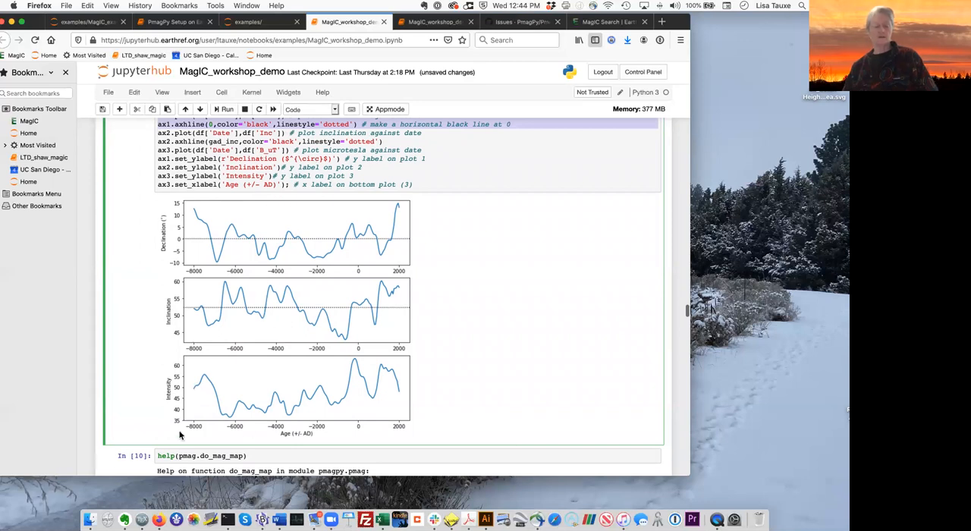
pyautogui.moveTo(229, 382)
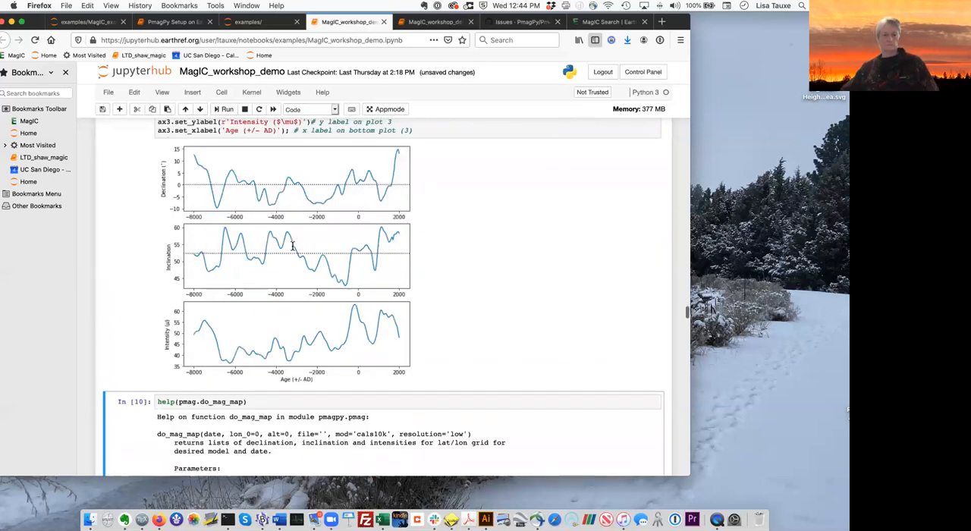
# Step: Scroll to the redrawn plots showing Intensity (μT) and the do_mag_map help cells
pyautogui.scroll(-3)
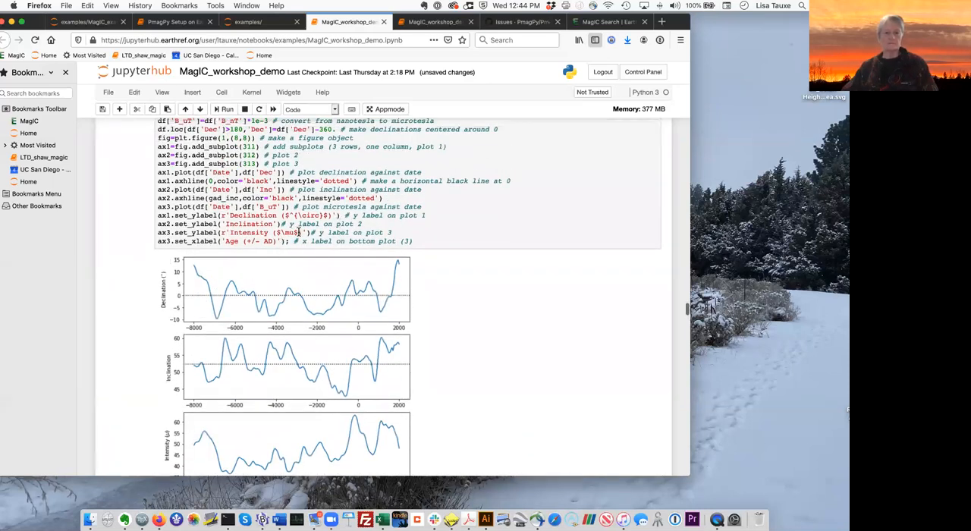
pyautogui.scroll(-3)
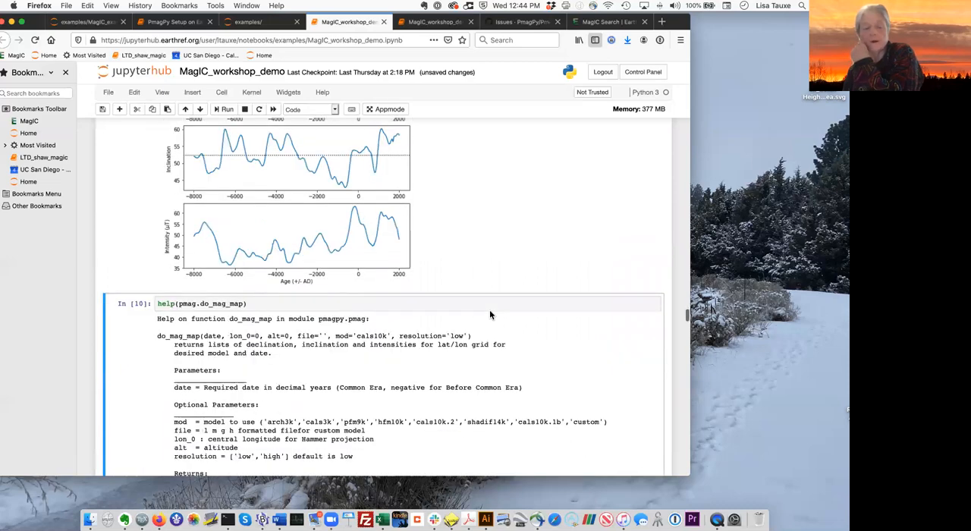
pyautogui.scroll(-3)
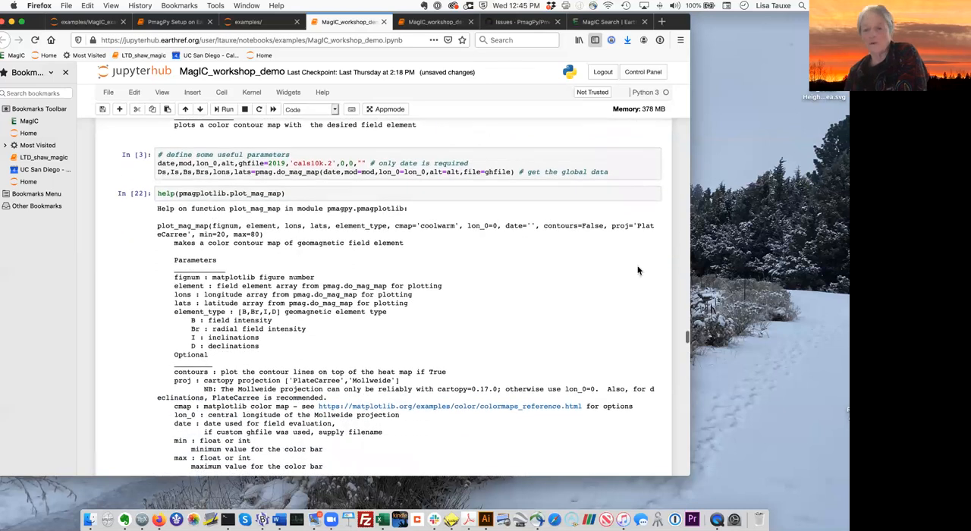
pyautogui.moveTo(454, 251)
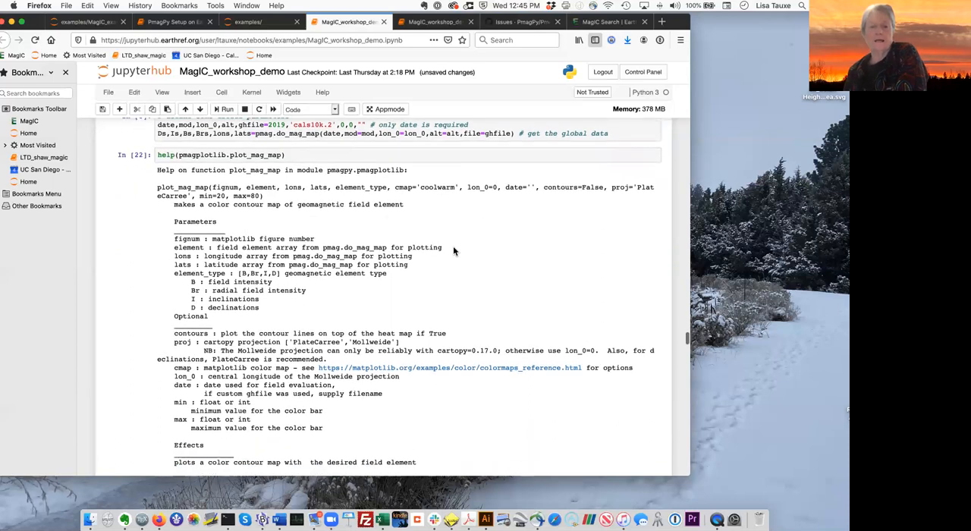
pyautogui.scroll(-3)
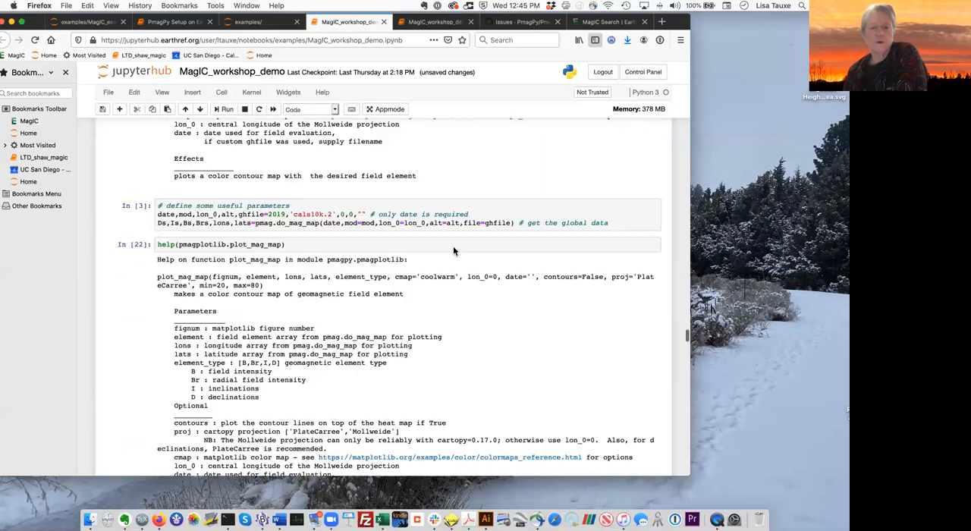
pyautogui.scroll(-3)
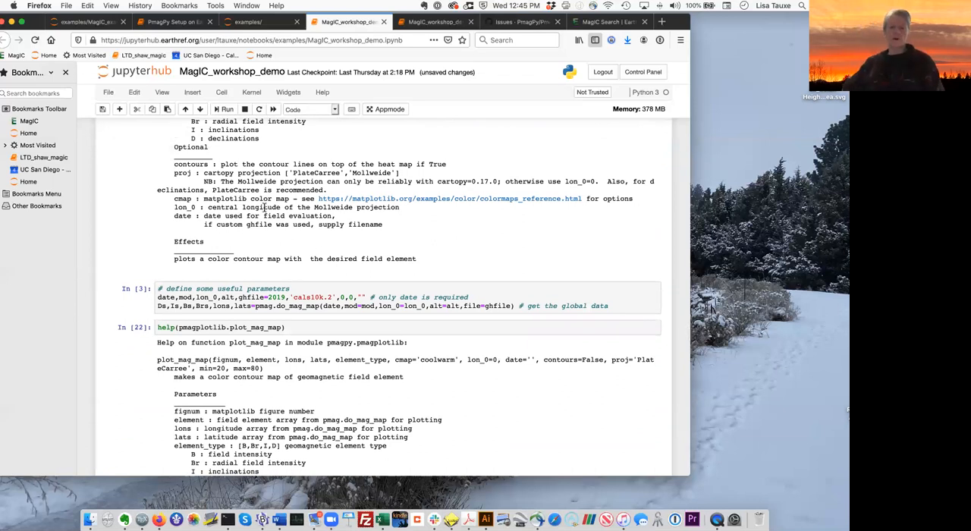
pyautogui.moveTo(244, 240)
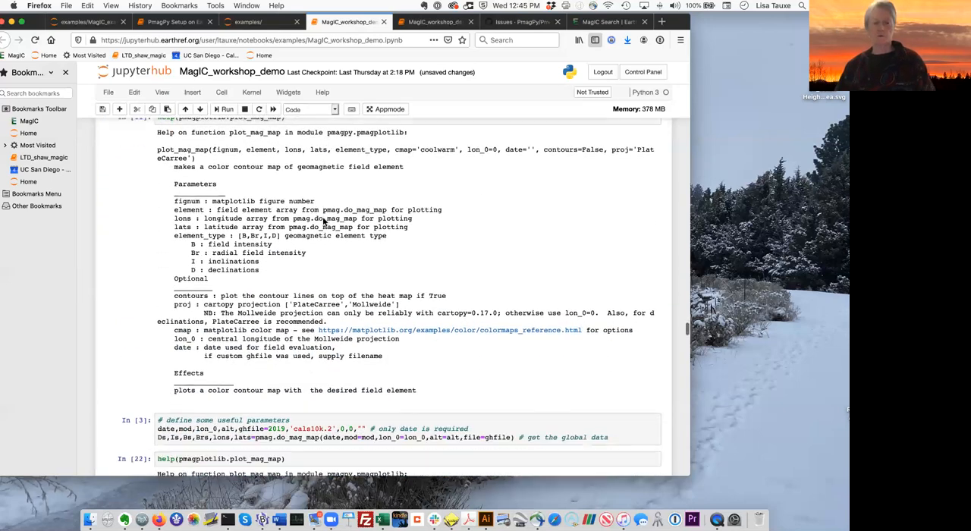
pyautogui.scroll(-3)
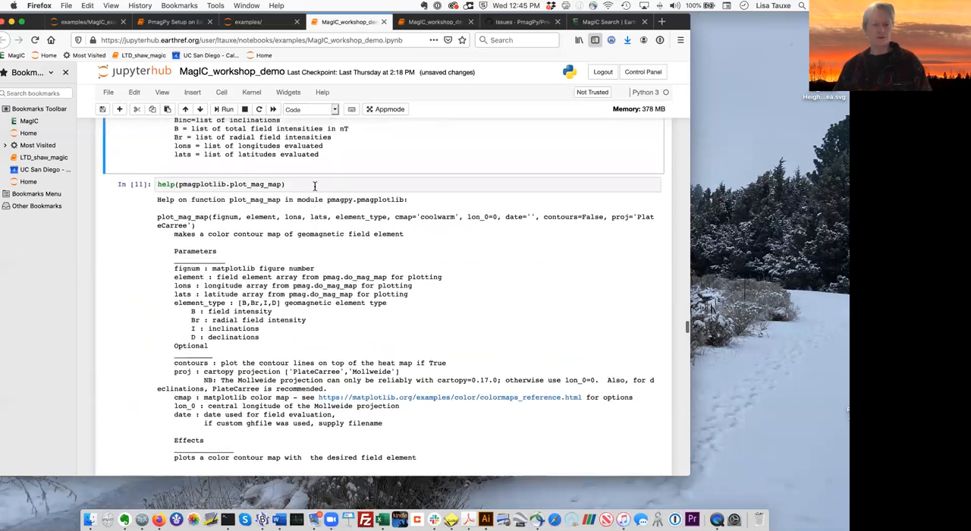
pyautogui.doubleClick(233, 184)
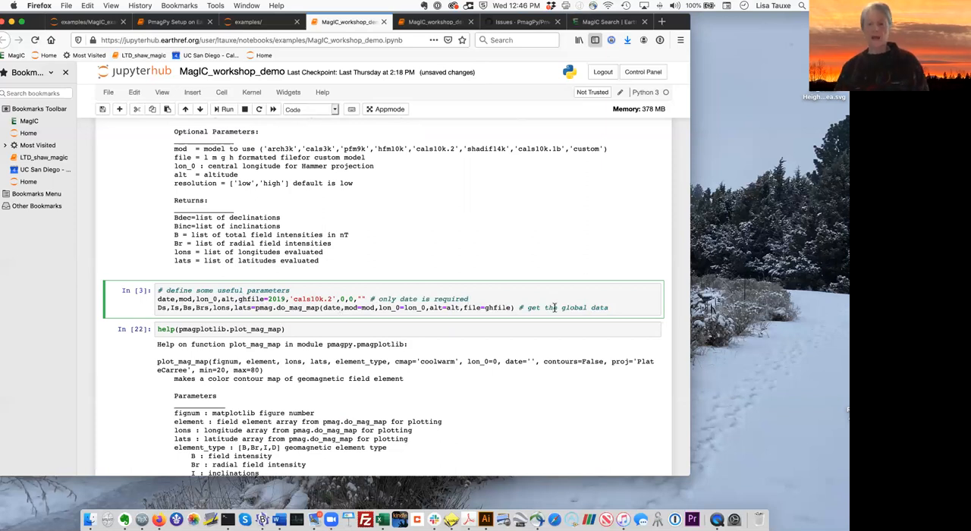
pyautogui.moveTo(159, 319)
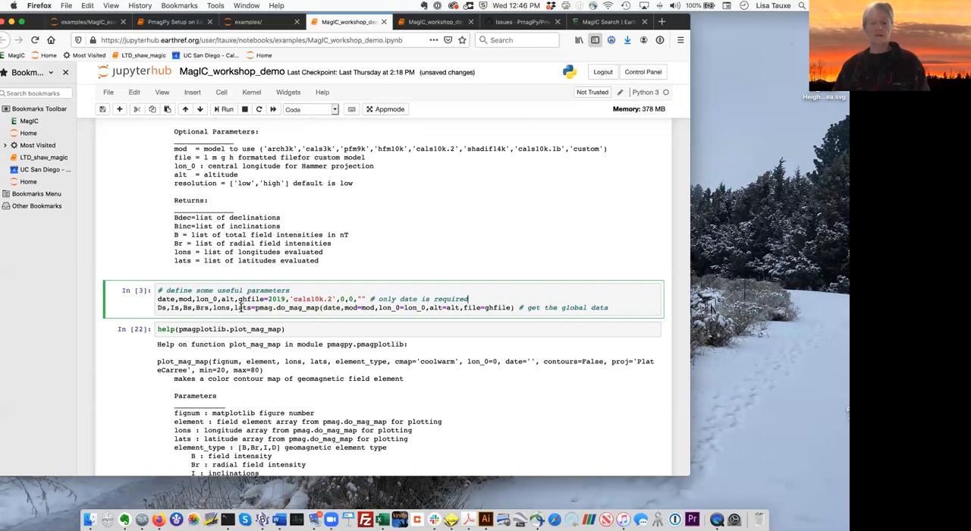
# Step: Scroll down to the Mollweide maps of 2019 total field strength and inclination
pyautogui.scroll(-3)
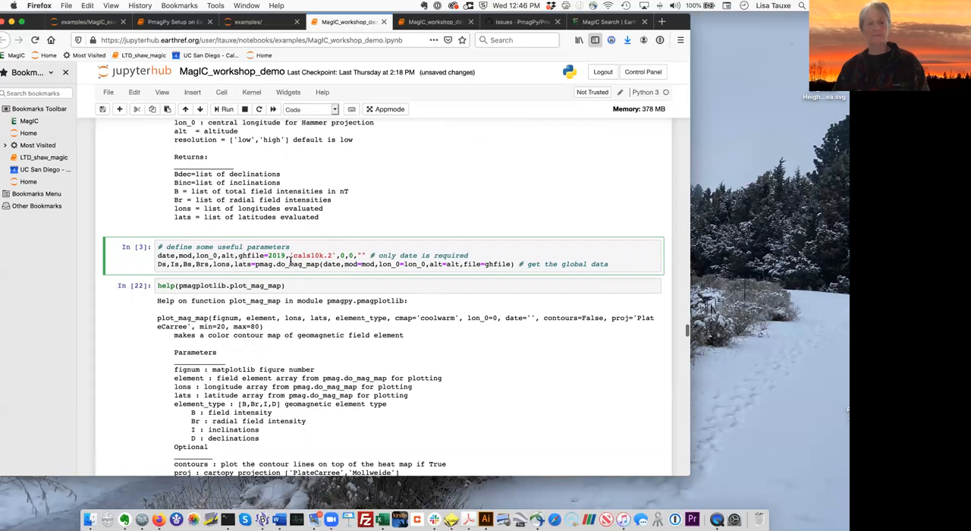
pyautogui.scroll(-3)
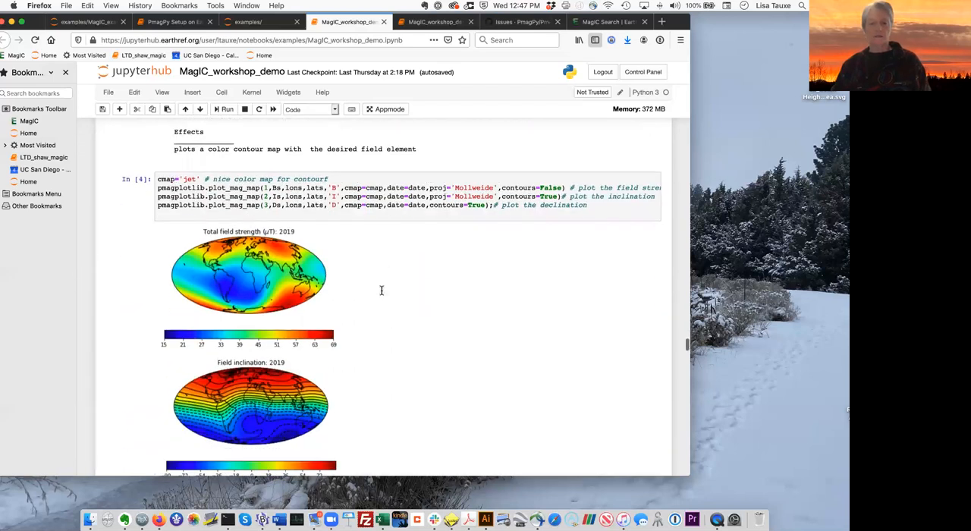
pyautogui.scroll(-3)
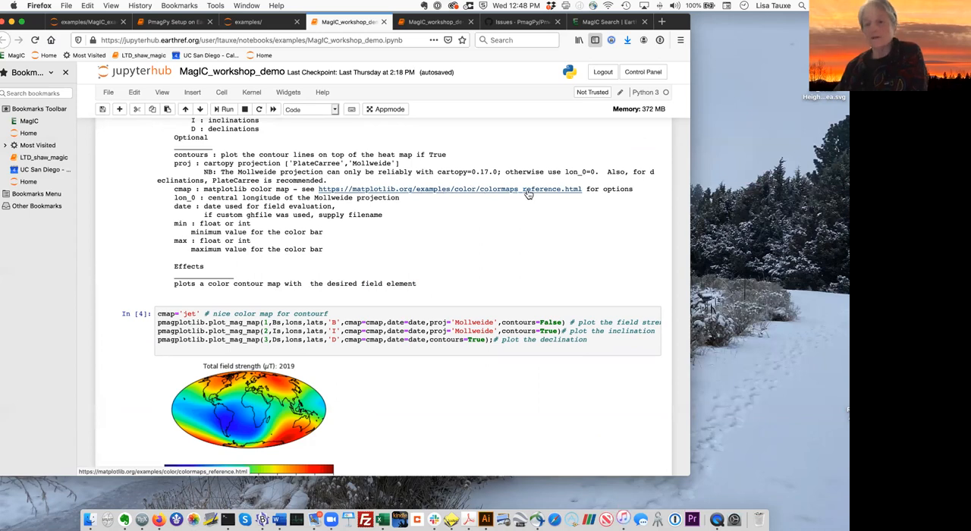
pyautogui.moveTo(510, 206)
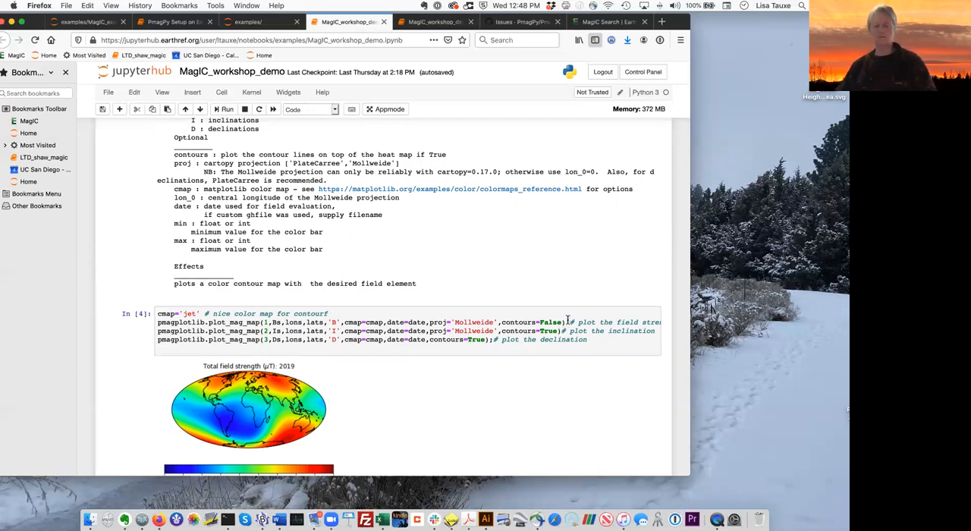
pyautogui.moveTo(369, 404)
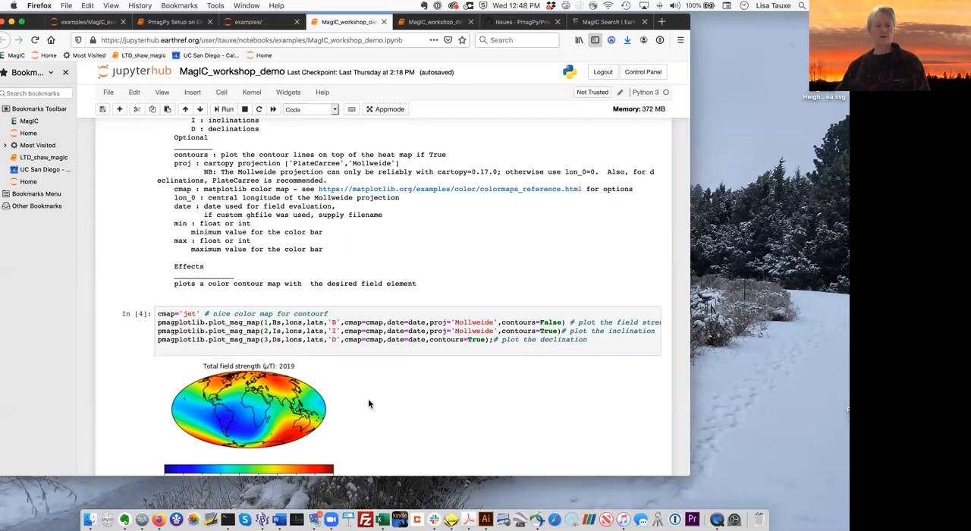
pyautogui.scroll(-3)
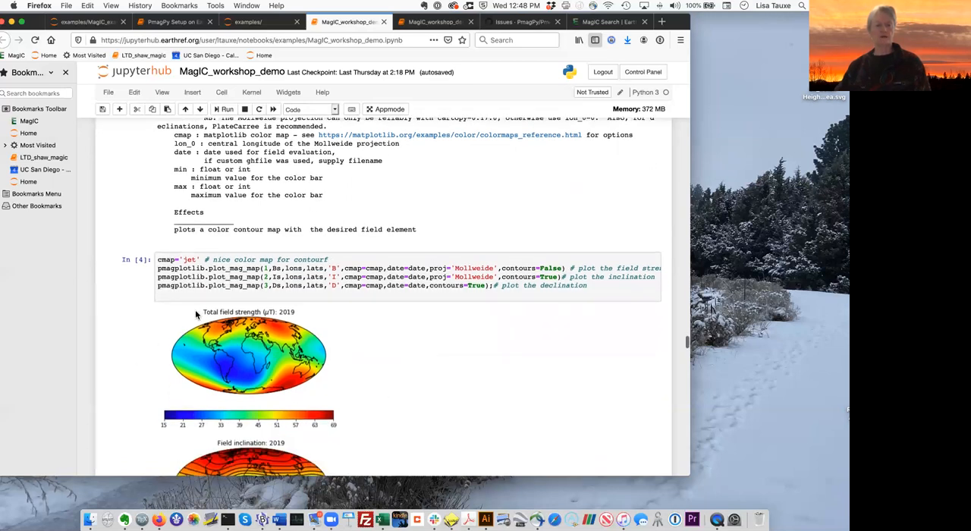
pyautogui.moveTo(275, 319)
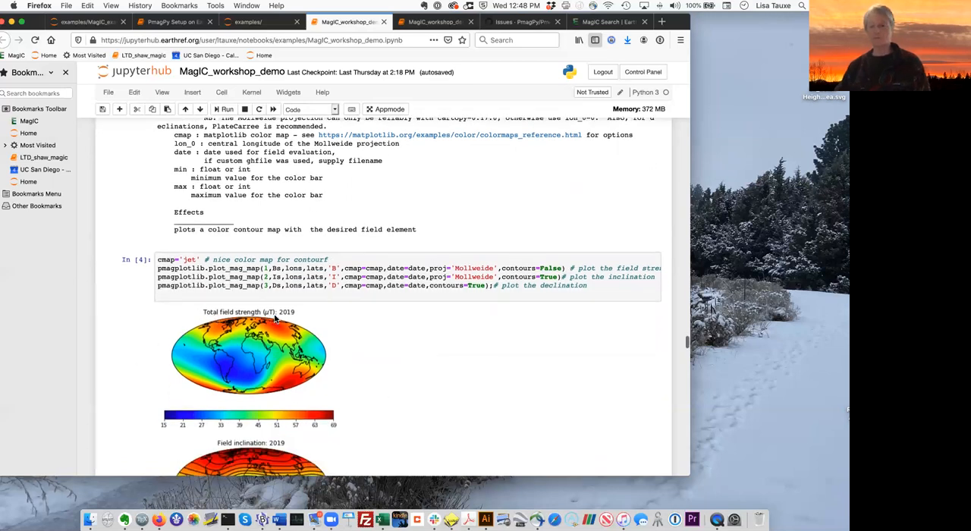
pyautogui.moveTo(186, 432)
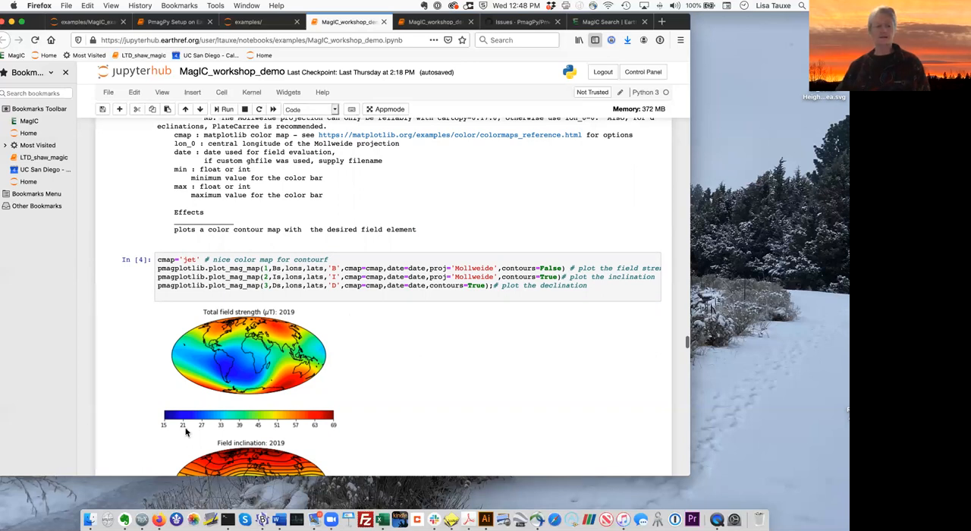
pyautogui.moveTo(190, 436)
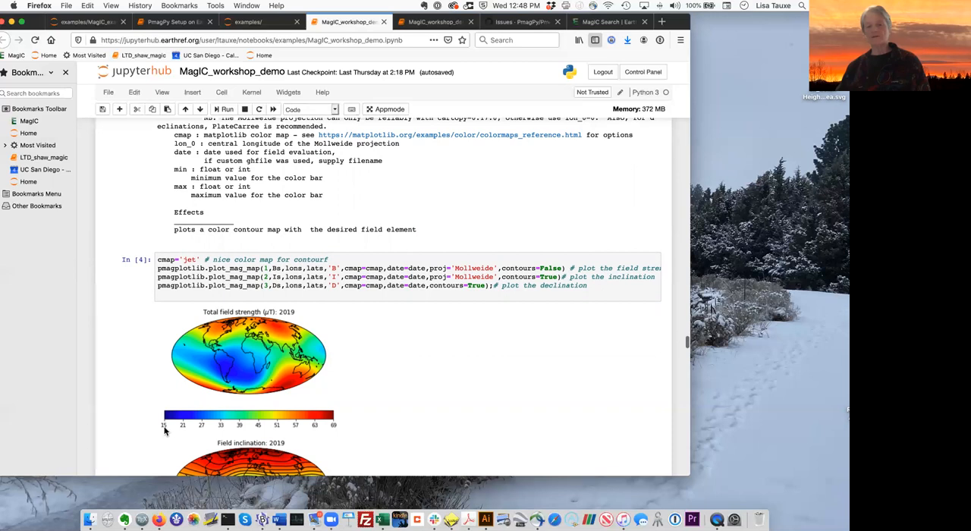
pyautogui.moveTo(335, 430)
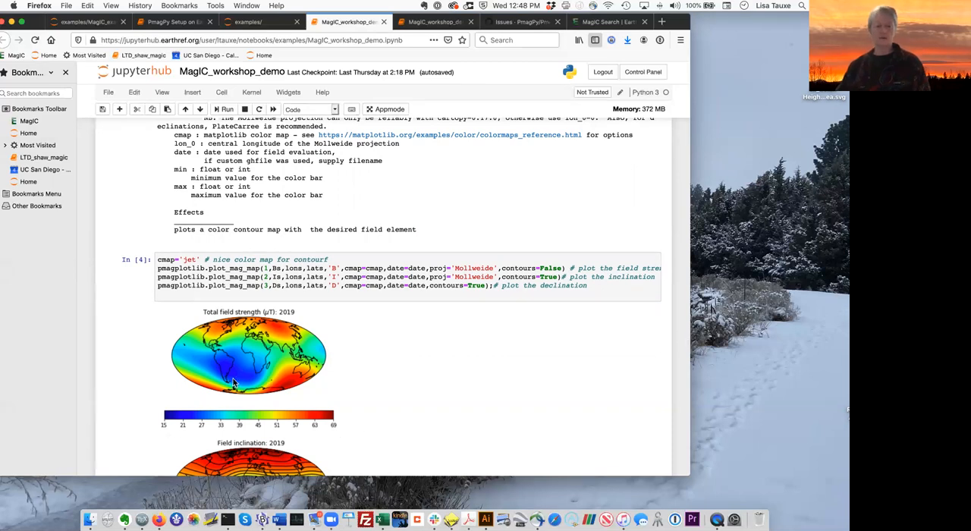
pyautogui.moveTo(231, 371)
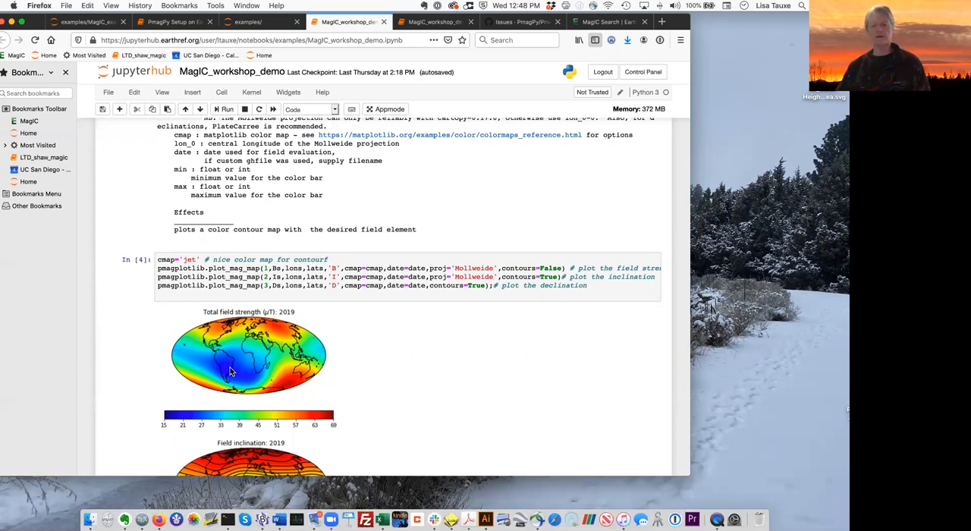
pyautogui.moveTo(215, 374)
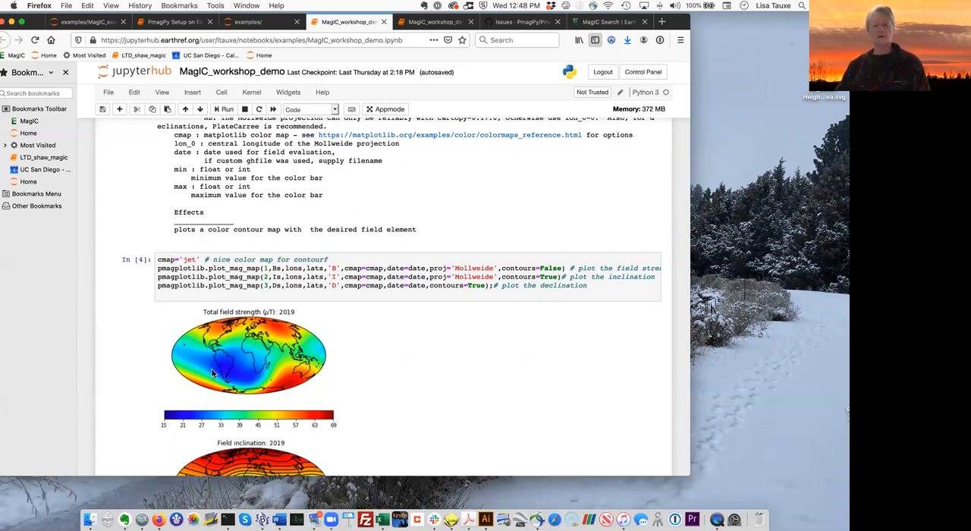
pyautogui.moveTo(422, 359)
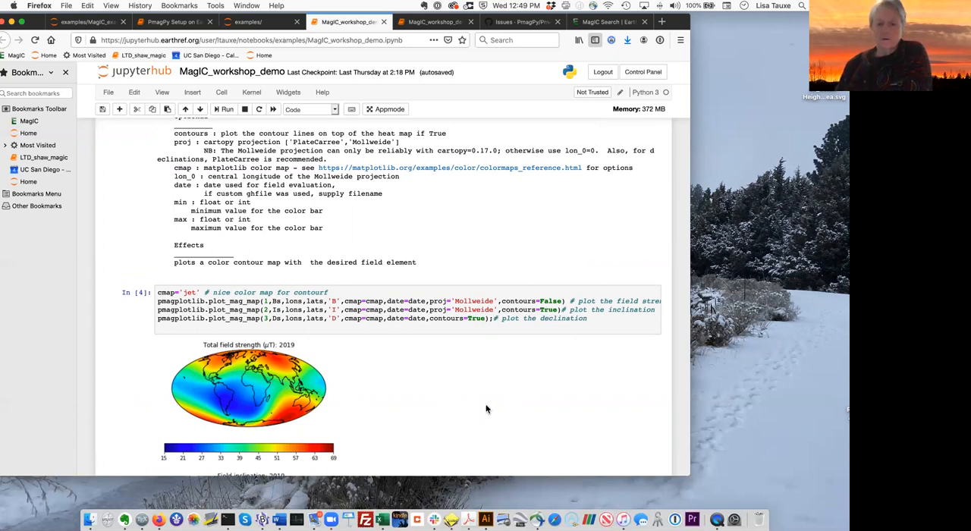
# Step: Scroll past the strength, inclination and declination maps to movie cell In [7]
pyautogui.scroll(-3)
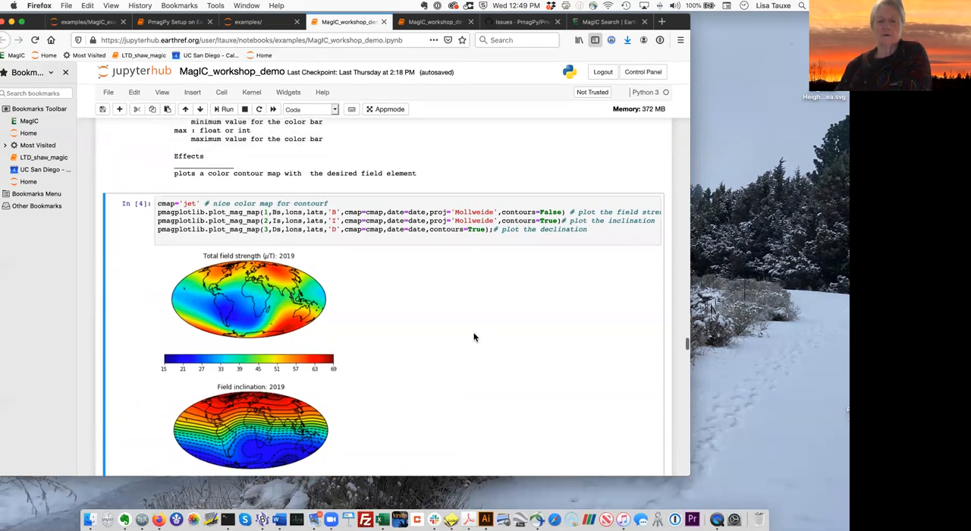
pyautogui.moveTo(499, 364)
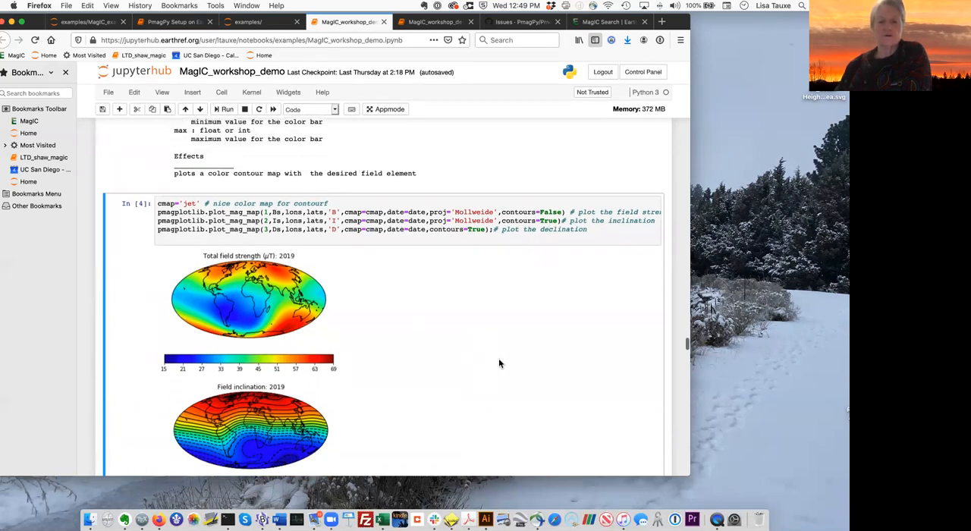
pyautogui.scroll(-3)
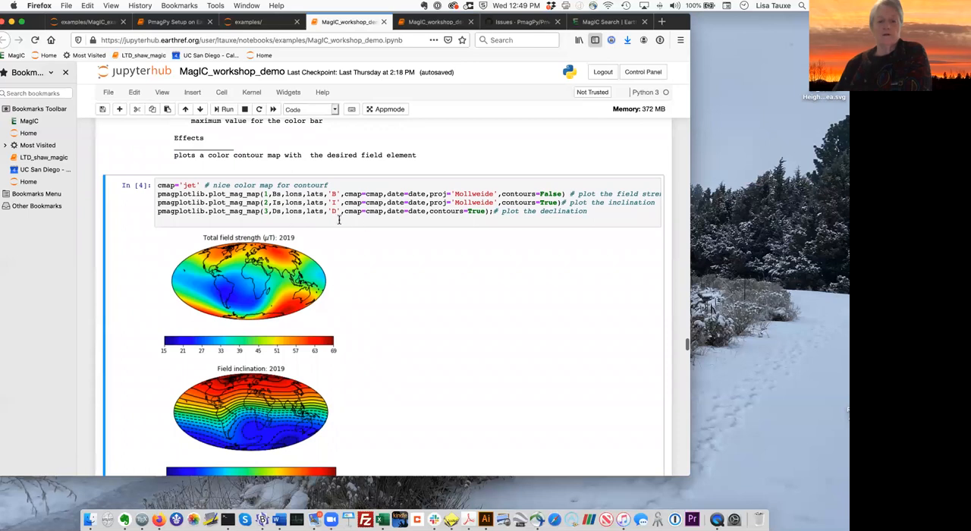
pyautogui.moveTo(509, 348)
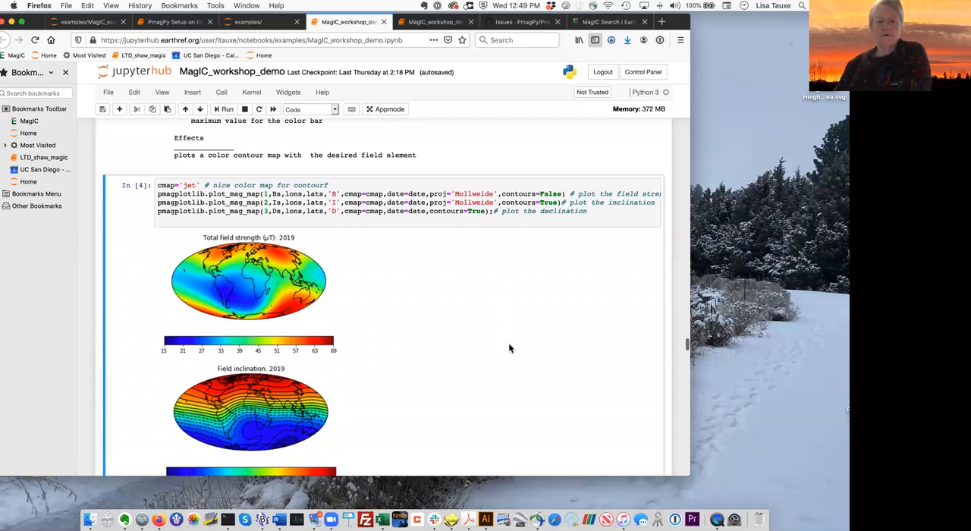
pyautogui.scroll(-3)
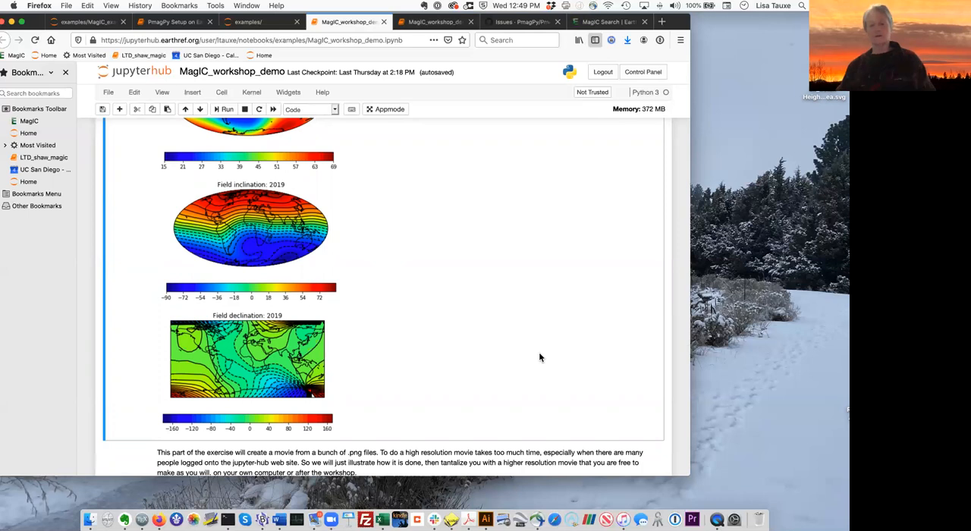
pyautogui.scroll(-3)
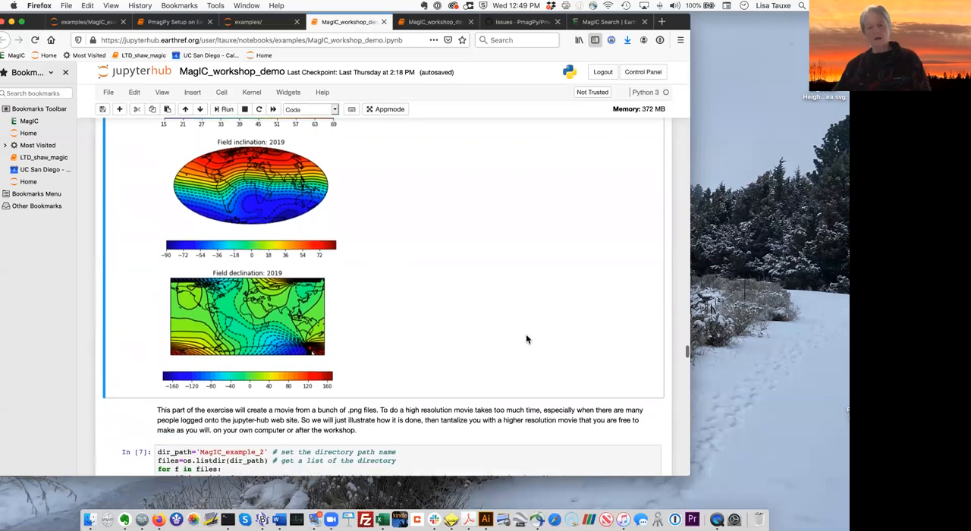
pyautogui.scroll(-3)
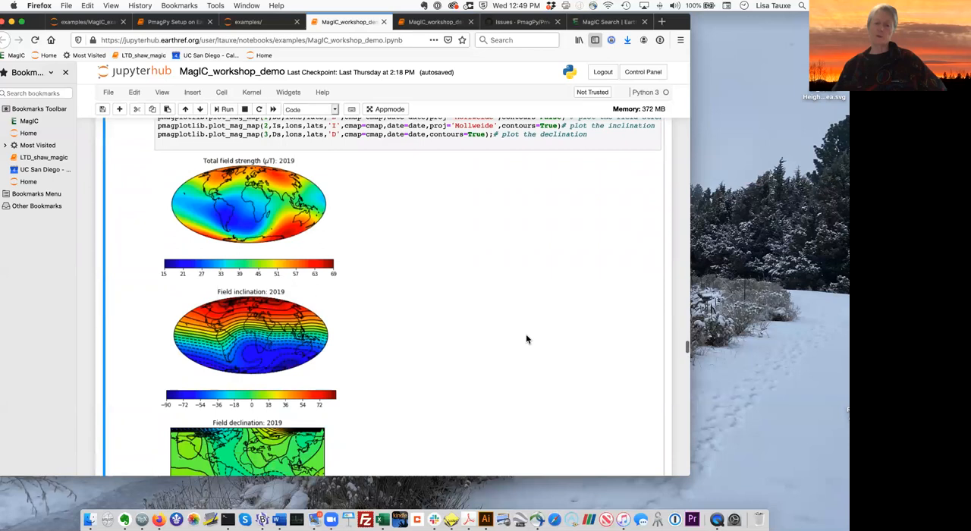
pyautogui.scroll(-3)
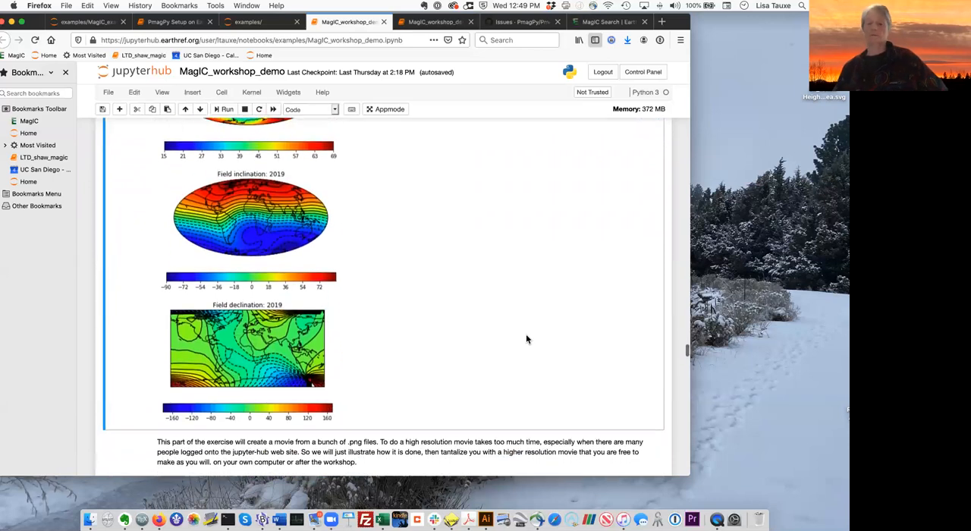
pyautogui.scroll(-3)
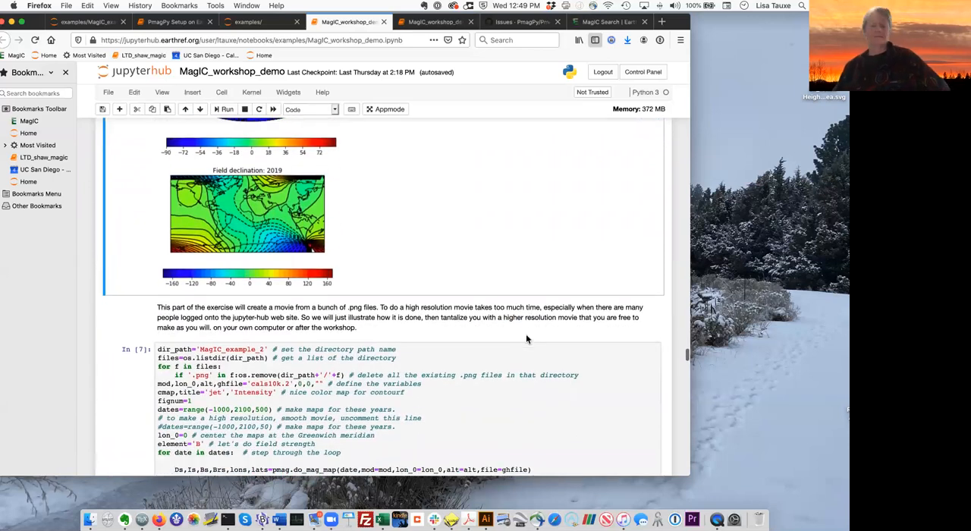
# Step: Go over cell In [7], its seven saved Intensity PNGs, and the Bmovie.gif cells
pyautogui.click(227, 108)
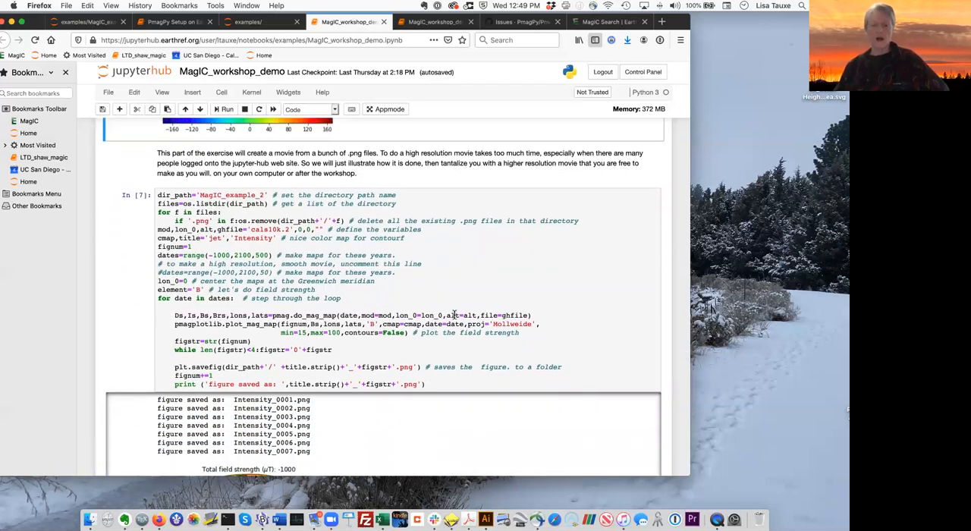
pyautogui.scroll(-3)
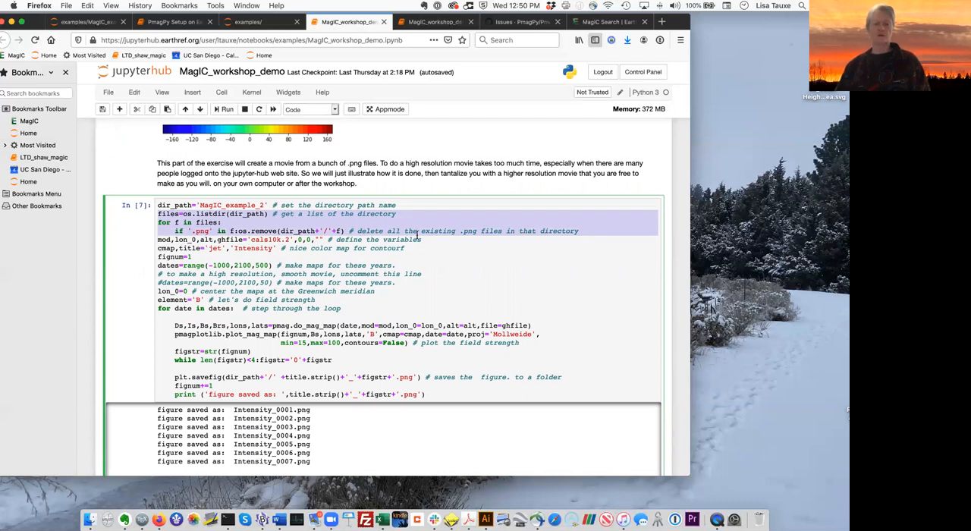
pyautogui.moveTo(488, 267)
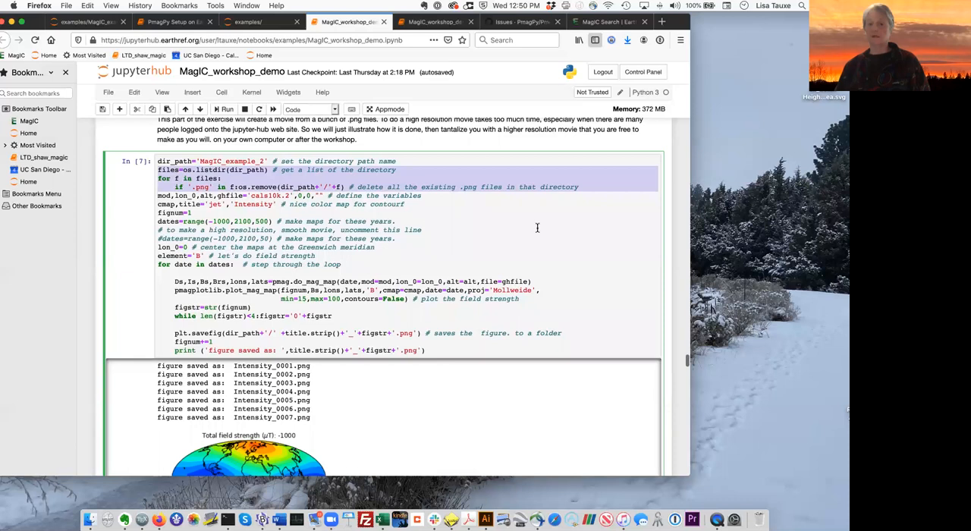
pyautogui.scroll(-3)
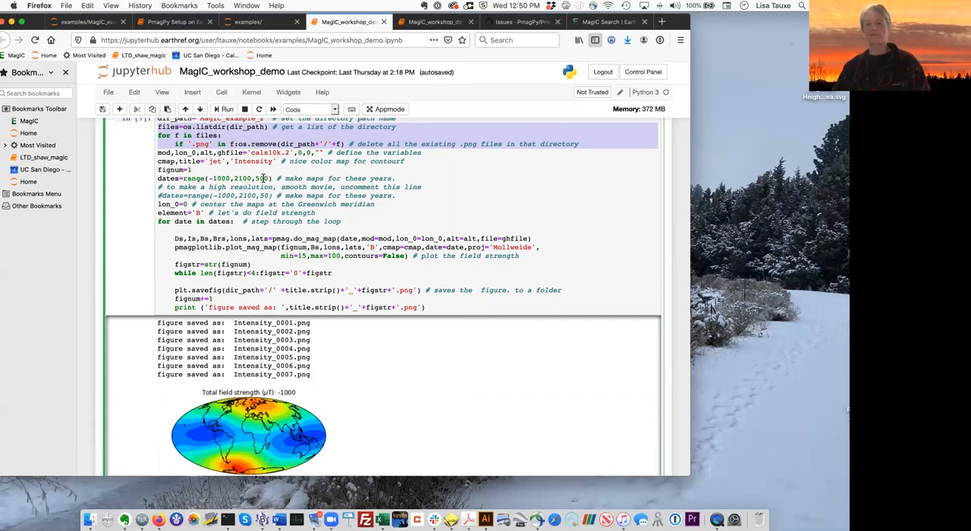
pyautogui.moveTo(410, 219)
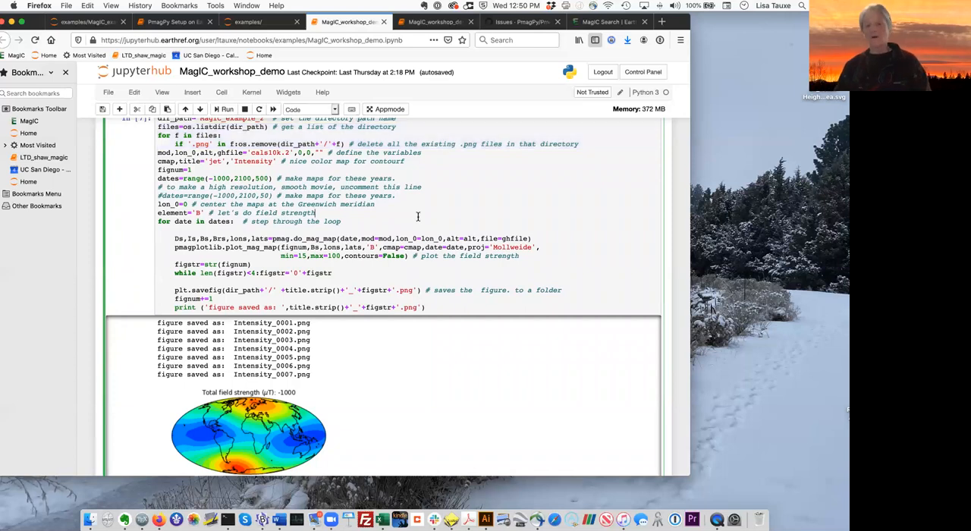
pyautogui.scroll(-3)
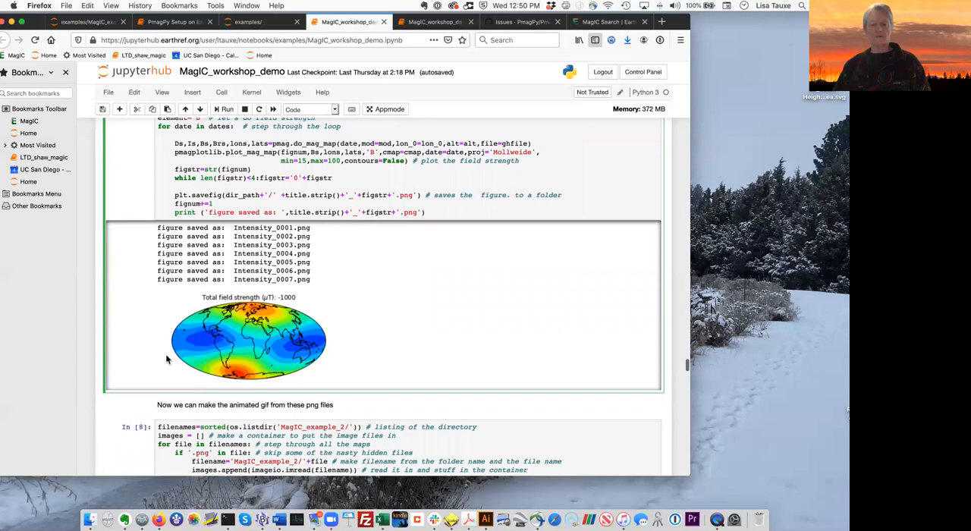
pyautogui.moveTo(389, 327)
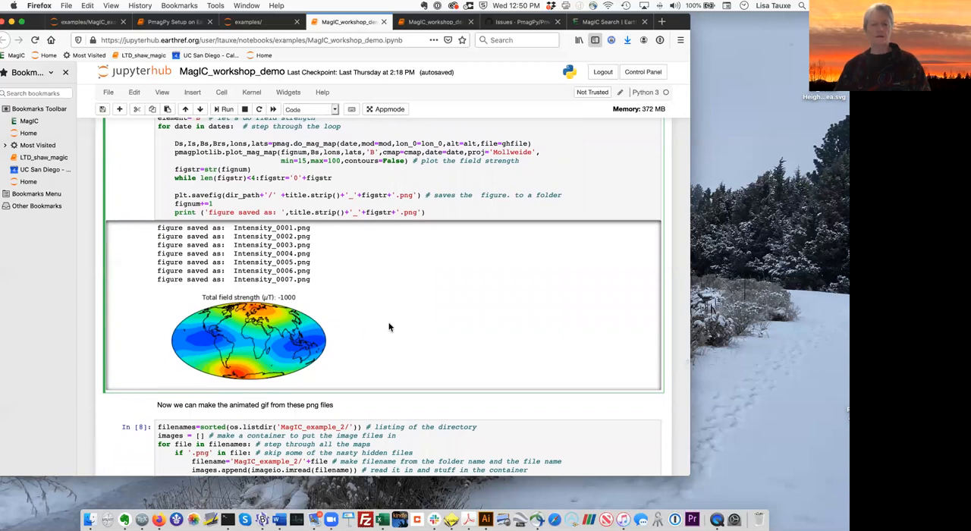
pyautogui.scroll(-3)
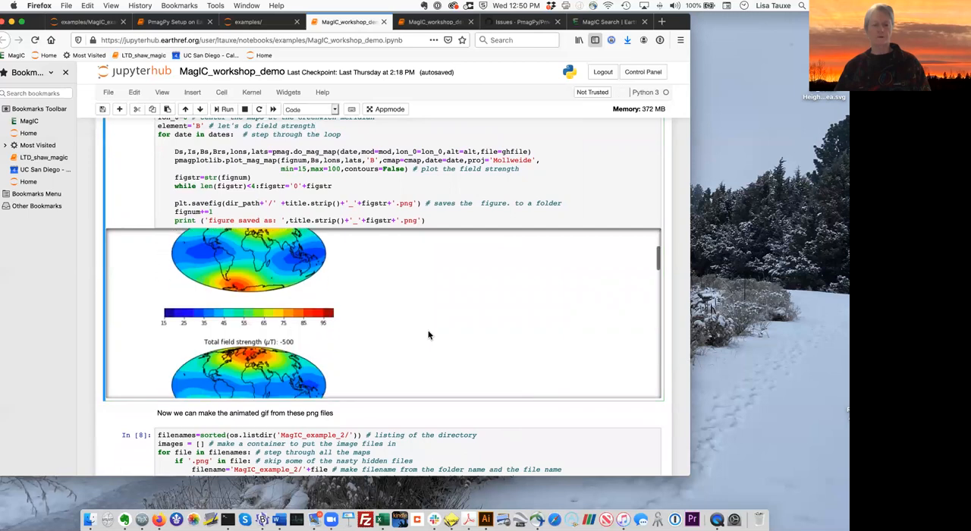
pyautogui.scroll(-3)
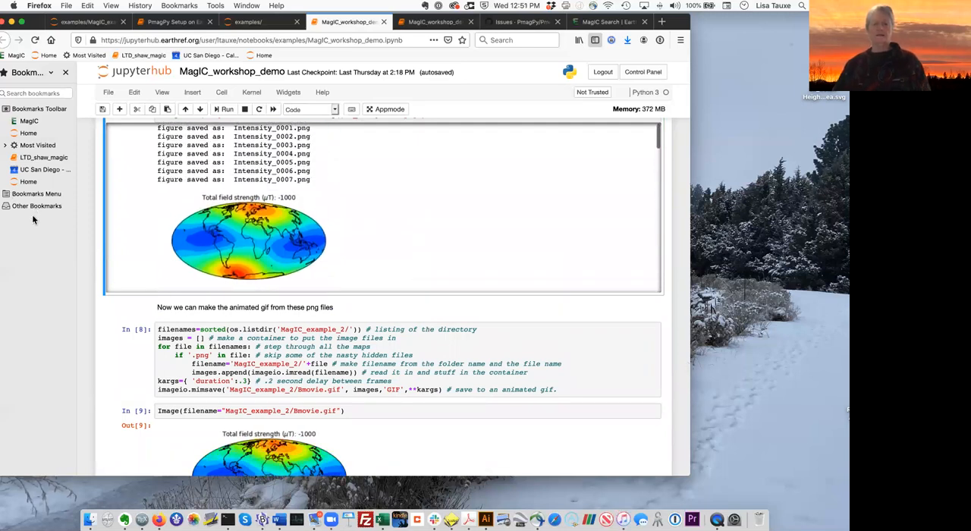
# Step: Scroll back to the notebook top, showing the PmagPy import cell In [13] and directory setup cell In [14]
pyautogui.scroll(-3)
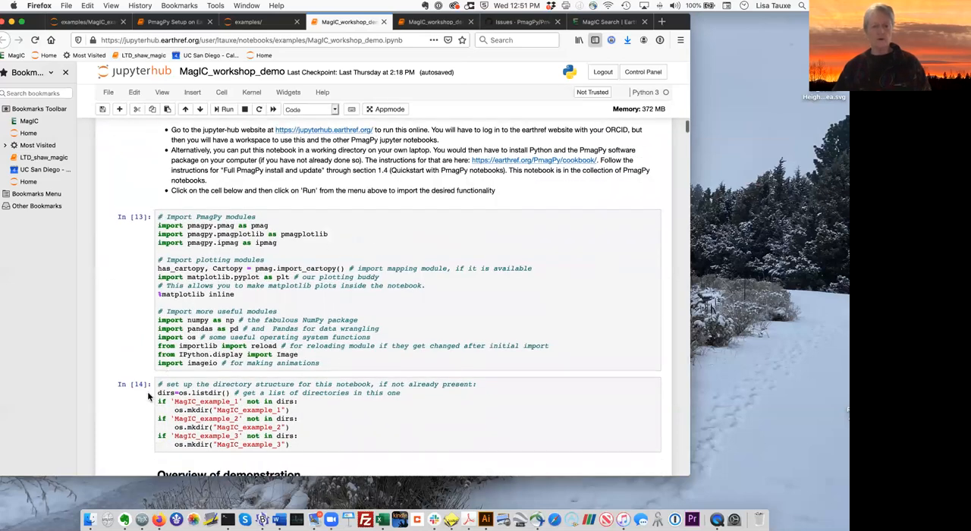
# Step: Scroll down to the seven saved Intensity PNGs and the gif-building cells In [8] and In [9]
pyautogui.scroll(-3)
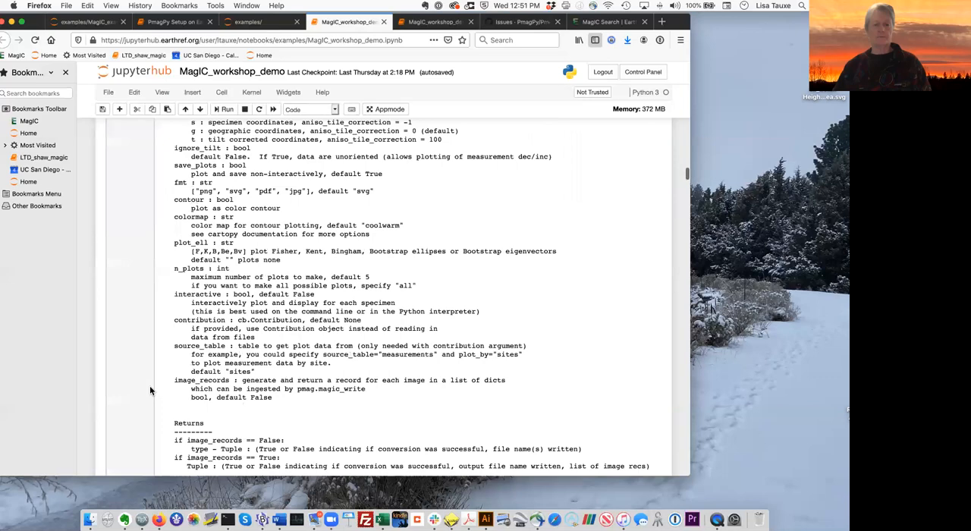
pyautogui.scroll(-3)
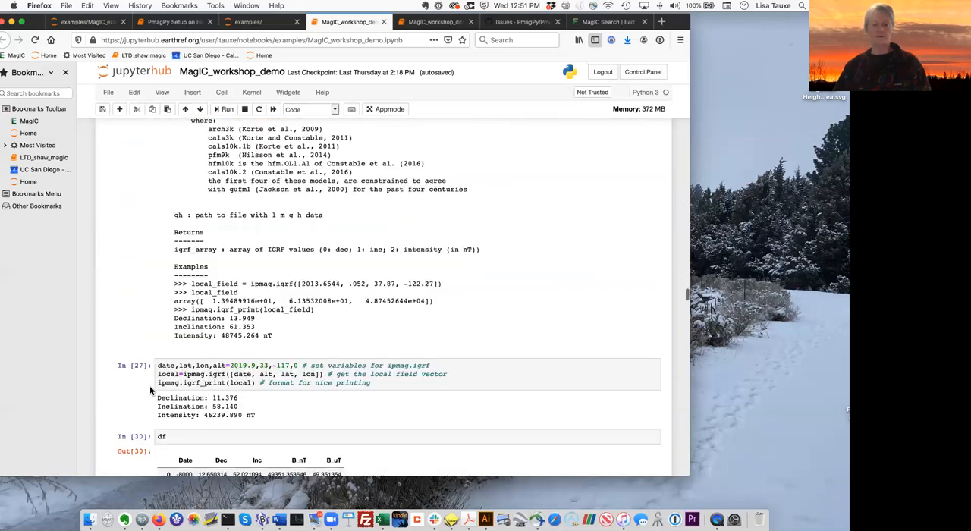
pyautogui.scroll(-3)
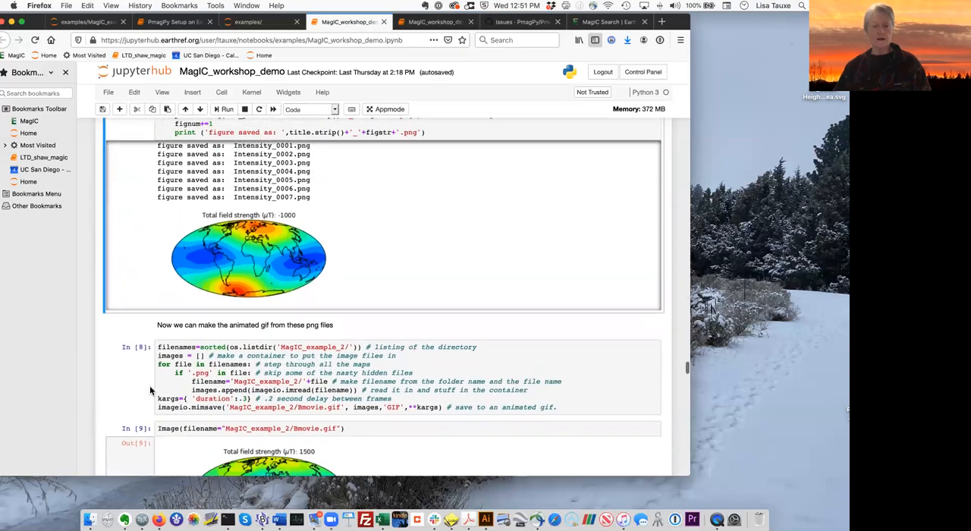
# Step: Scroll to the Out[9] Bmovie.gif animation of total field strength
pyautogui.scroll(-3)
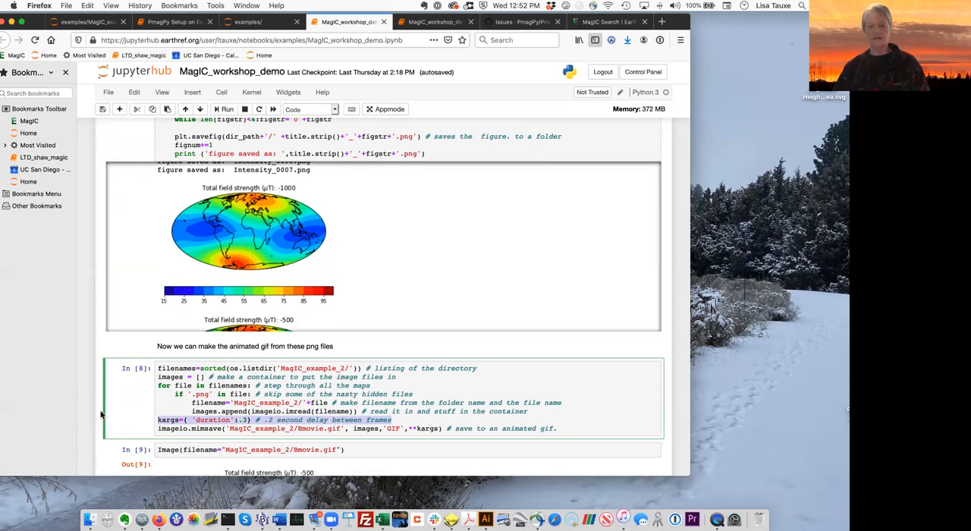
pyautogui.scroll(-3)
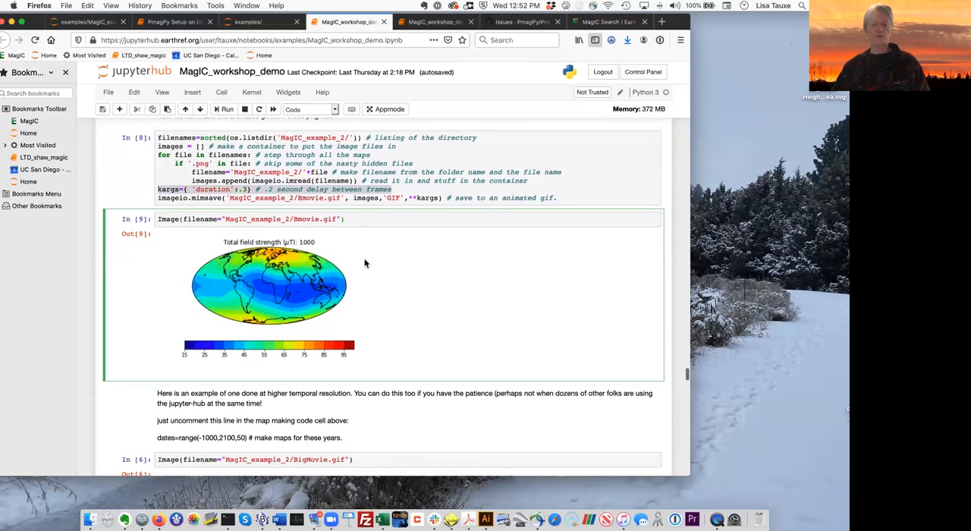
# Step: Watch the BigMovie.gif animation, then scroll to Exercise 3's MagIC_example_3 download cell
pyautogui.scroll(-3)
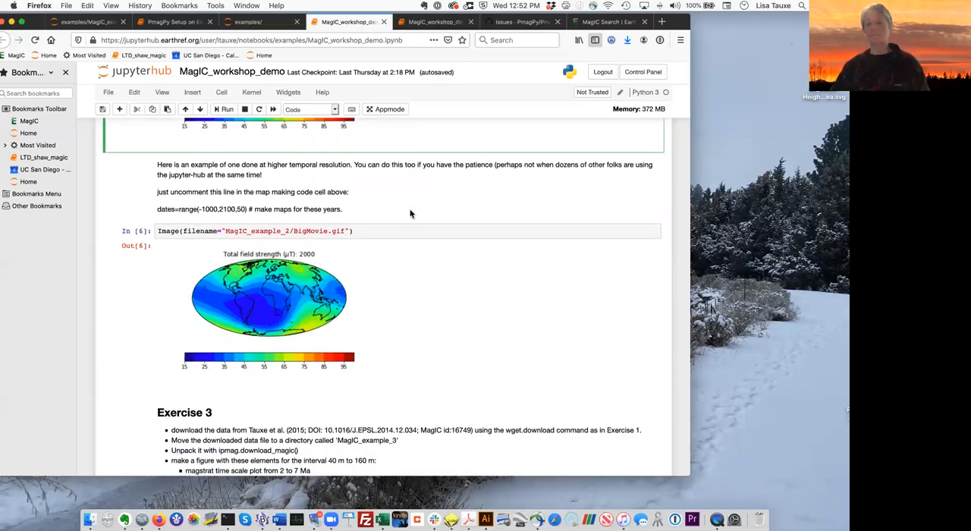
pyautogui.scroll(-3)
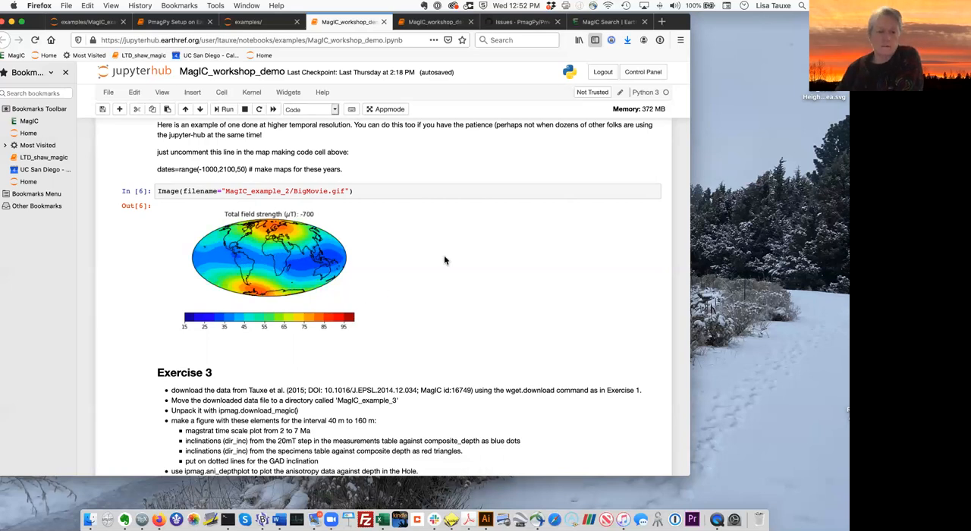
pyautogui.scroll(-3)
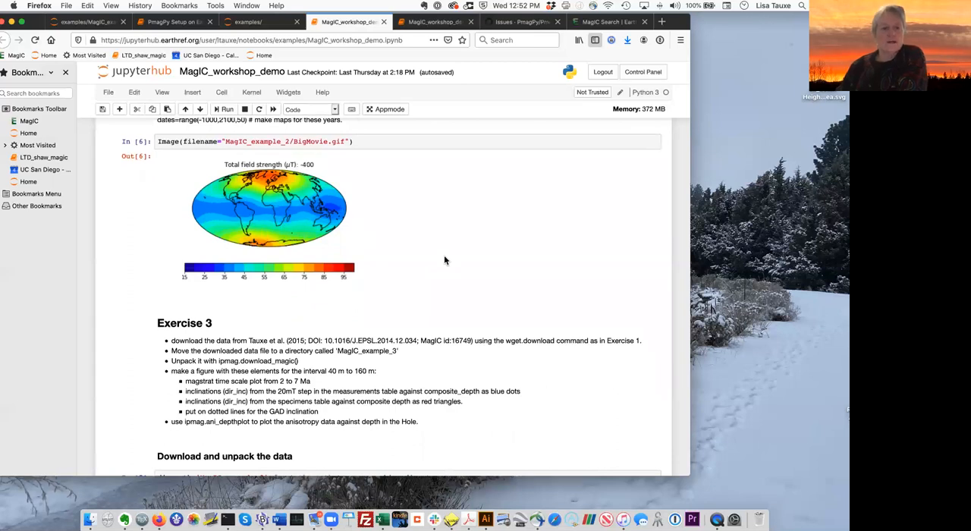
pyautogui.scroll(-3)
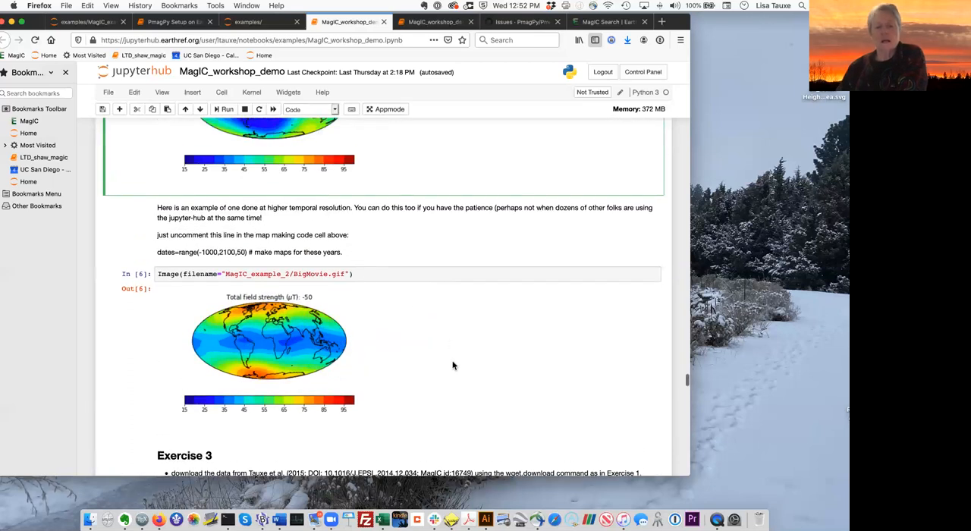
pyautogui.scroll(-3)
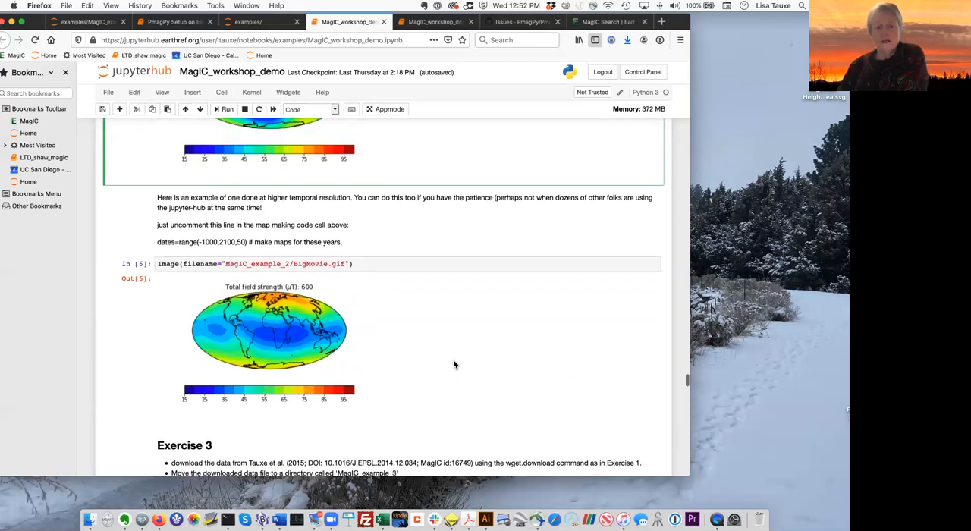
pyautogui.scroll(-3)
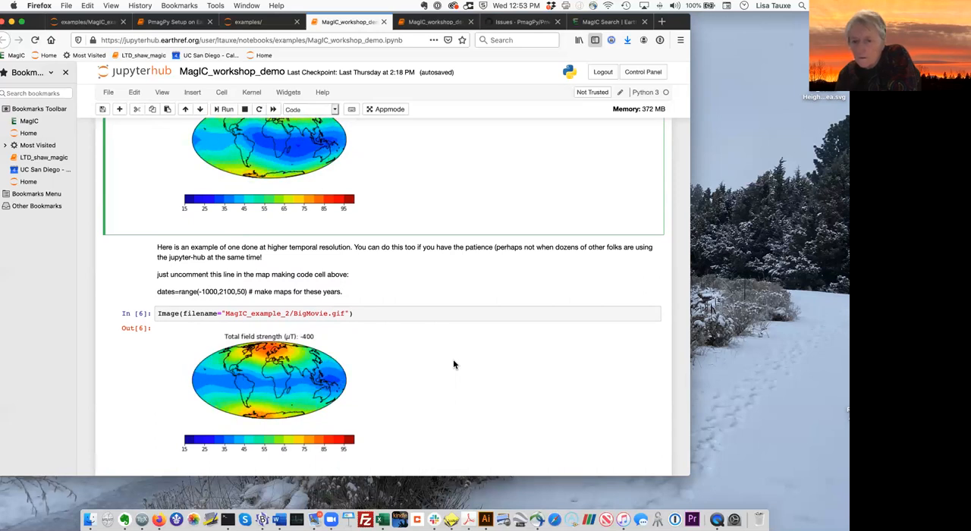
pyautogui.scroll(-3)
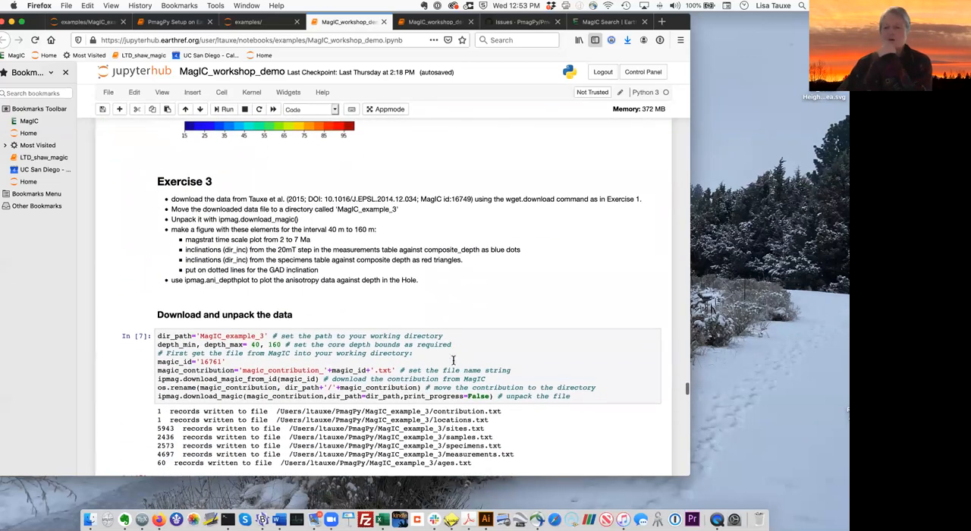
pyautogui.scroll(-3)
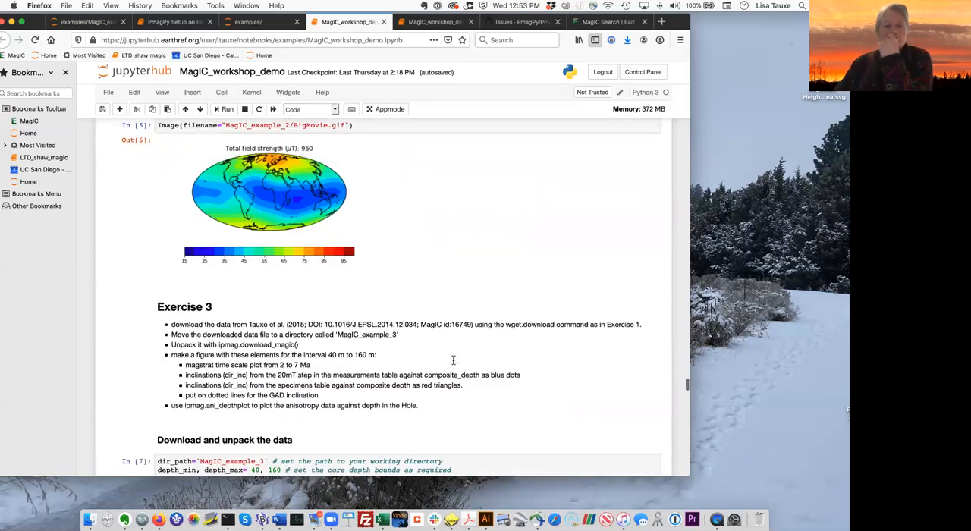
pyautogui.scroll(-3)
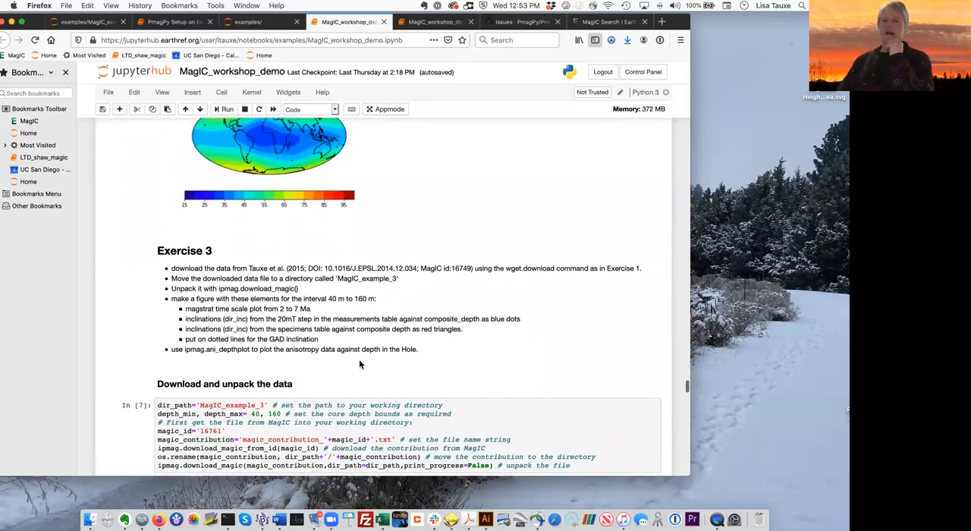
pyautogui.moveTo(391, 338)
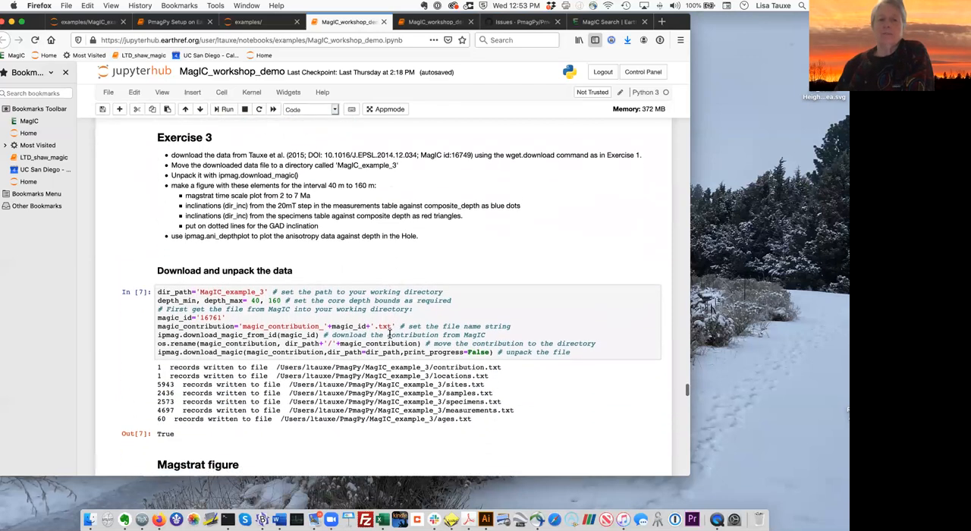
pyautogui.scroll(-3)
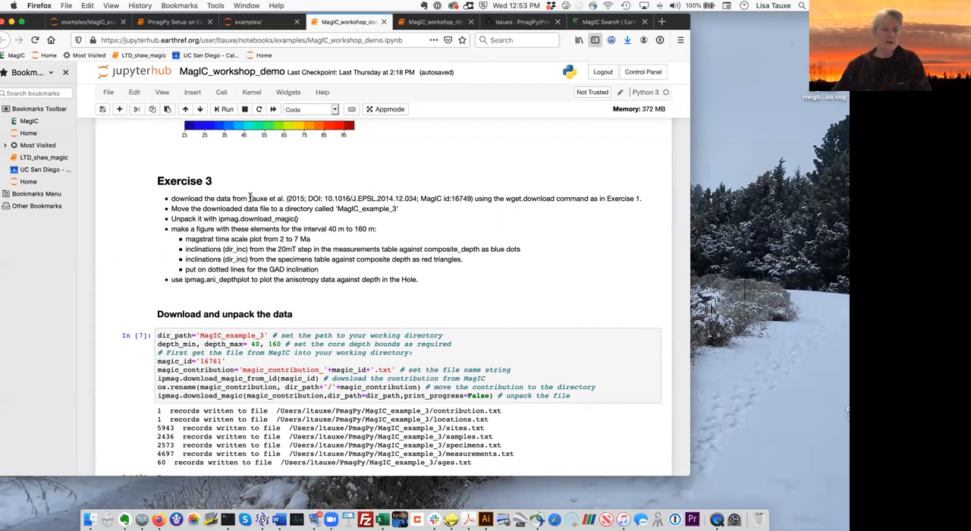
pyautogui.moveTo(561, 299)
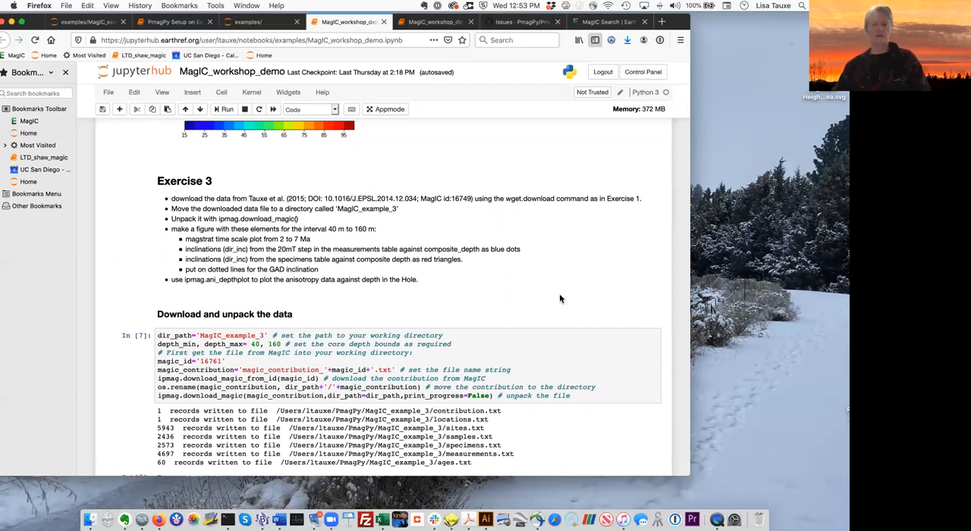
pyautogui.moveTo(513, 295)
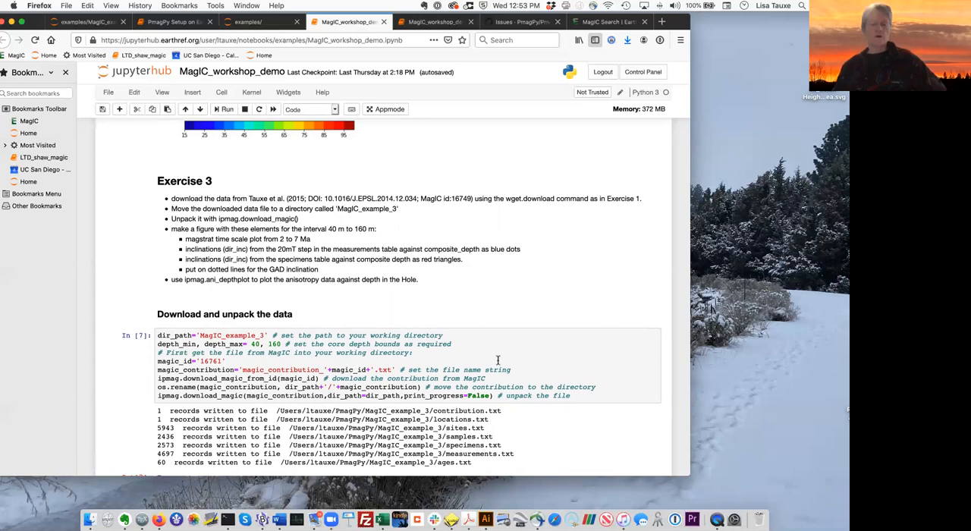
pyautogui.moveTo(595, 367)
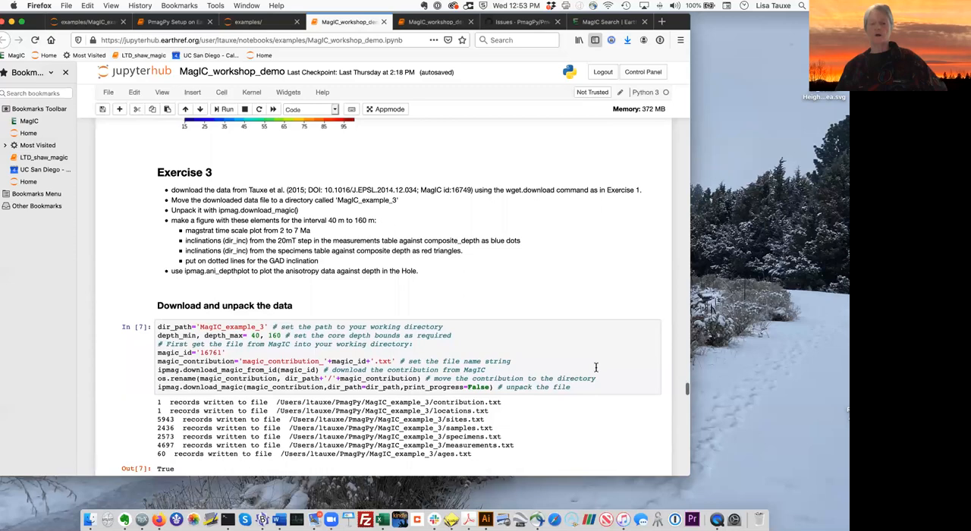
pyautogui.scroll(-3)
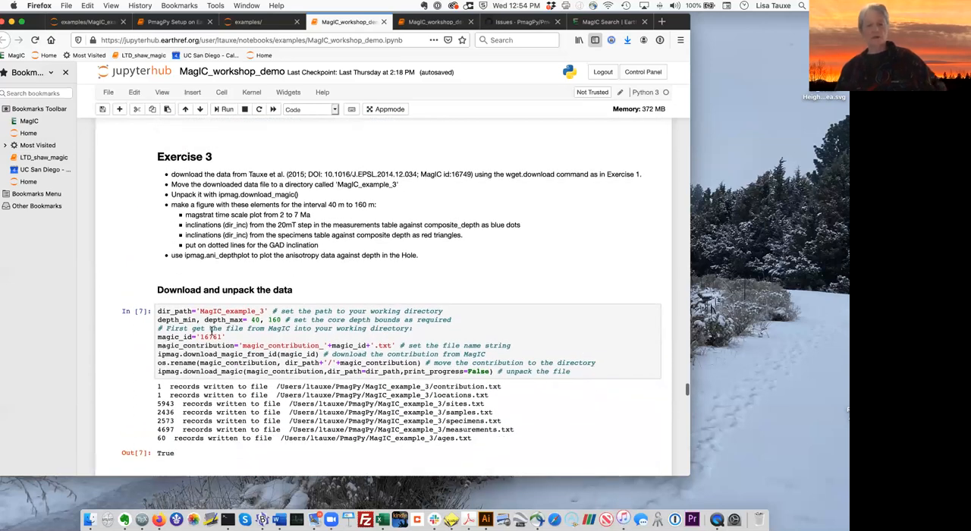
# Step: Rerun the Exercise 3 download cell, writing Tauxe tables into MagIC_example_3
pyautogui.click(225, 336)
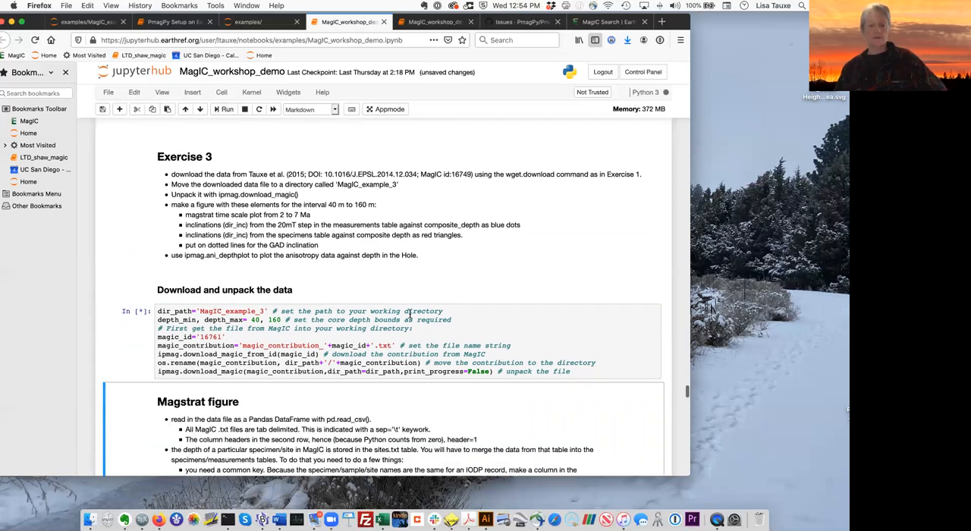
pyautogui.click(226, 109)
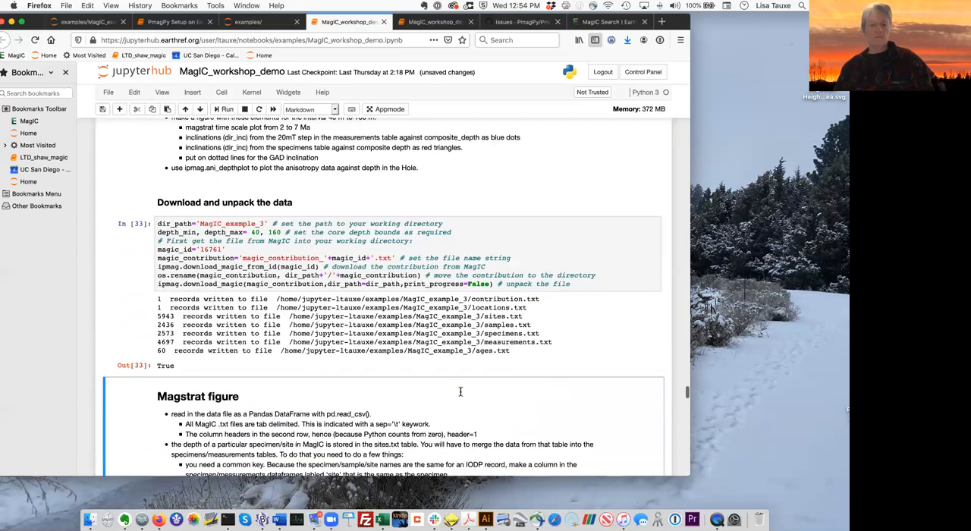
pyautogui.scroll(-3)
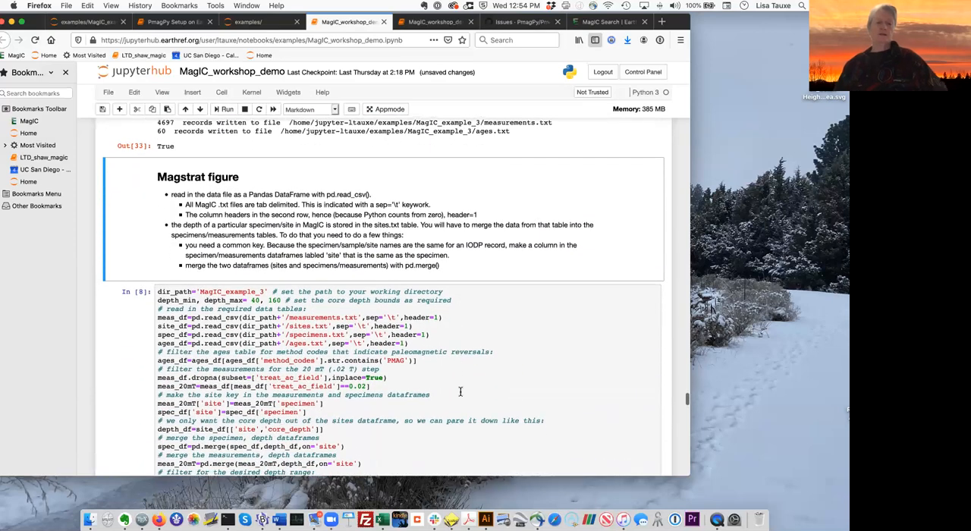
pyautogui.moveTo(404, 387)
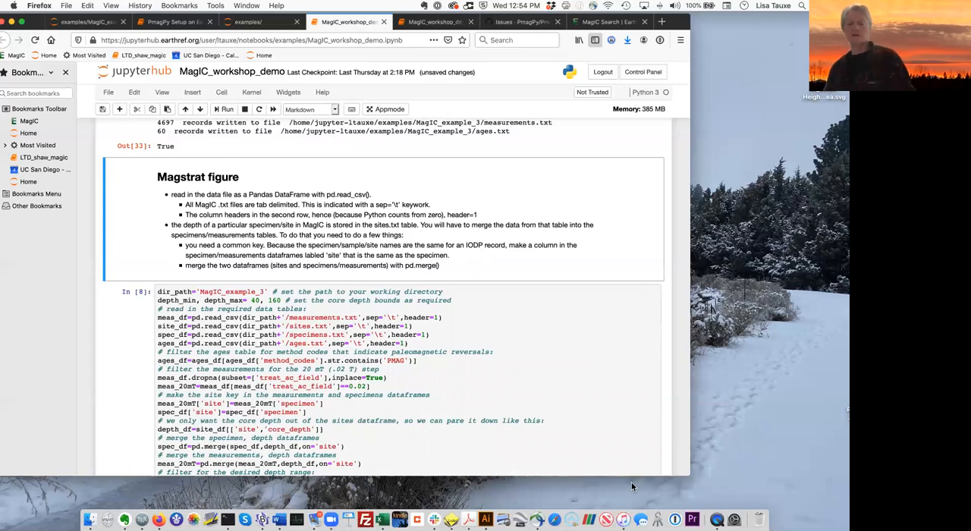
pyautogui.scroll(-3)
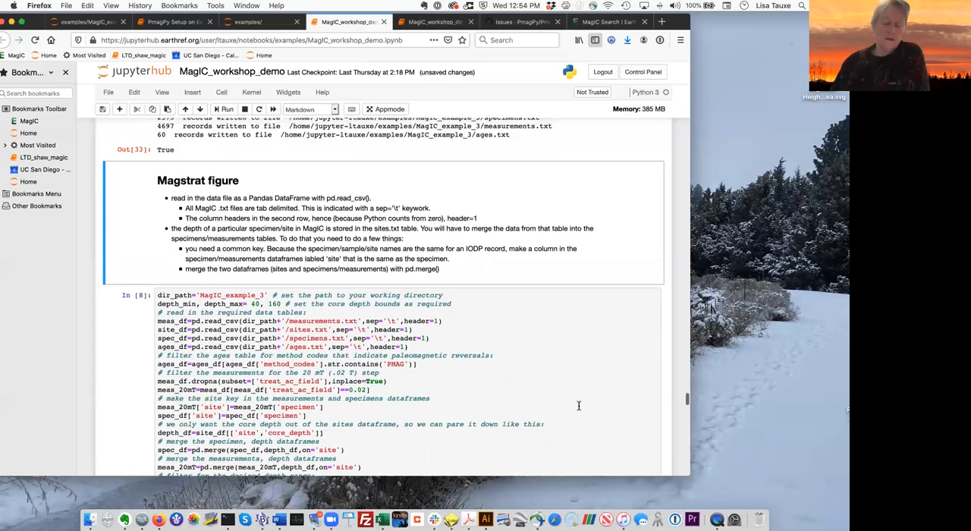
pyautogui.scroll(-3)
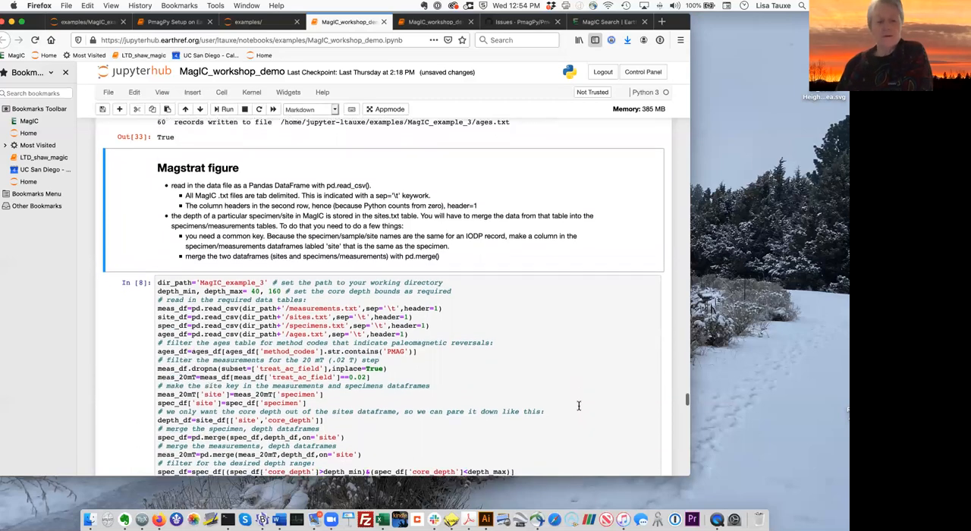
pyautogui.scroll(-3)
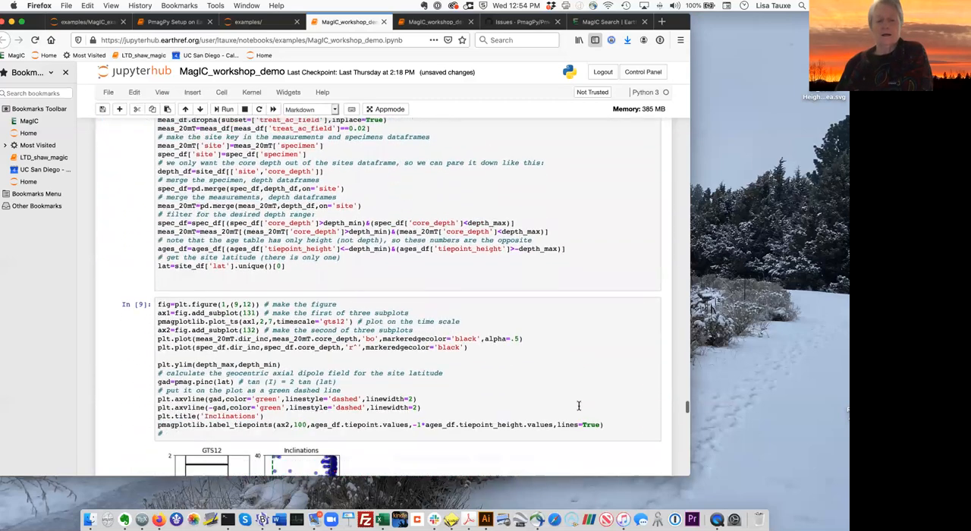
pyautogui.scroll(-3)
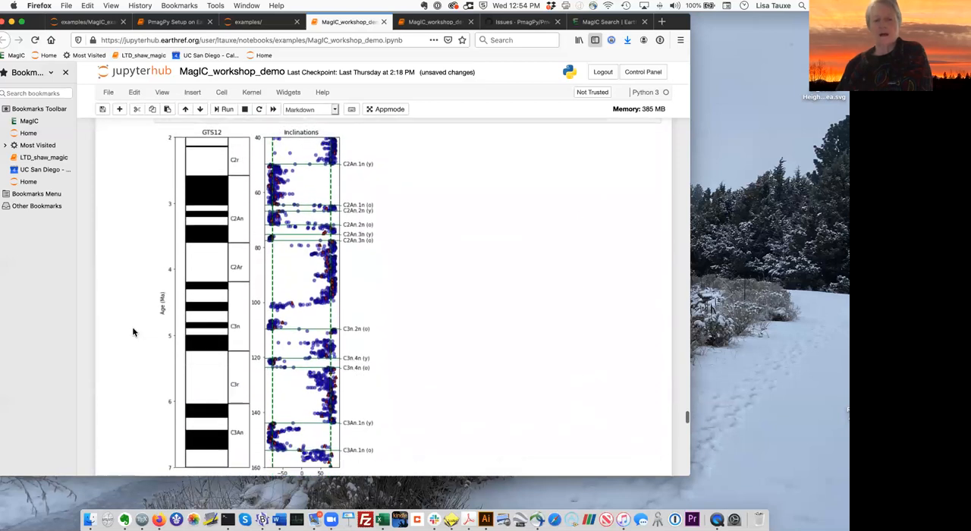
pyautogui.moveTo(269, 189)
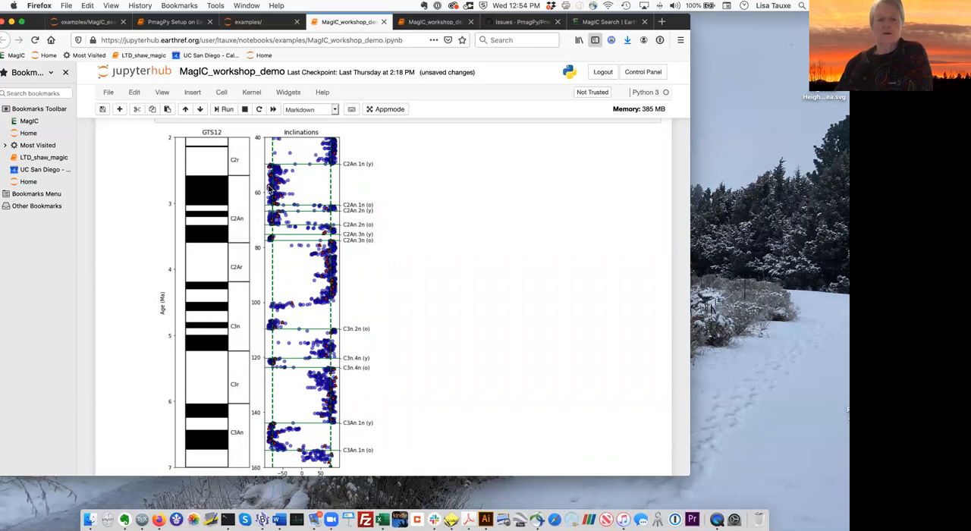
pyautogui.moveTo(309, 169)
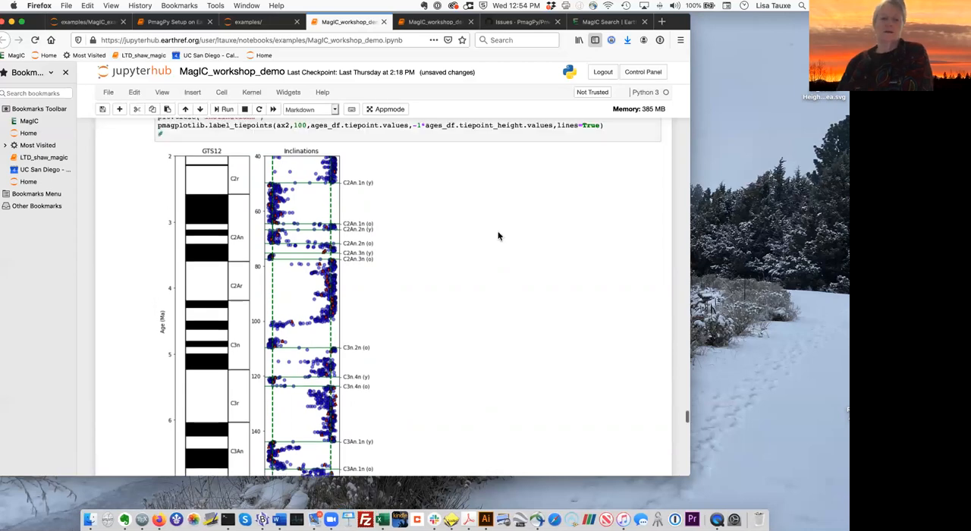
pyautogui.scroll(-3)
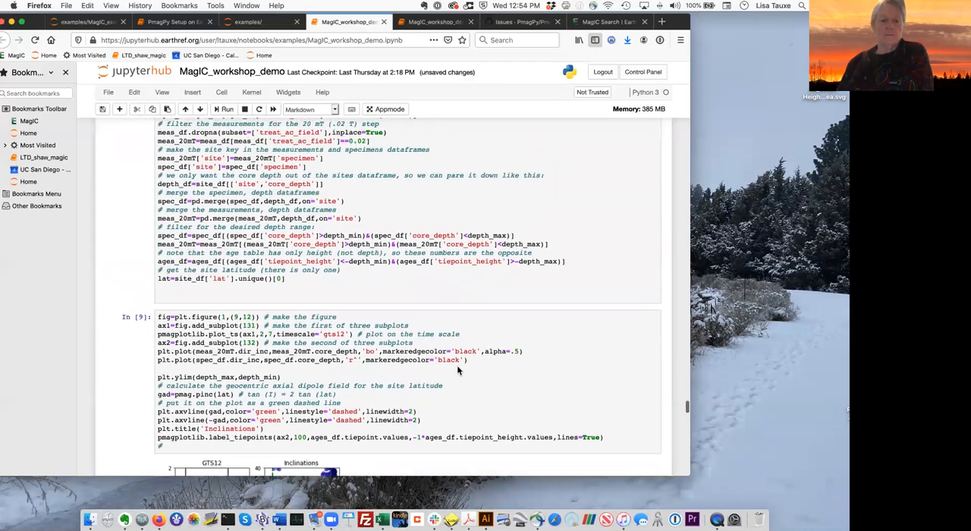
pyautogui.scroll(-3)
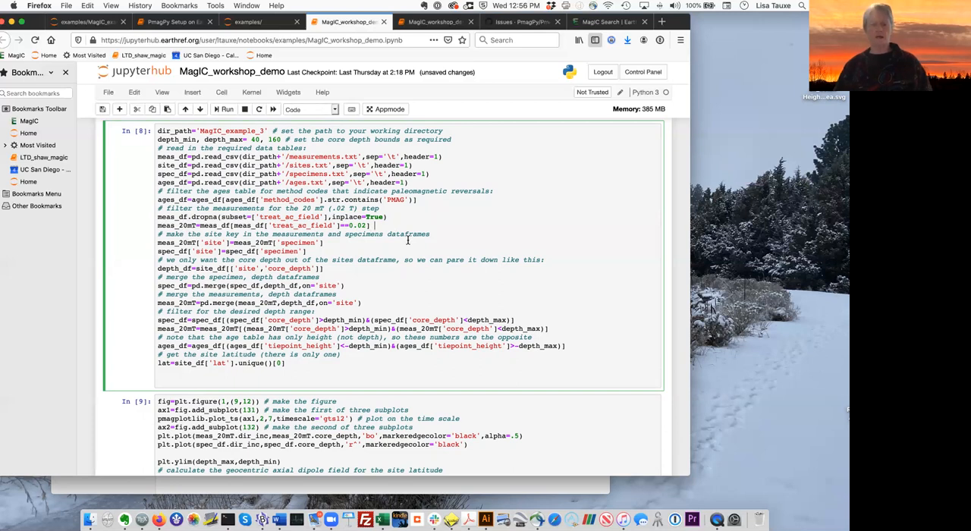
pyautogui.moveTo(407, 239)
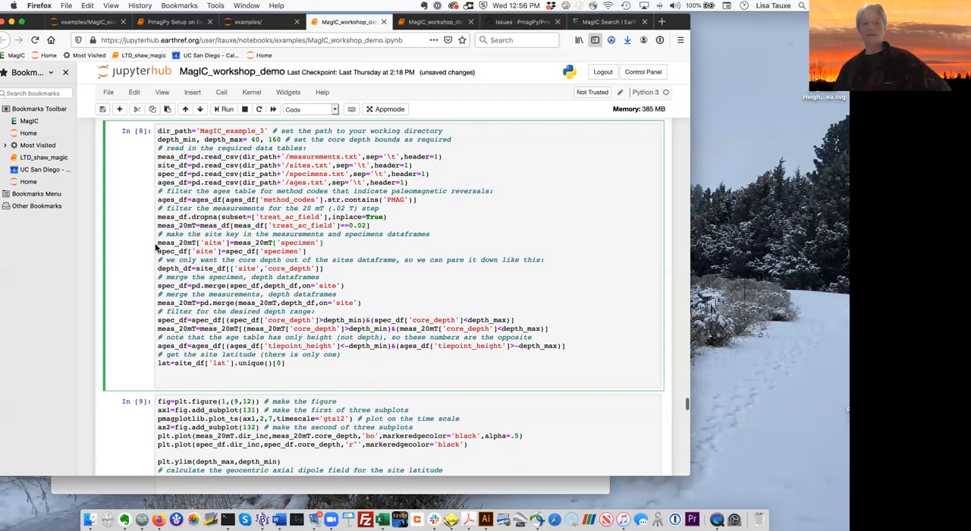
pyautogui.moveTo(212, 242)
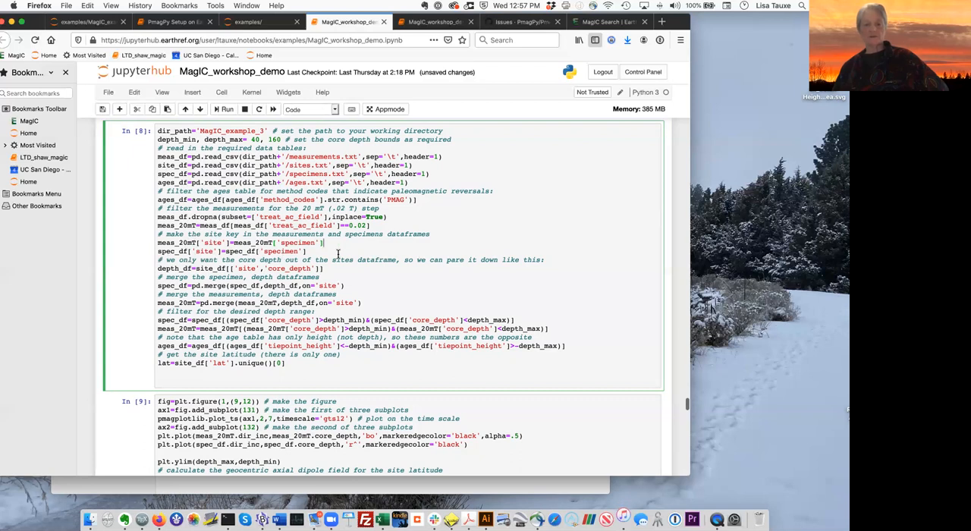
pyautogui.scroll(-3)
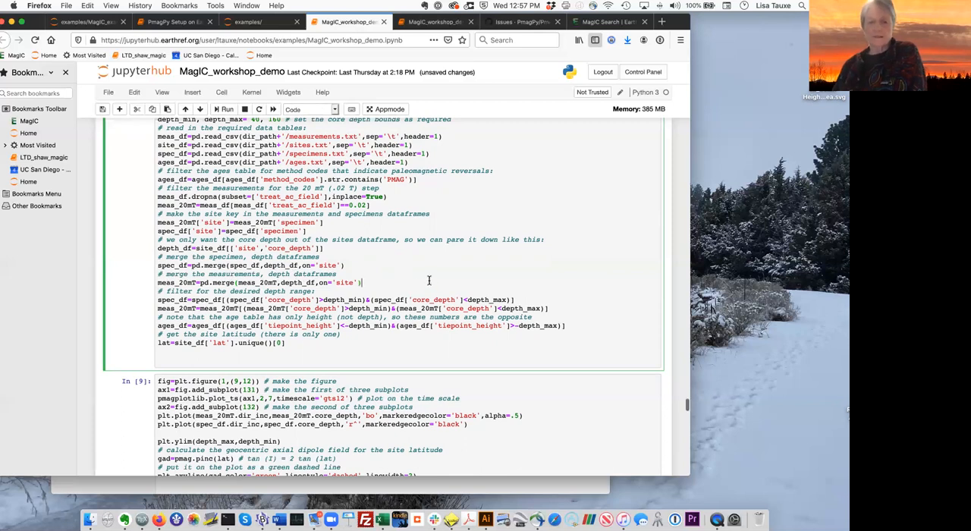
pyautogui.scroll(-3)
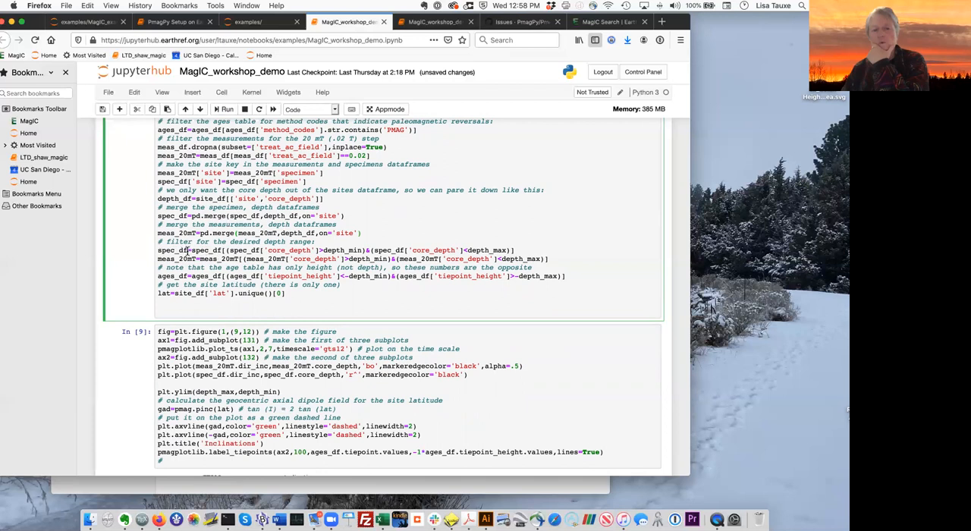
pyautogui.click(363, 233)
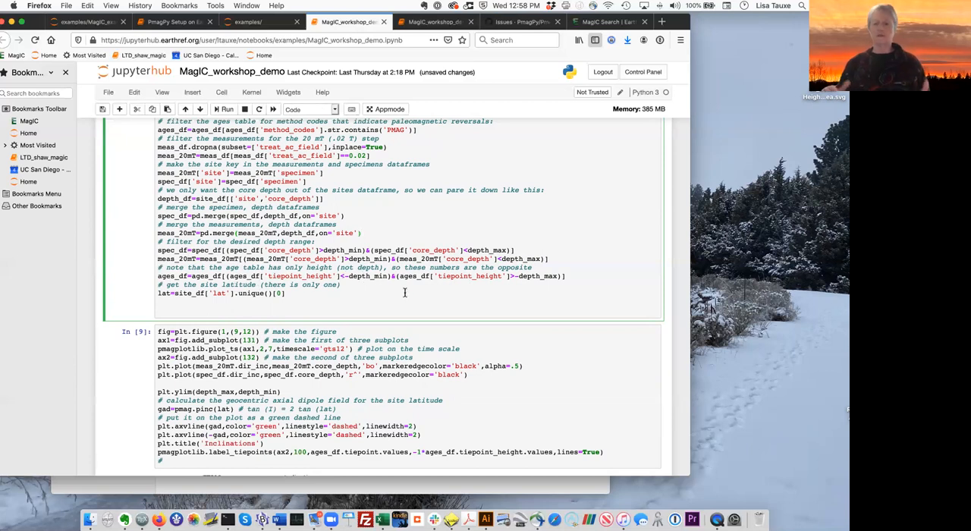
pyautogui.click(362, 233)
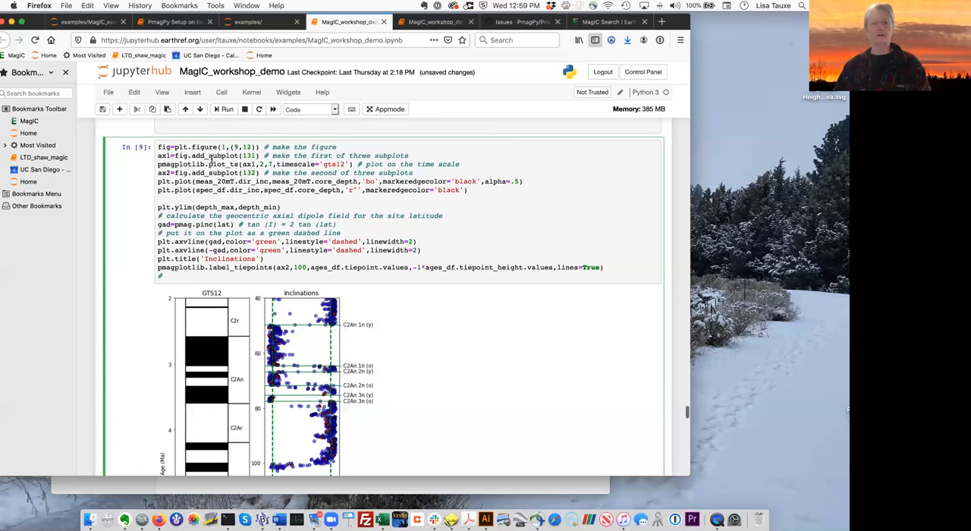
pyautogui.moveTo(455, 176)
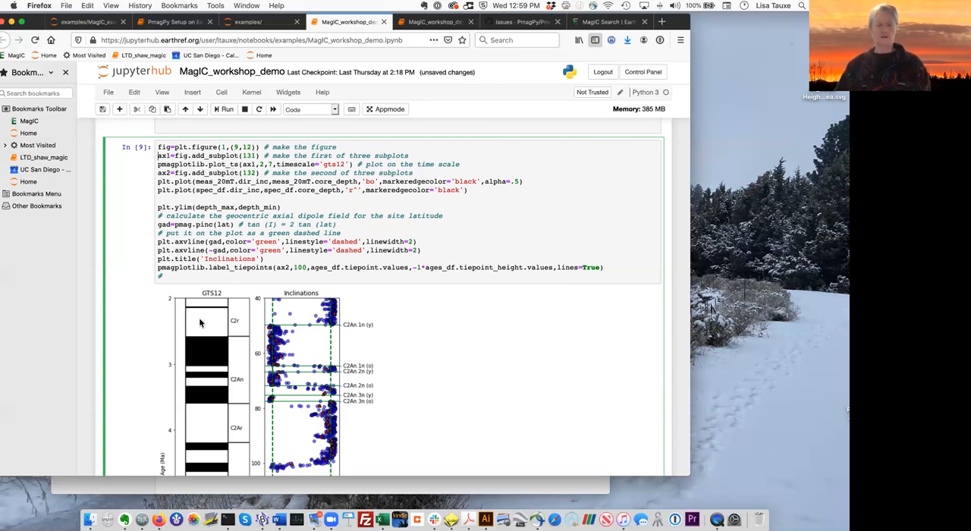
pyautogui.scroll(-3)
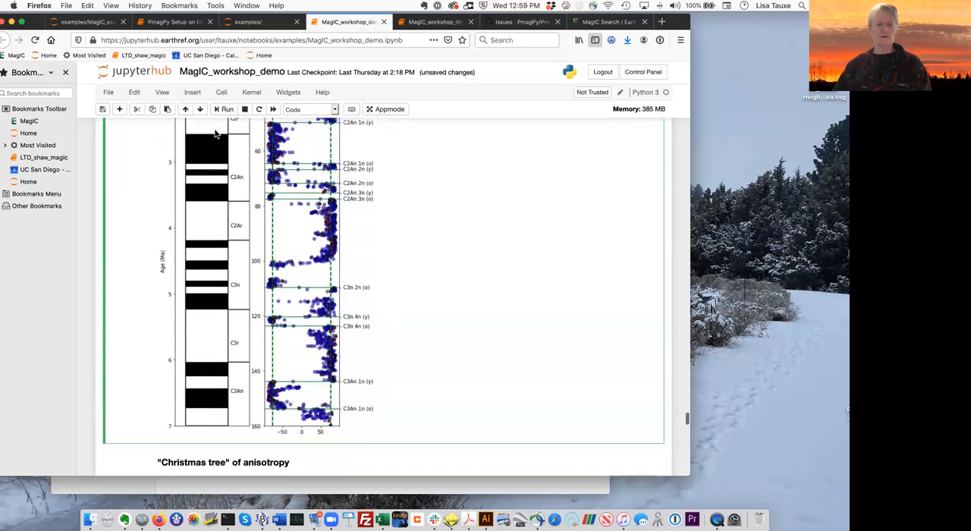
pyautogui.moveTo(428, 181)
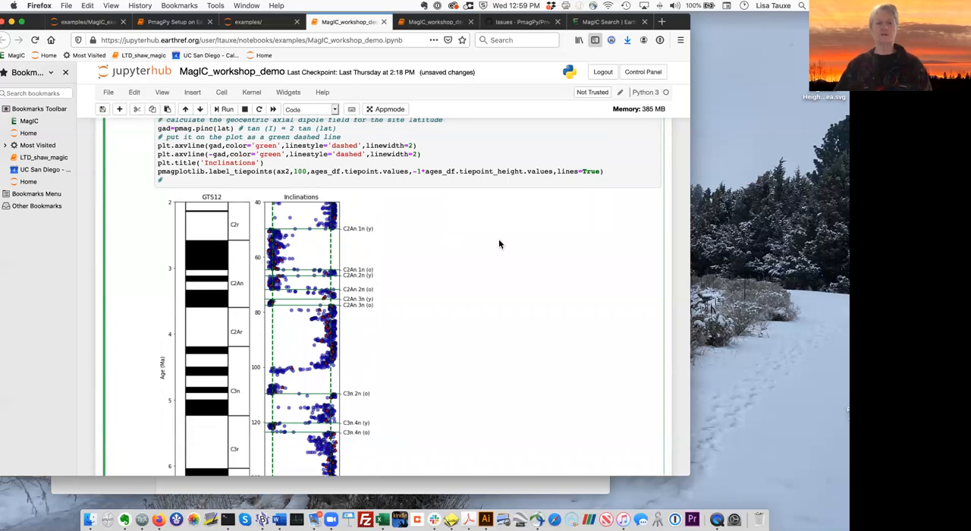
pyautogui.scroll(-3)
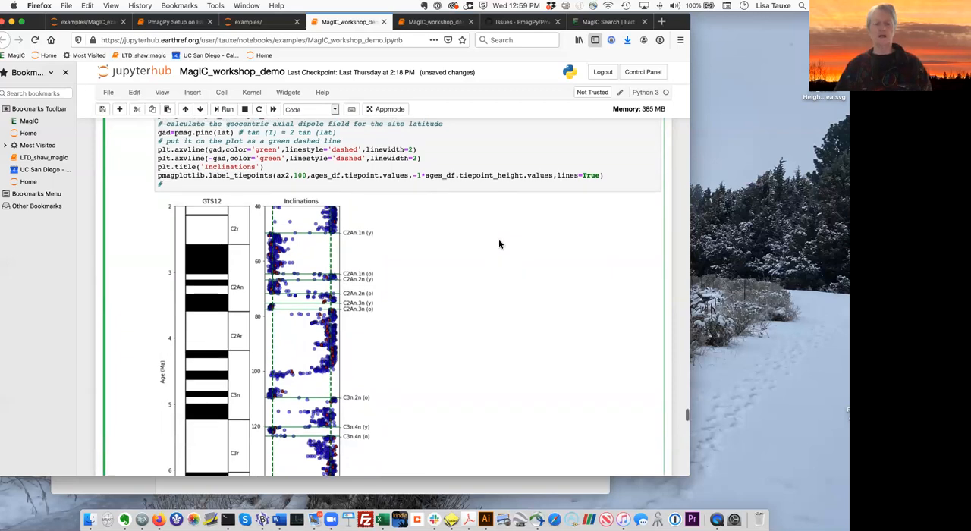
pyautogui.scroll(-3)
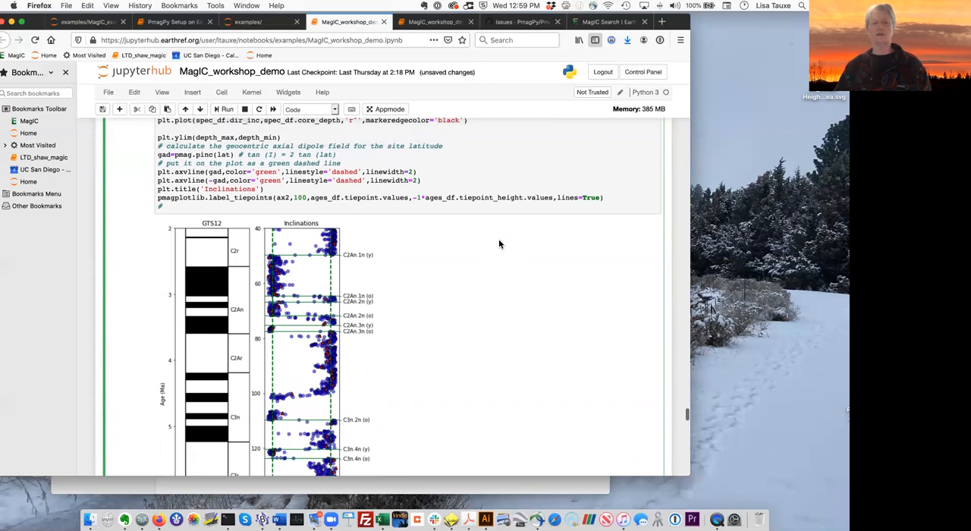
pyautogui.scroll(-3)
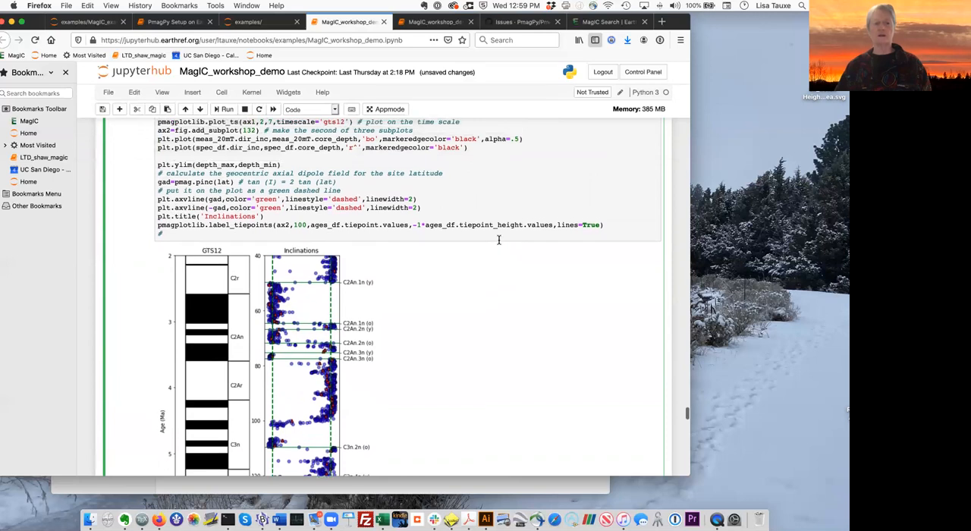
pyautogui.scroll(-3)
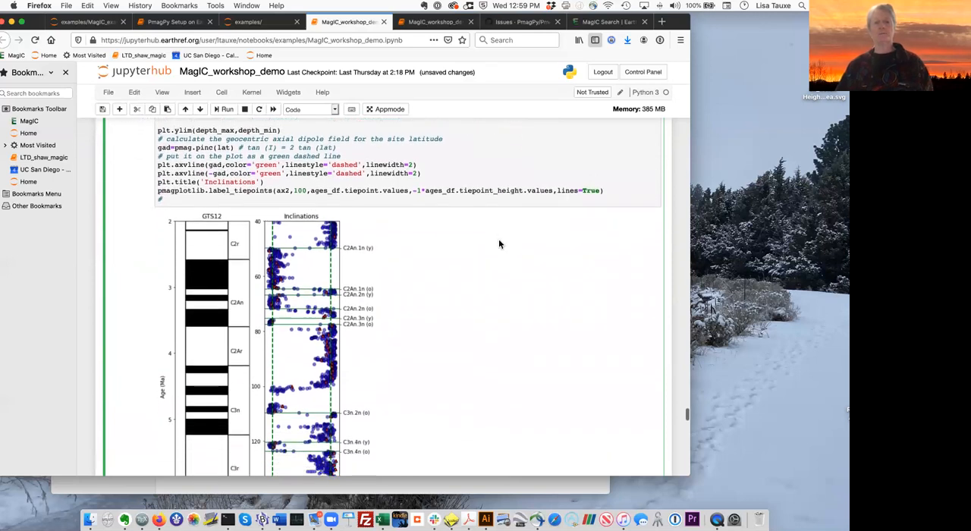
pyautogui.scroll(-3)
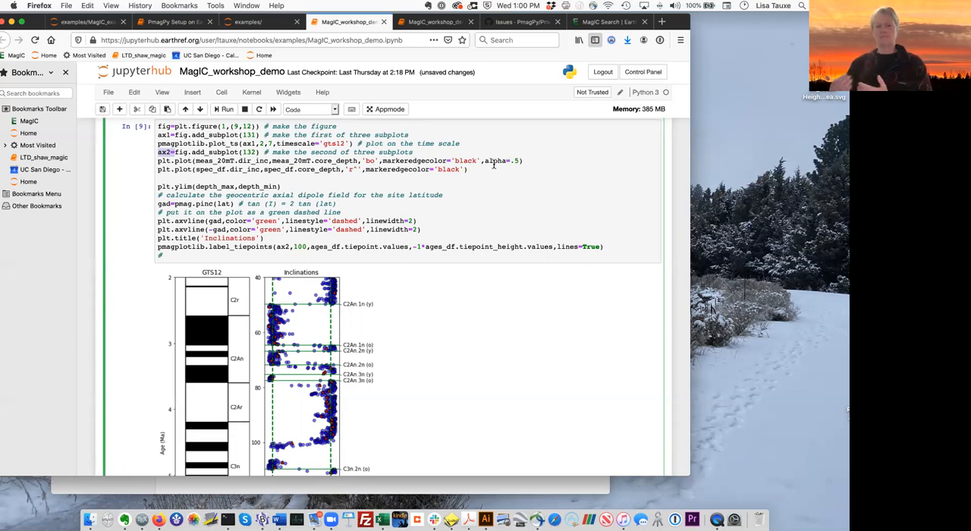
pyautogui.moveTo(489, 162)
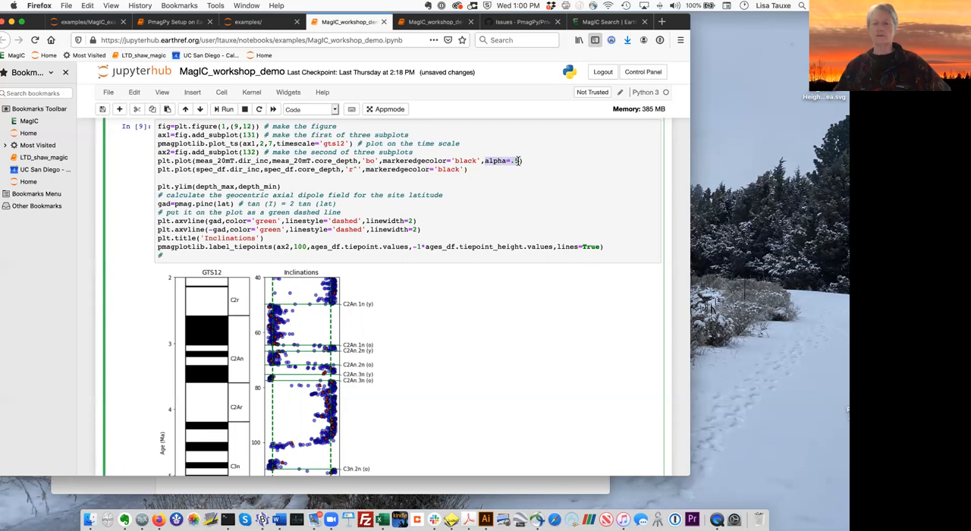
pyautogui.moveTo(497, 198)
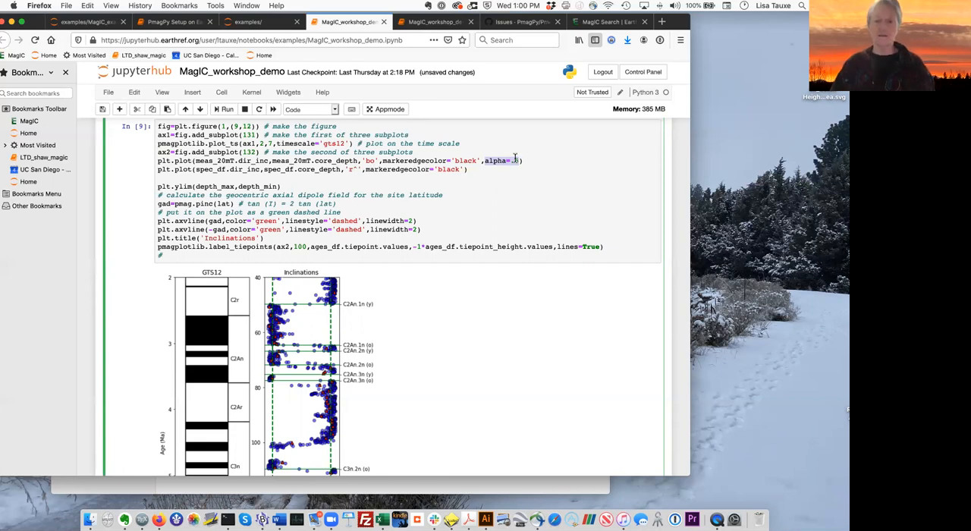
pyautogui.moveTo(553, 175)
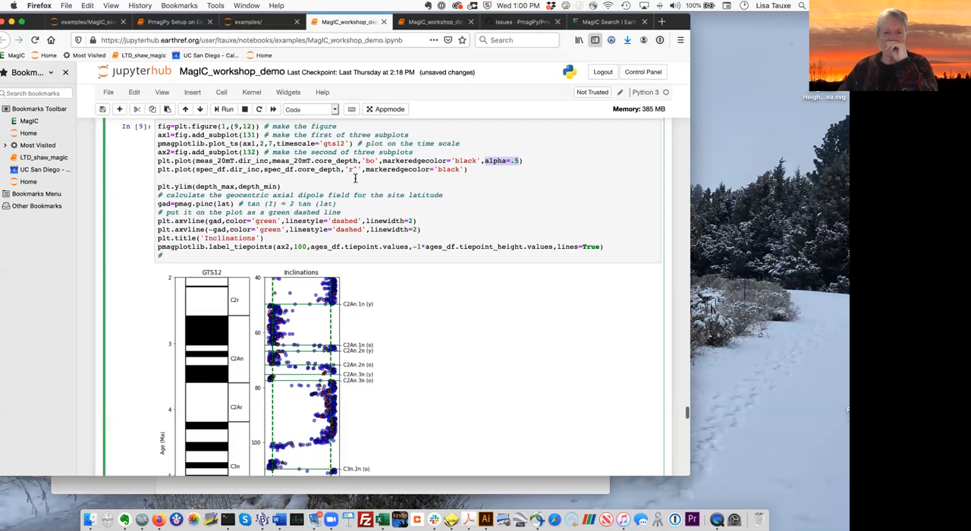
pyautogui.moveTo(448, 179)
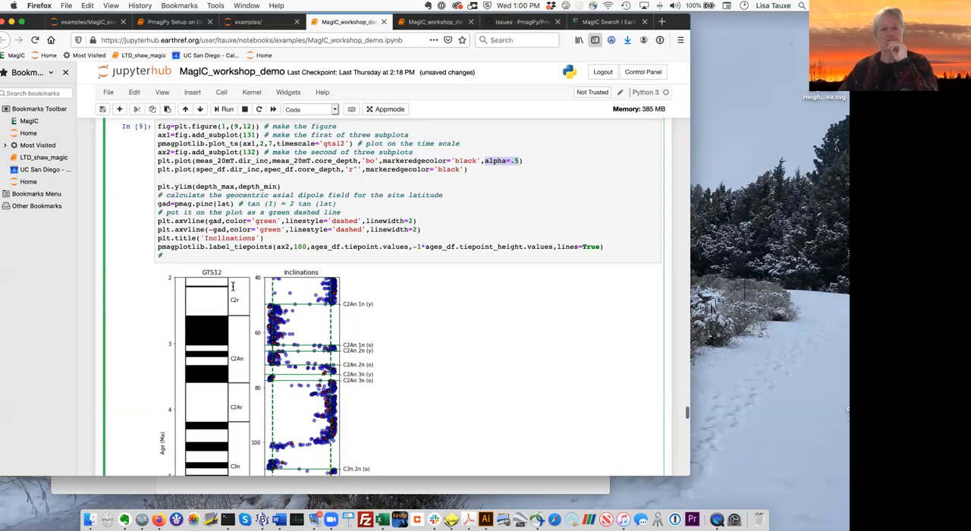
# Step: Scroll through the Magstrat inclination figure to 160 m, reaching the help(ipmag.ani_depthplot) cell
pyautogui.scroll(-3)
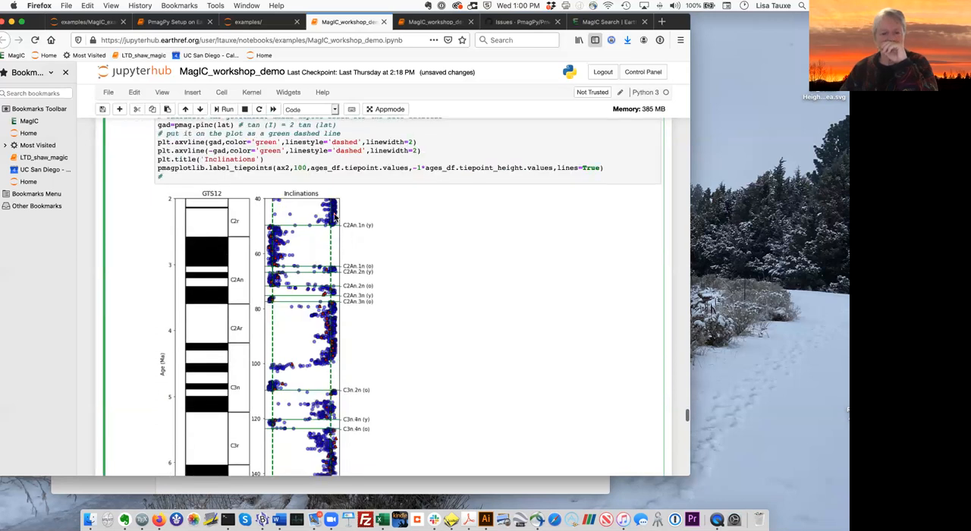
pyautogui.moveTo(303, 368)
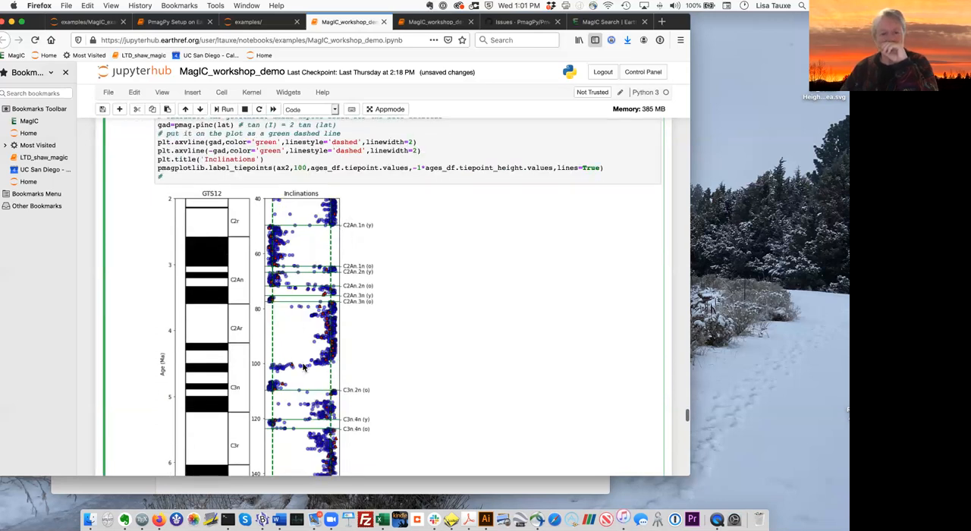
pyautogui.scroll(-3)
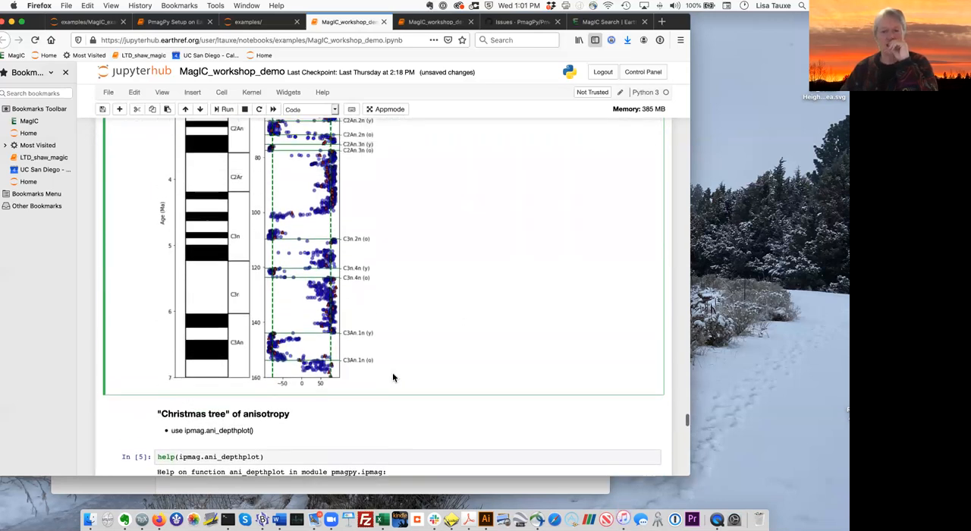
pyautogui.scroll(-3)
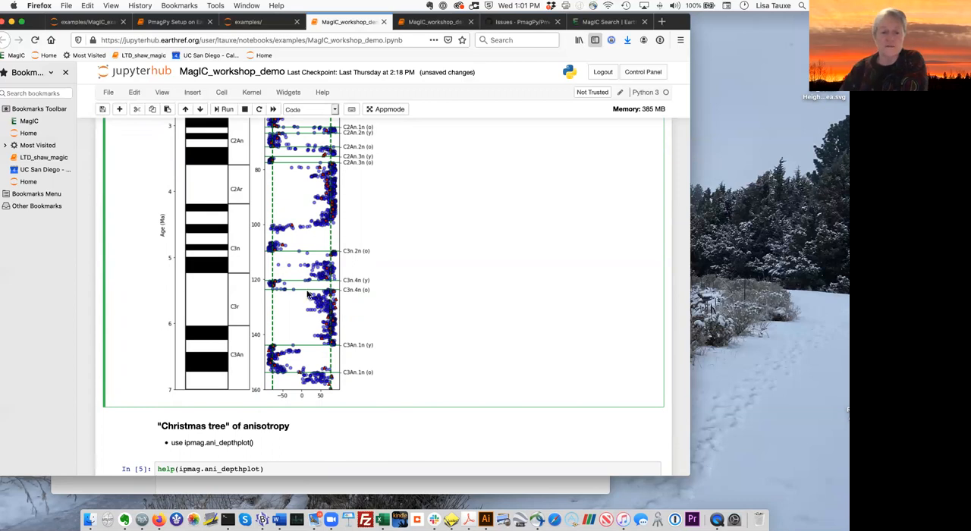
pyautogui.moveTo(370, 319)
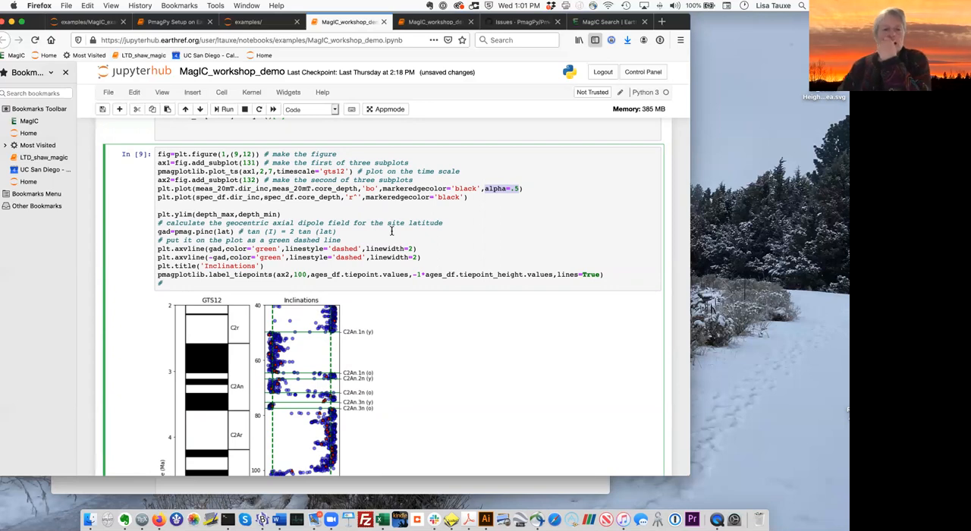
pyautogui.scroll(-3)
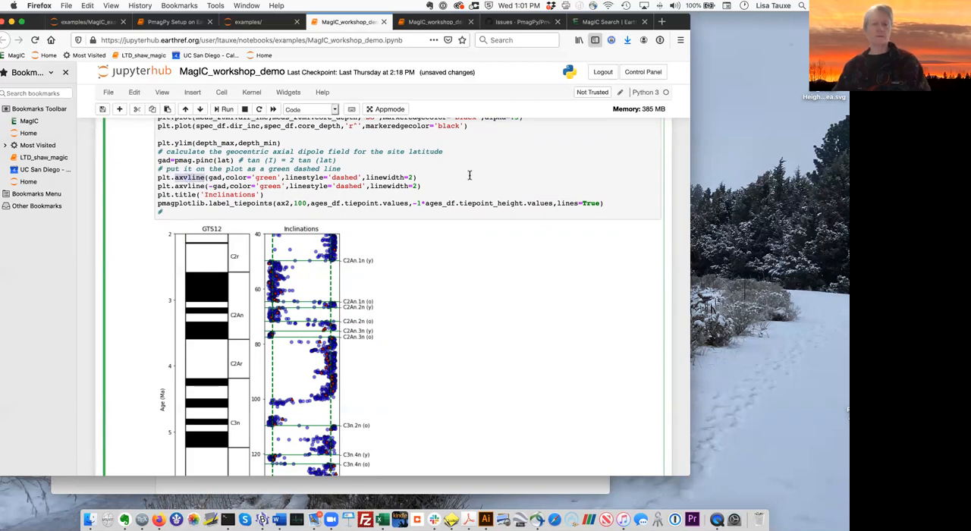
pyautogui.scroll(-3)
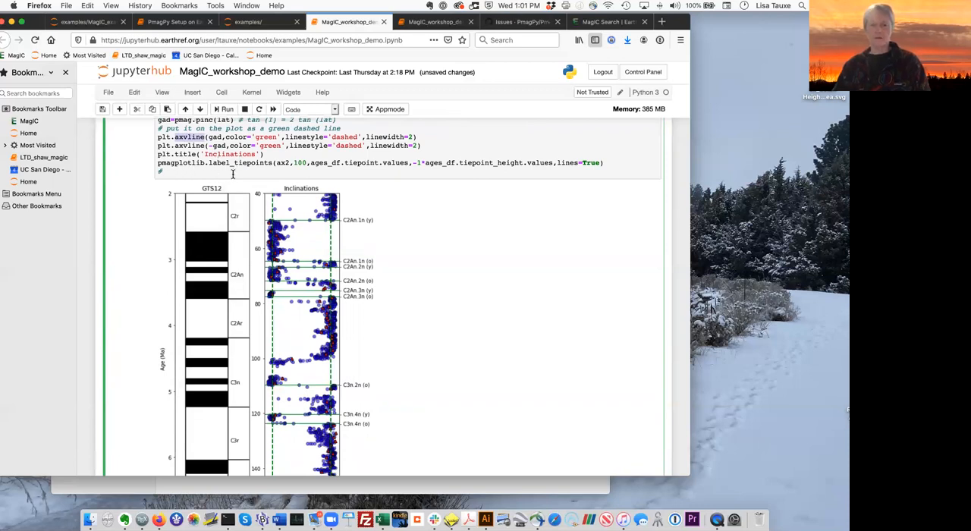
pyautogui.scroll(-3)
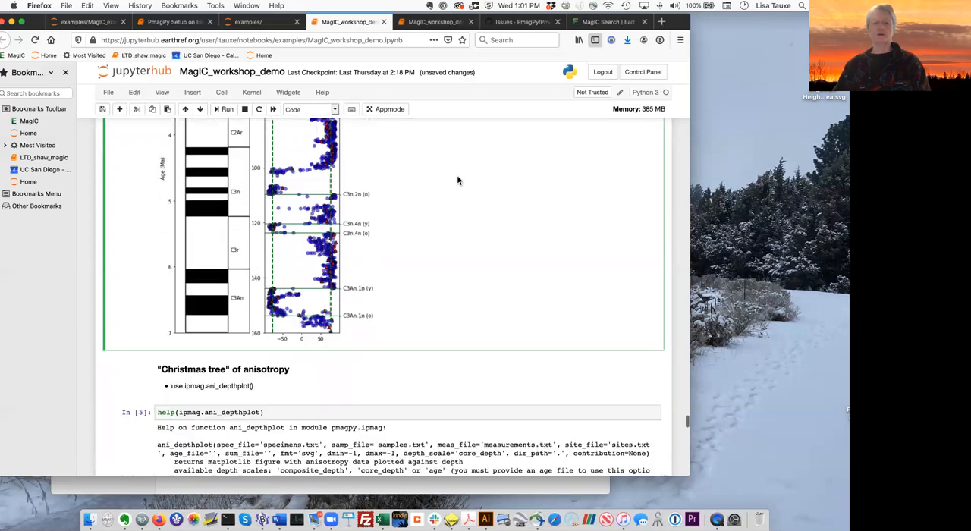
# Step: Review the U1361A ani_depthplot output (40–160 m) and the eigenvalue and NGR depth plots
pyautogui.scroll(-3)
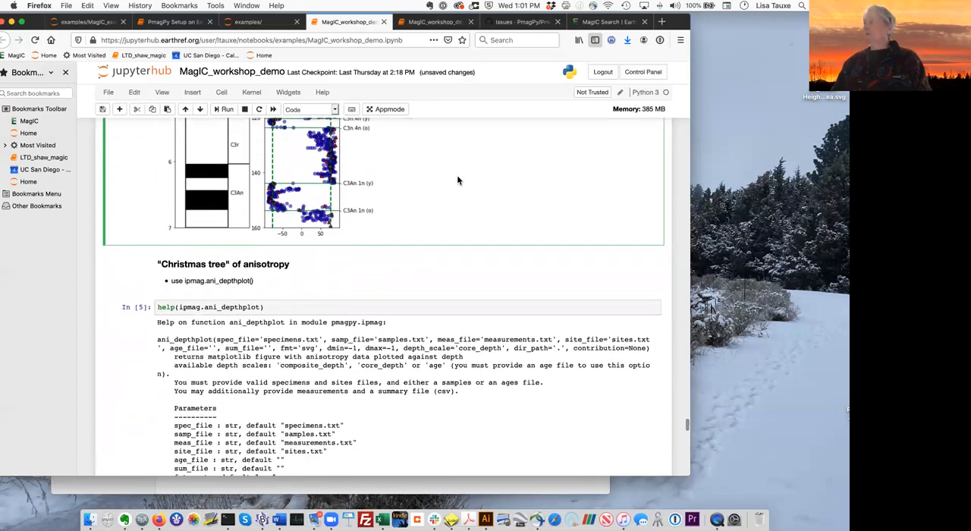
pyautogui.scroll(-3)
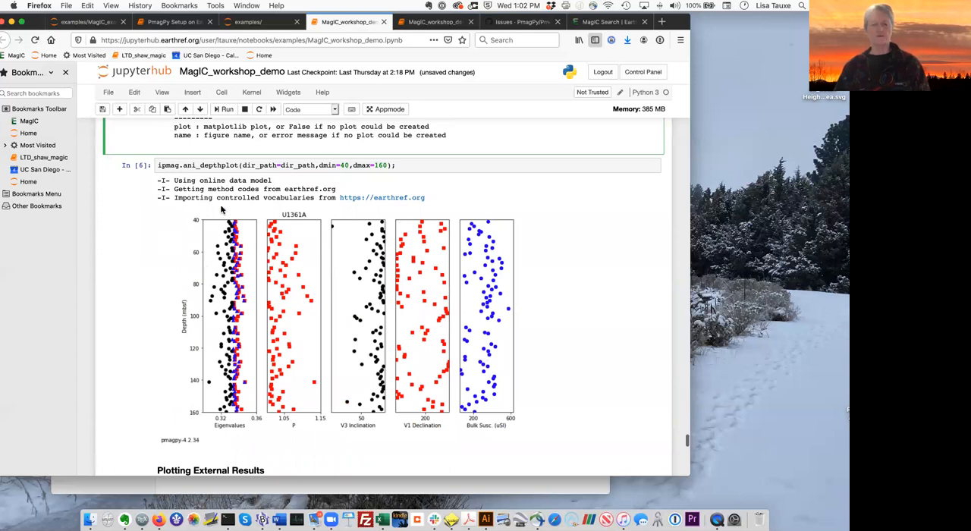
pyautogui.moveTo(430, 333)
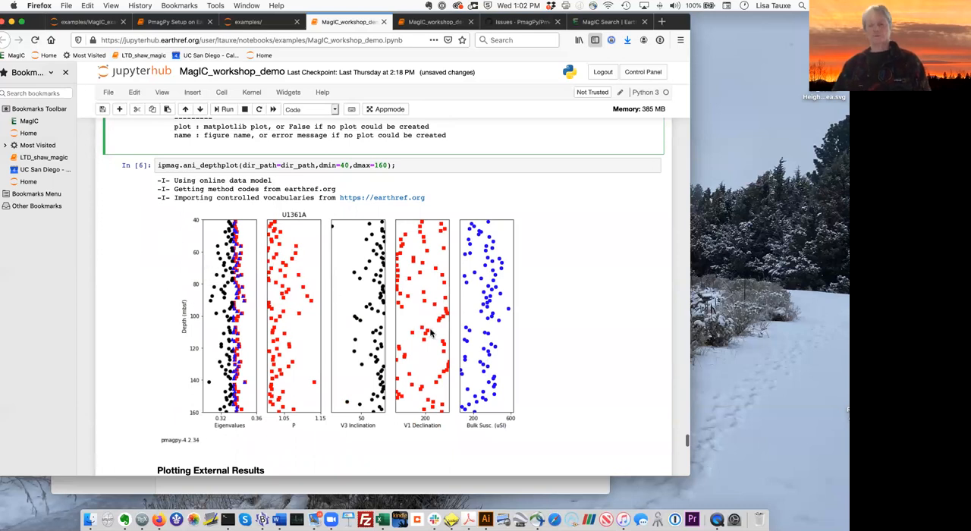
pyautogui.moveTo(391, 346)
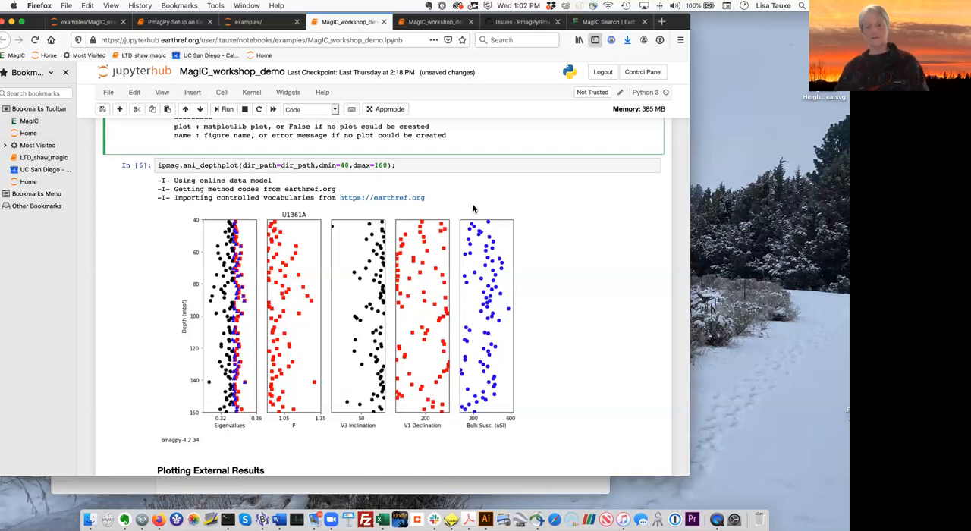
pyautogui.moveTo(572, 325)
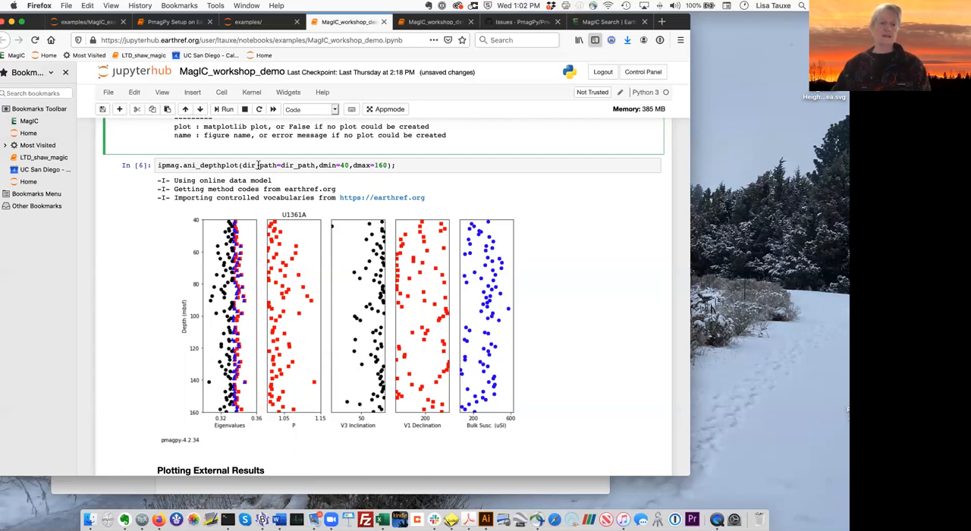
pyautogui.scroll(-3)
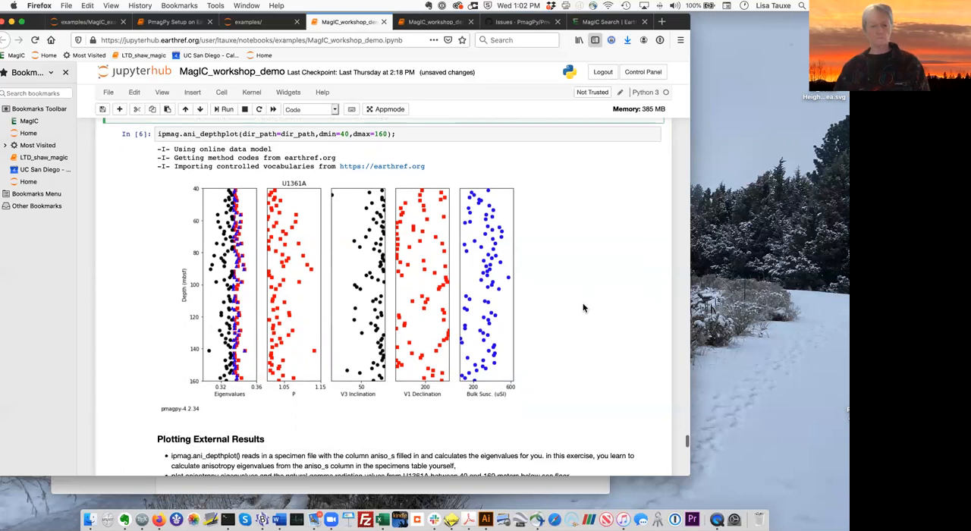
pyautogui.scroll(-3)
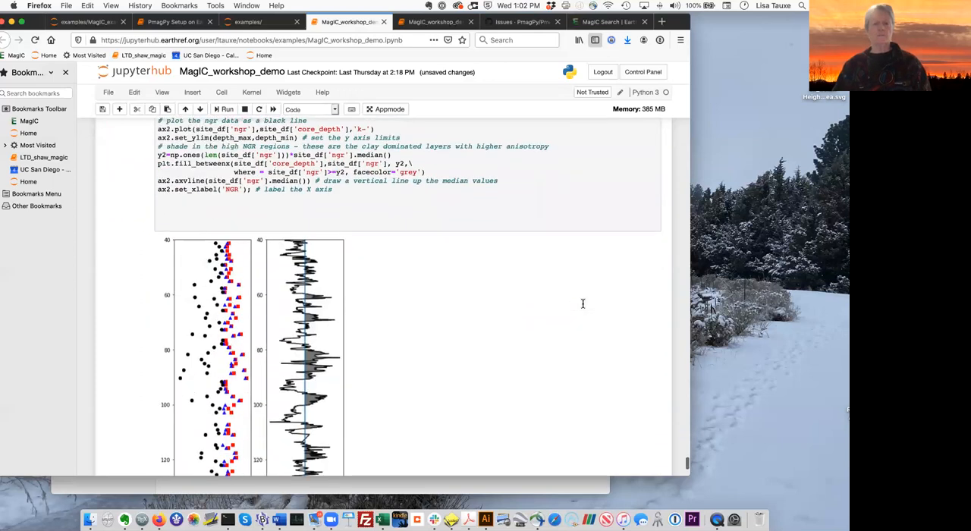
pyautogui.scroll(-3)
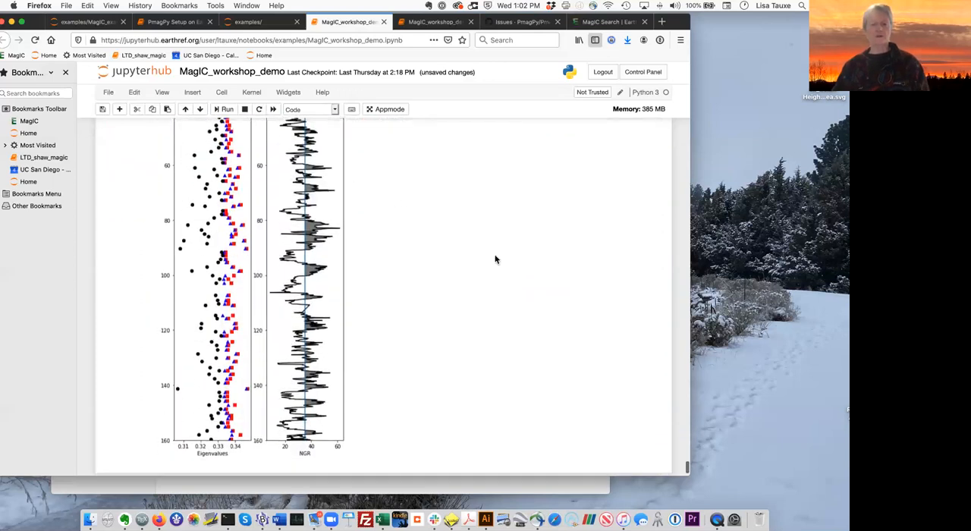
pyautogui.scroll(-3)
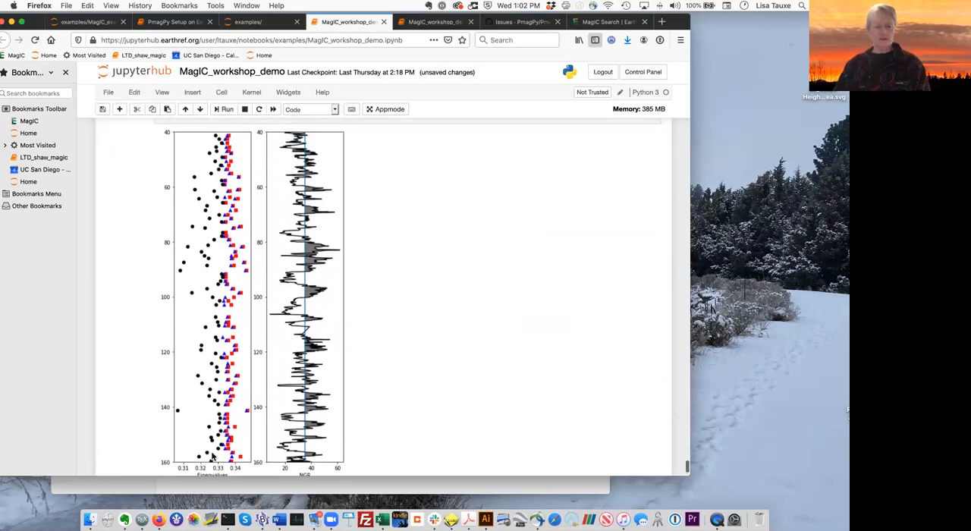
pyautogui.moveTo(252, 457)
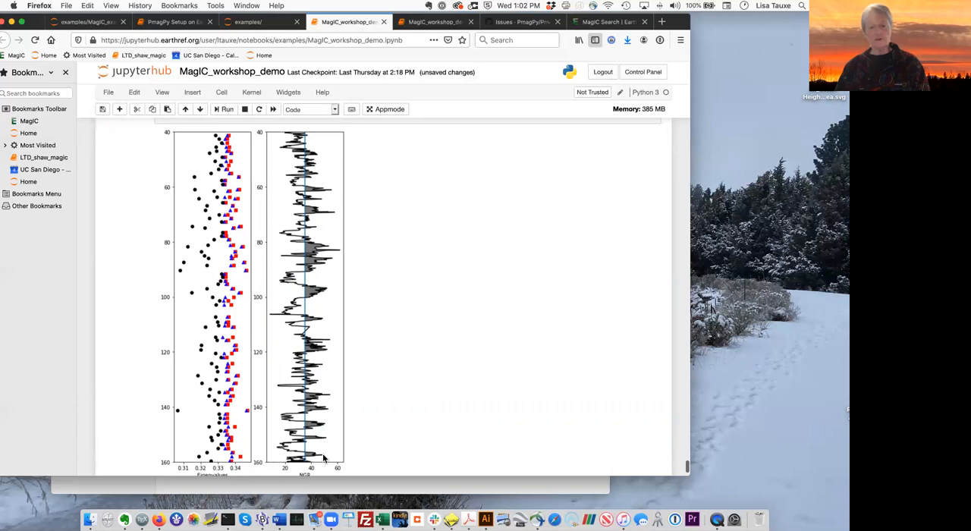
pyautogui.moveTo(330, 459)
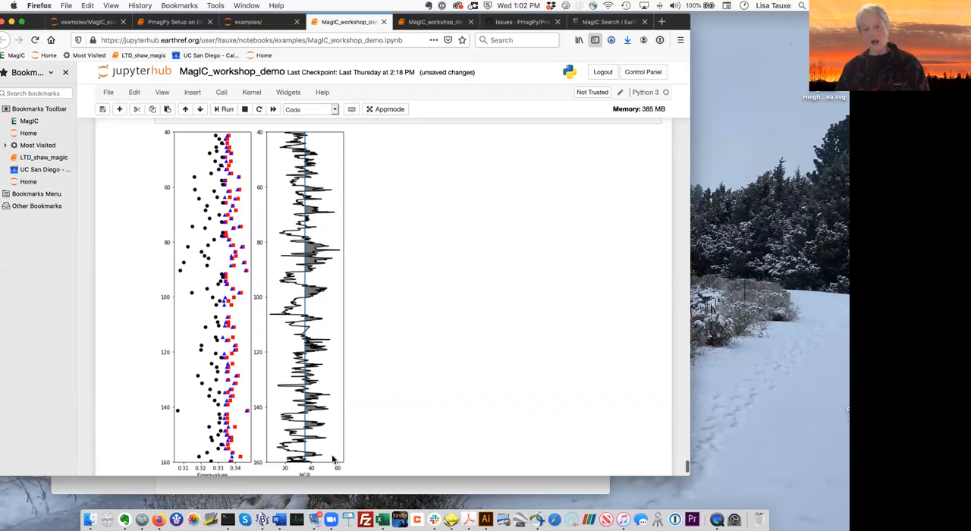
pyautogui.moveTo(402, 406)
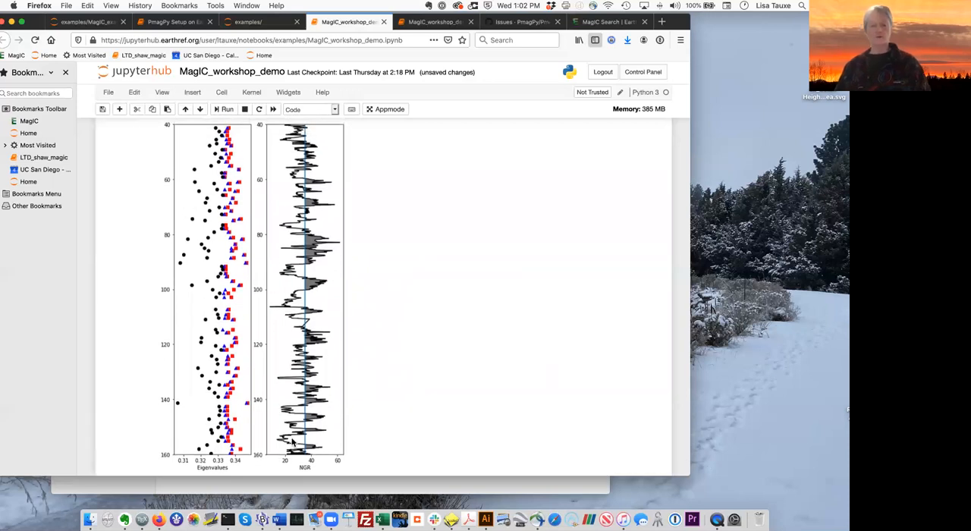
pyautogui.moveTo(395, 176)
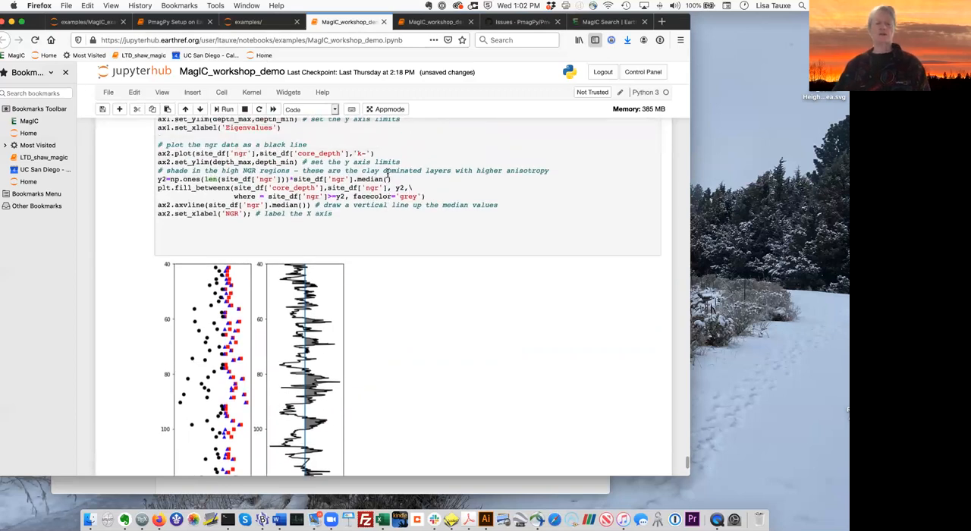
pyautogui.scroll(-3)
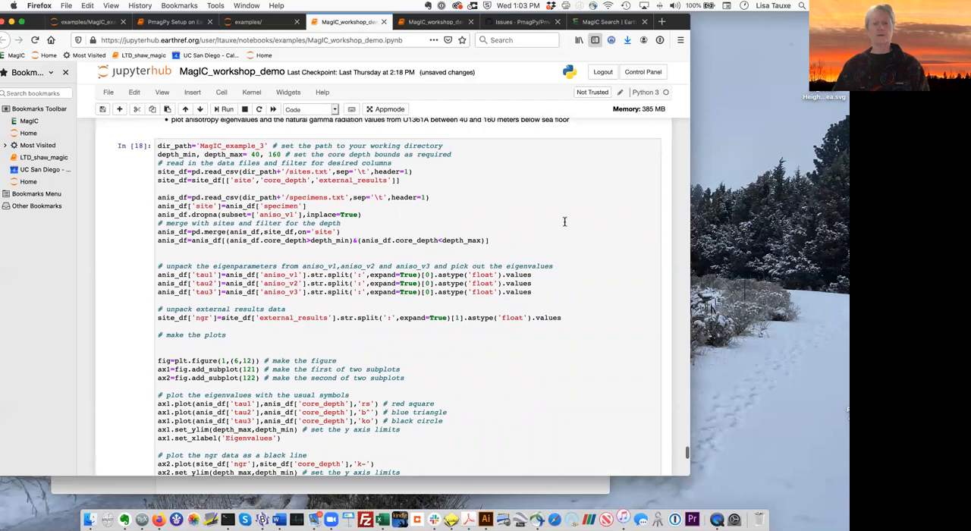
pyautogui.moveTo(610, 225)
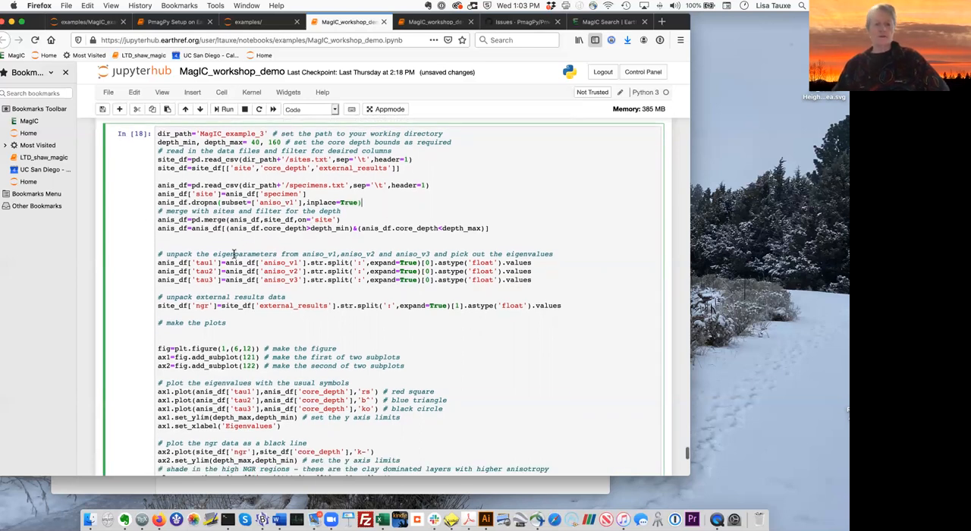
pyautogui.scroll(-3)
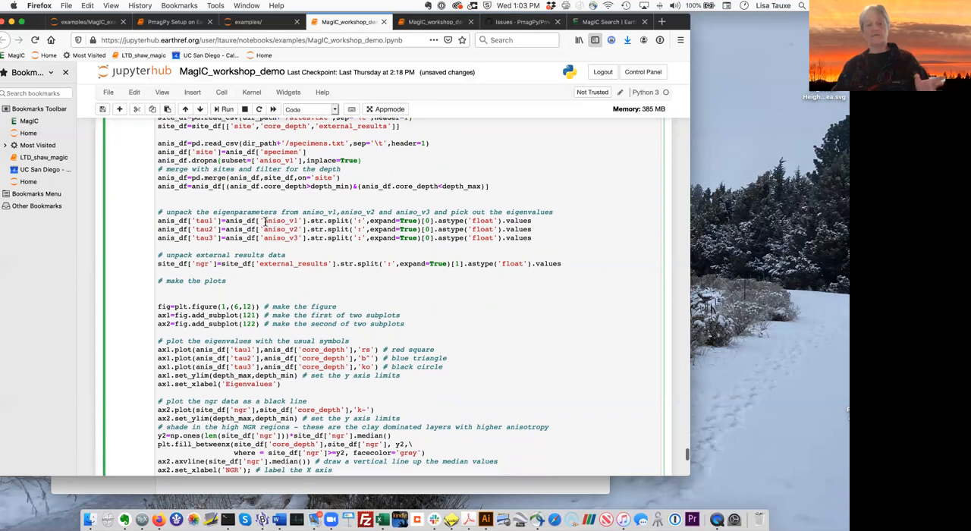
pyautogui.doubleClick(281, 220)
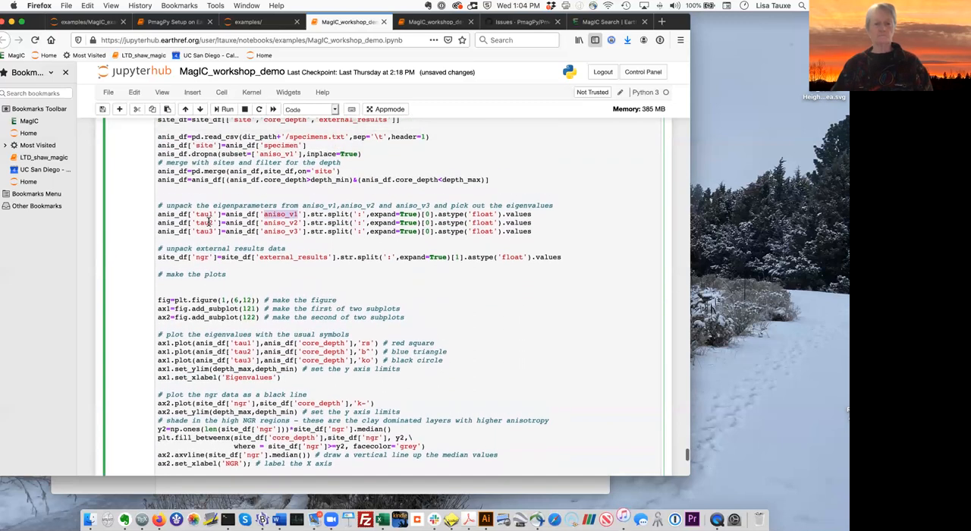
pyautogui.scroll(-3)
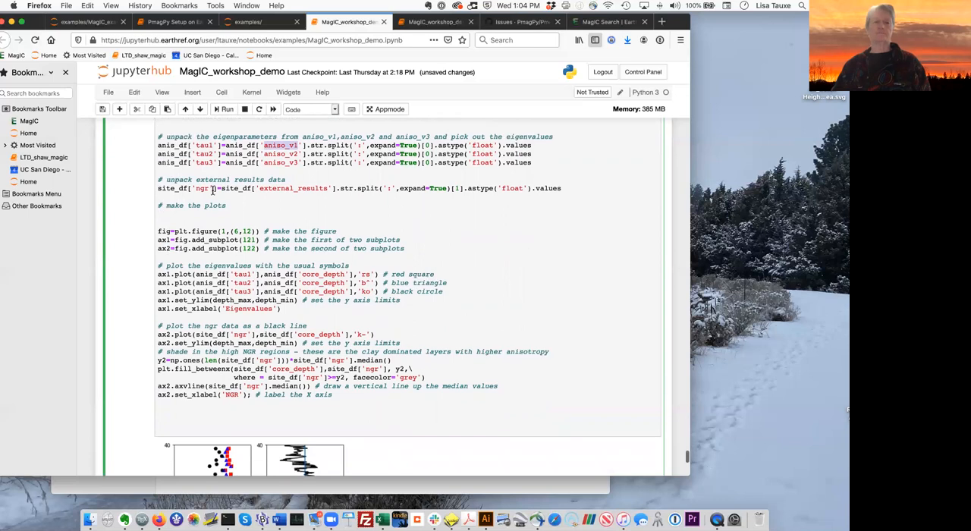
pyautogui.scroll(-3)
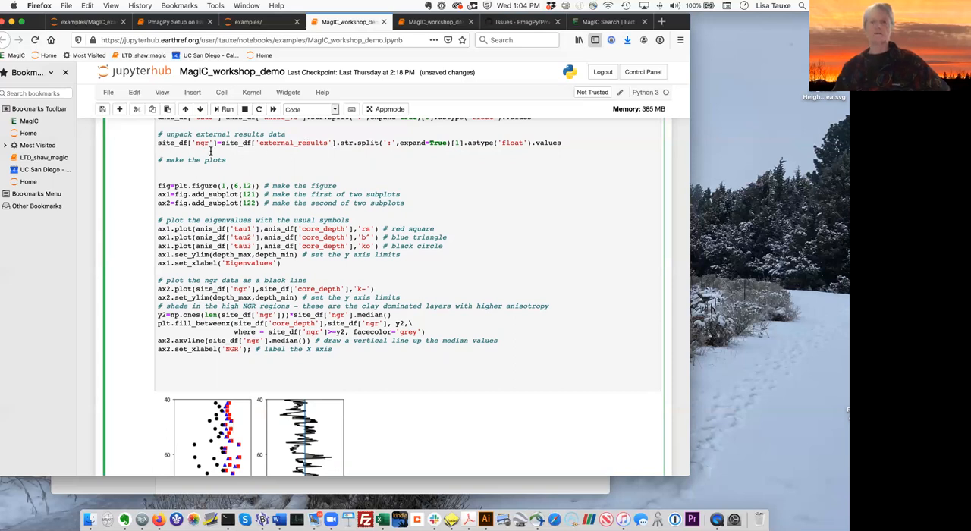
pyautogui.moveTo(306, 152)
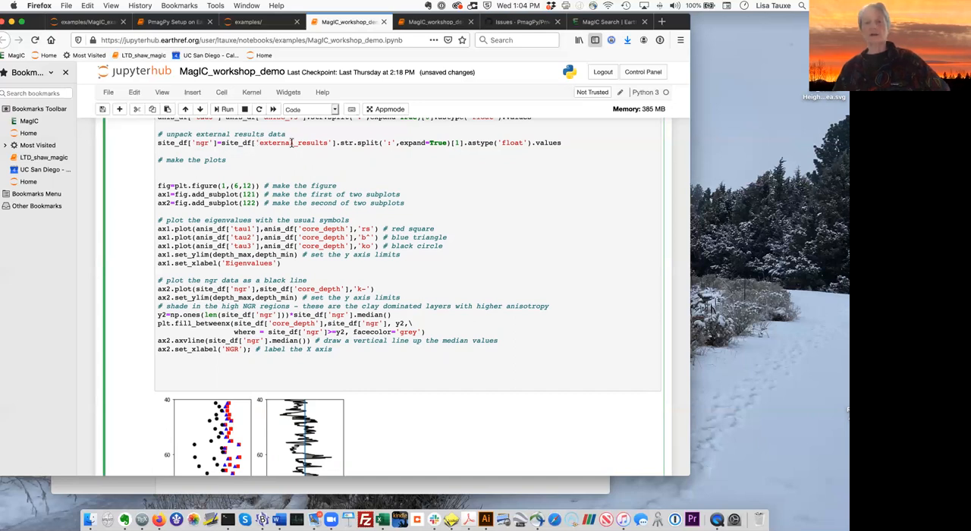
pyautogui.moveTo(580, 144)
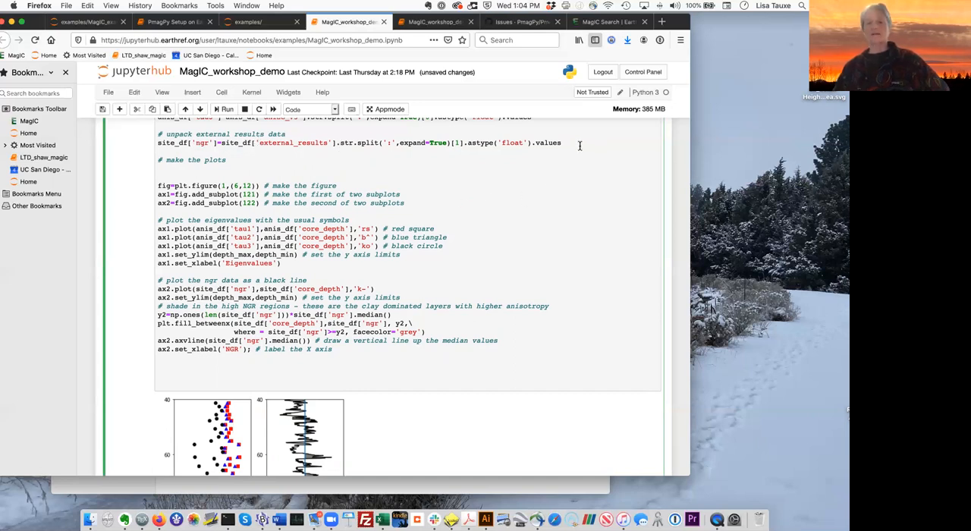
pyautogui.moveTo(462, 146)
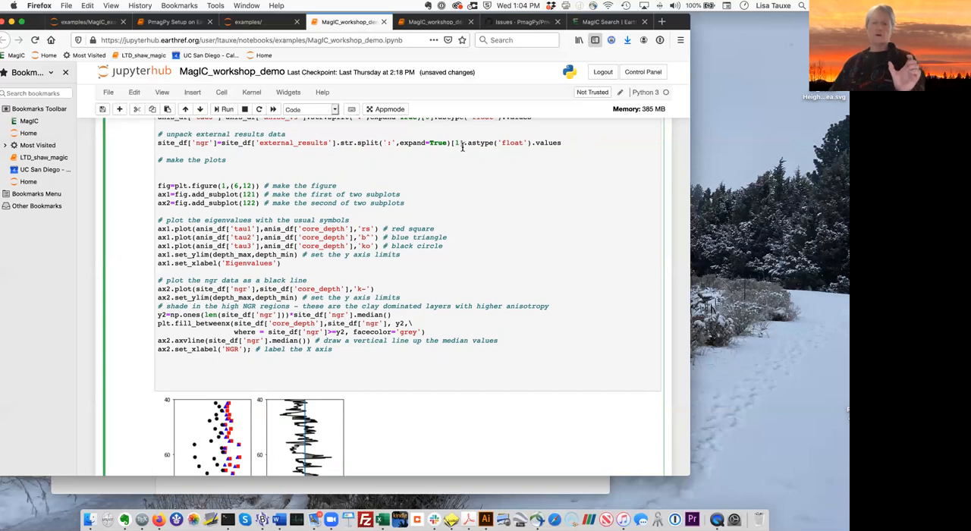
pyautogui.moveTo(193, 149)
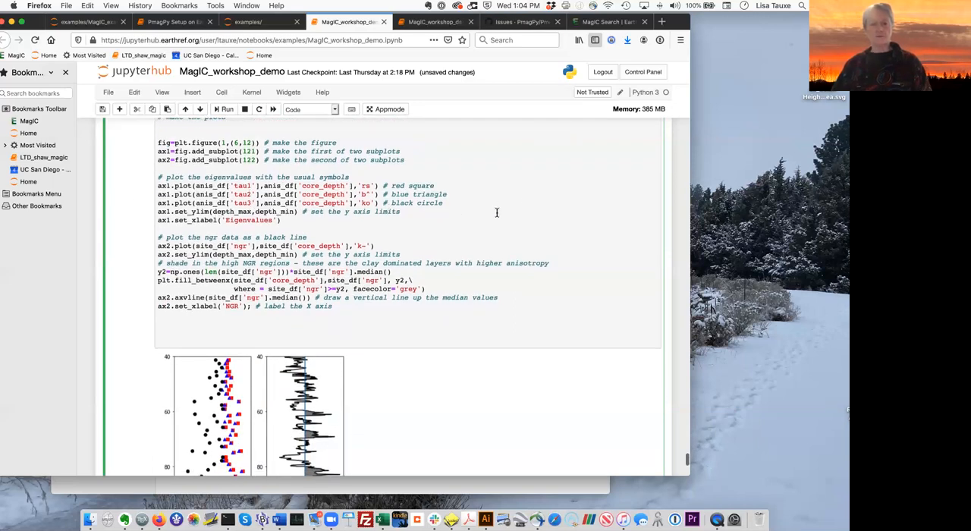
pyautogui.scroll(-3)
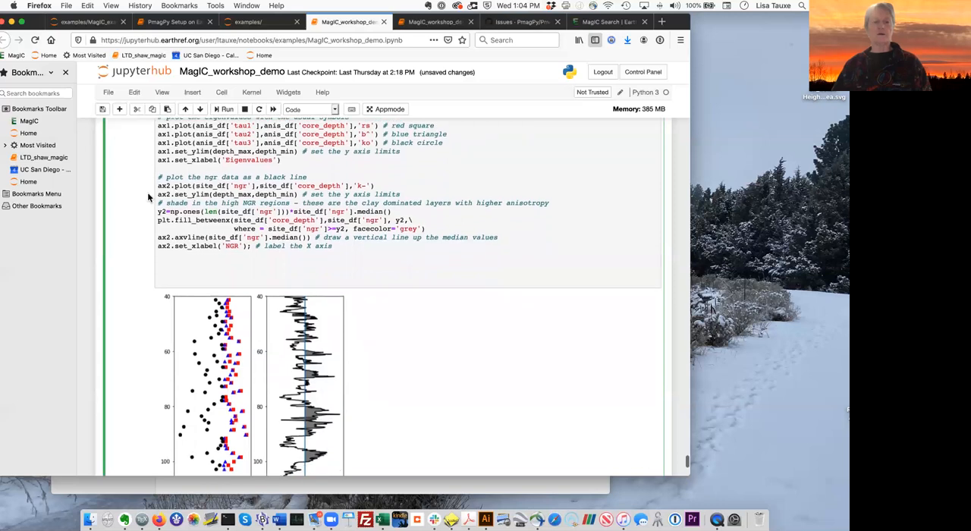
pyautogui.moveTo(465, 191)
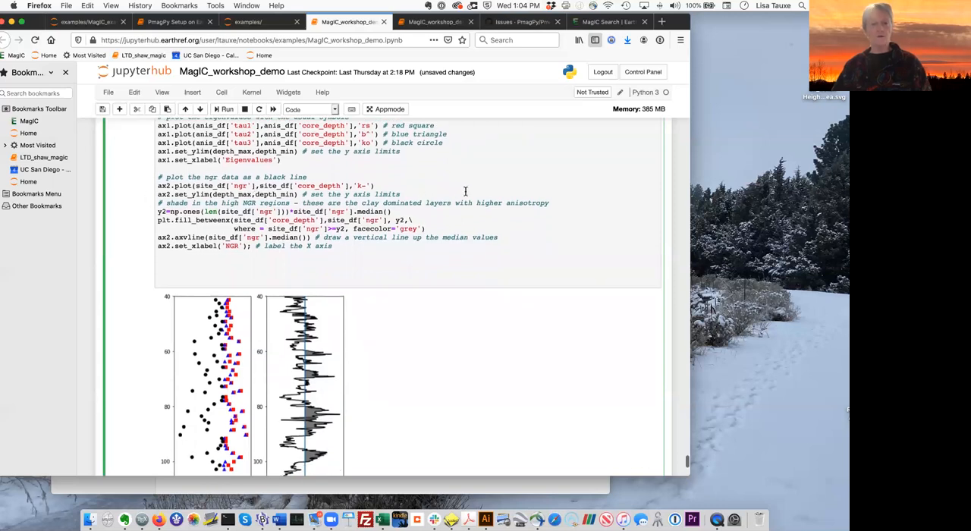
pyautogui.scroll(-3)
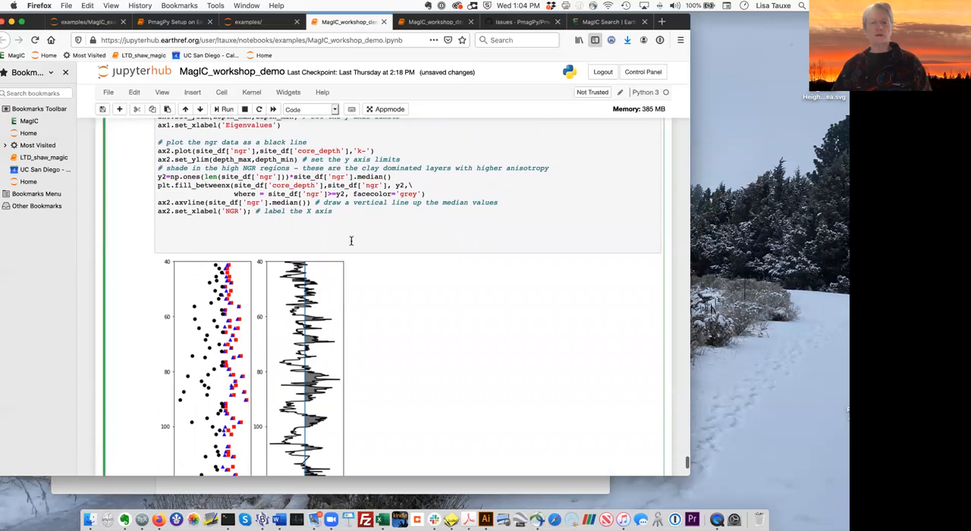
pyautogui.moveTo(313, 343)
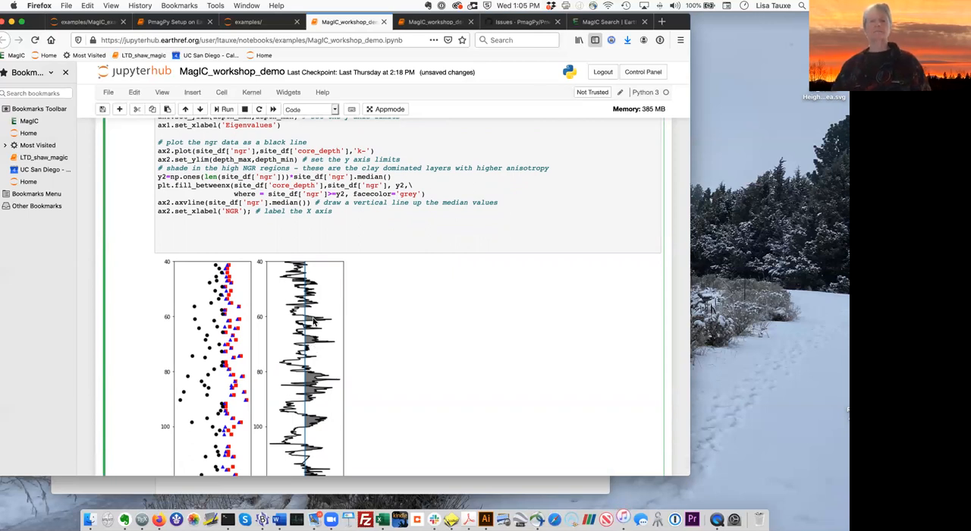
pyautogui.moveTo(430, 397)
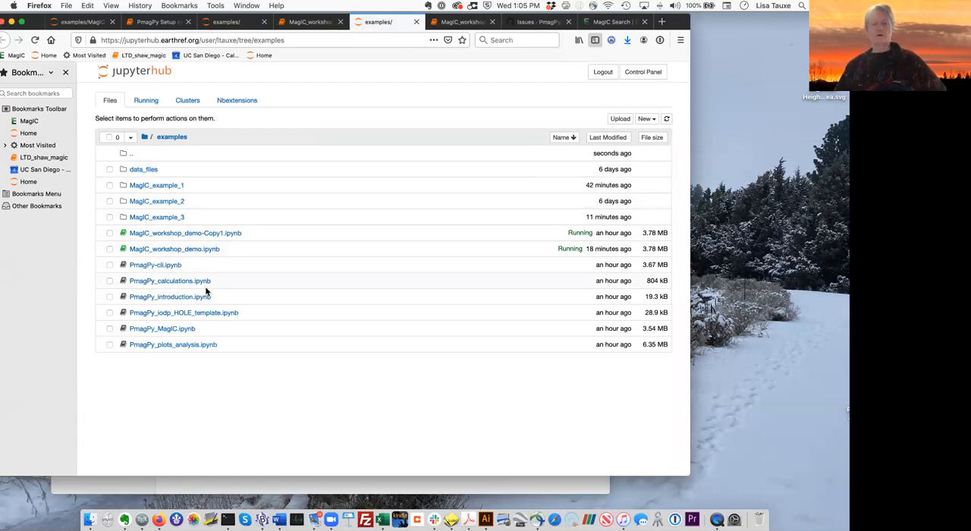
pyautogui.moveTo(140, 302)
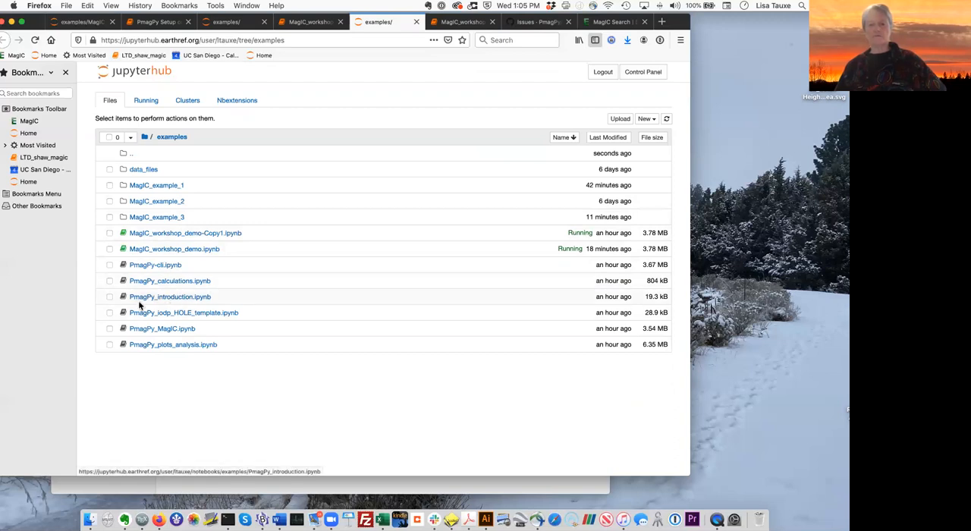
pyautogui.moveTo(180, 304)
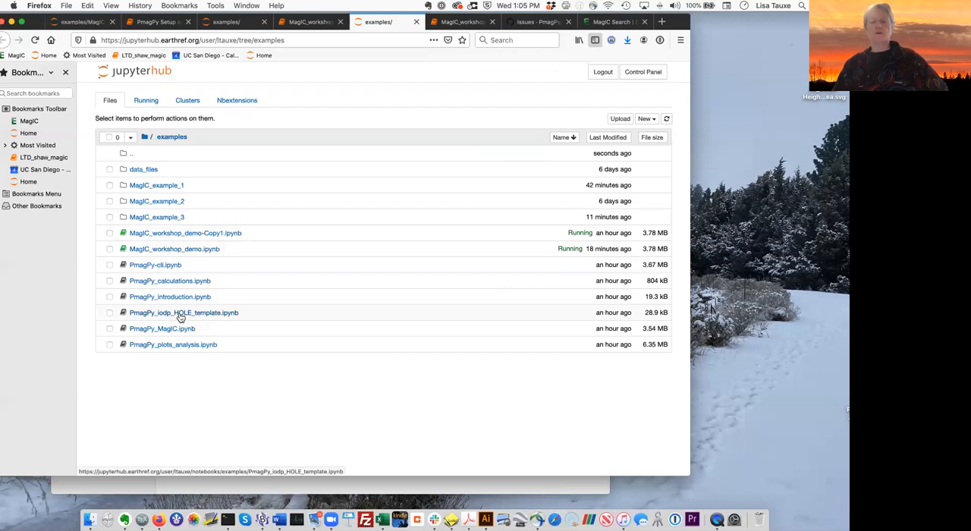
pyautogui.moveTo(219, 318)
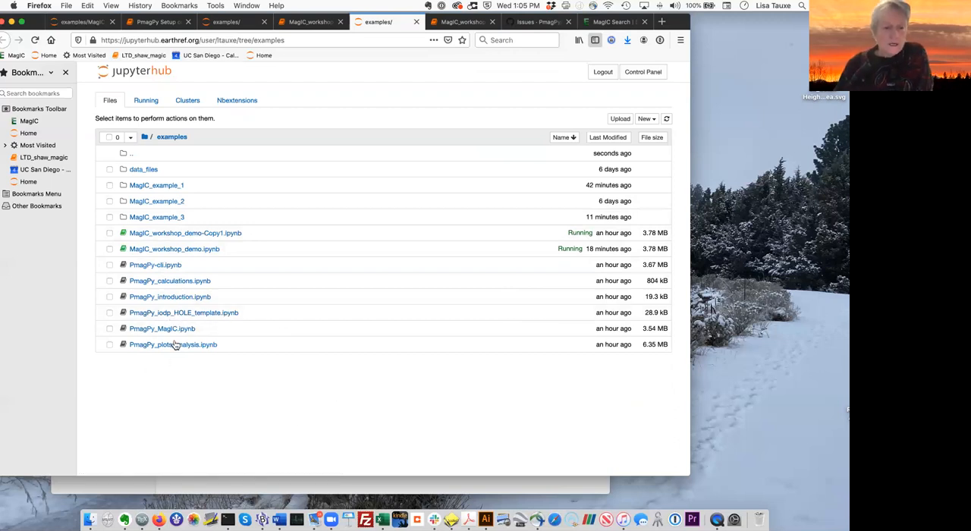
pyautogui.moveTo(161, 328)
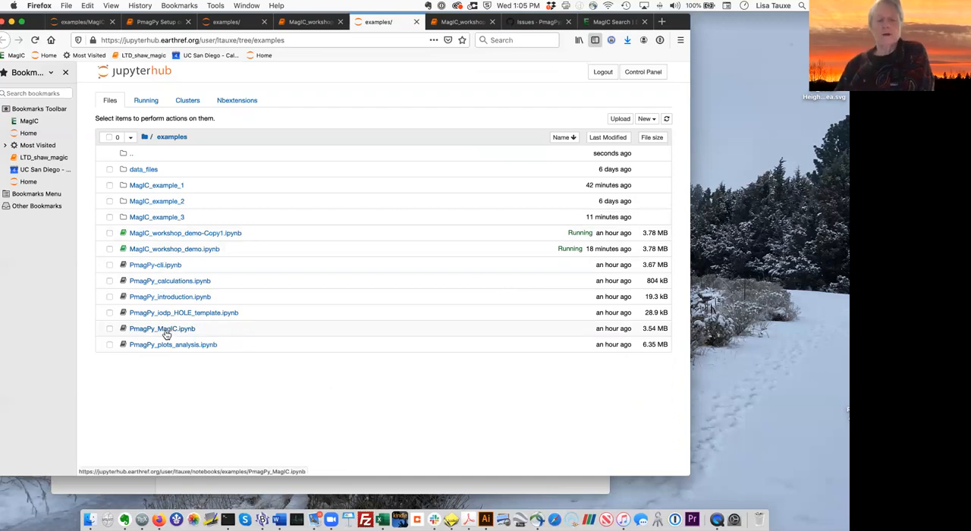
pyautogui.moveTo(186, 350)
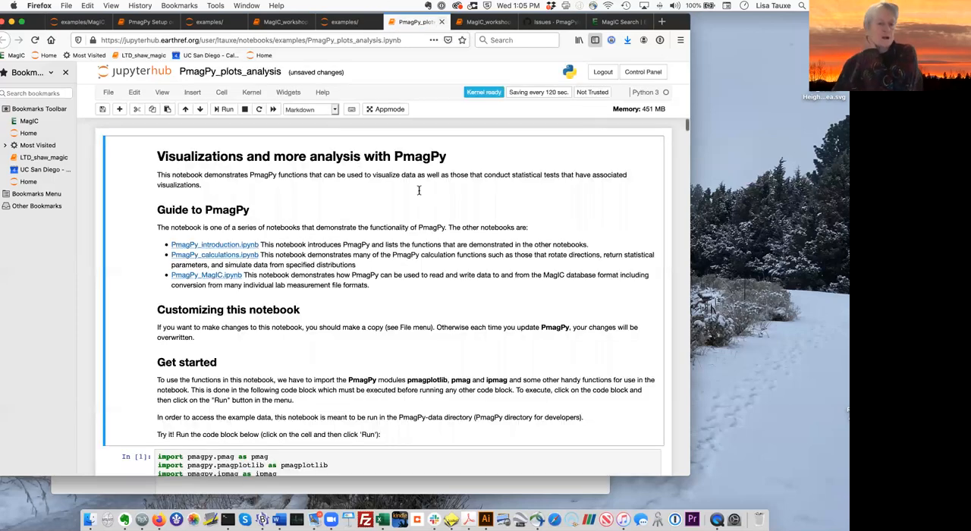
# Step: Scroll through the PmagPy_plots_analysis figures, including the dmag_magic demagnetization curves
pyautogui.scroll(-3)
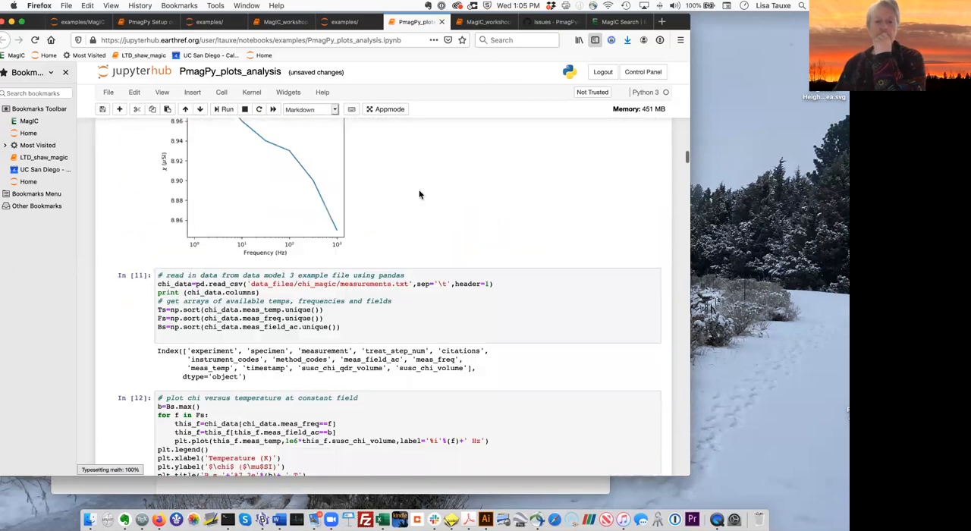
pyautogui.scroll(-3)
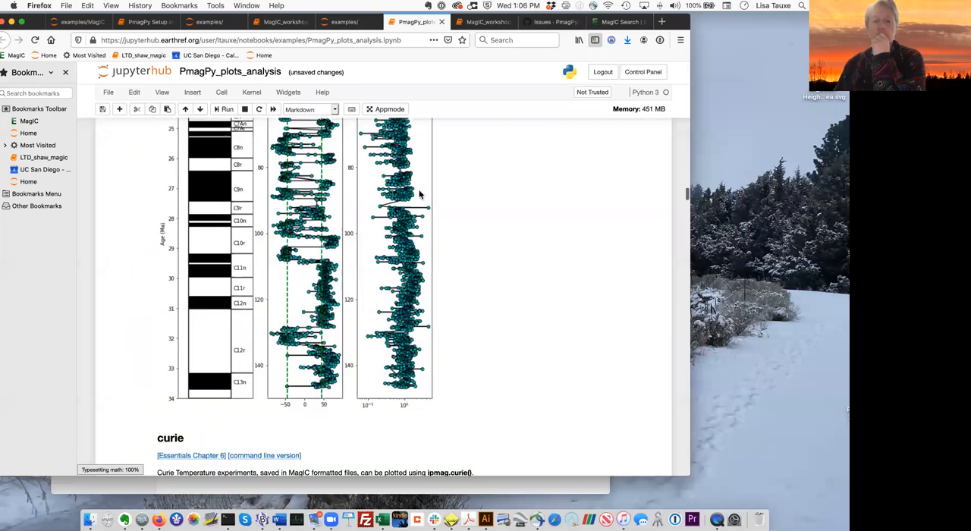
pyautogui.scroll(-3)
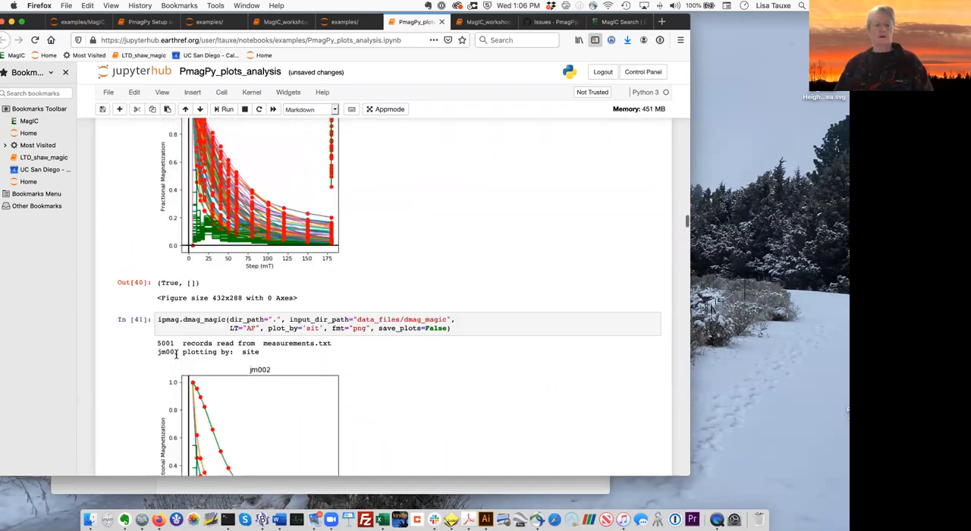
pyautogui.scroll(-3)
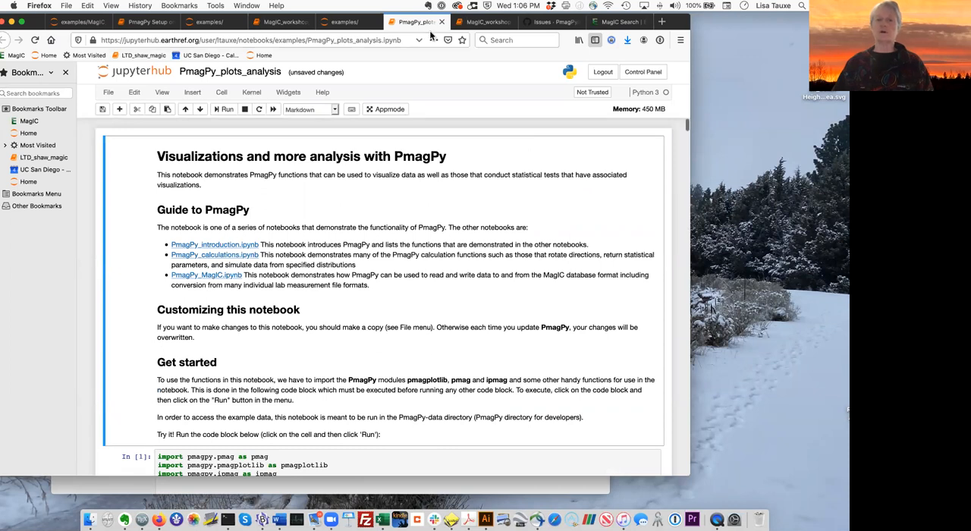
# Step: Close the PmagPy_plots_analysis tab and choose Leave Page without saving
pyautogui.click(35, 39)
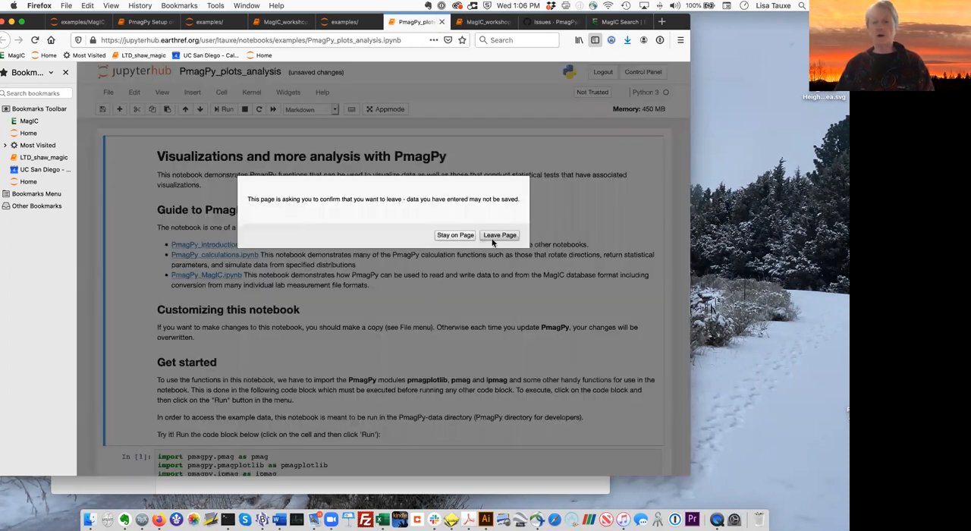
pyautogui.click(499, 234)
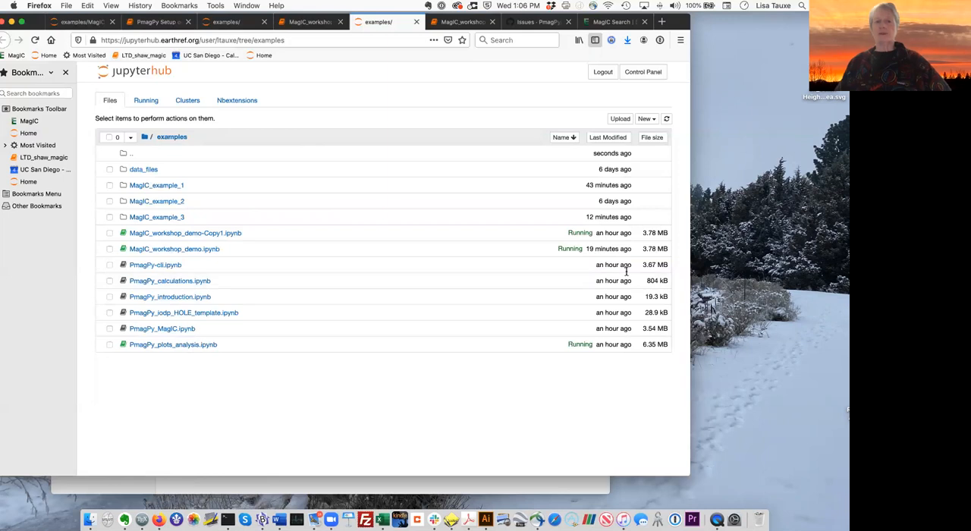
pyautogui.moveTo(340, 344)
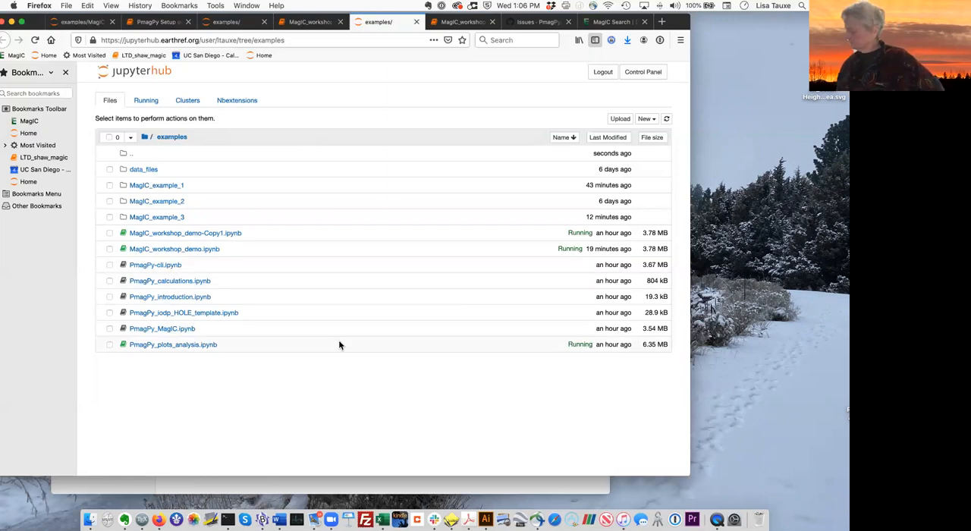